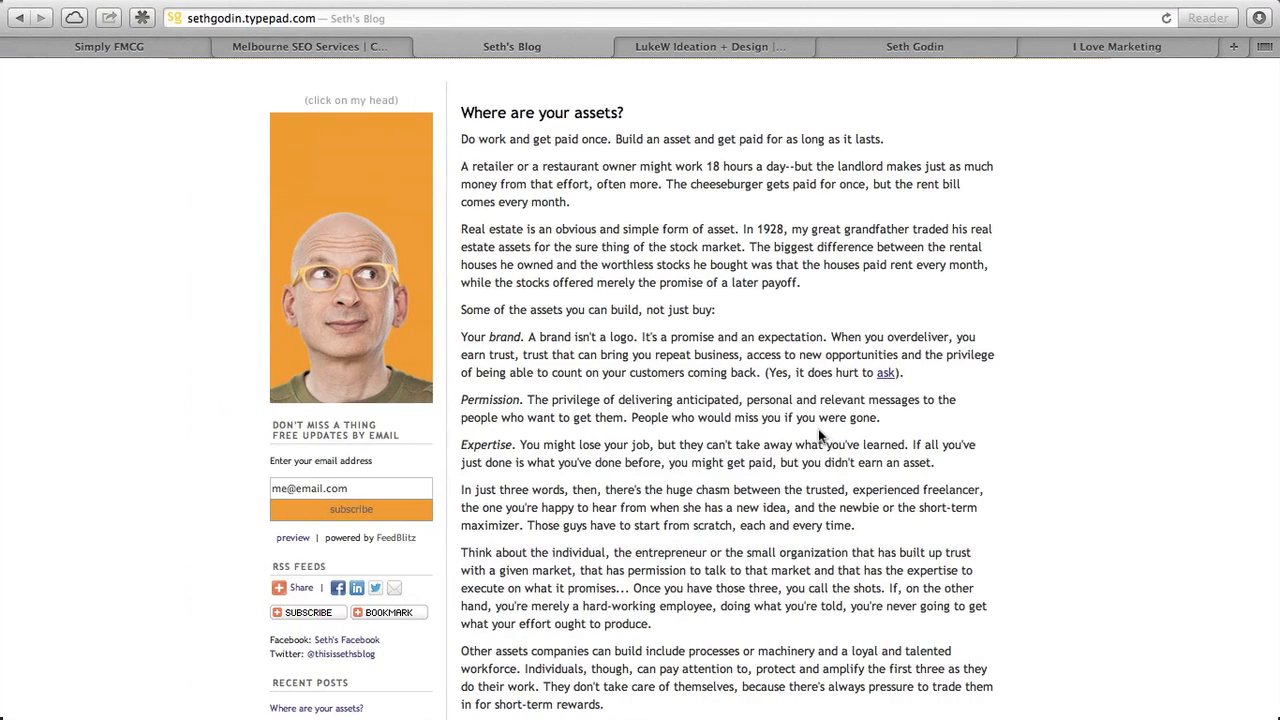
- Show the Simply FMCG homepage with its 'Six Steps to FMCG Success' guide in Safari
{"action": "left_click", "coordinate": [108, 46]}
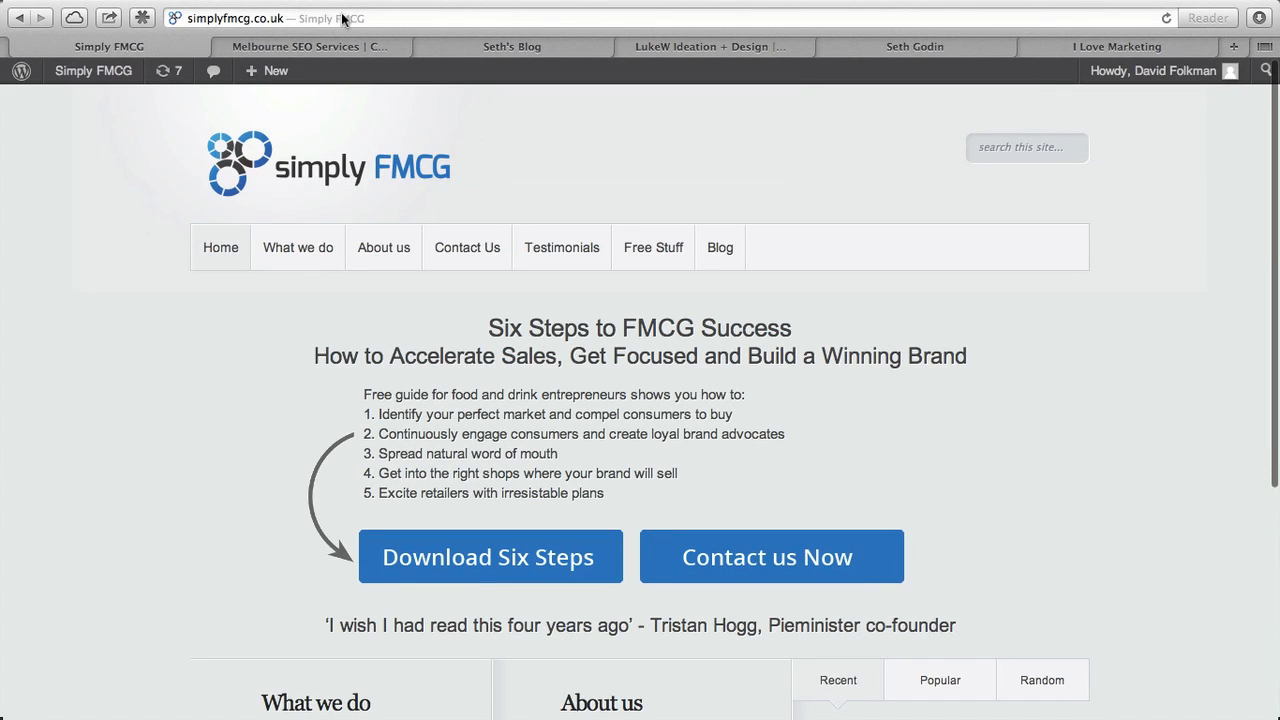
{"action": "mouse_move", "coordinate": [290, 22]}
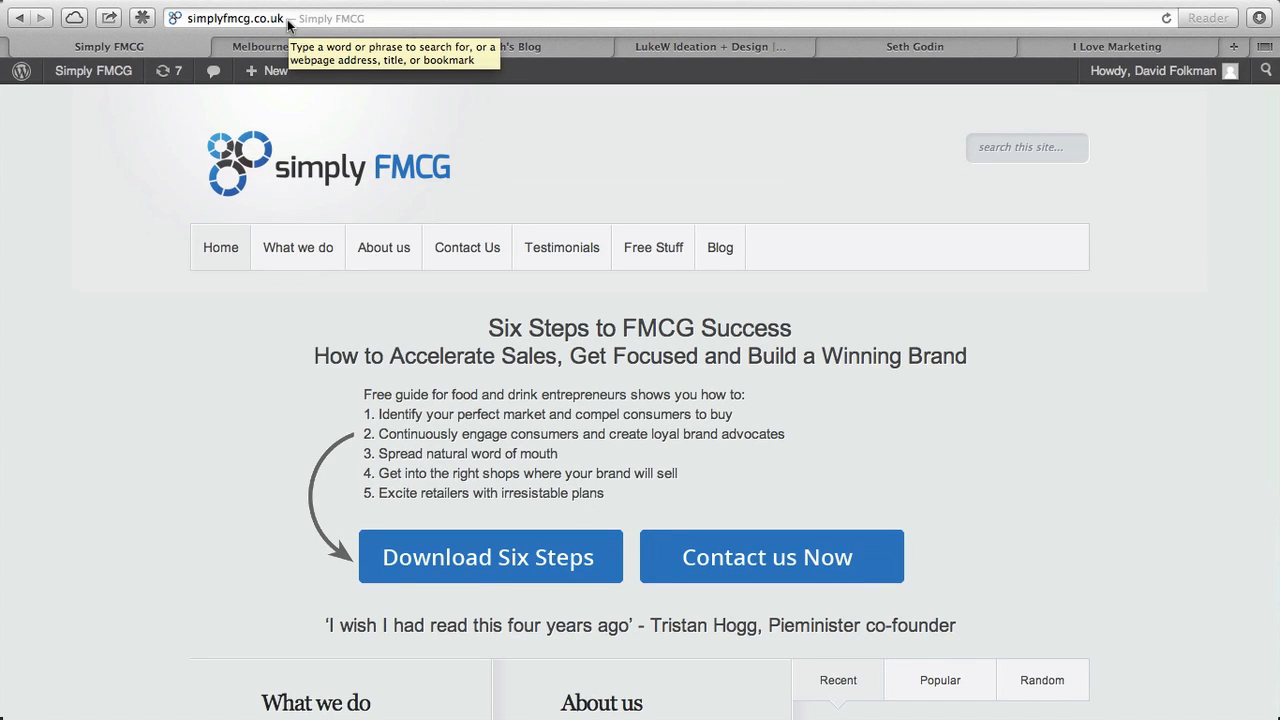
{"action": "mouse_move", "coordinate": [490, 148]}
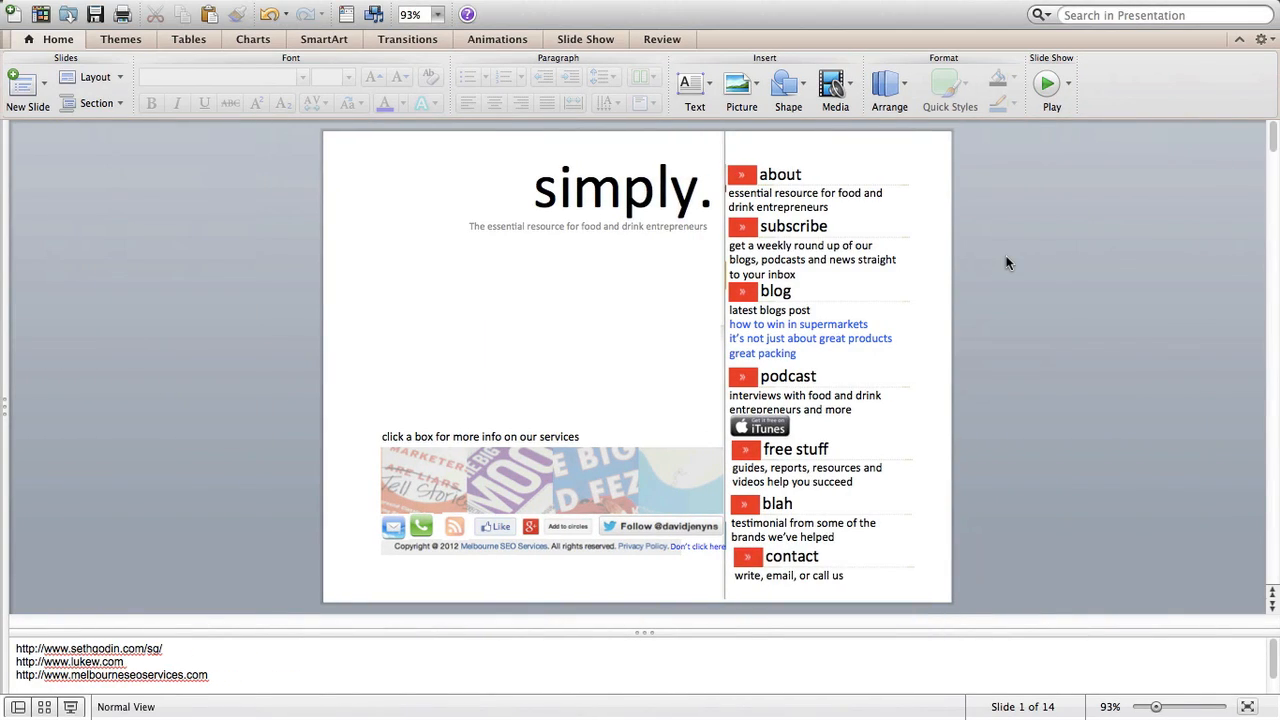
{"action": "mouse_move", "coordinate": [651, 325]}
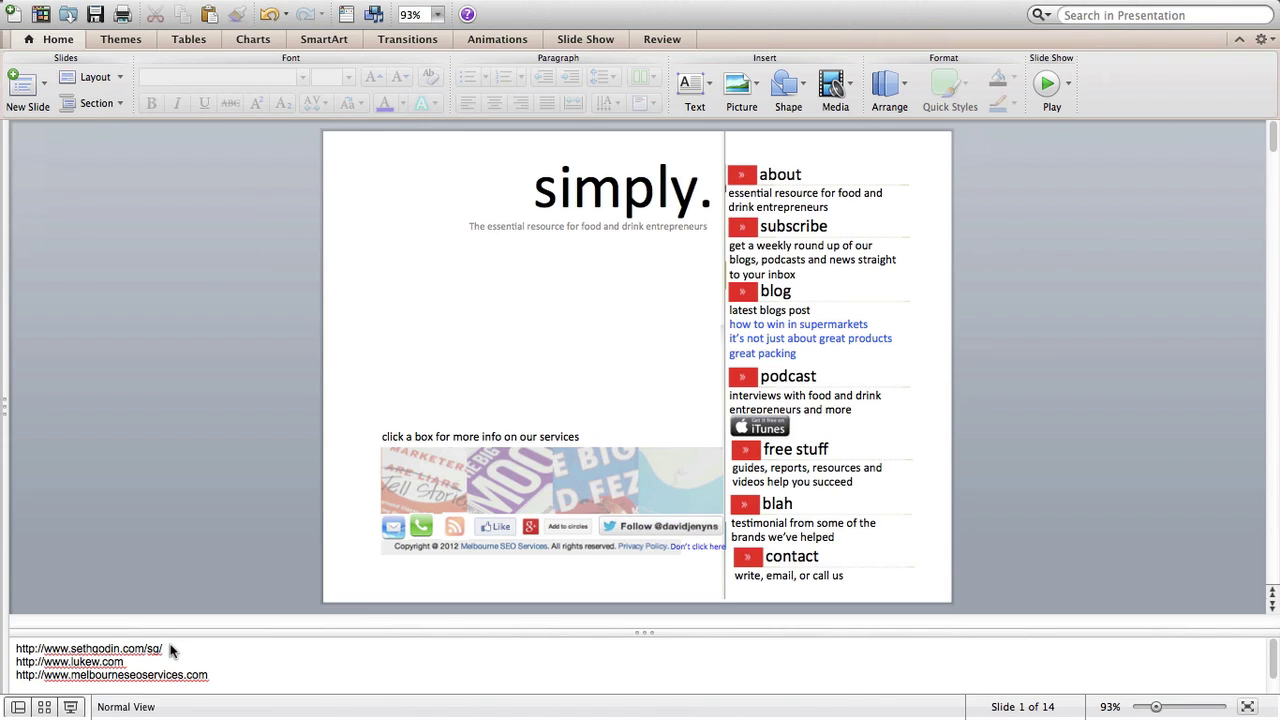
{"action": "mouse_move", "coordinate": [690, 276]}
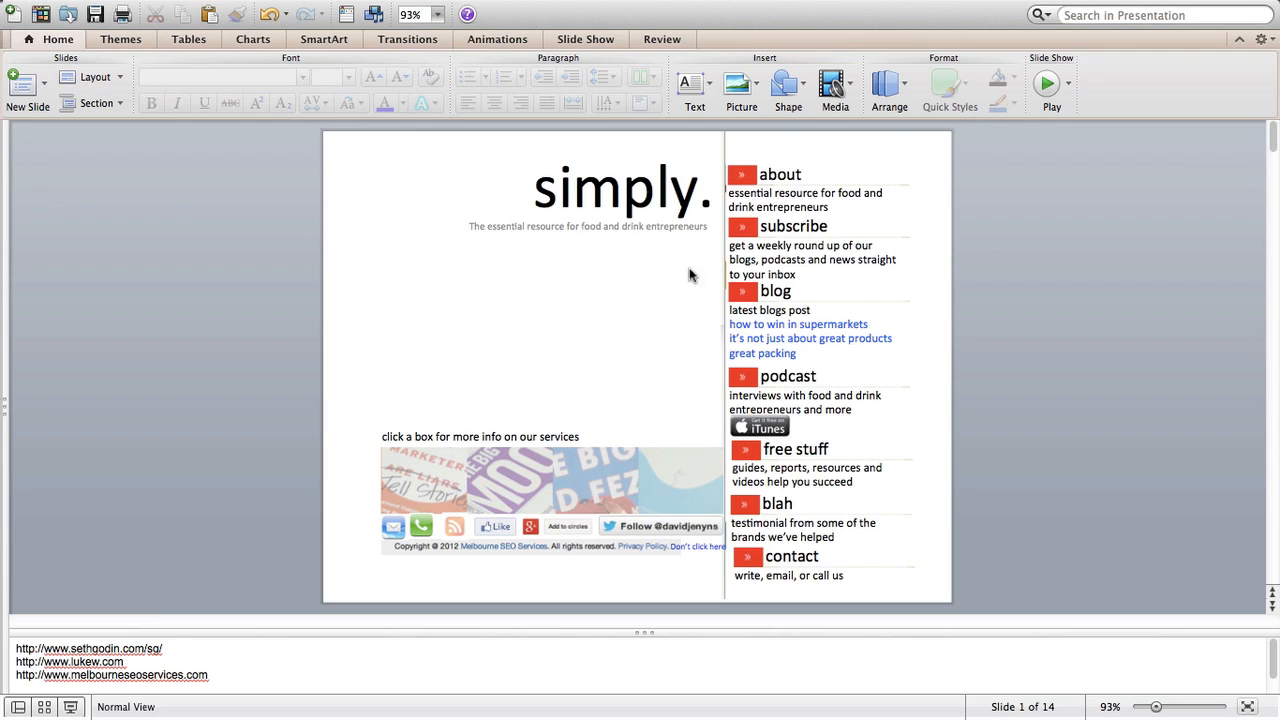
{"action": "mouse_move", "coordinate": [660, 262]}
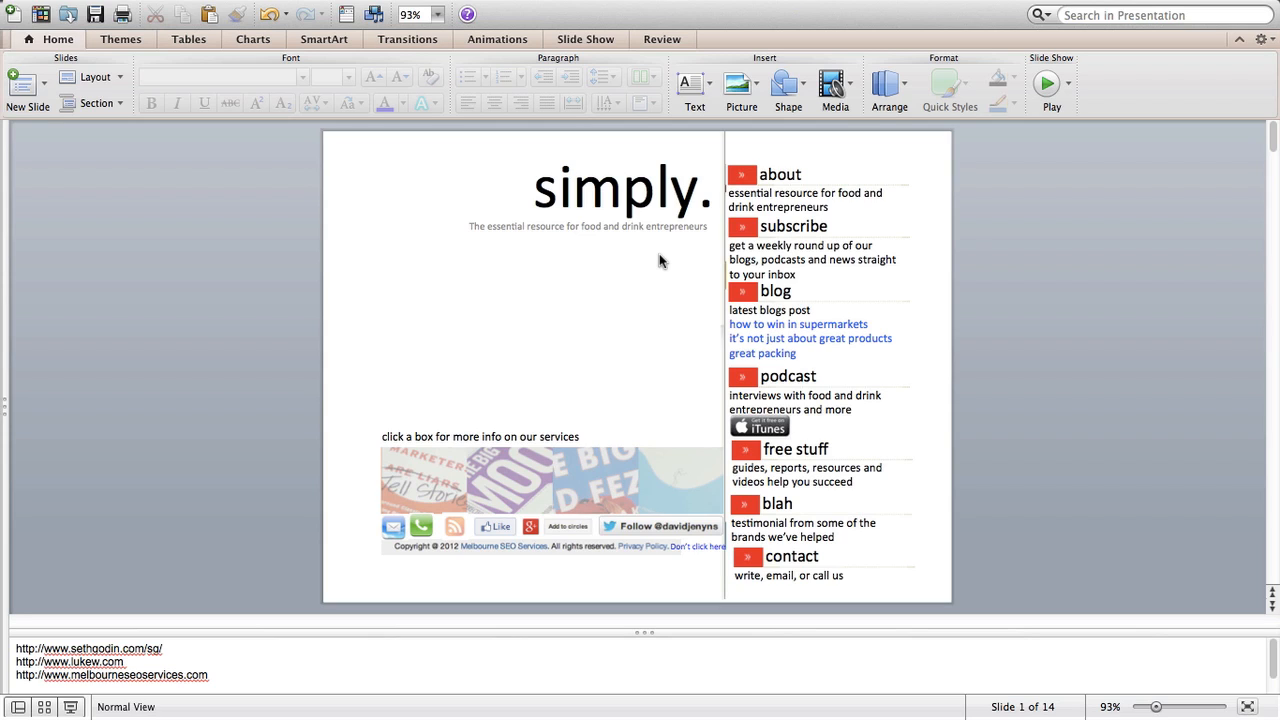
{"action": "mouse_move", "coordinate": [546, 149]}
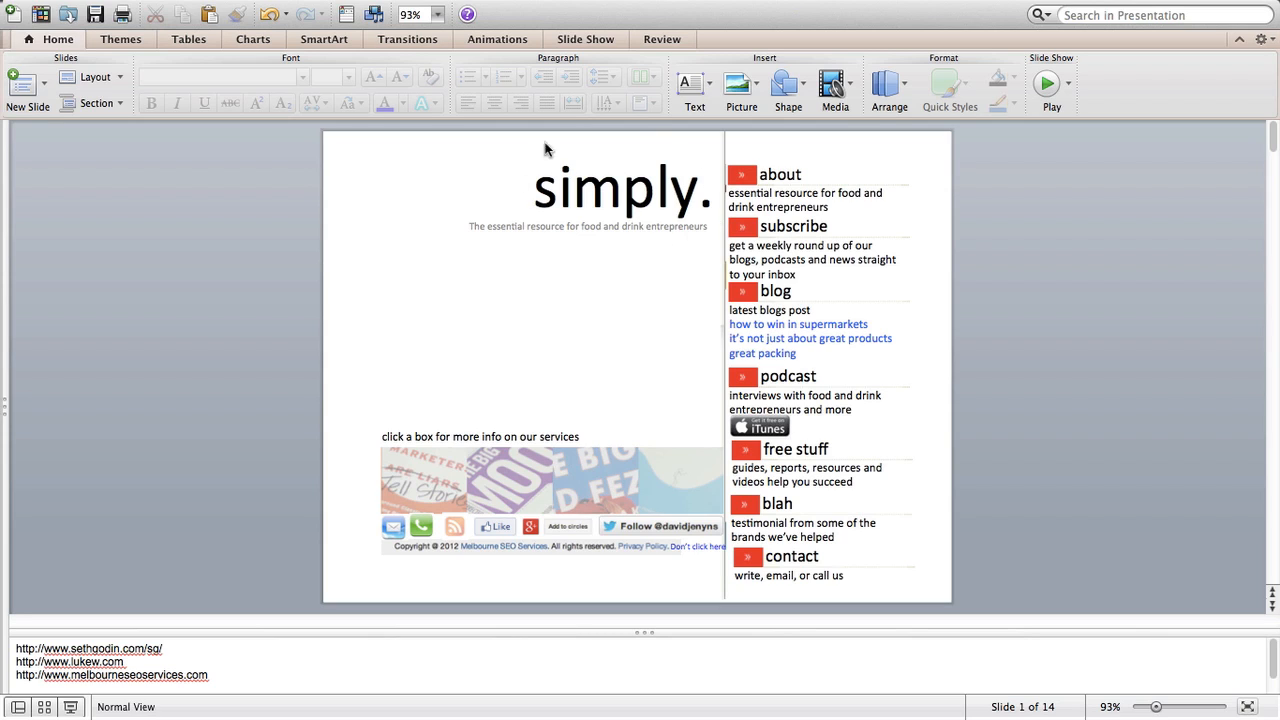
{"action": "mouse_move", "coordinate": [587, 152]}
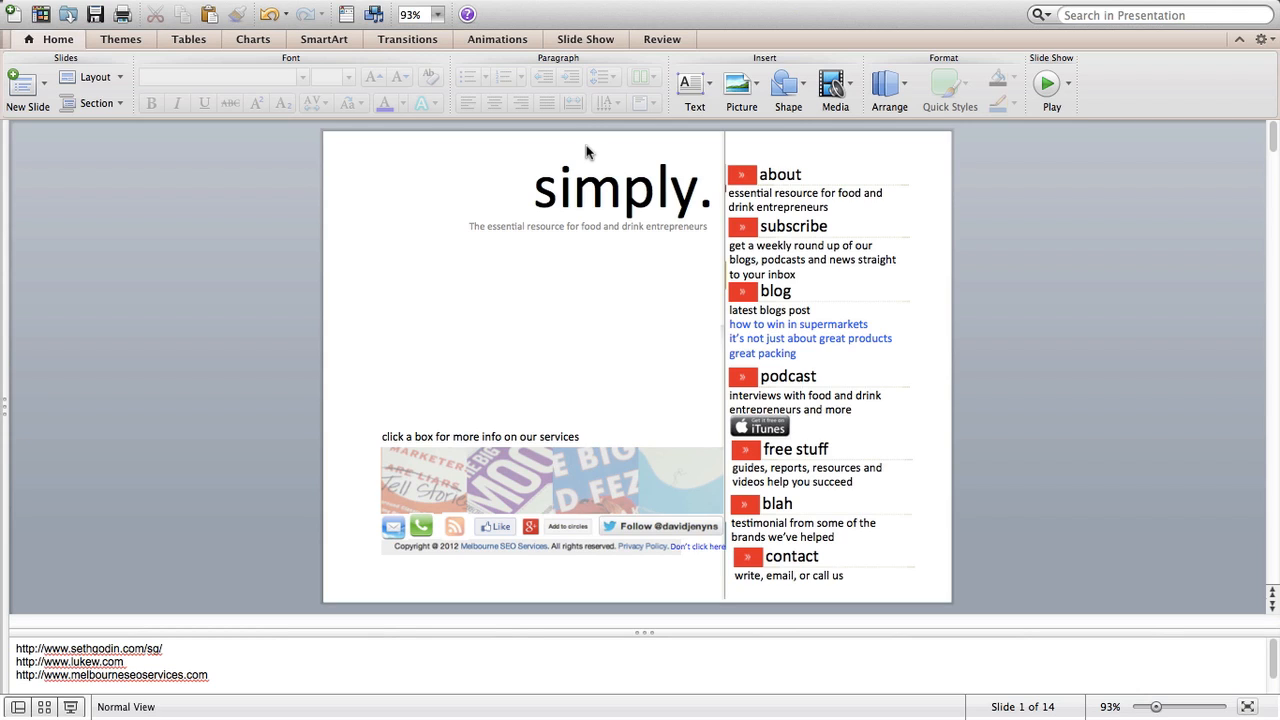
{"action": "mouse_move", "coordinate": [625, 200]}
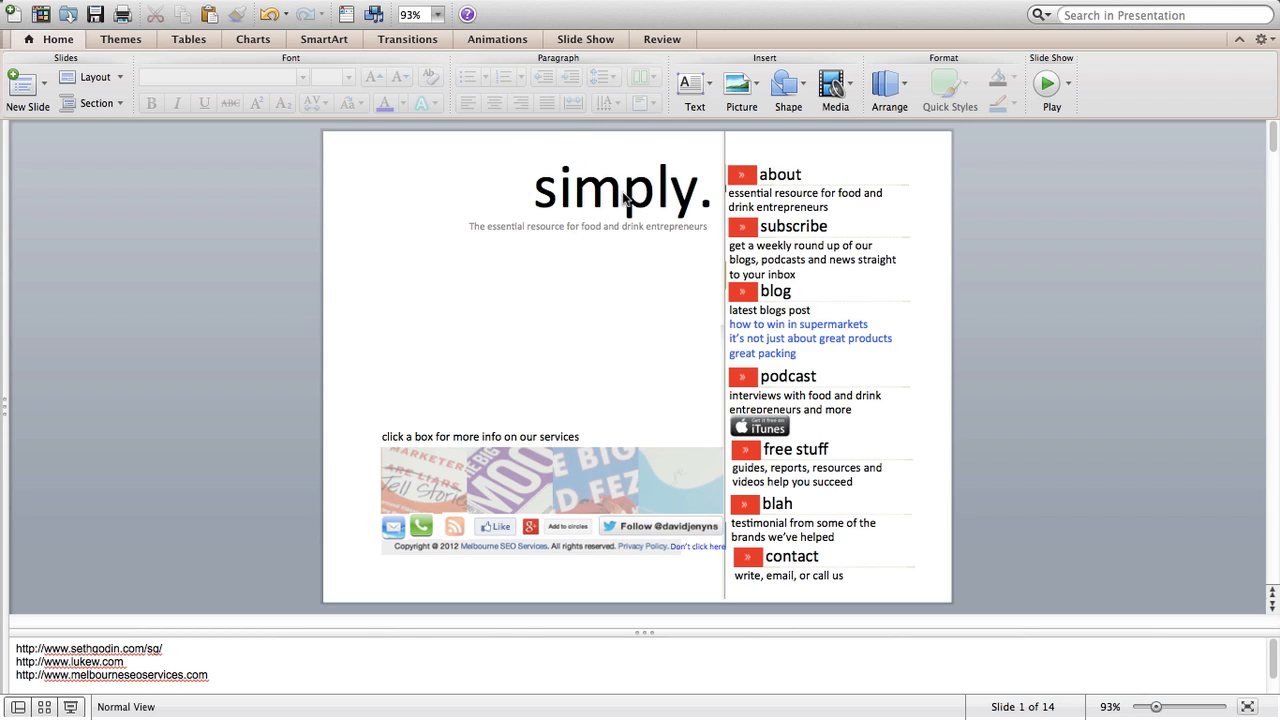
{"action": "mouse_move", "coordinate": [548, 190]}
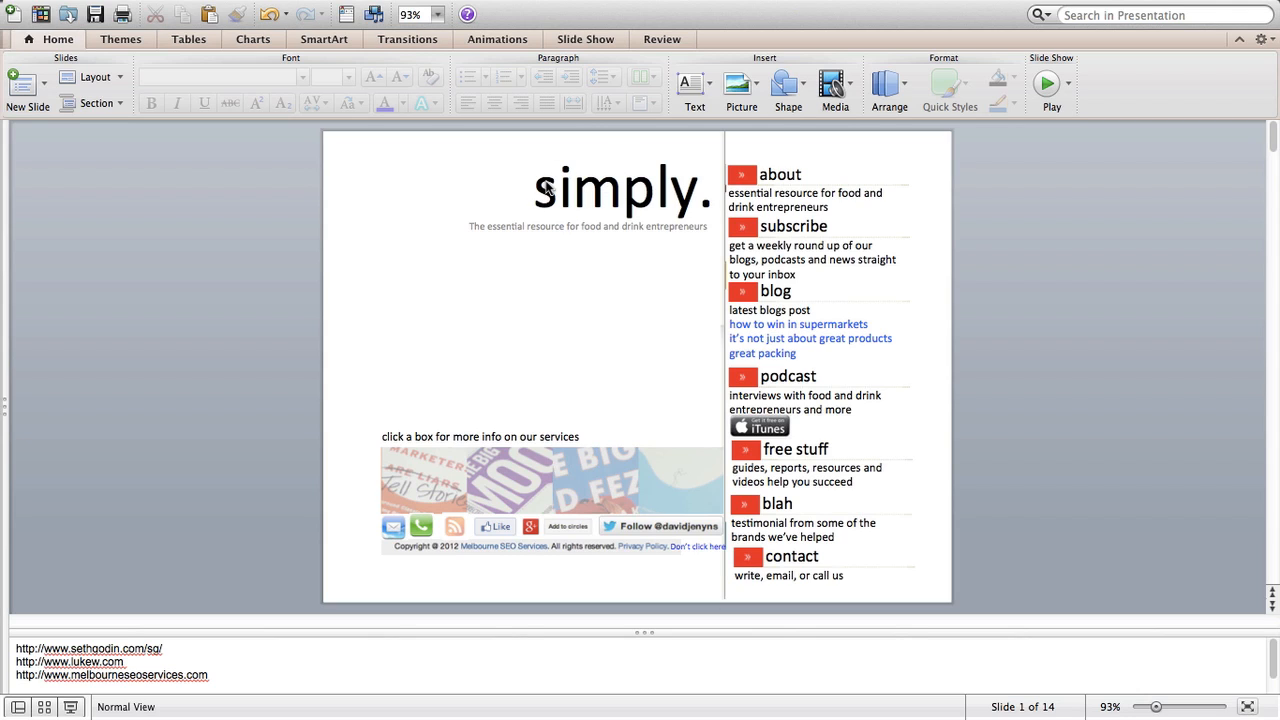
{"action": "mouse_move", "coordinate": [525, 170]}
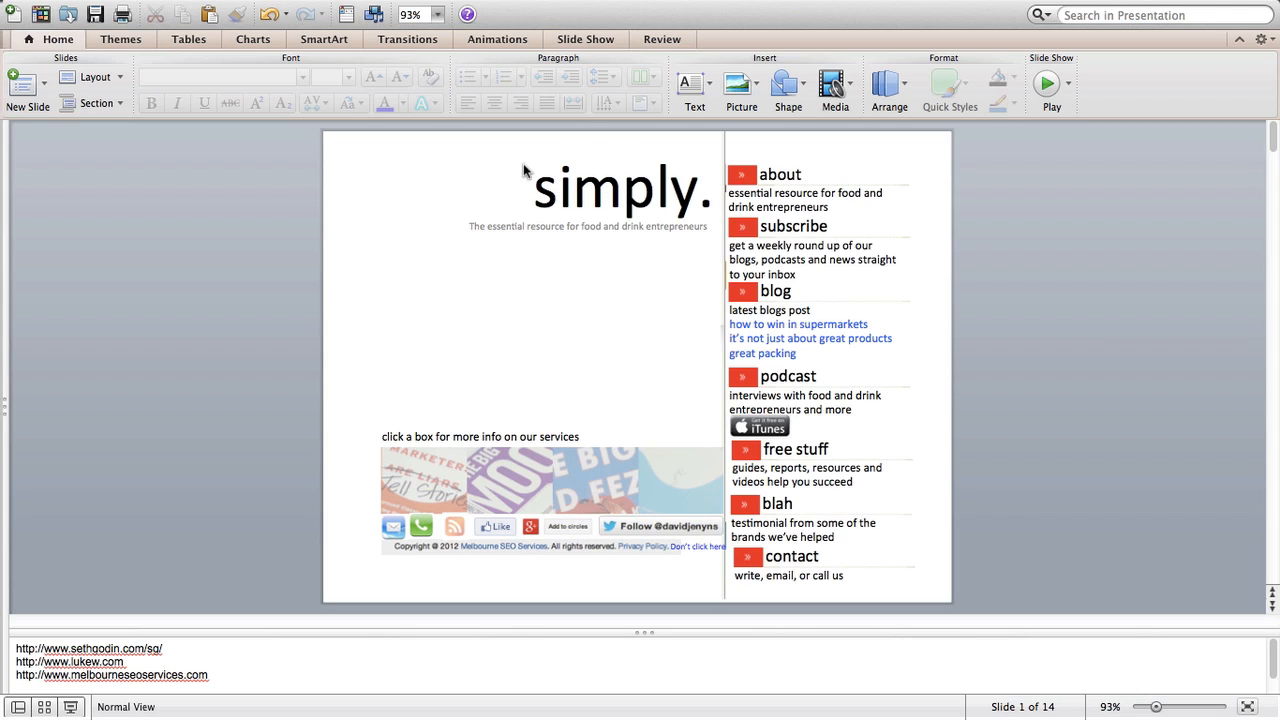
{"action": "mouse_move", "coordinate": [617, 188]}
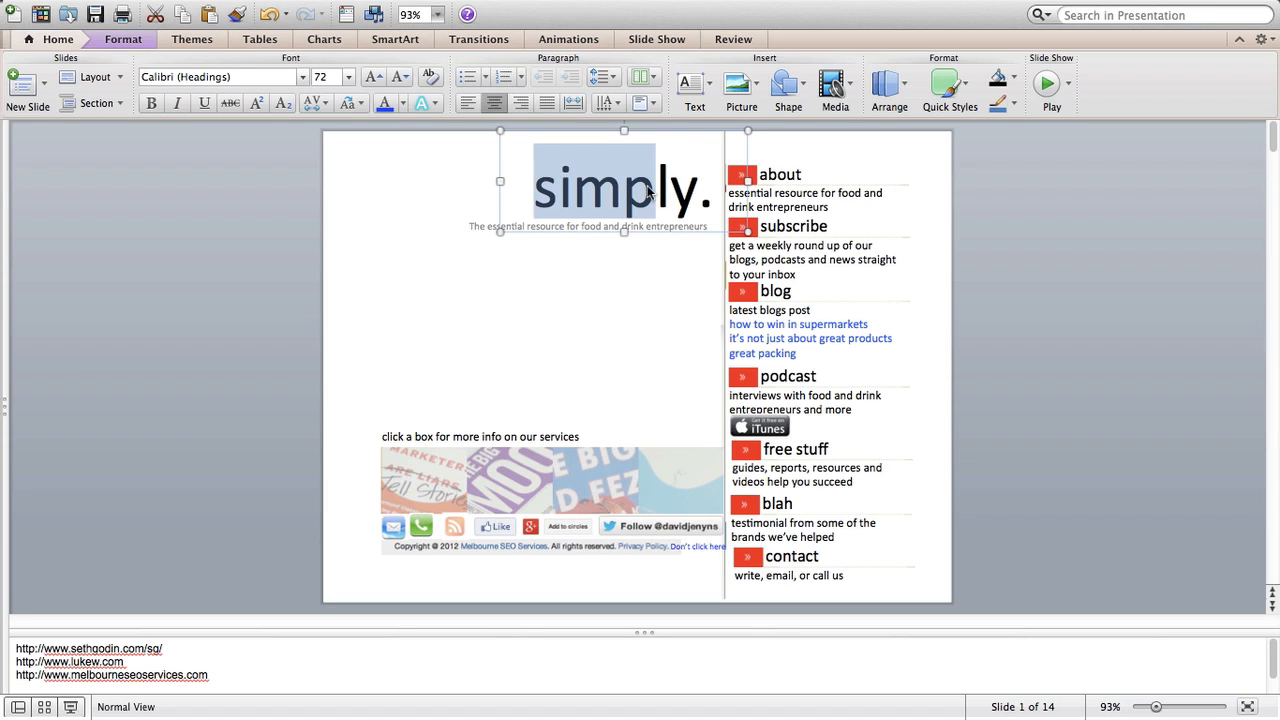
{"action": "left_click", "coordinate": [588, 275]}
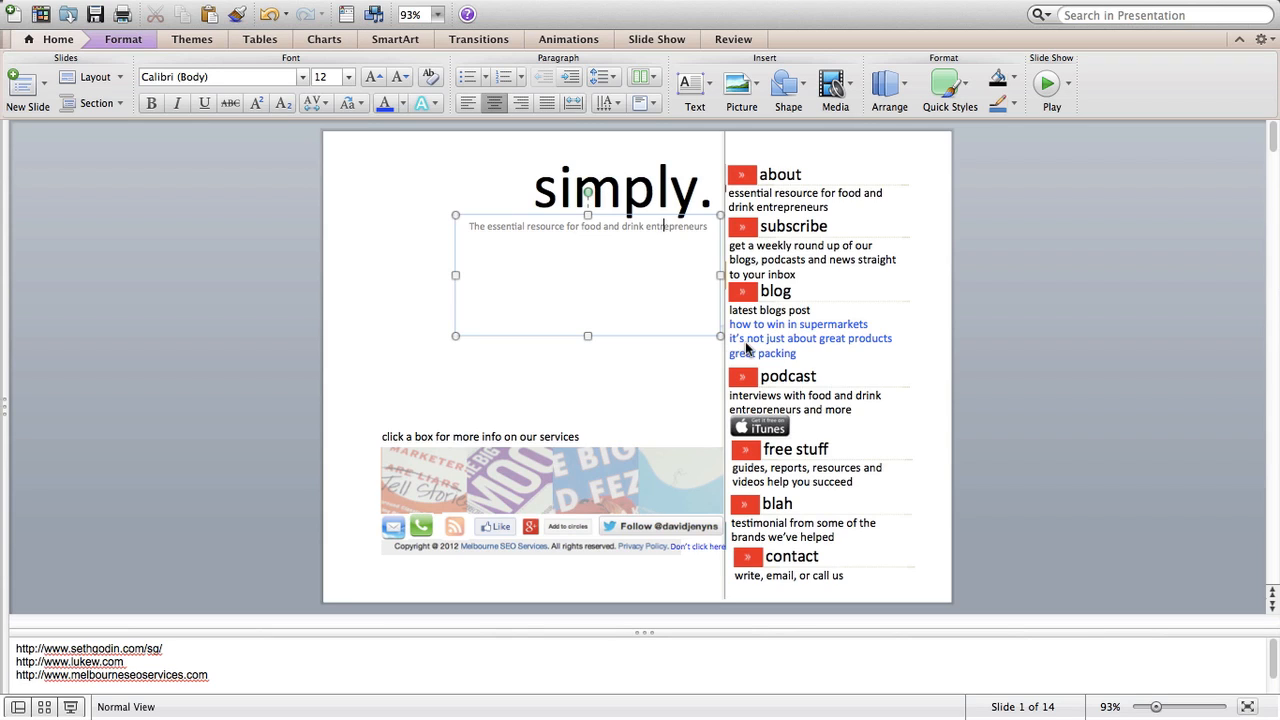
{"action": "mouse_move", "coordinate": [617, 268]}
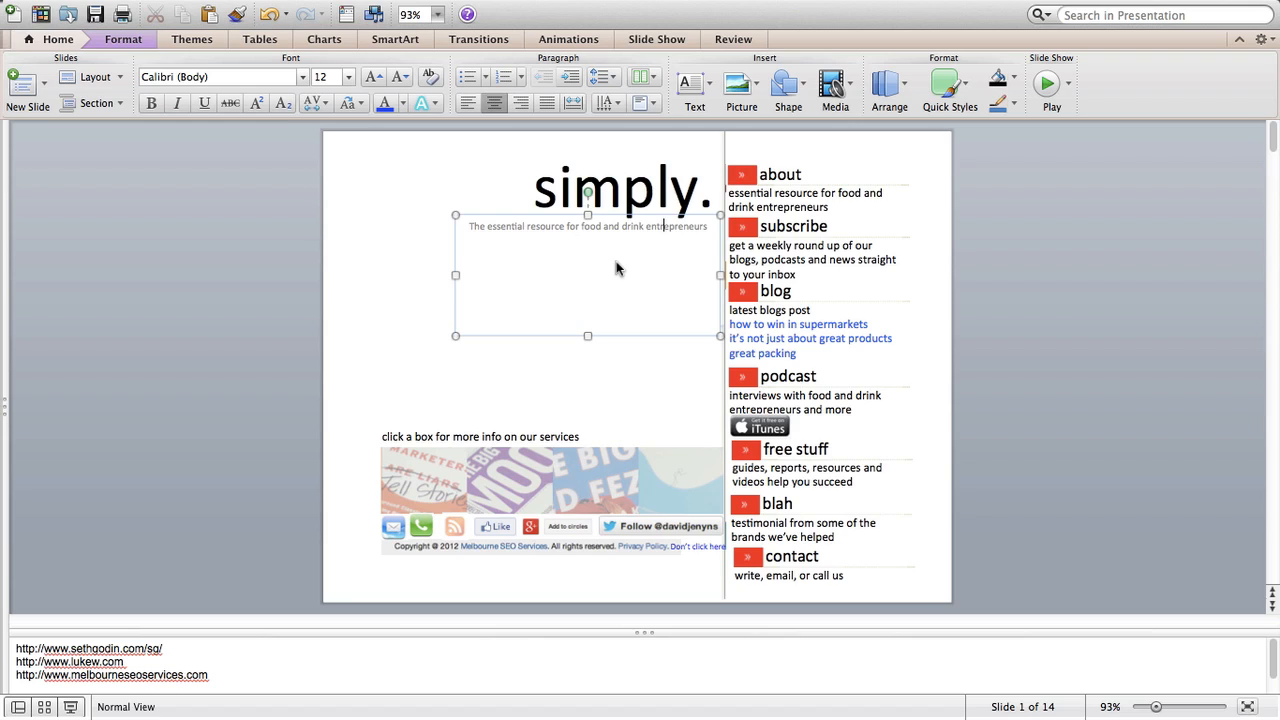
{"action": "mouse_move", "coordinate": [866, 196]}
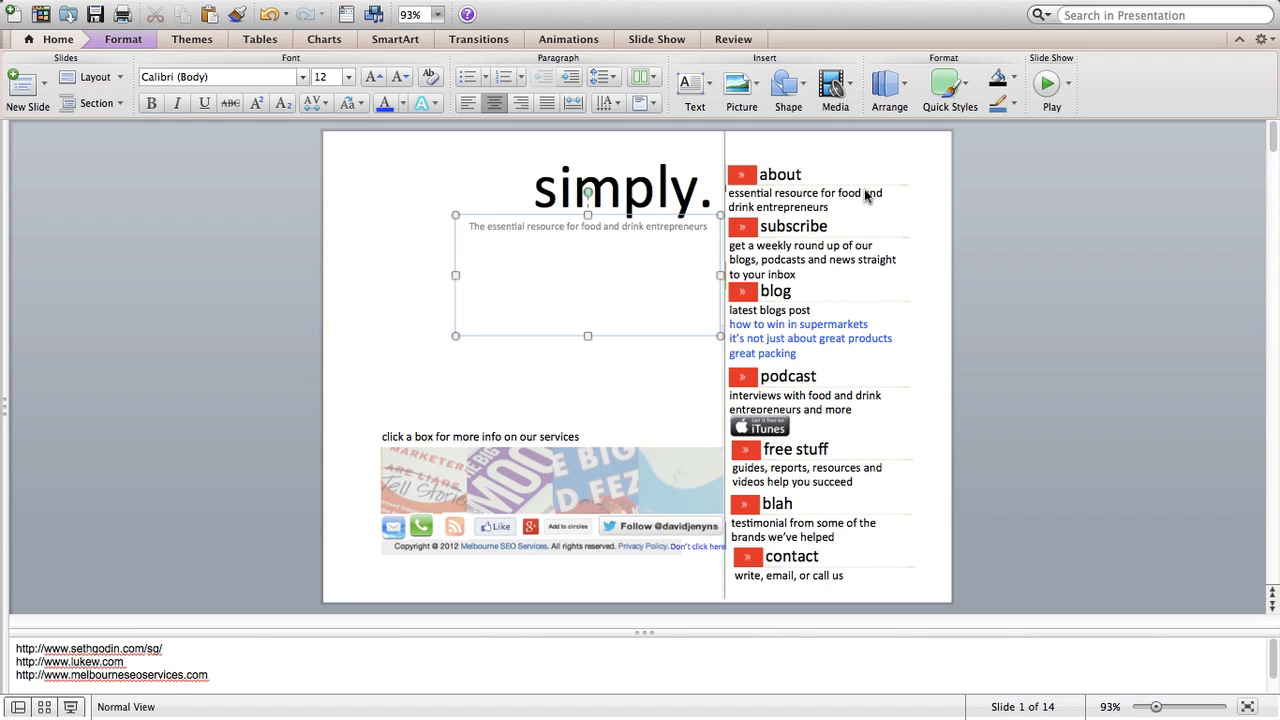
{"action": "mouse_move", "coordinate": [786, 527]}
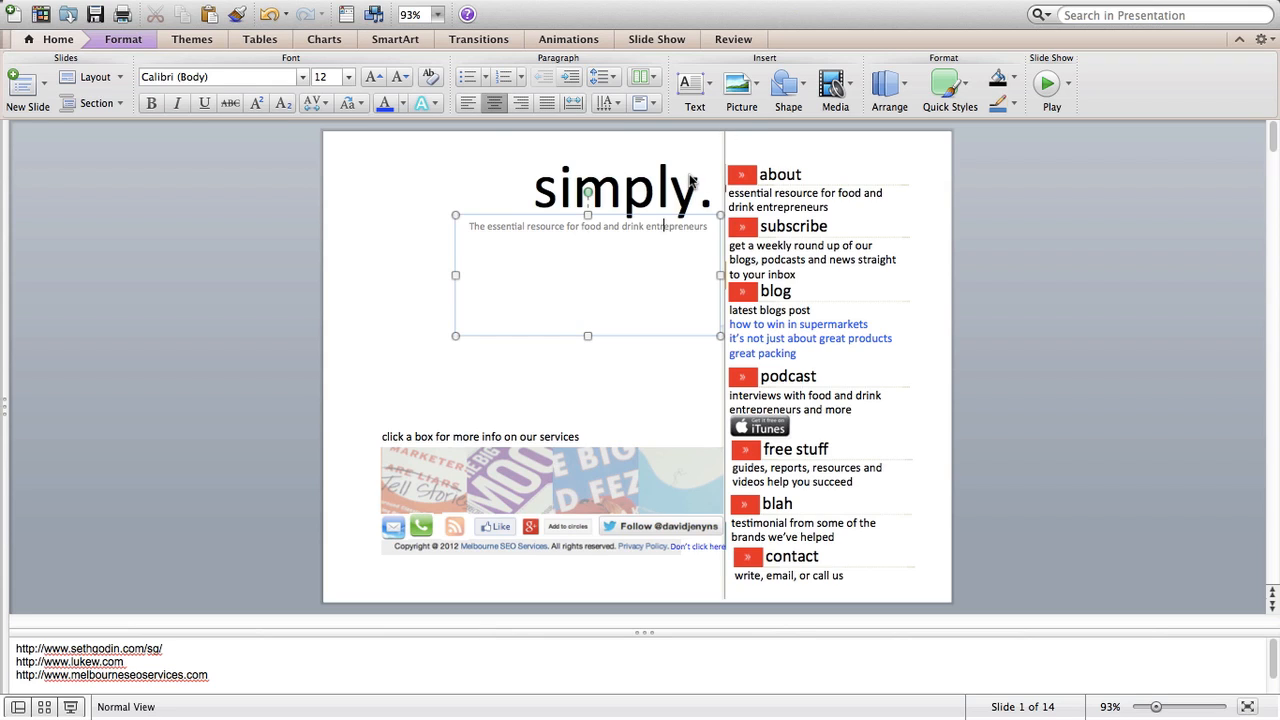
{"action": "left_click", "coordinate": [620, 186]}
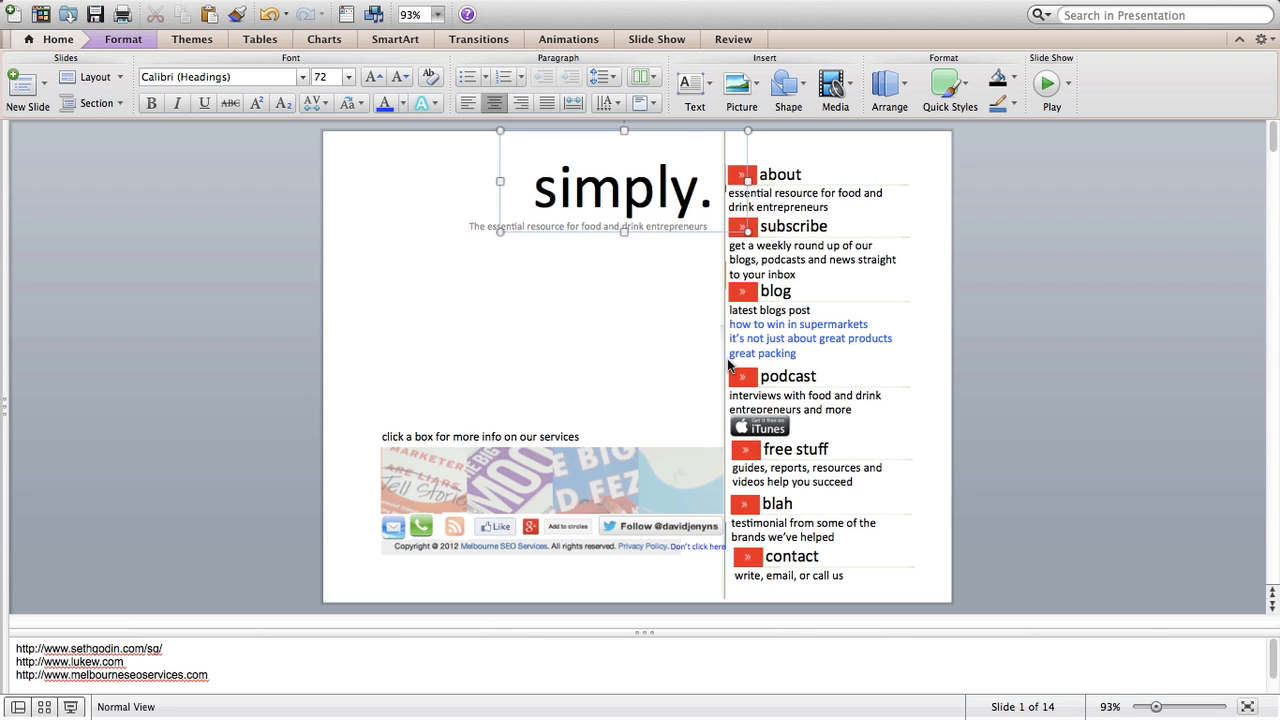
{"action": "left_click", "coordinate": [708, 187]}
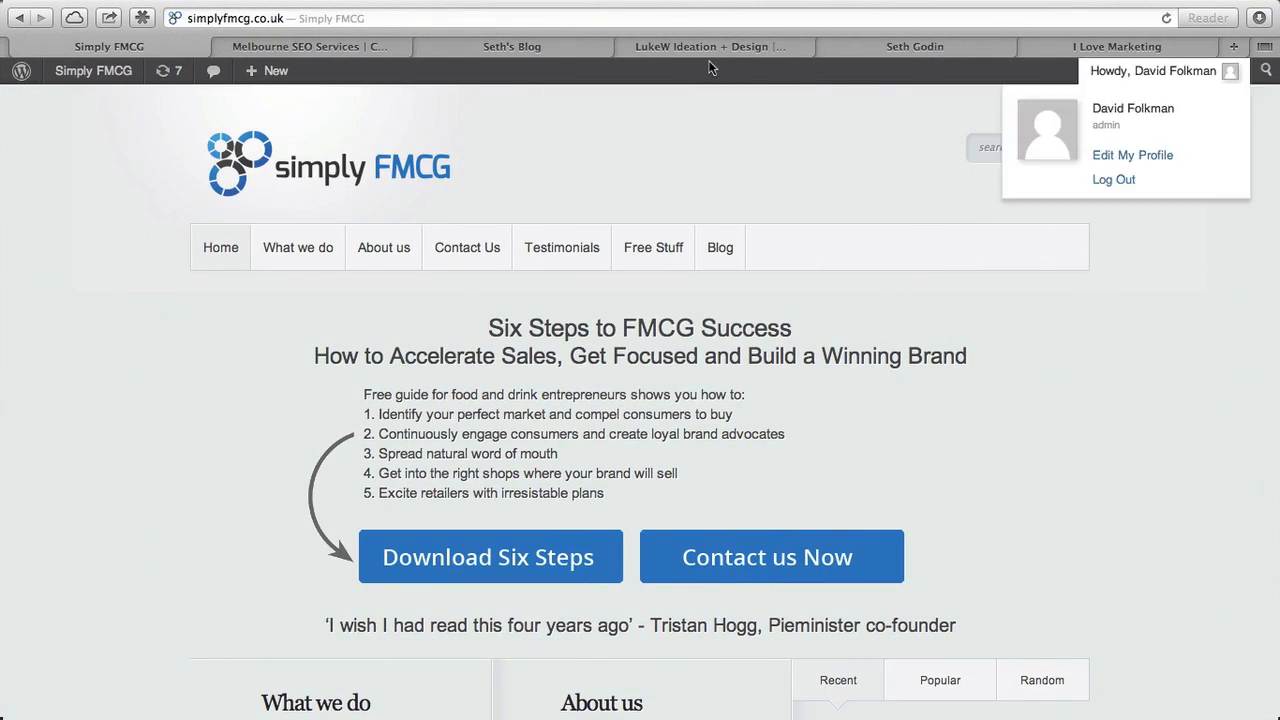
- Bring the LukeW Ideation + Design homepage to the front in Safari
{"action": "left_click", "coordinate": [710, 46]}
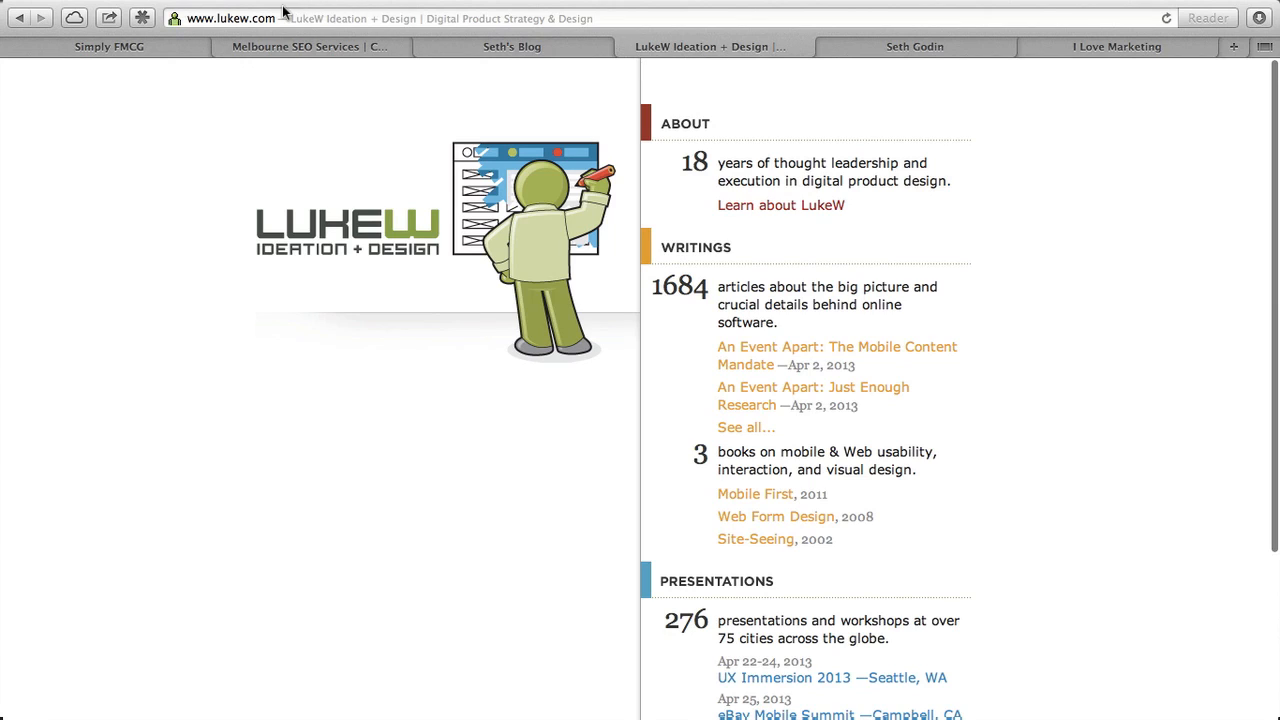
{"action": "mouse_move", "coordinate": [646, 381]}
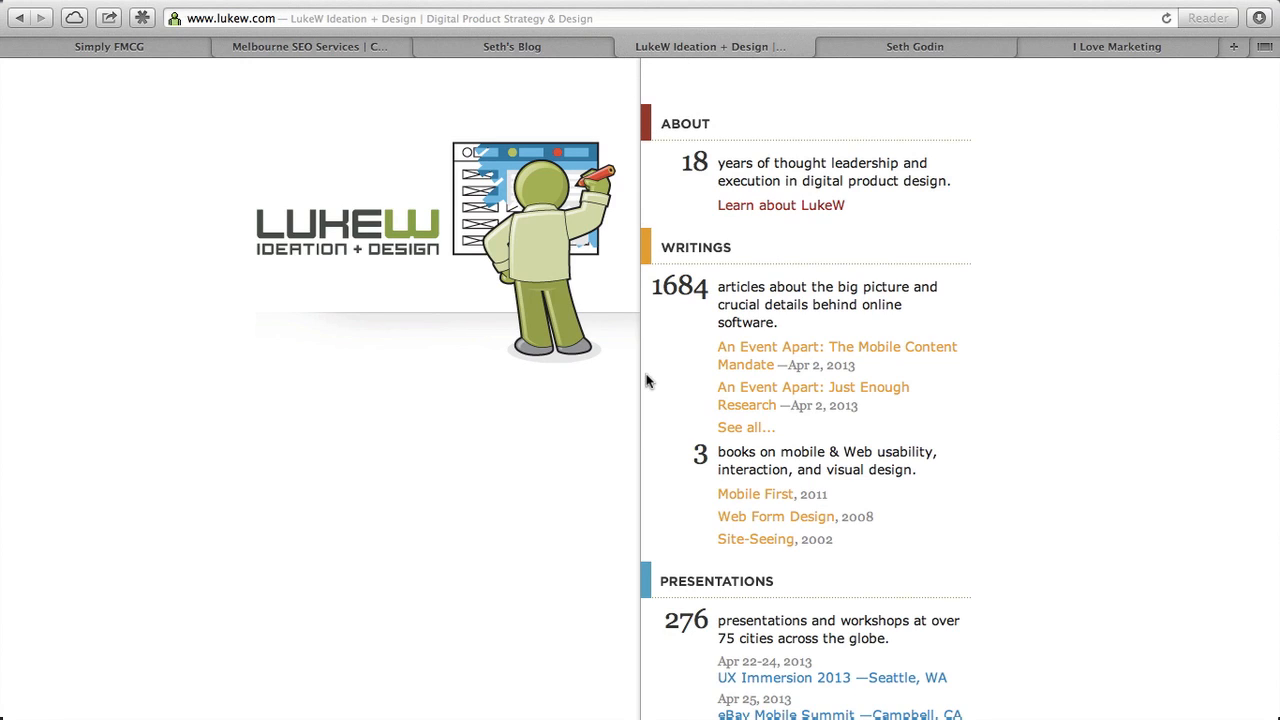
{"action": "mouse_move", "coordinate": [713, 500]}
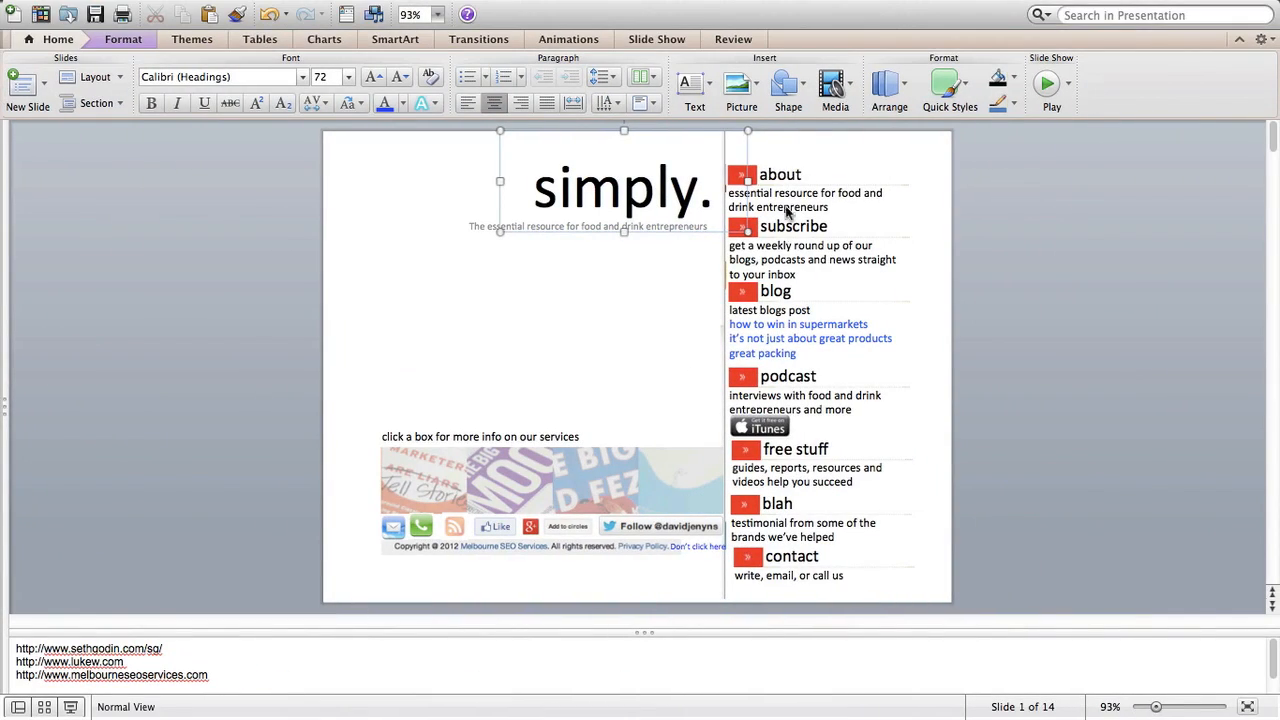
- Select the 'about' label in the Simply mock-up slide's sidebar menu
{"action": "left_click", "coordinate": [780, 174]}
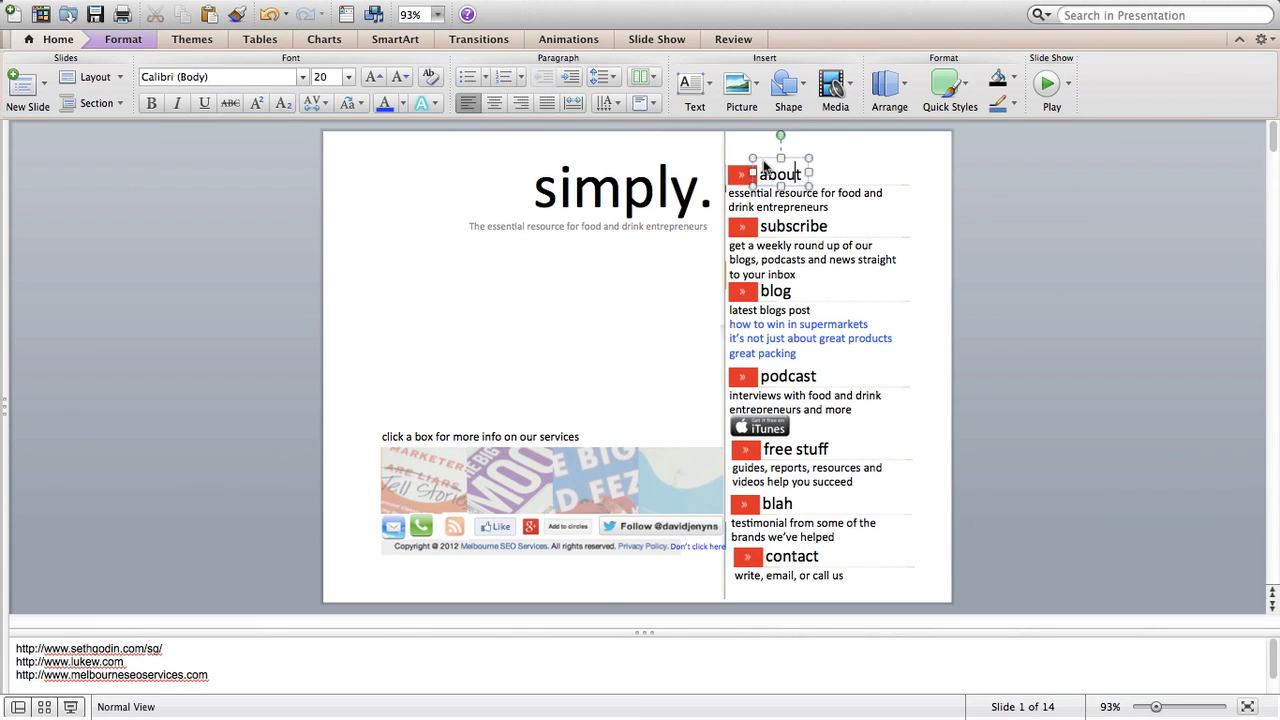
{"action": "mouse_move", "coordinate": [748, 232]}
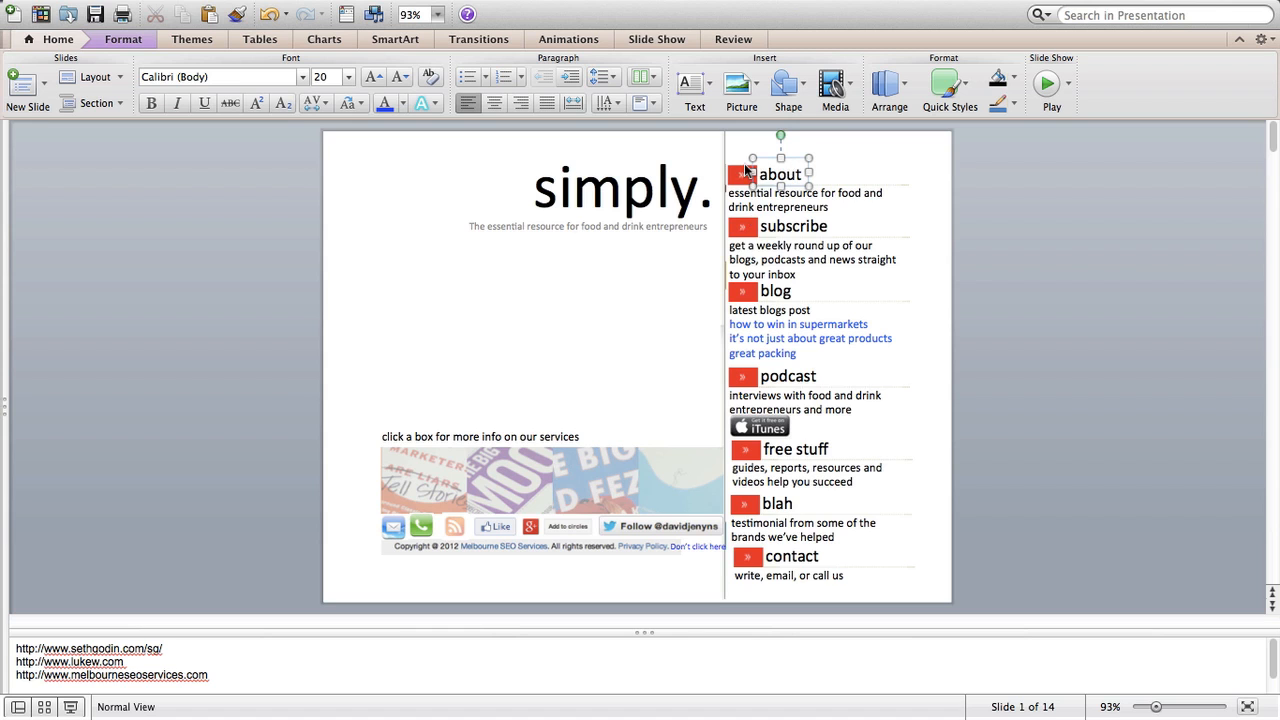
{"action": "mouse_move", "coordinate": [572, 421]}
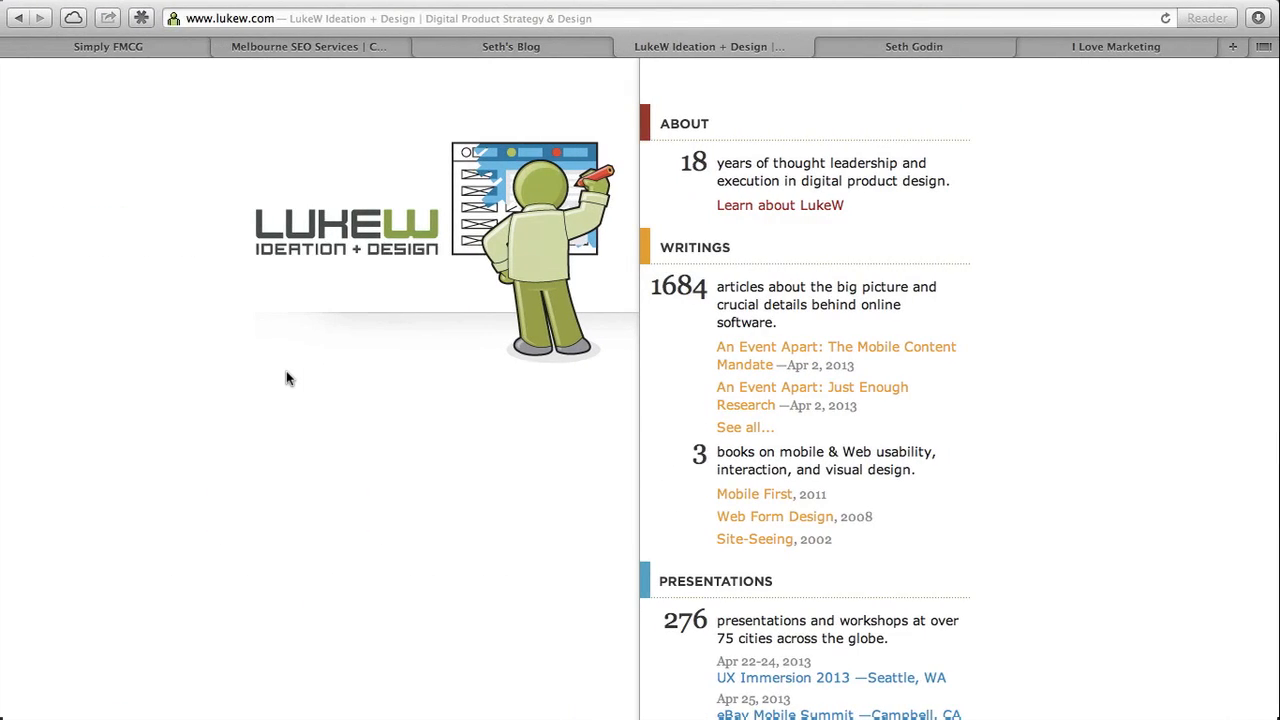
- Switch Safari to Seth Godin's 'subscribe for free' email signup page
{"action": "left_click", "coordinate": [511, 46]}
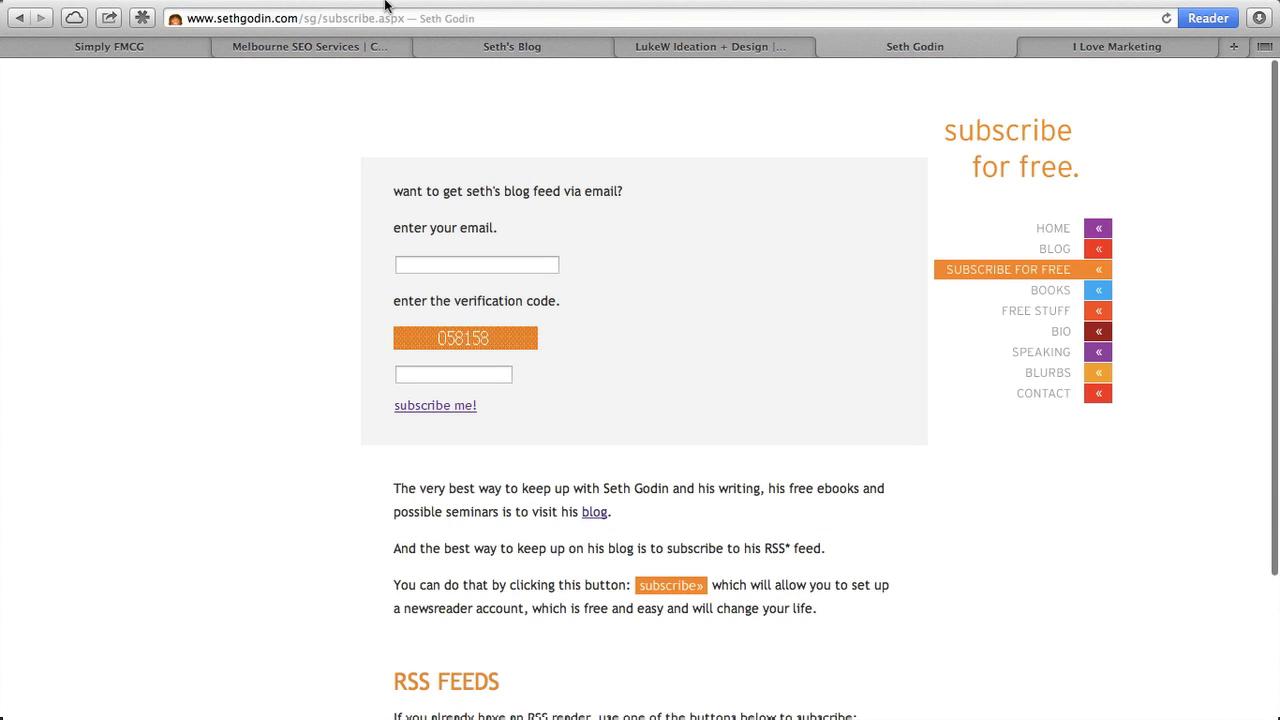
{"action": "mouse_move", "coordinate": [1097, 249]}
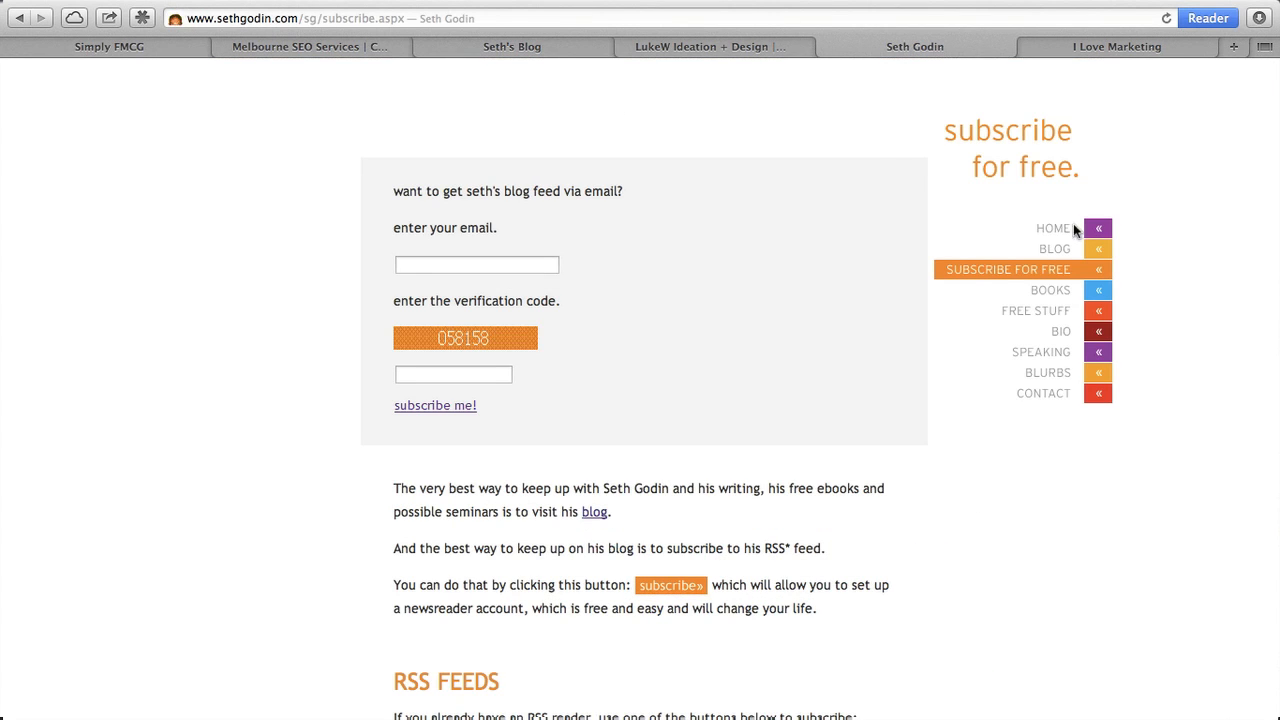
{"action": "mouse_move", "coordinate": [1054, 248]}
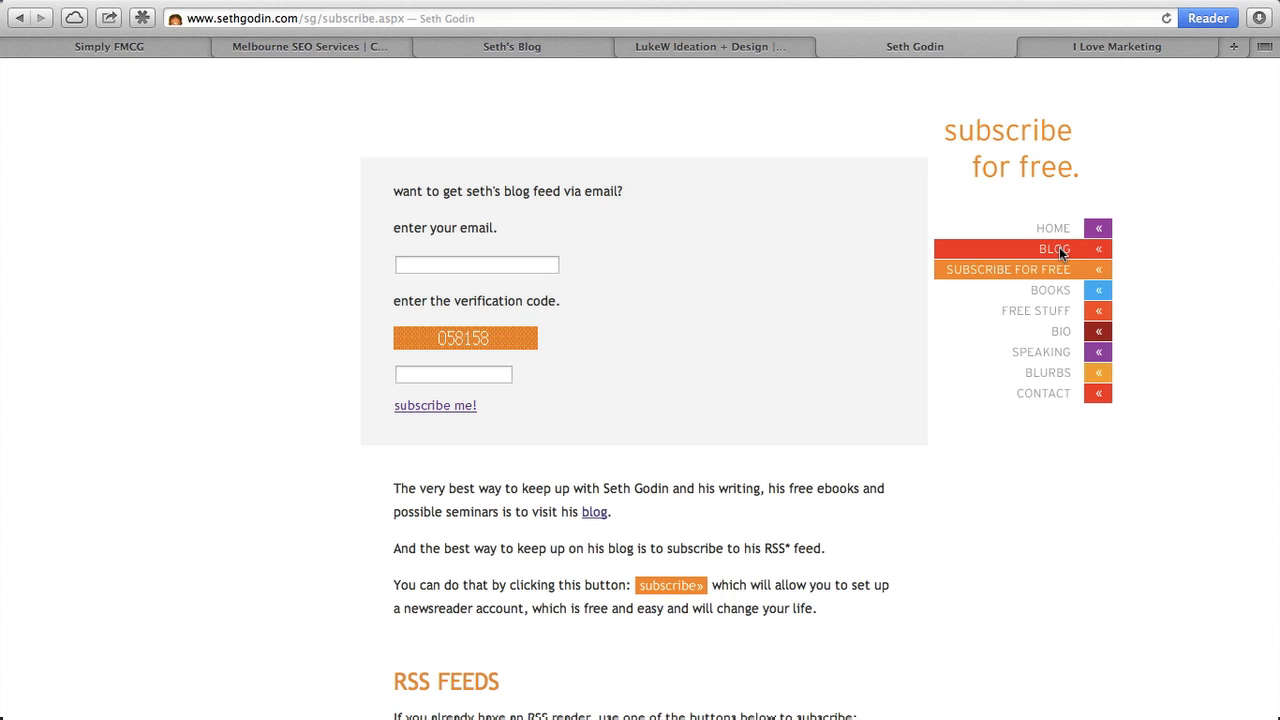
{"action": "mouse_move", "coordinate": [1050, 290]}
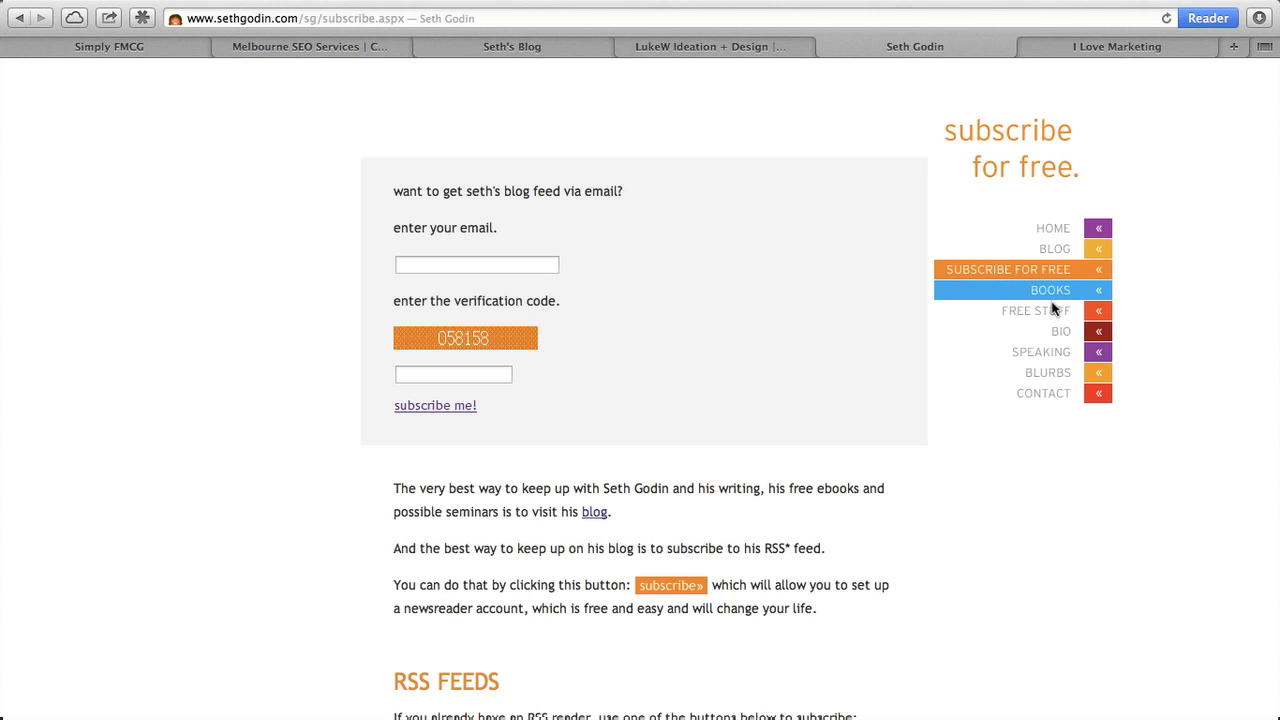
{"action": "mouse_move", "coordinate": [1035, 310]}
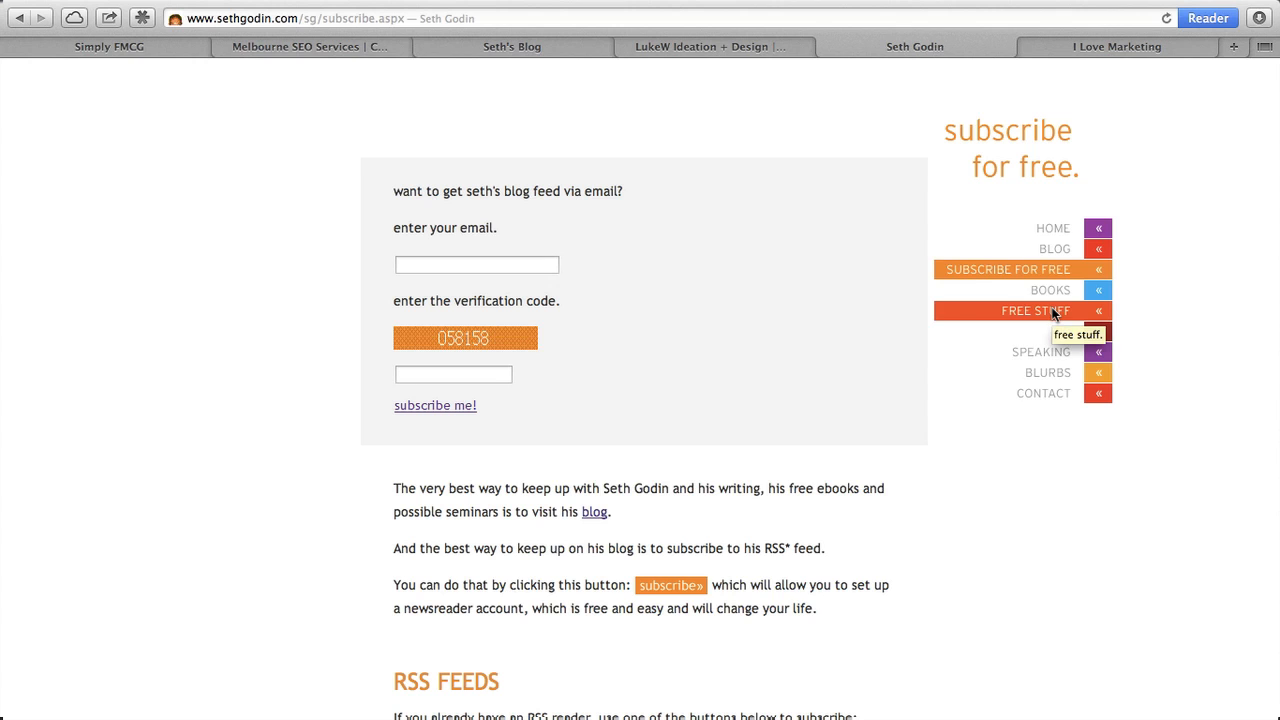
{"action": "mouse_move", "coordinate": [1050, 335]}
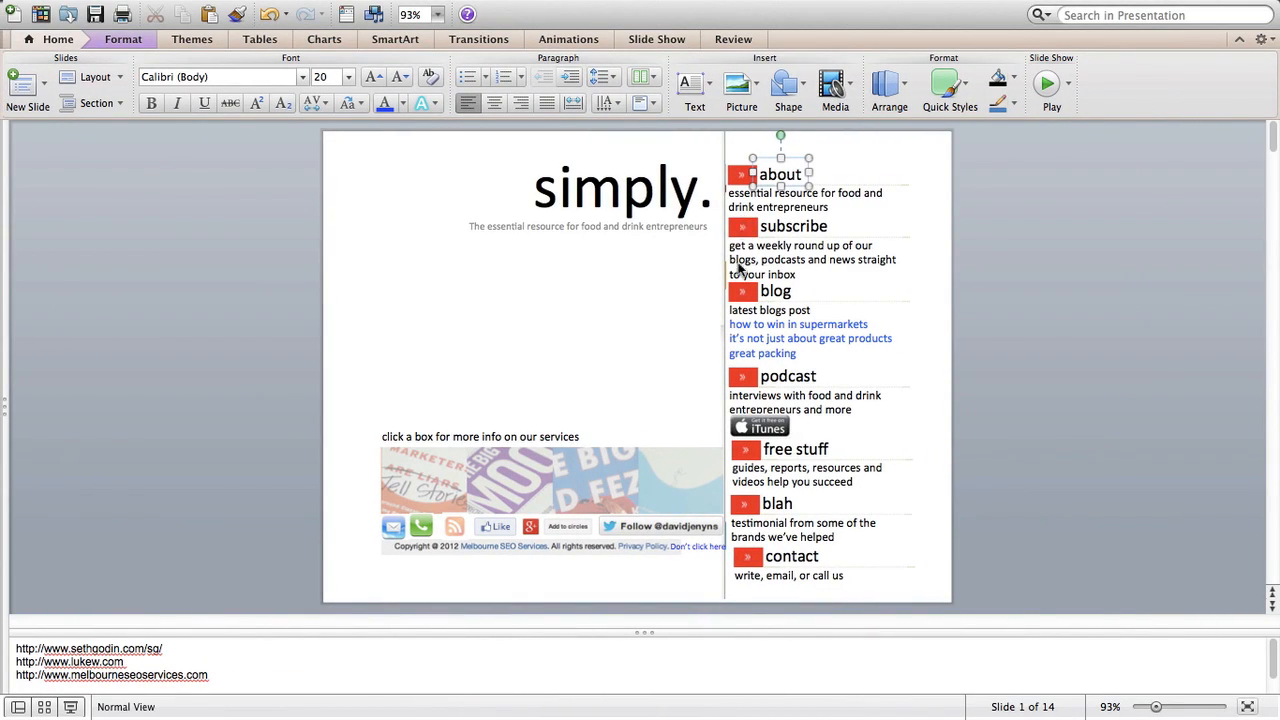
{"action": "mouse_move", "coordinate": [735, 385]}
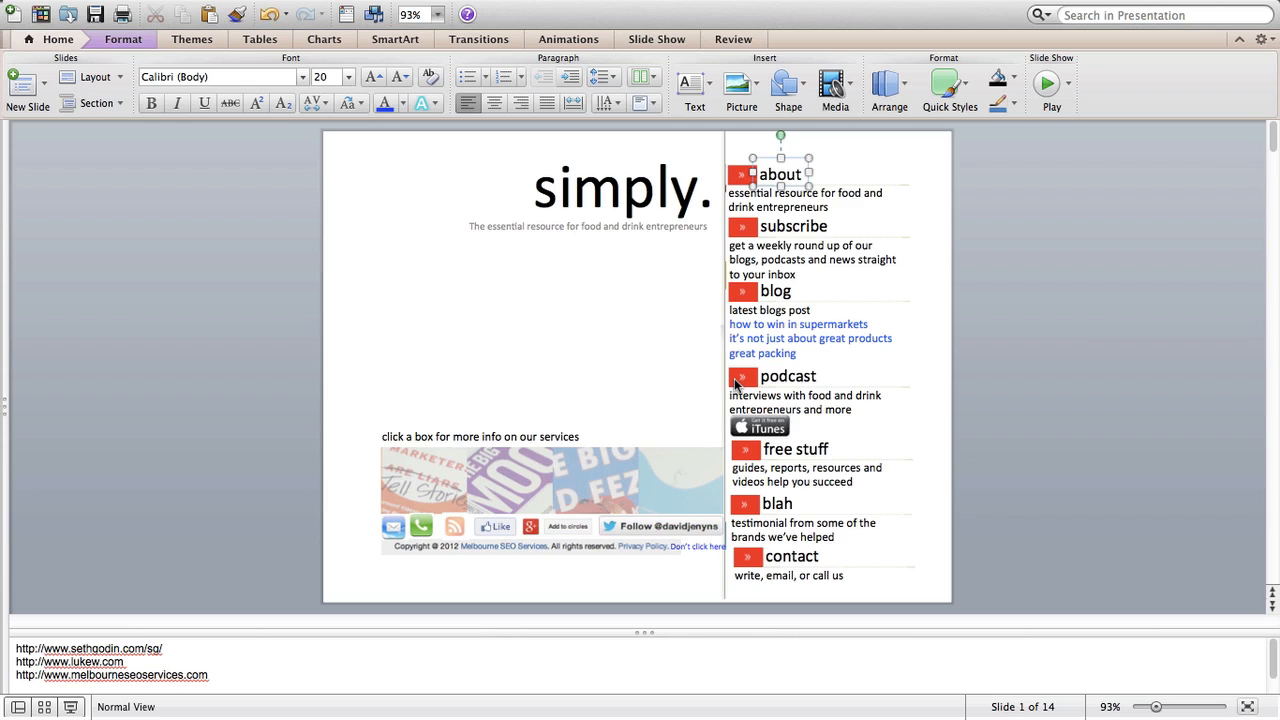
{"action": "mouse_move", "coordinate": [847, 270]}
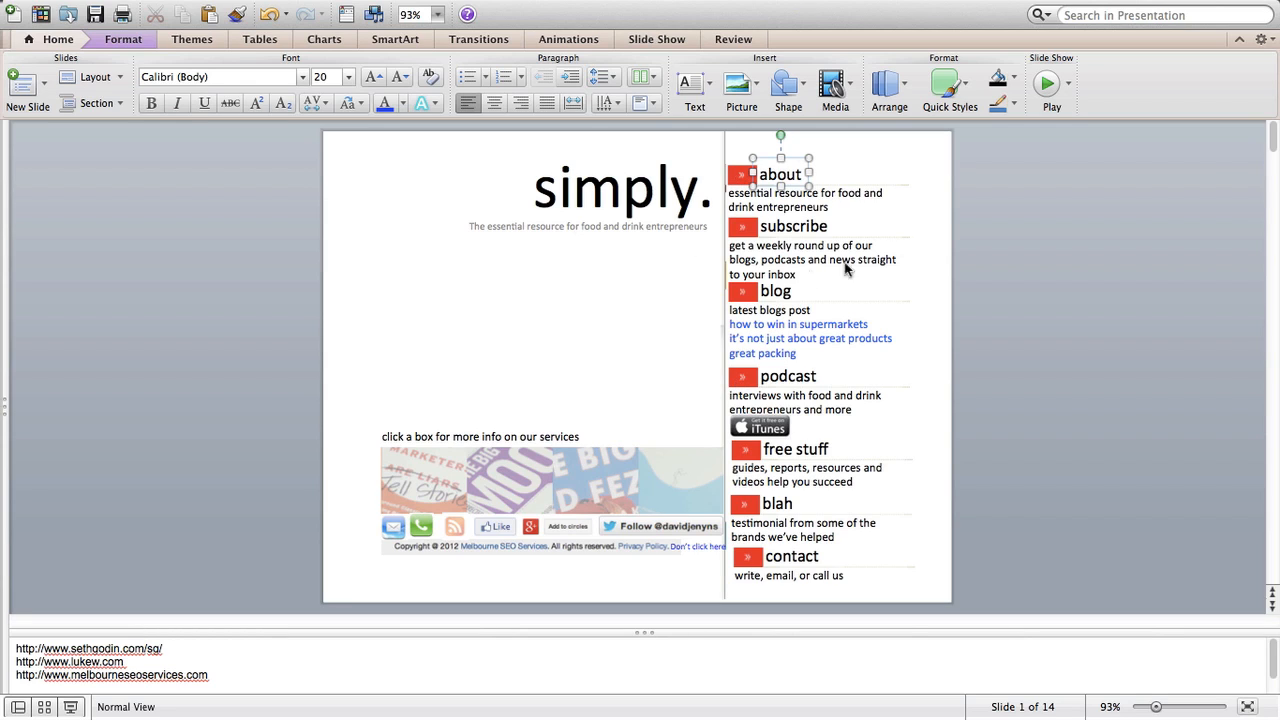
{"action": "mouse_move", "coordinate": [785, 160]}
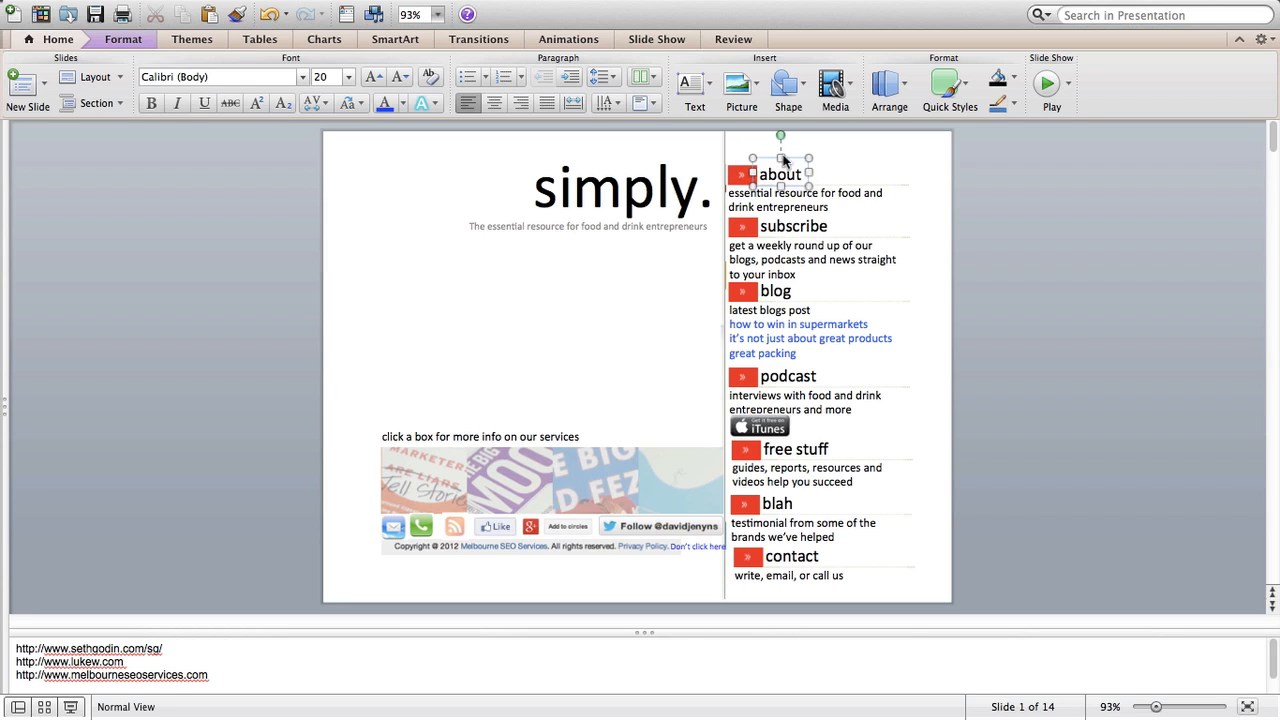
{"action": "mouse_move", "coordinate": [778, 198]}
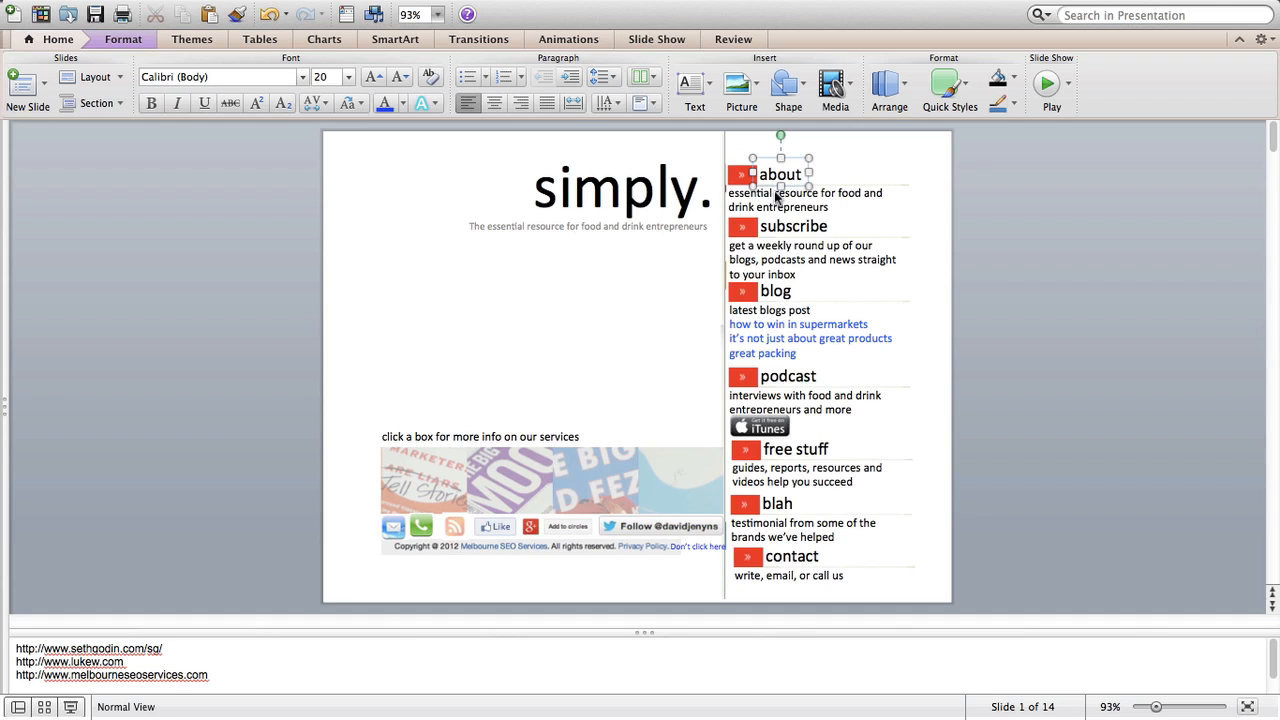
{"action": "mouse_move", "coordinate": [830, 190]}
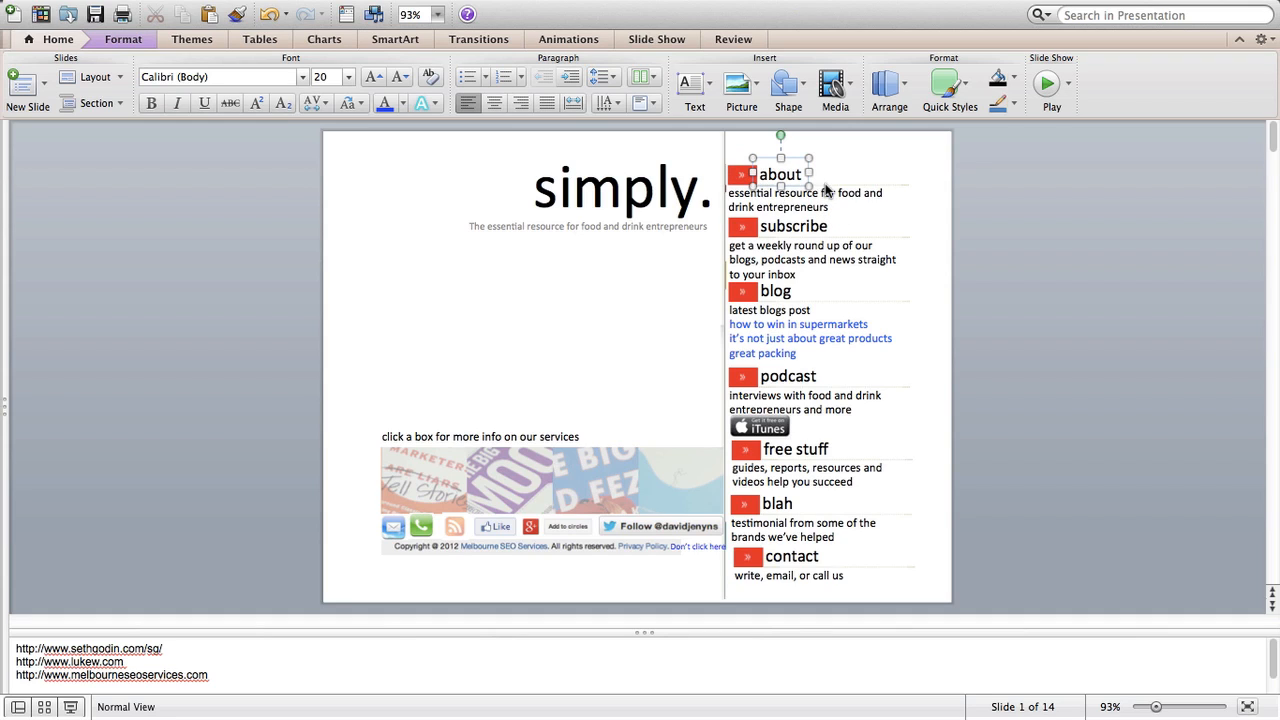
{"action": "mouse_move", "coordinate": [776, 184]}
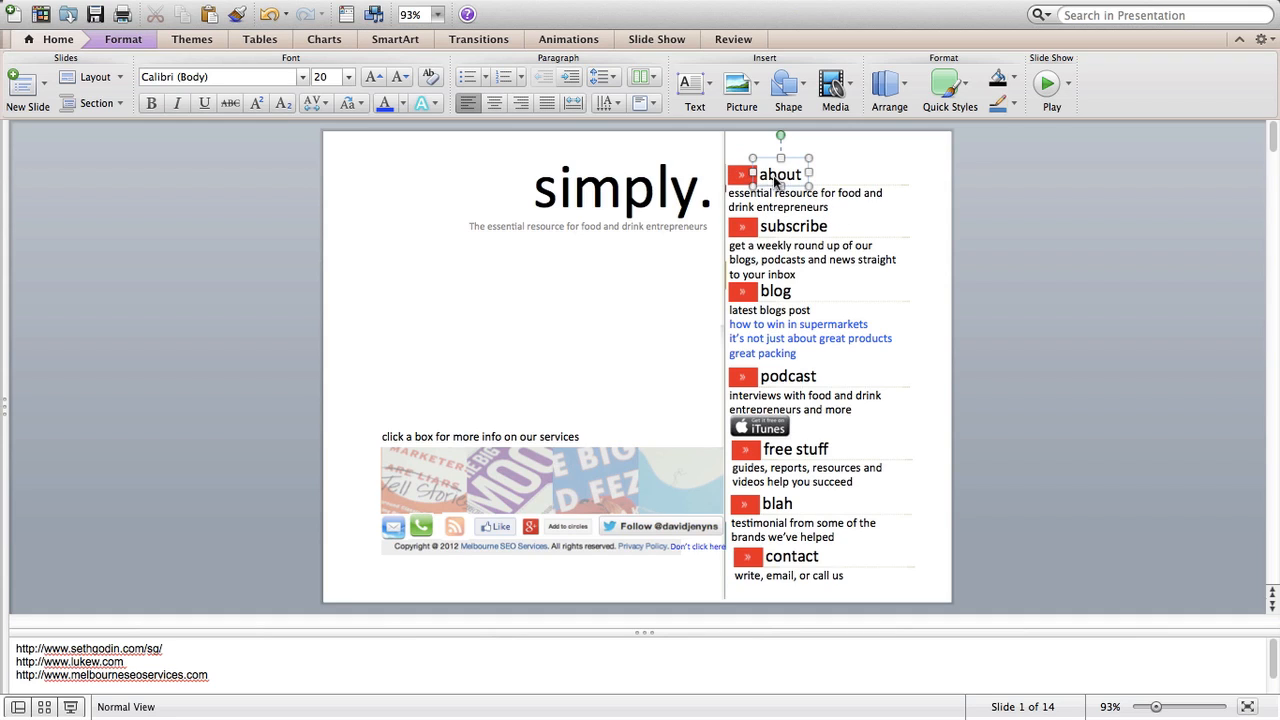
{"action": "mouse_move", "coordinate": [775, 180]}
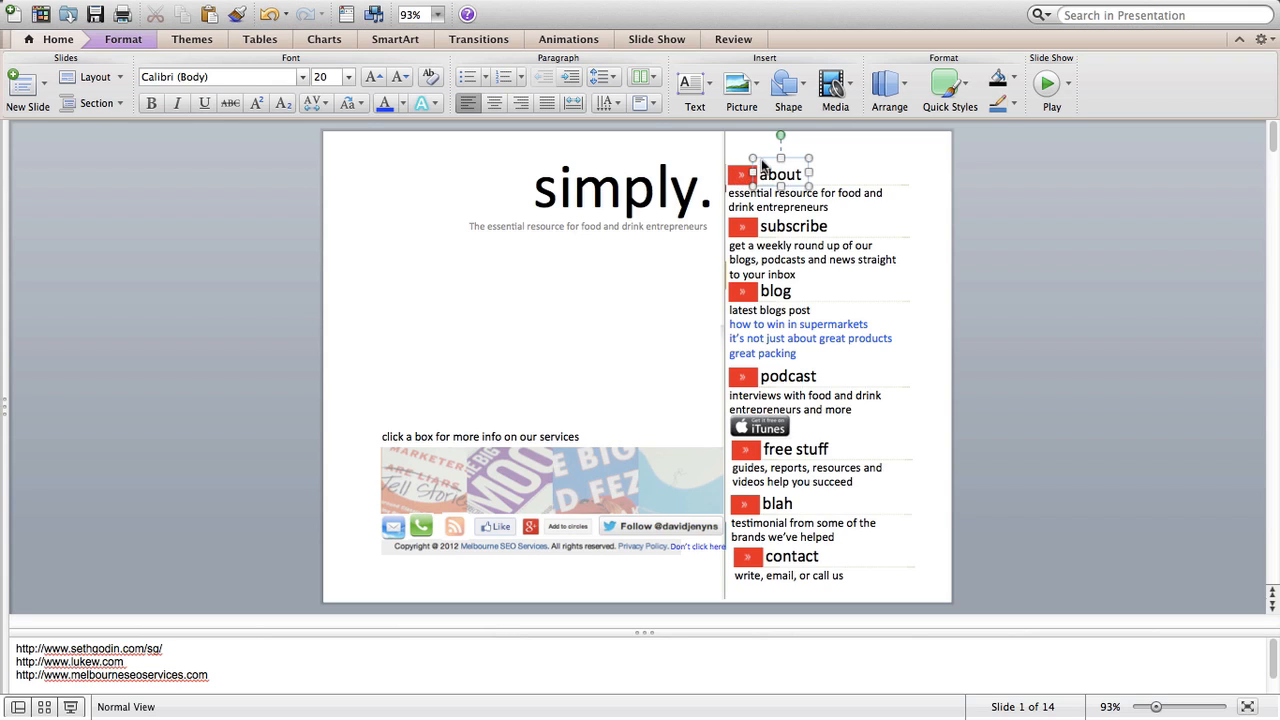
{"action": "mouse_move", "coordinate": [744, 281]}
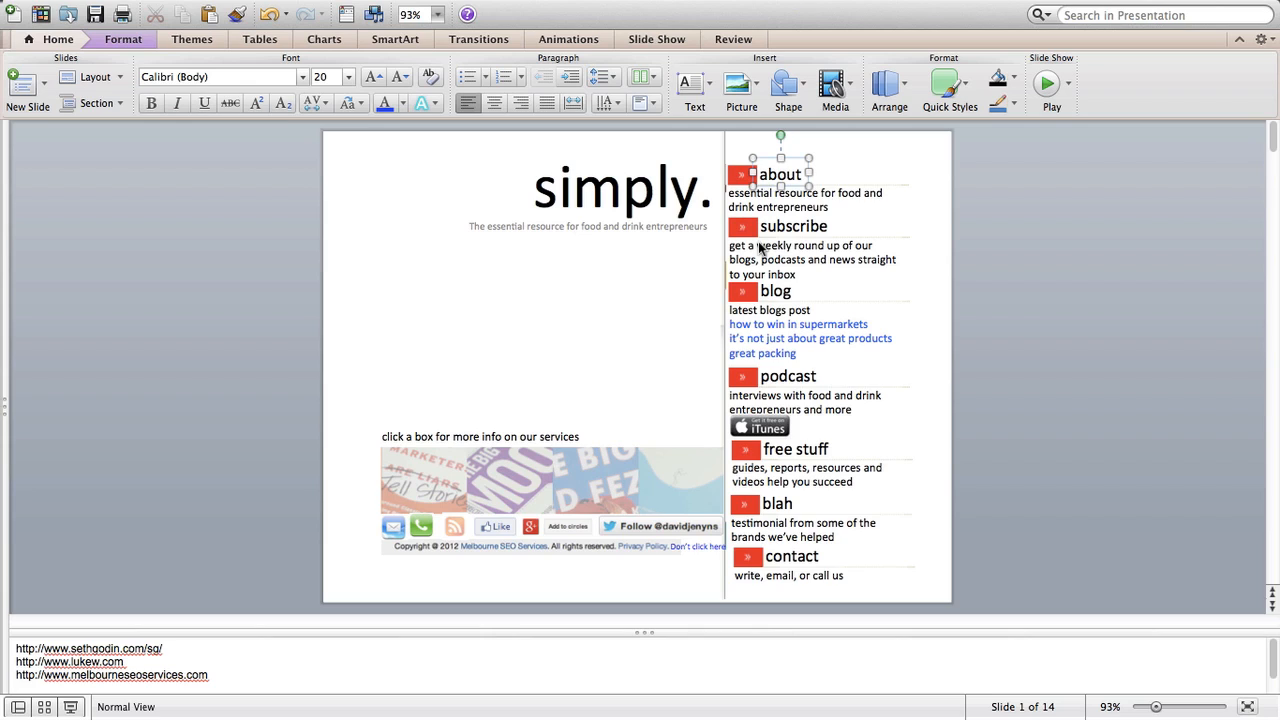
{"action": "mouse_move", "coordinate": [795, 357]}
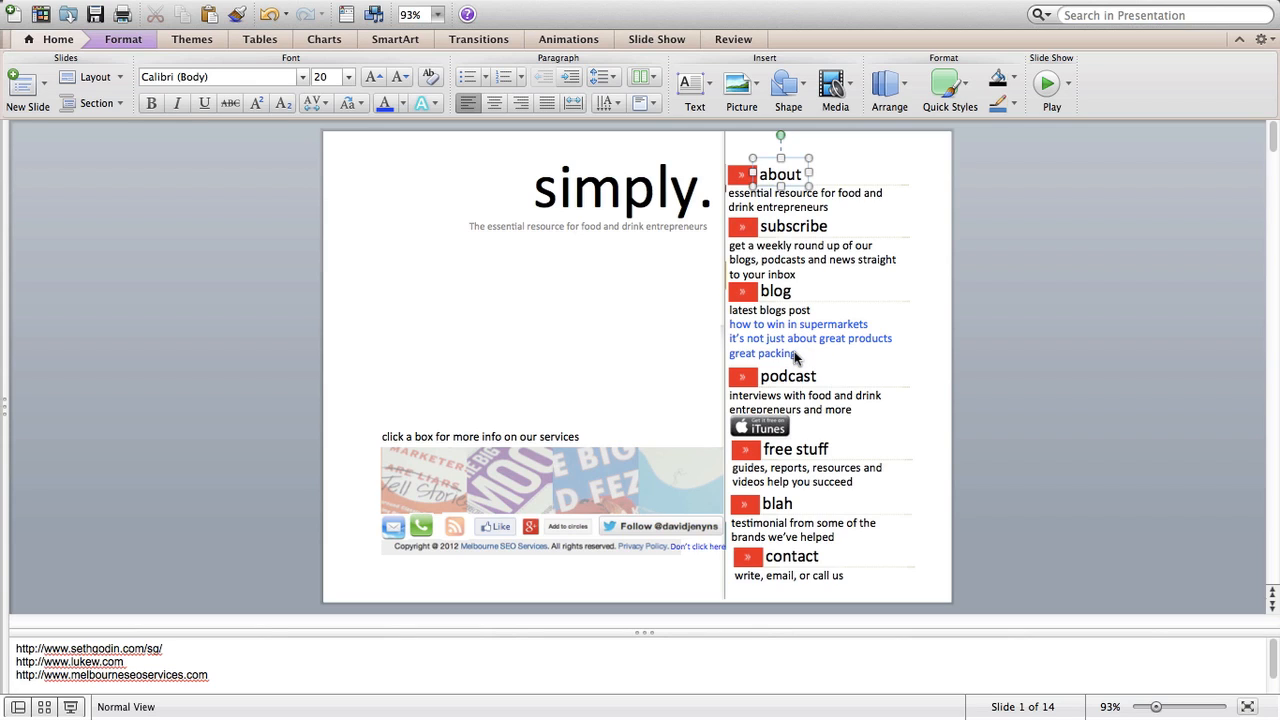
{"action": "mouse_move", "coordinate": [782, 324]}
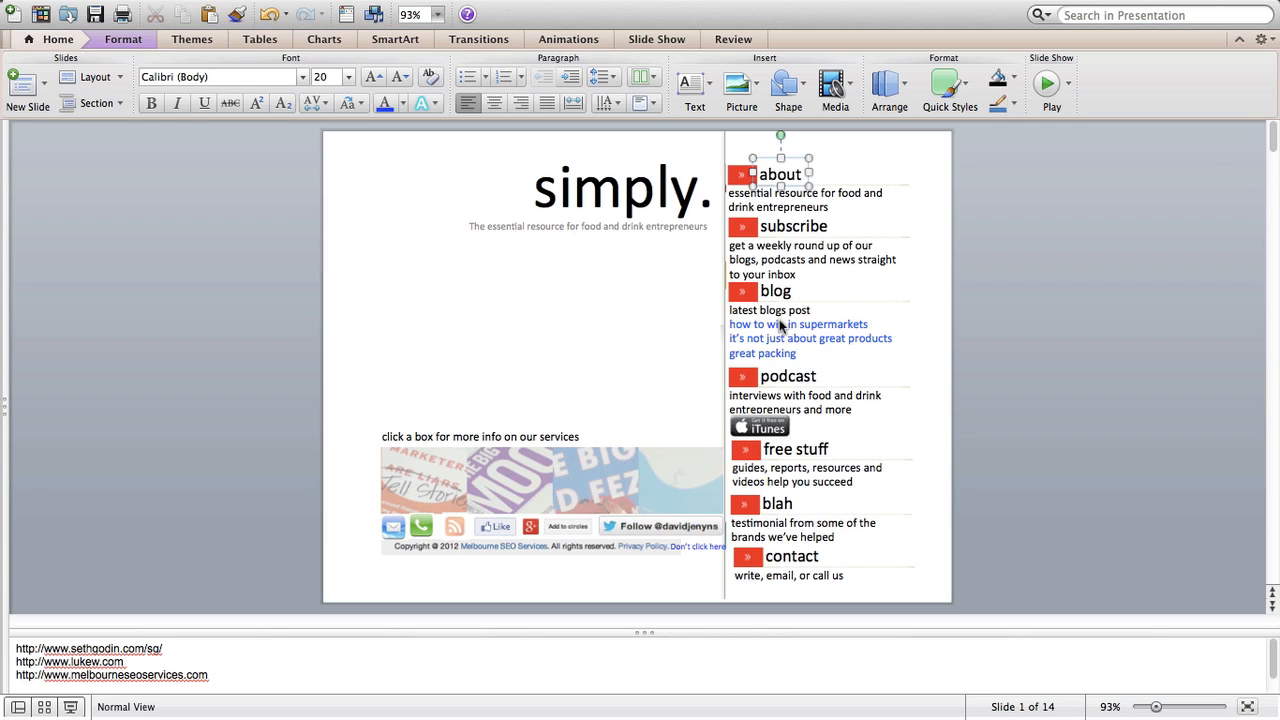
{"action": "mouse_move", "coordinate": [738, 339]}
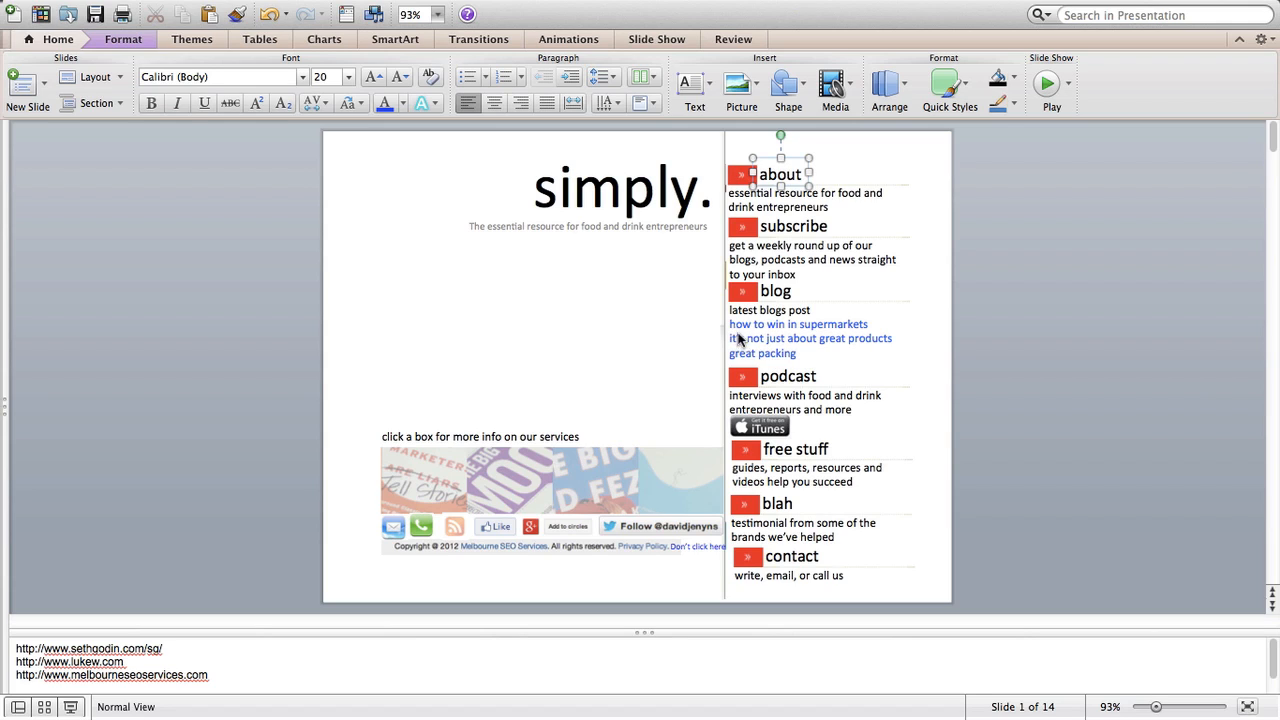
{"action": "mouse_move", "coordinate": [755, 330]}
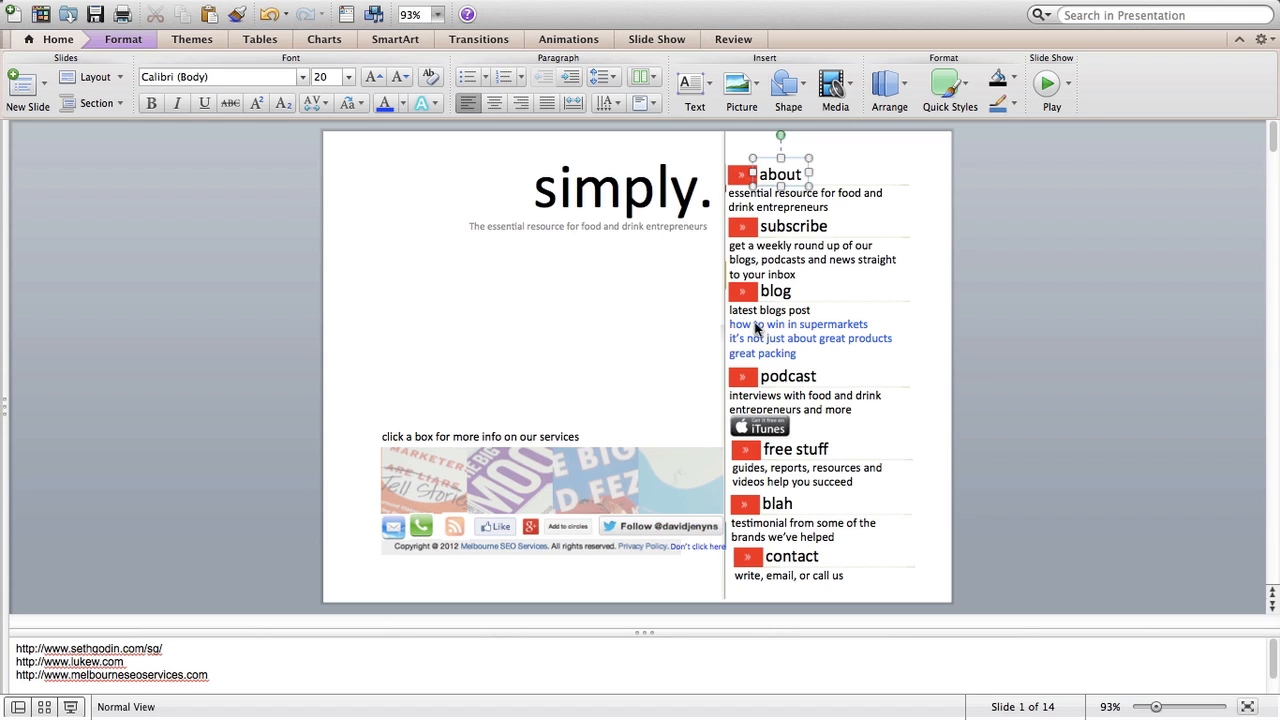
{"action": "mouse_move", "coordinate": [795, 347]}
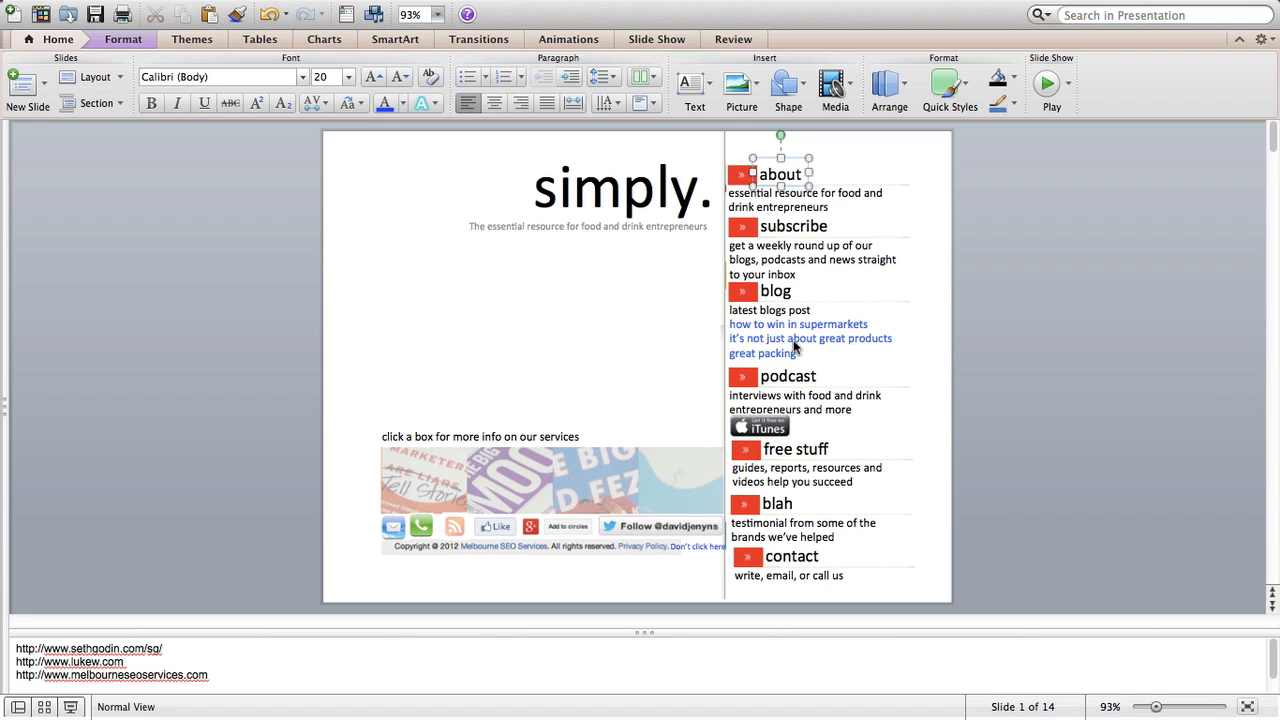
{"action": "mouse_move", "coordinate": [775, 410]}
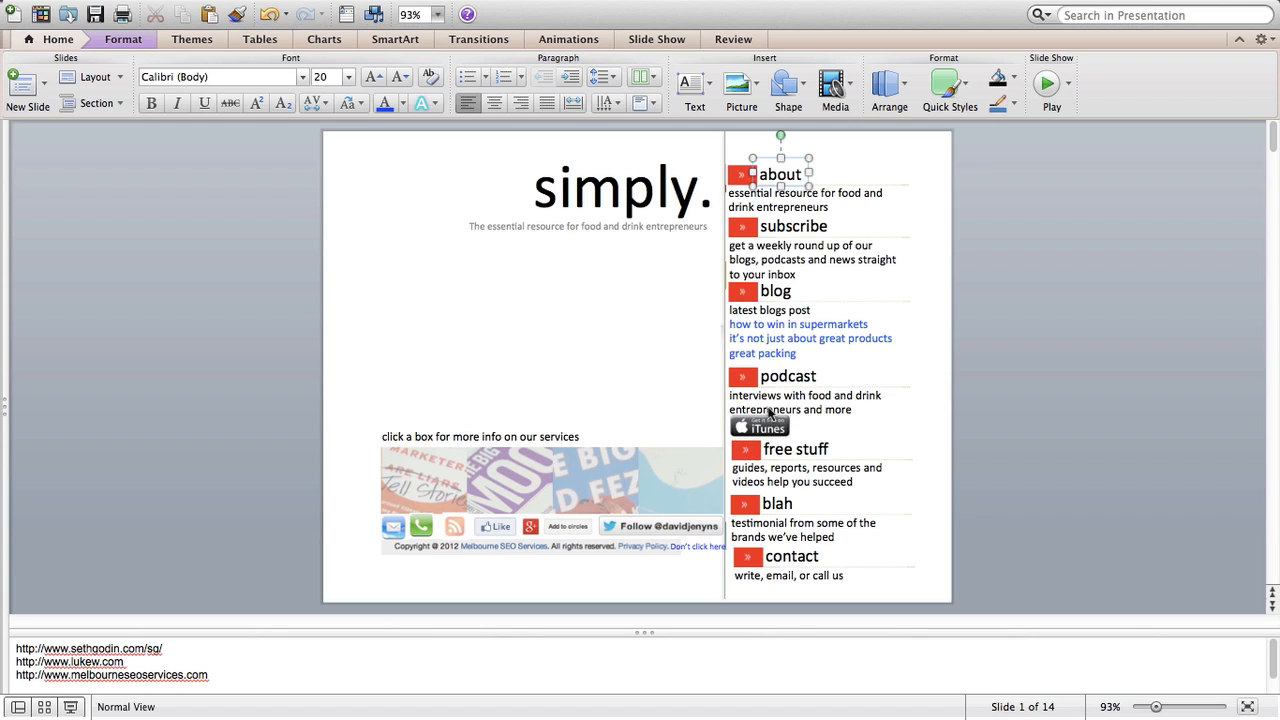
{"action": "mouse_move", "coordinate": [772, 425]}
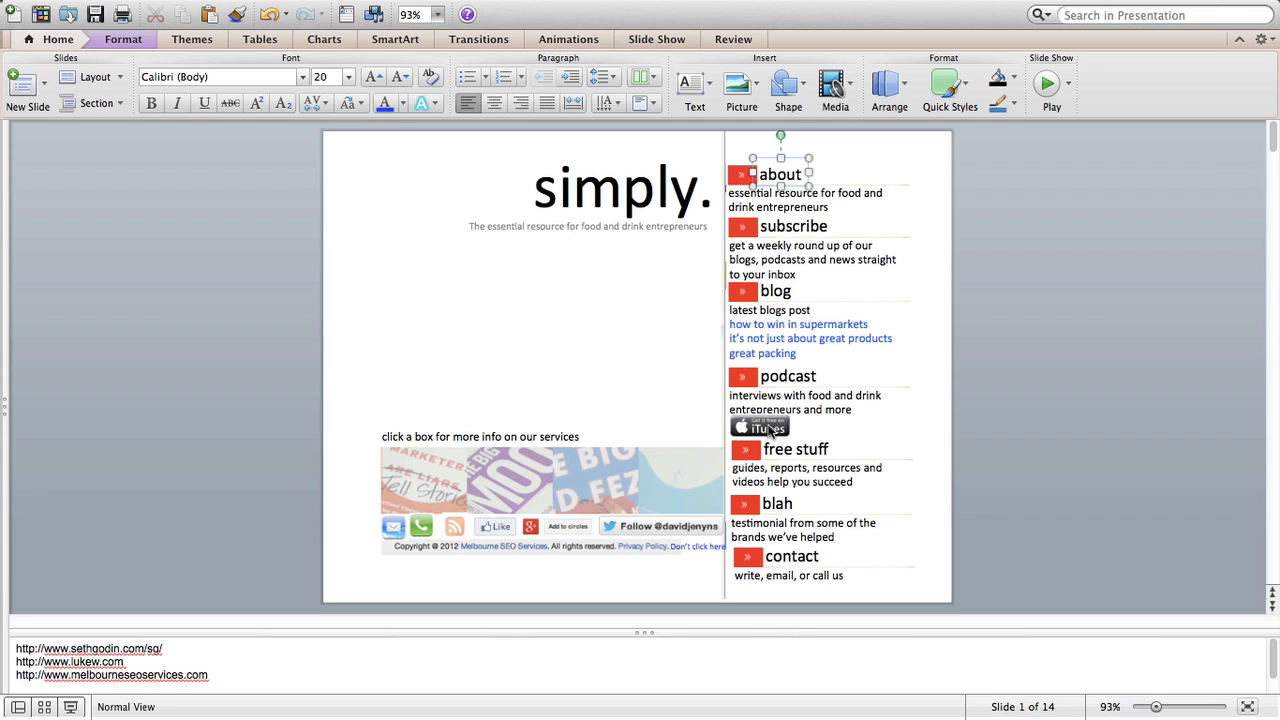
{"action": "mouse_move", "coordinate": [751, 500]}
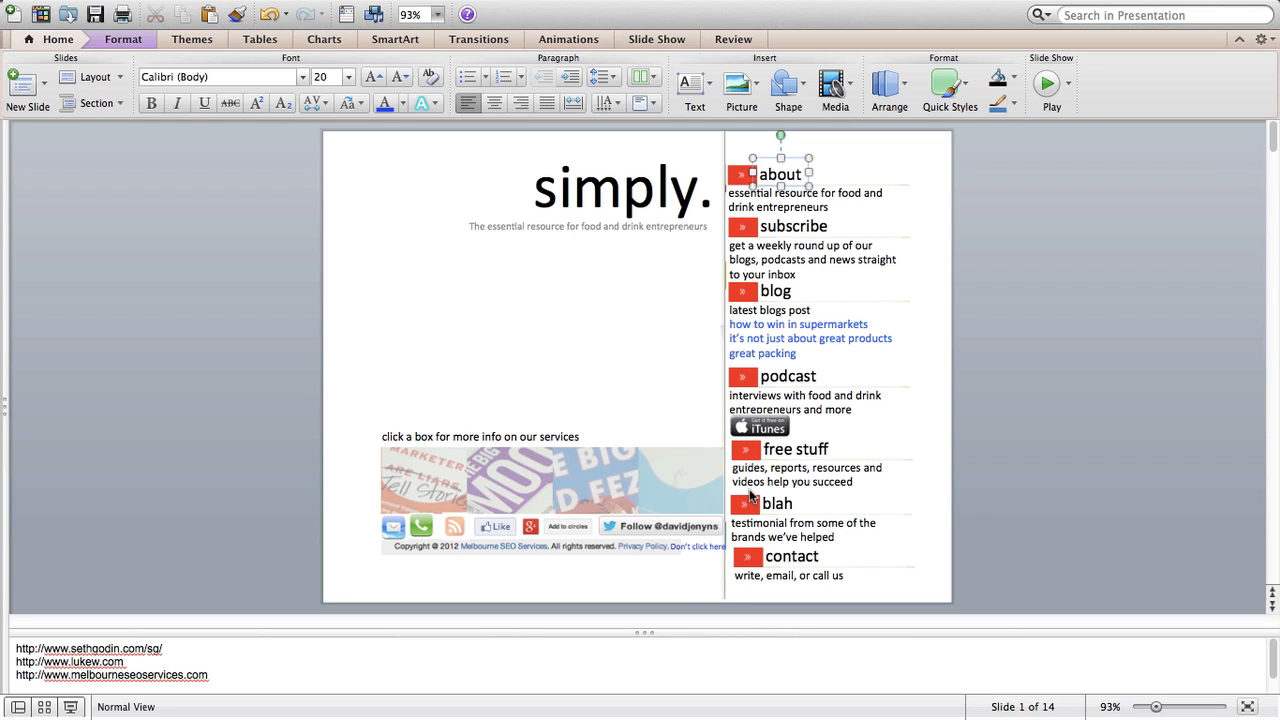
{"action": "mouse_move", "coordinate": [765, 342]}
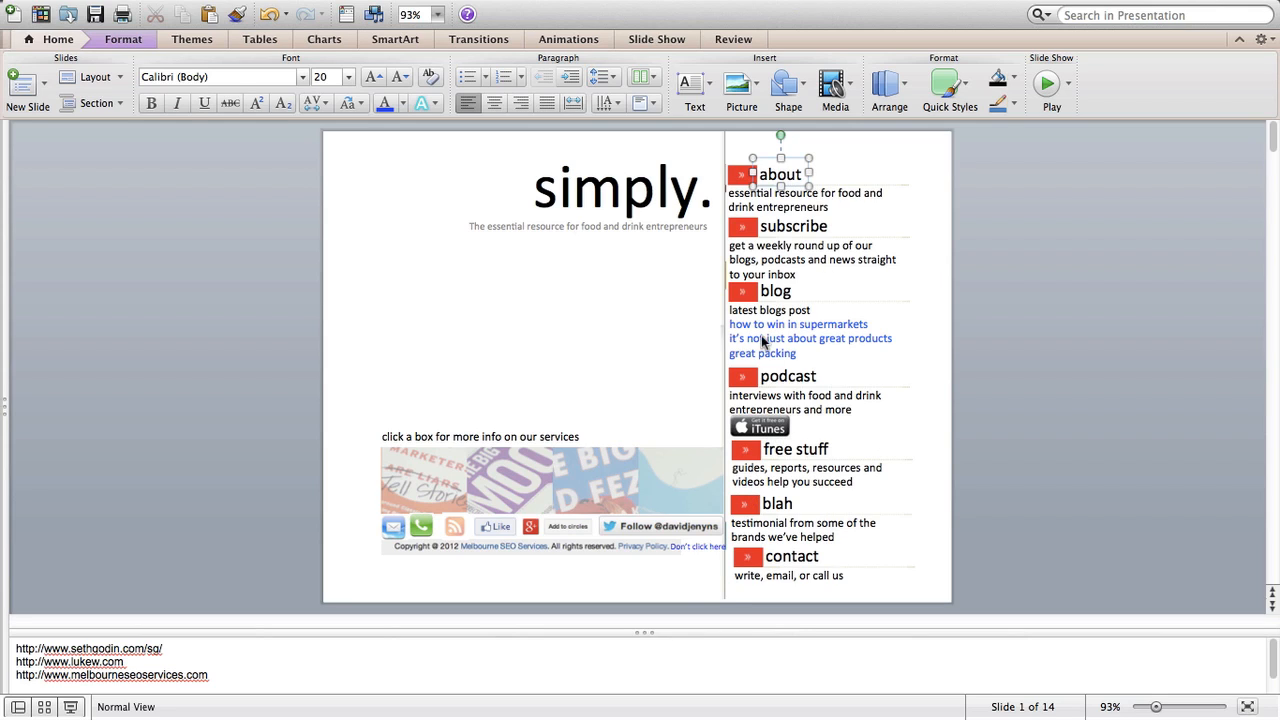
{"action": "mouse_move", "coordinate": [780, 265]}
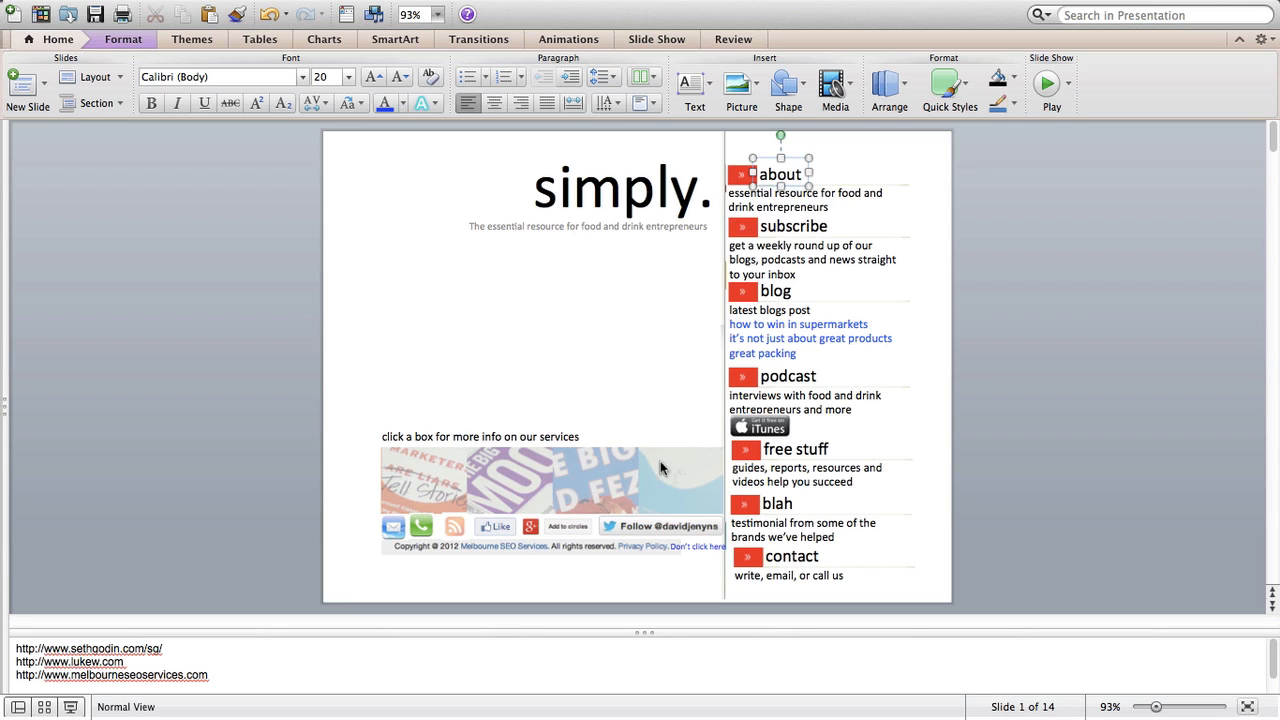
{"action": "mouse_move", "coordinate": [903, 241]}
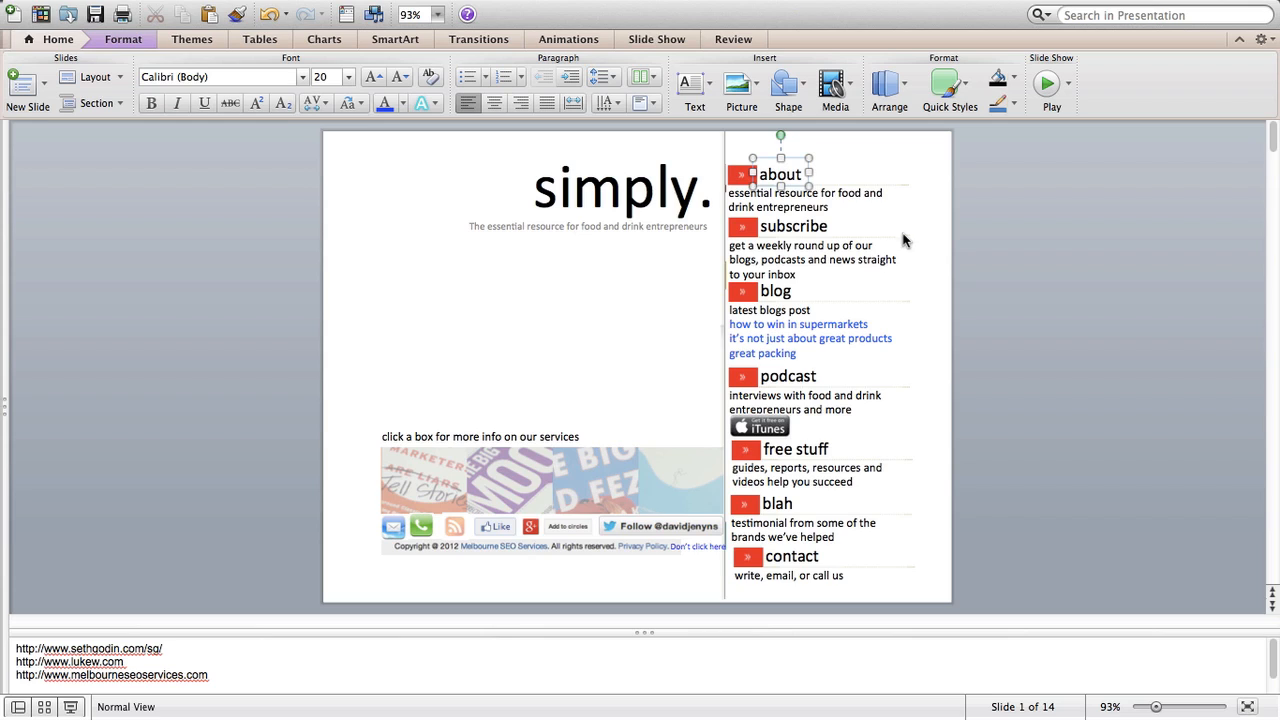
{"action": "mouse_move", "coordinate": [791, 333]}
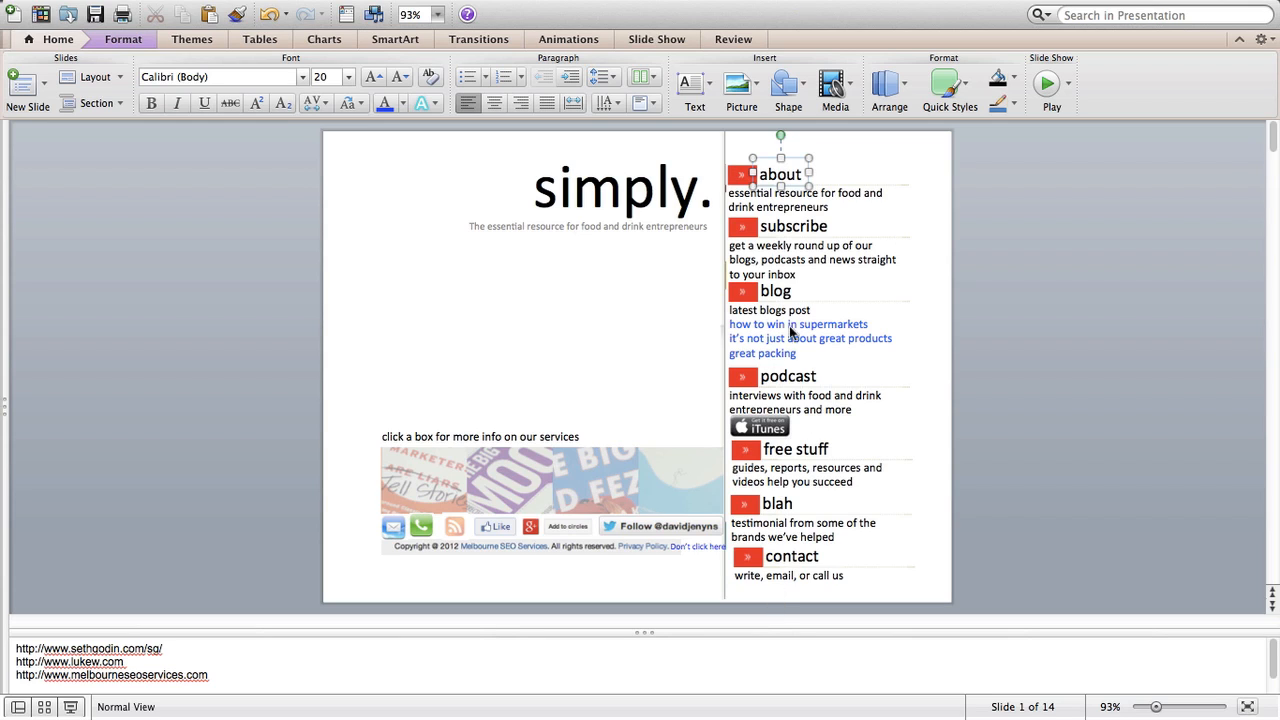
{"action": "mouse_move", "coordinate": [830, 235]}
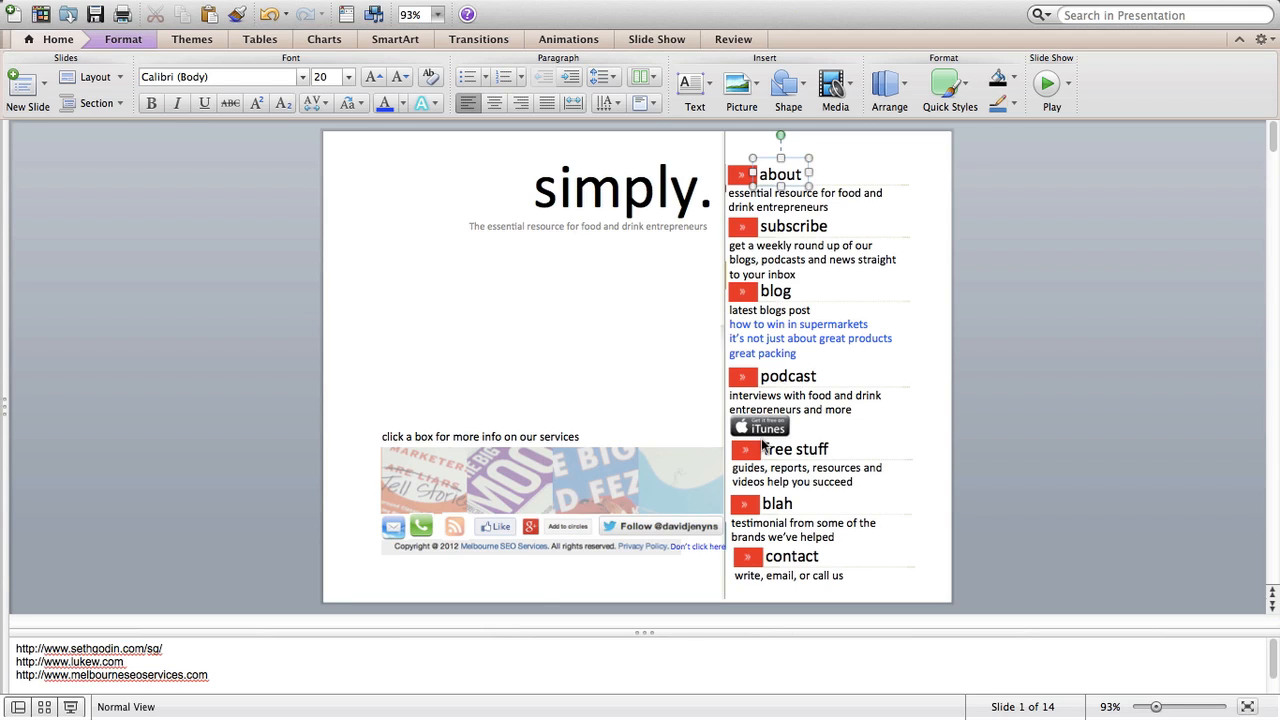
{"action": "mouse_move", "coordinate": [653, 549]}
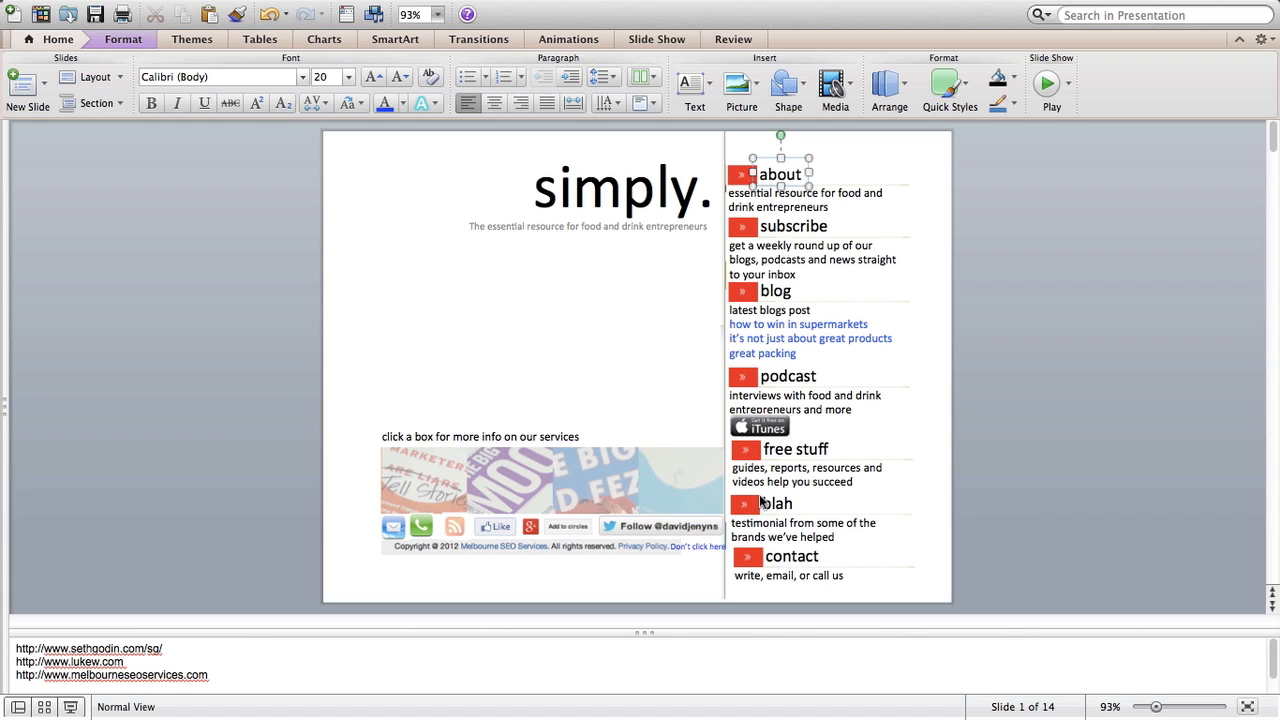
{"action": "mouse_move", "coordinate": [755, 572]}
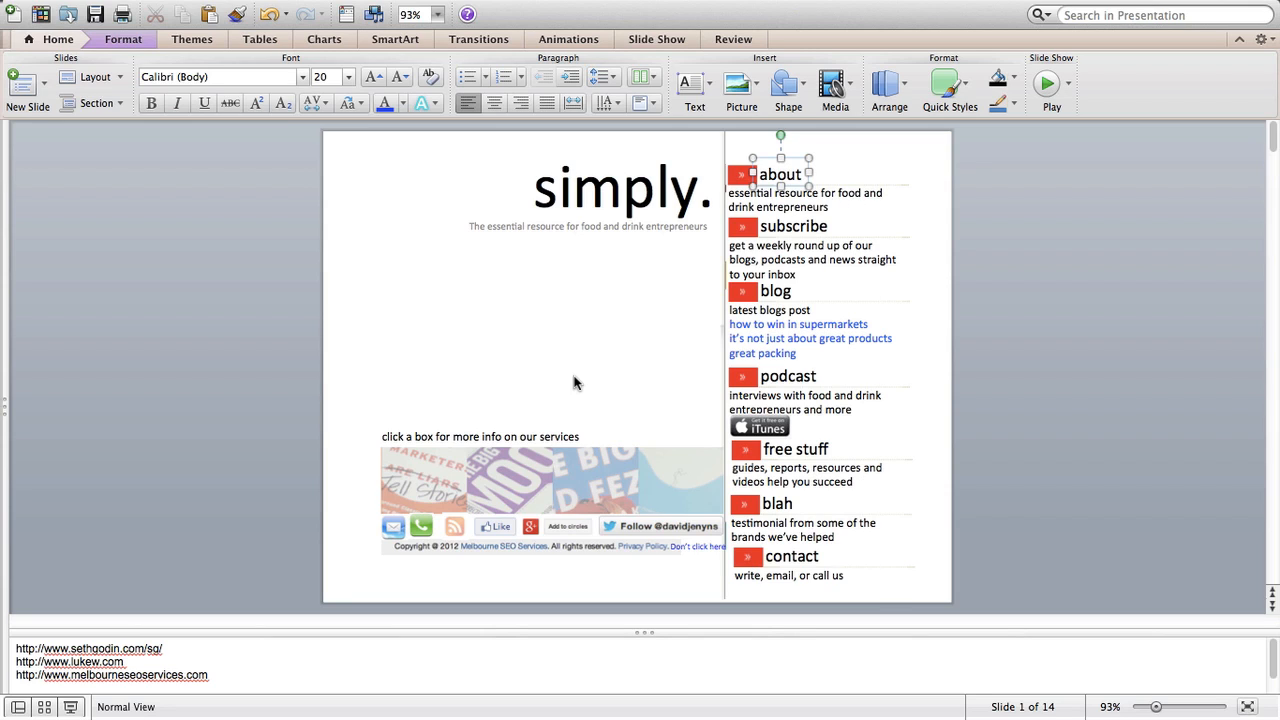
{"action": "mouse_move", "coordinate": [399, 513]}
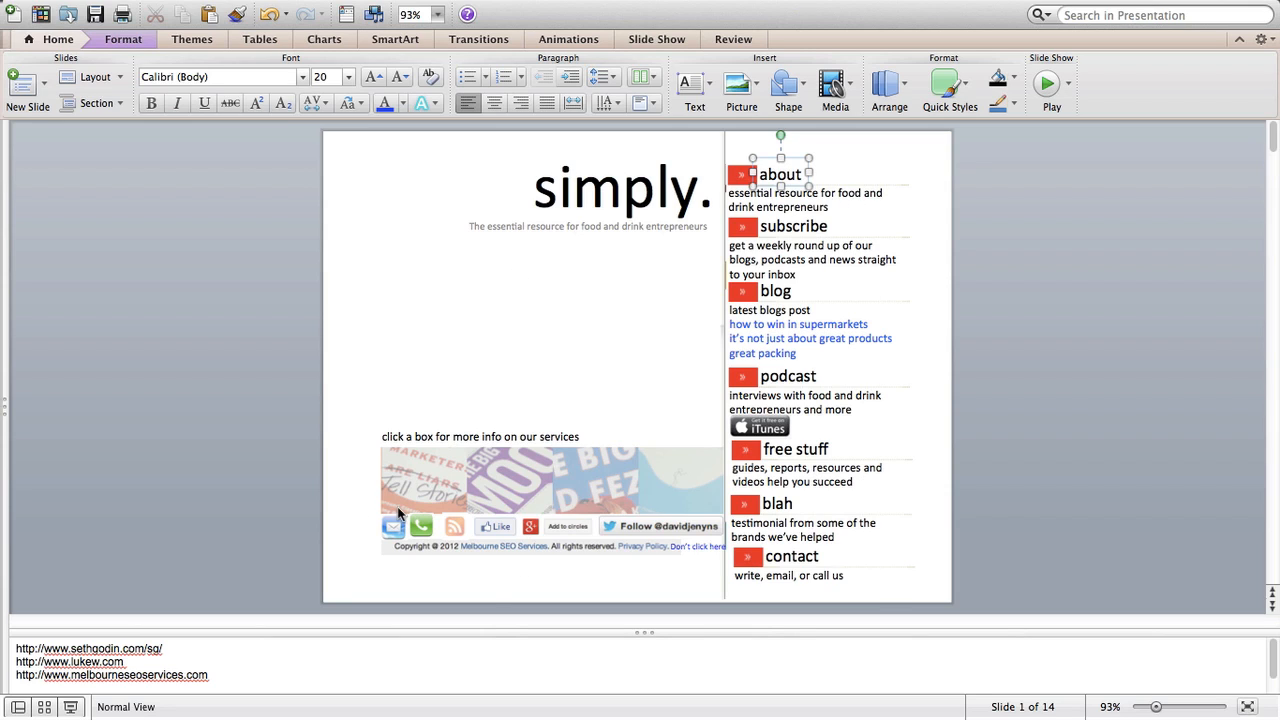
{"action": "mouse_move", "coordinate": [420, 480]}
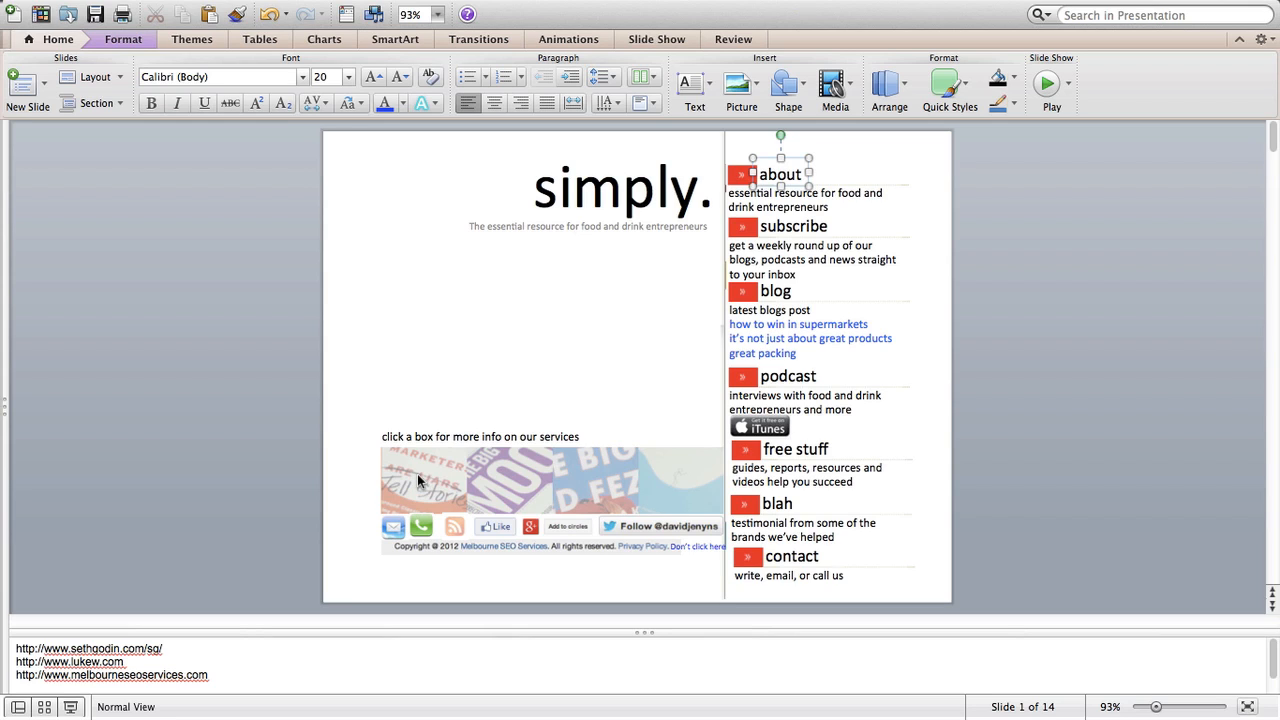
{"action": "mouse_move", "coordinate": [490, 501]}
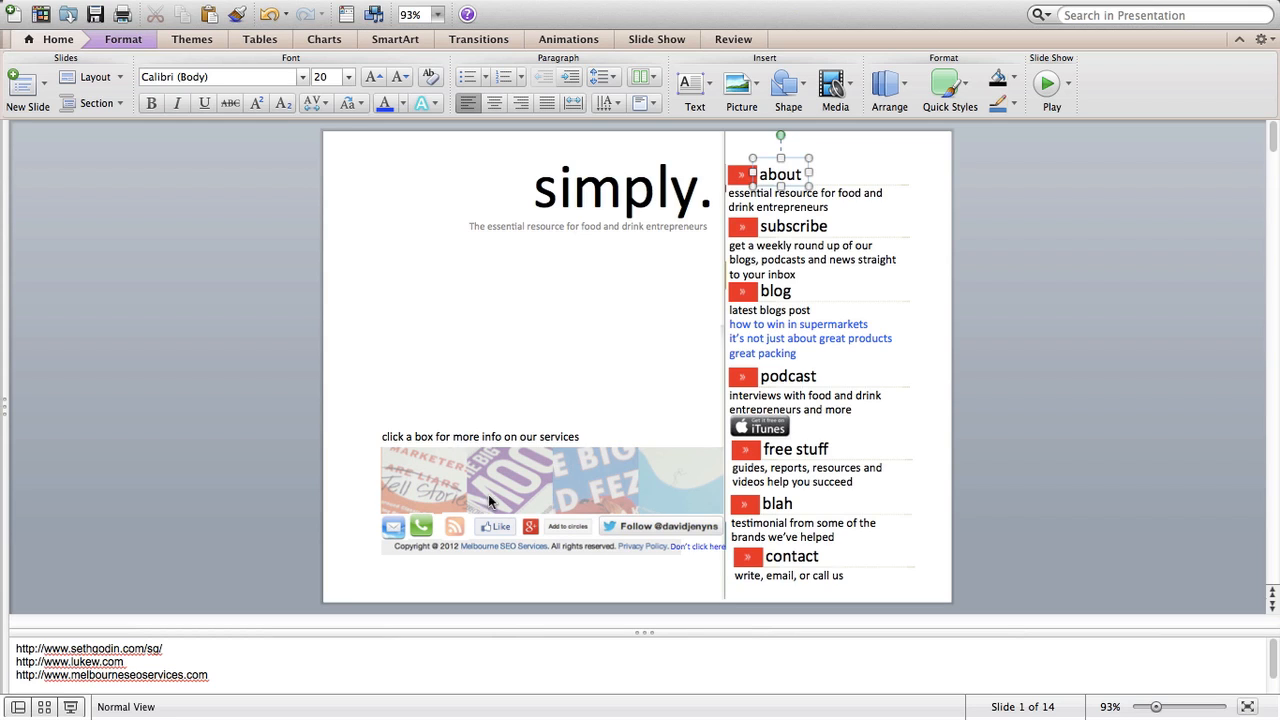
{"action": "mouse_move", "coordinate": [655, 450]}
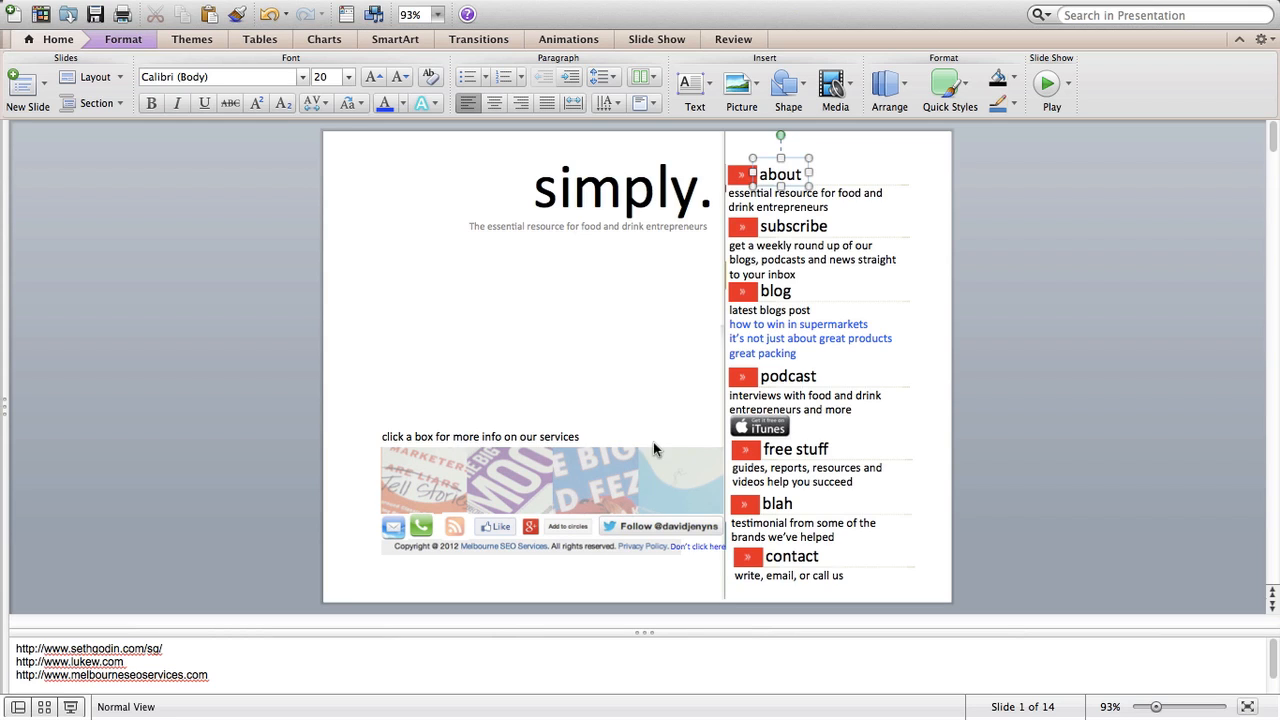
{"action": "mouse_move", "coordinate": [398, 530]}
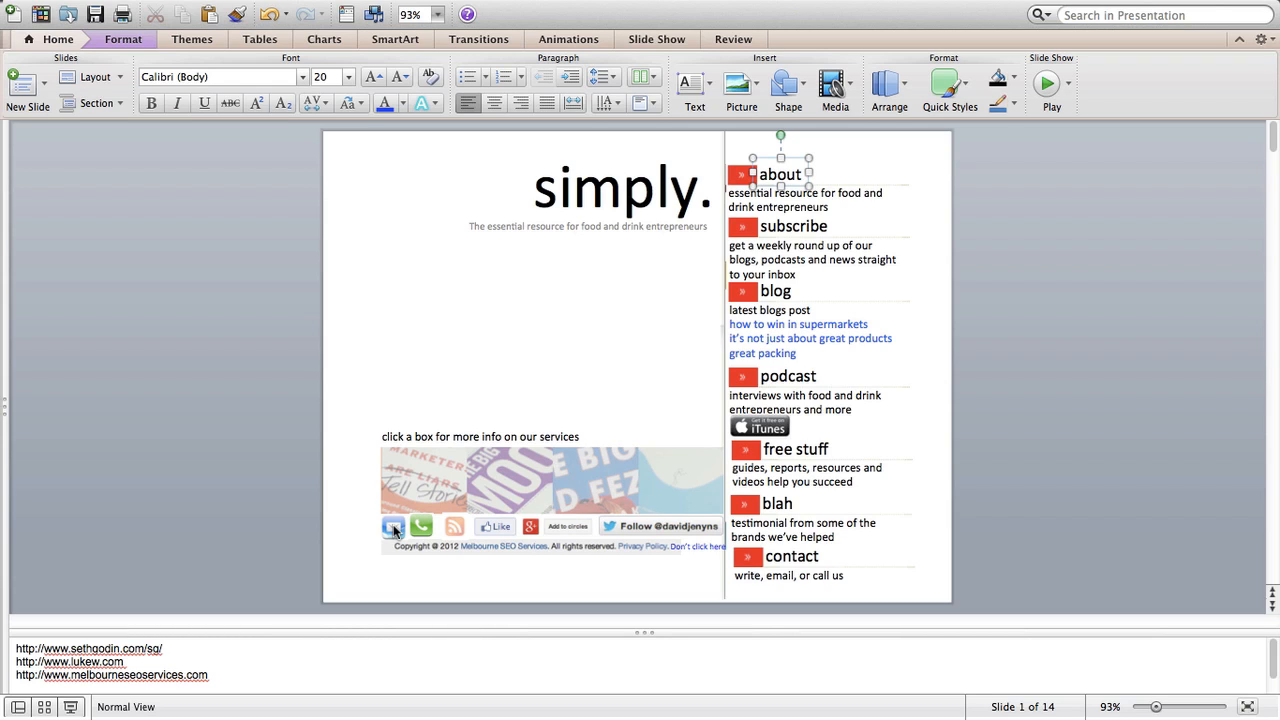
{"action": "mouse_move", "coordinate": [425, 538]}
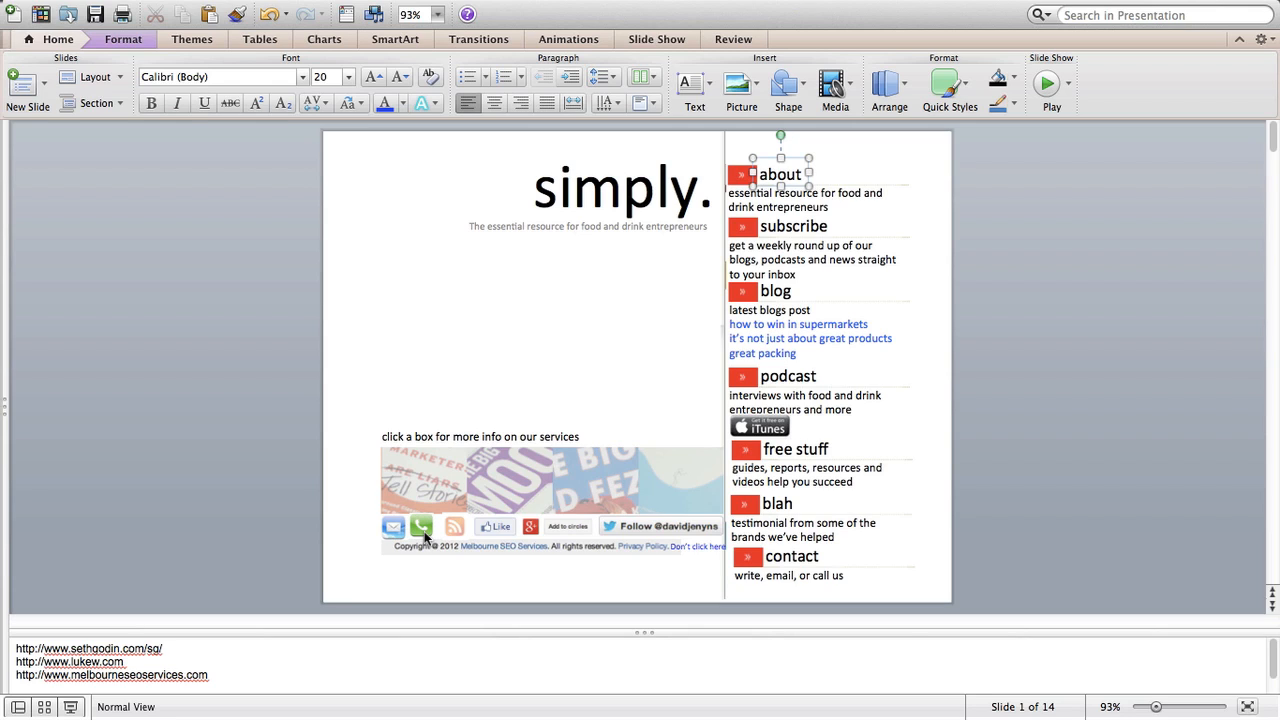
{"action": "mouse_move", "coordinate": [421, 533]}
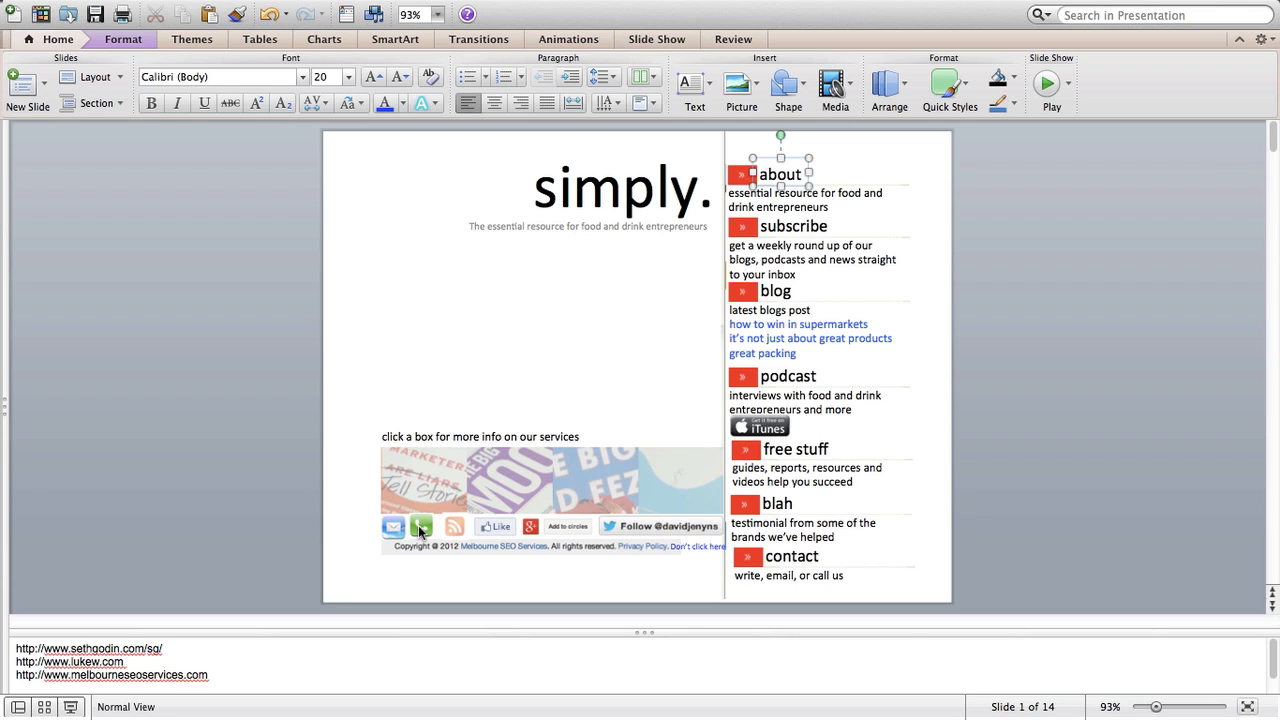
{"action": "mouse_move", "coordinate": [455, 525]}
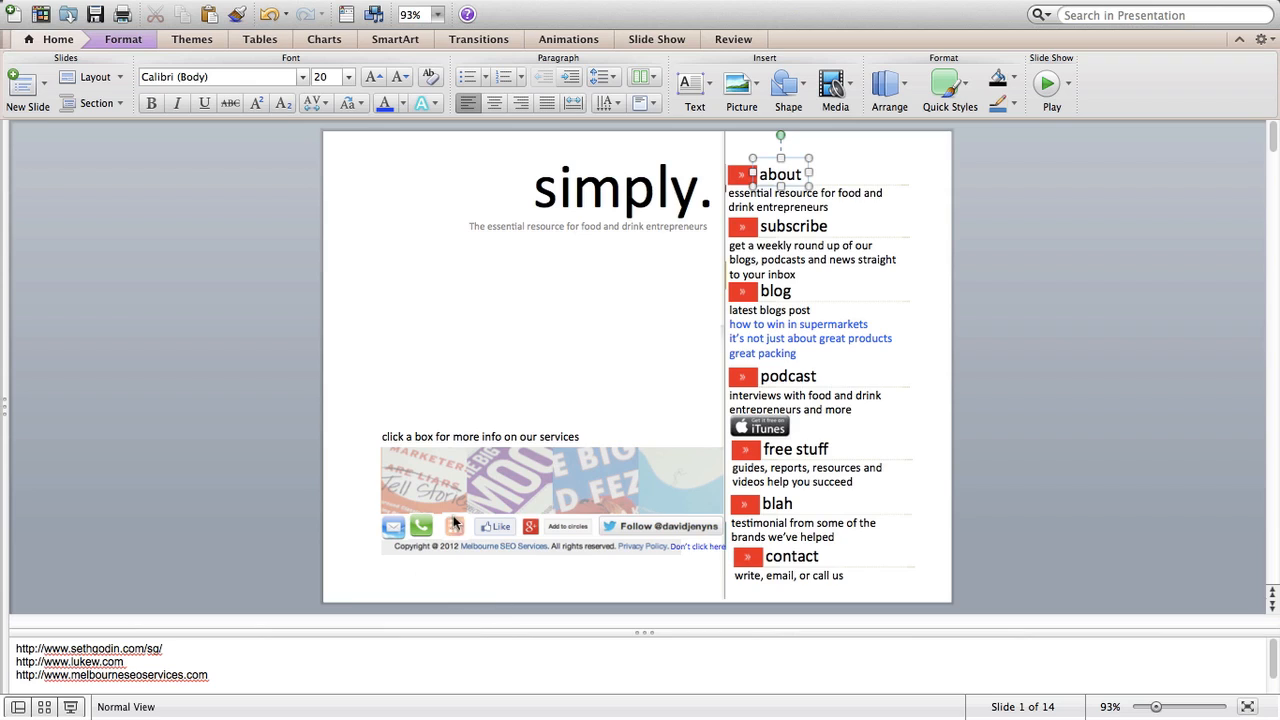
{"action": "mouse_move", "coordinate": [476, 531]}
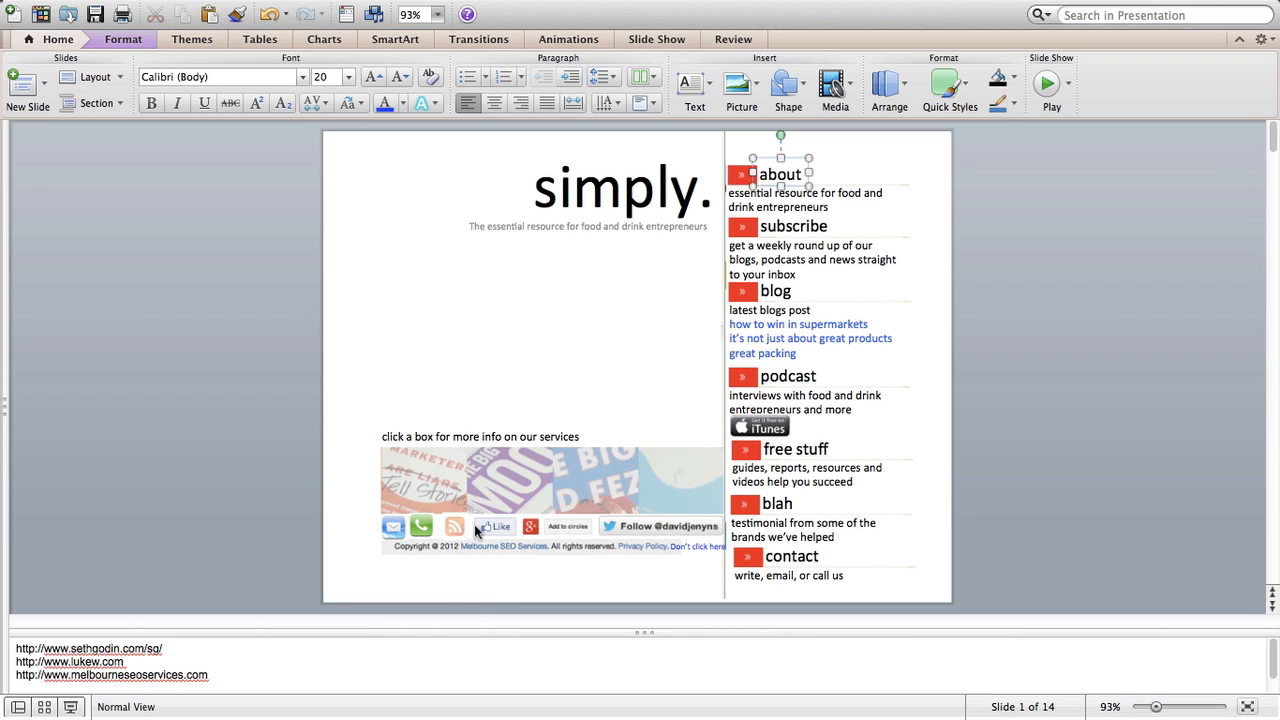
{"action": "mouse_move", "coordinate": [498, 531]}
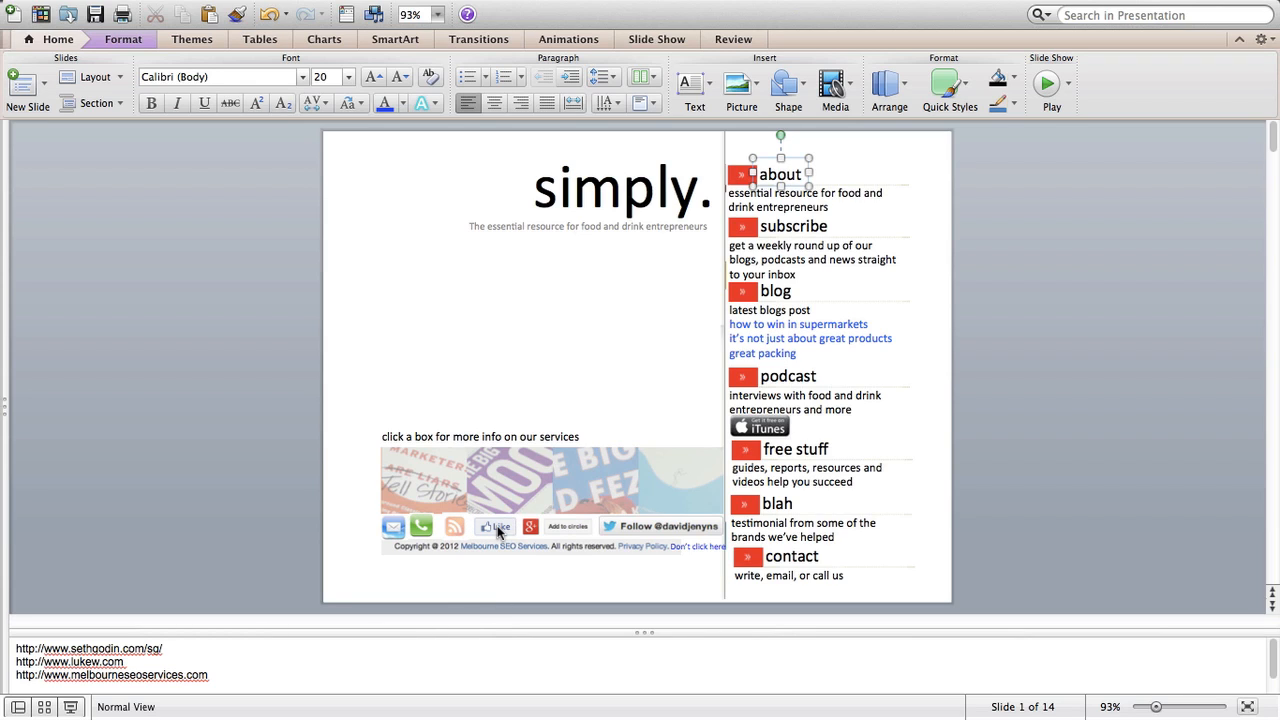
{"action": "mouse_move", "coordinate": [570, 529]}
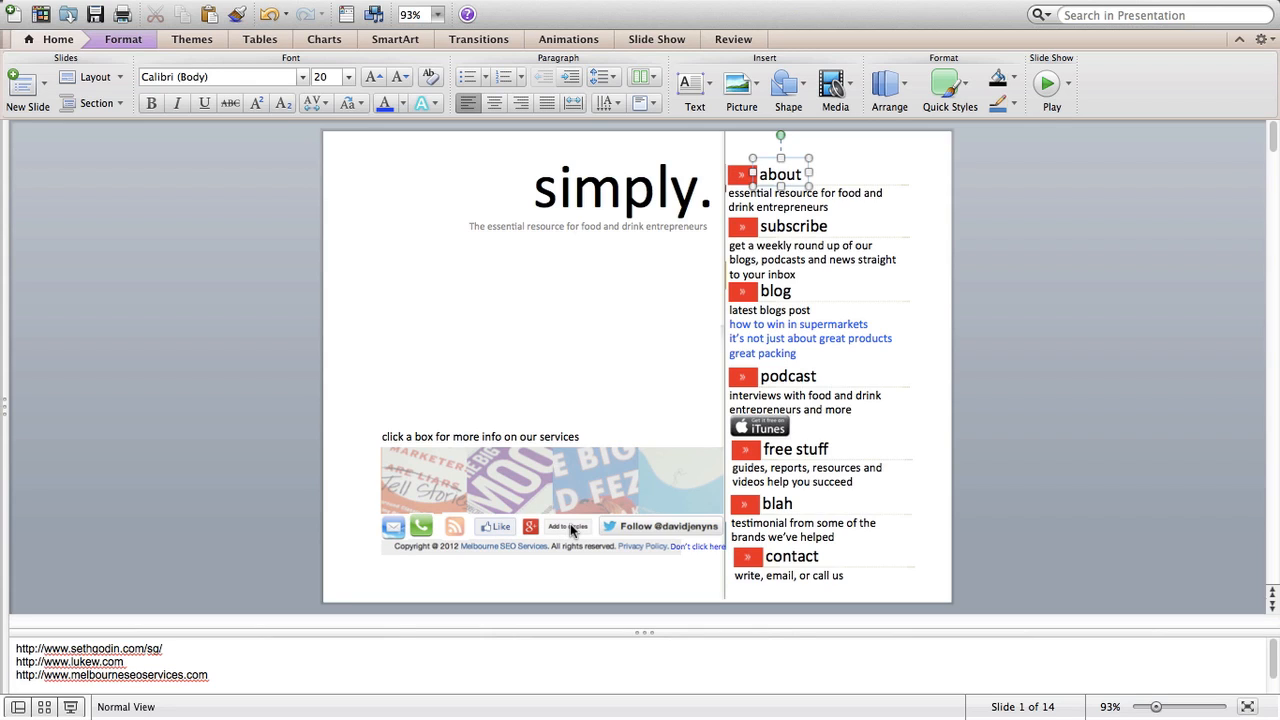
{"action": "mouse_move", "coordinate": [655, 530]}
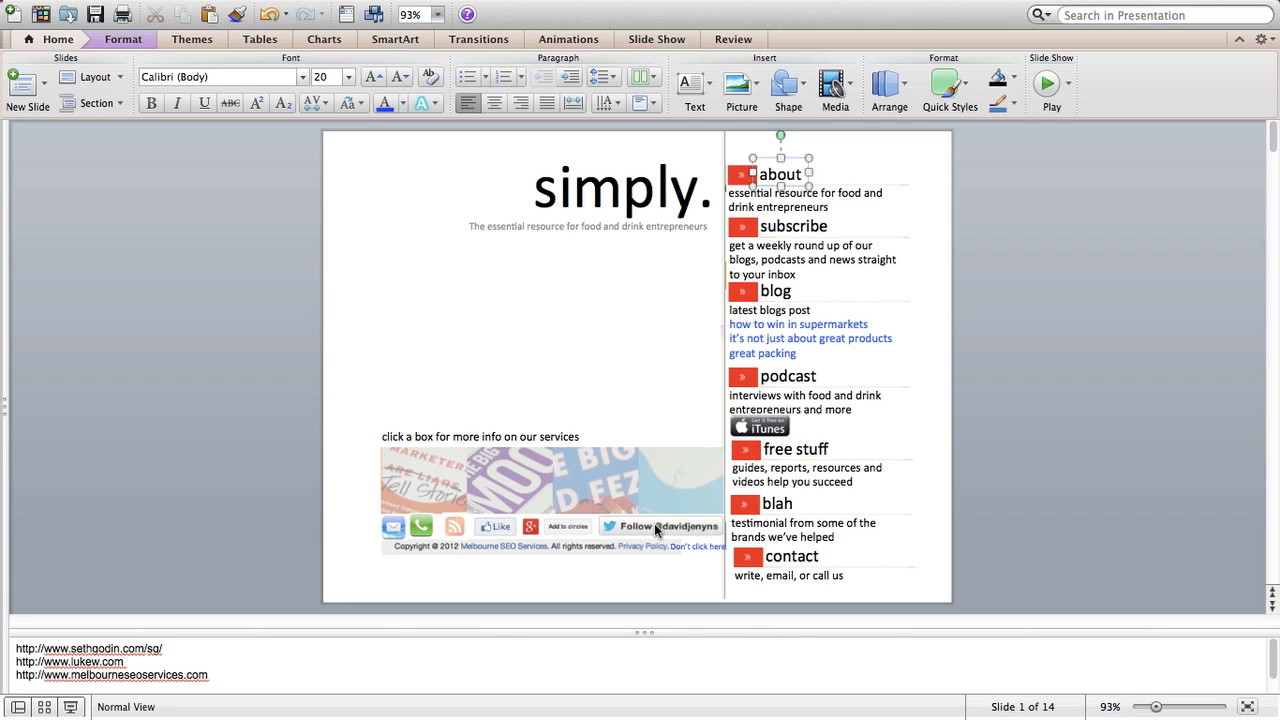
{"action": "mouse_move", "coordinate": [692, 529]}
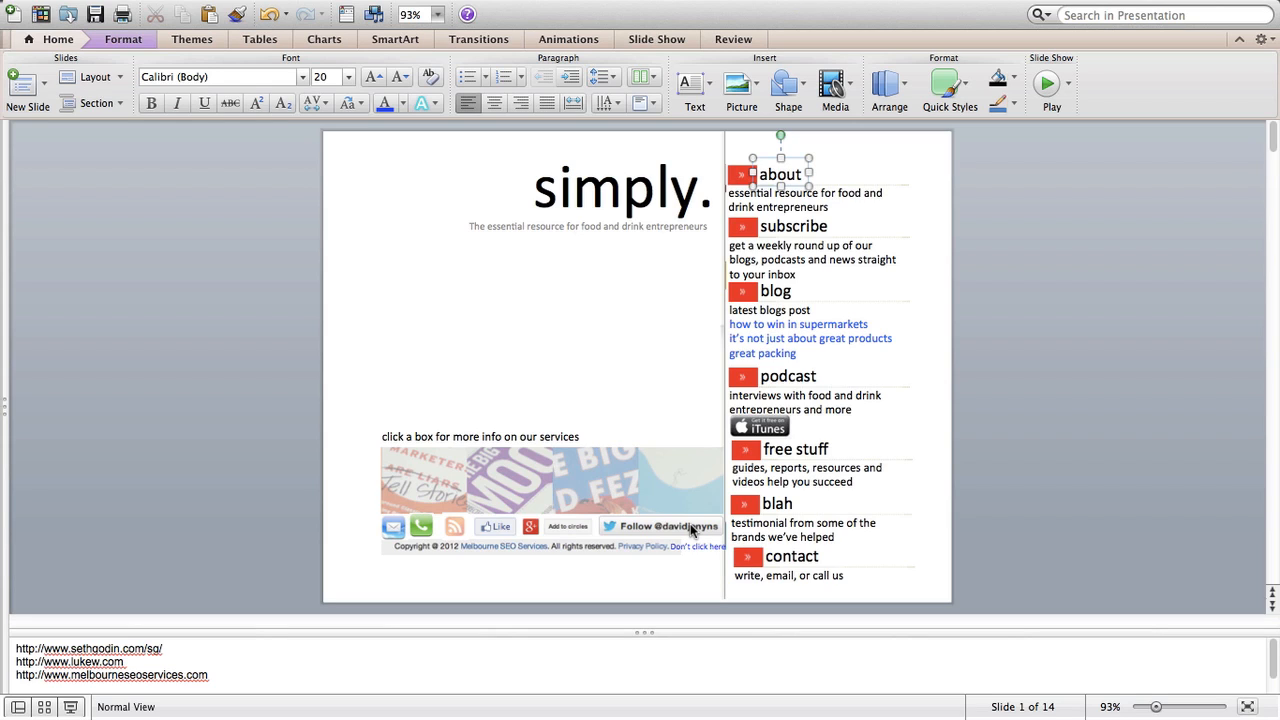
{"action": "mouse_move", "coordinate": [430, 543]}
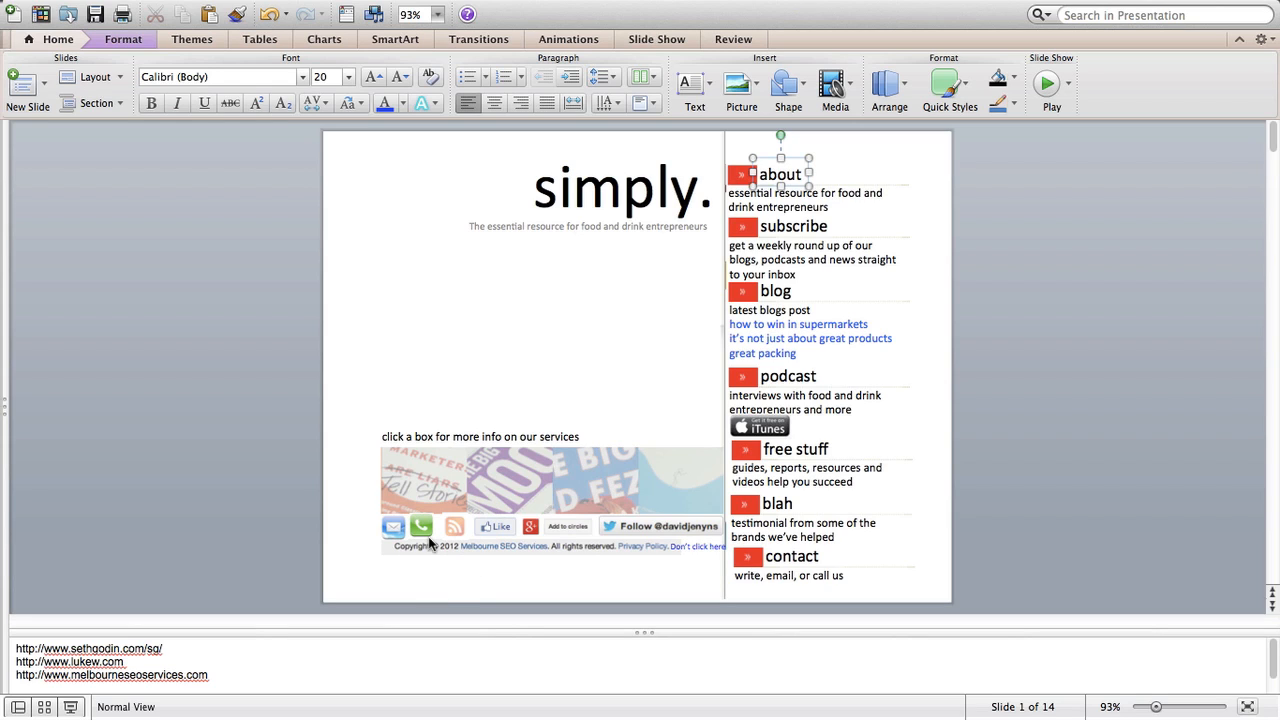
{"action": "mouse_move", "coordinate": [487, 550]}
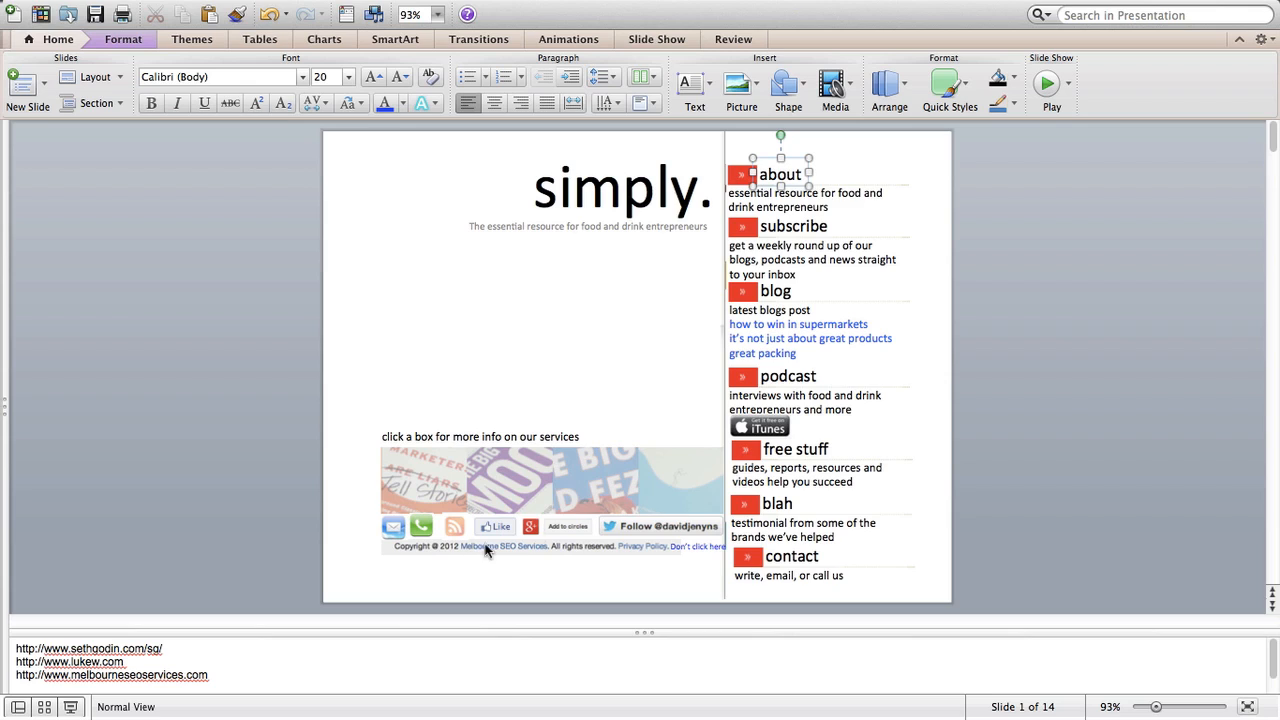
{"action": "mouse_move", "coordinate": [528, 538]}
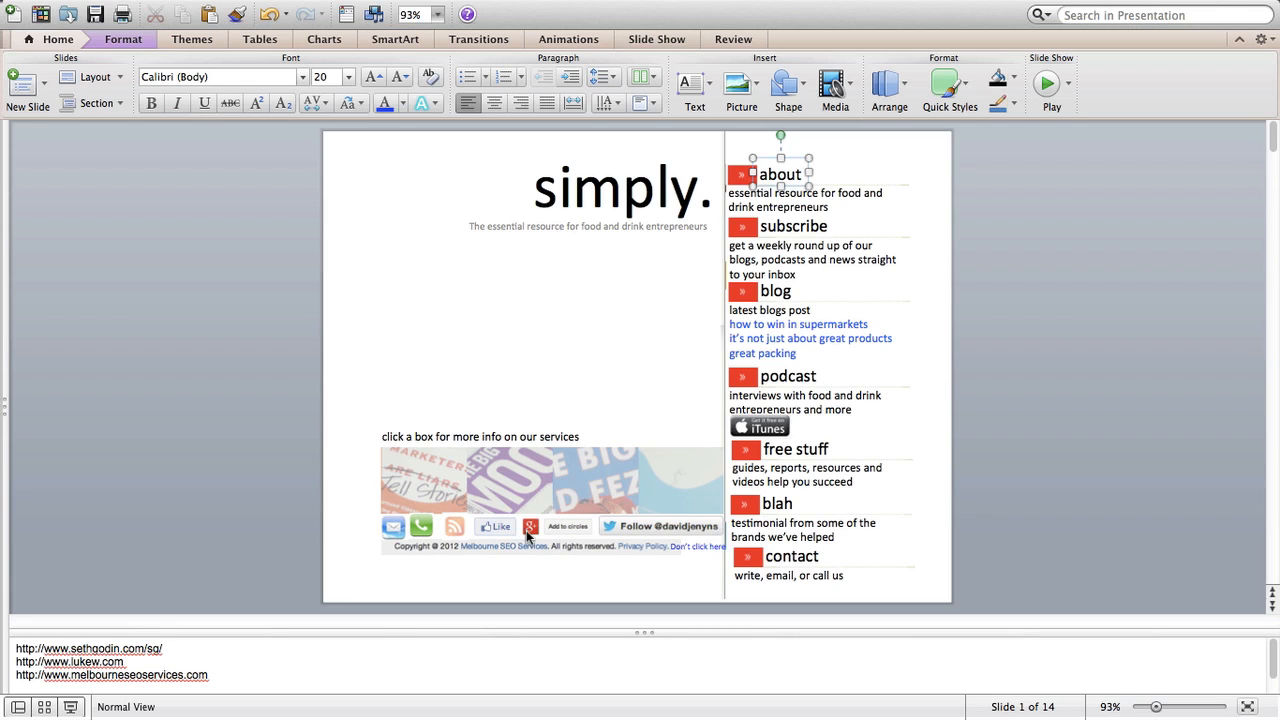
{"action": "mouse_move", "coordinate": [510, 552]}
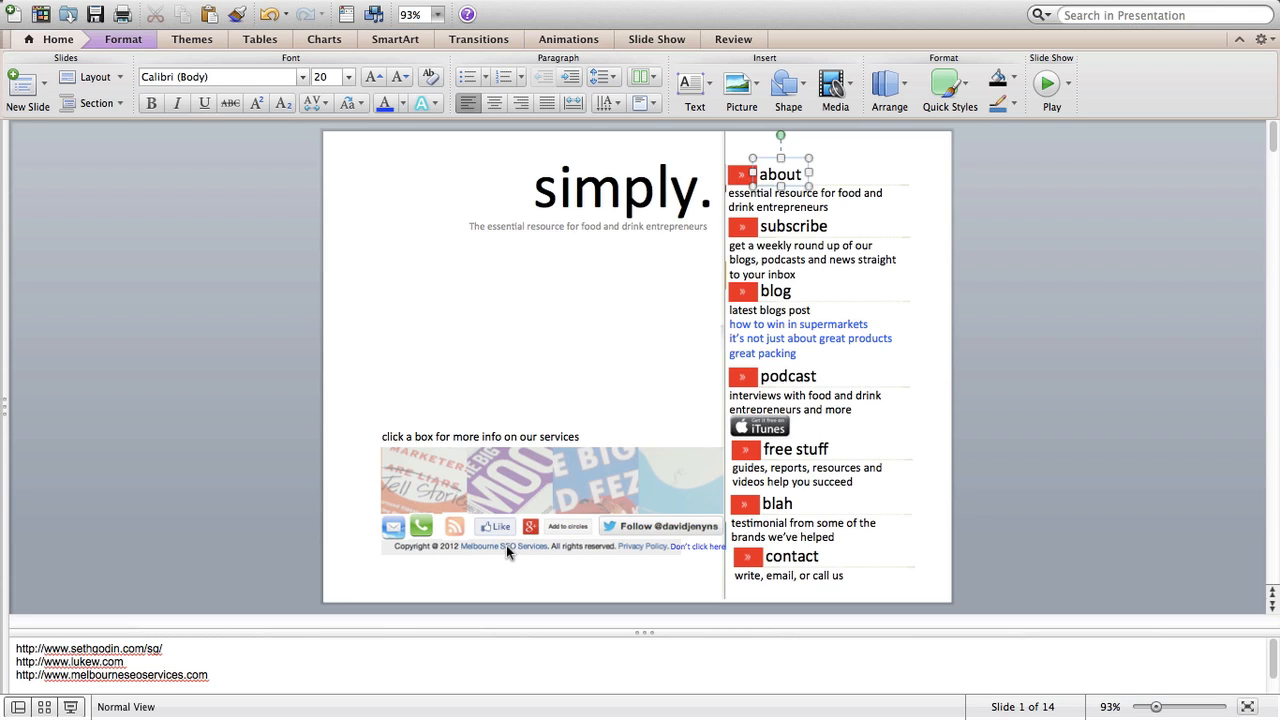
{"action": "mouse_move", "coordinate": [492, 550]}
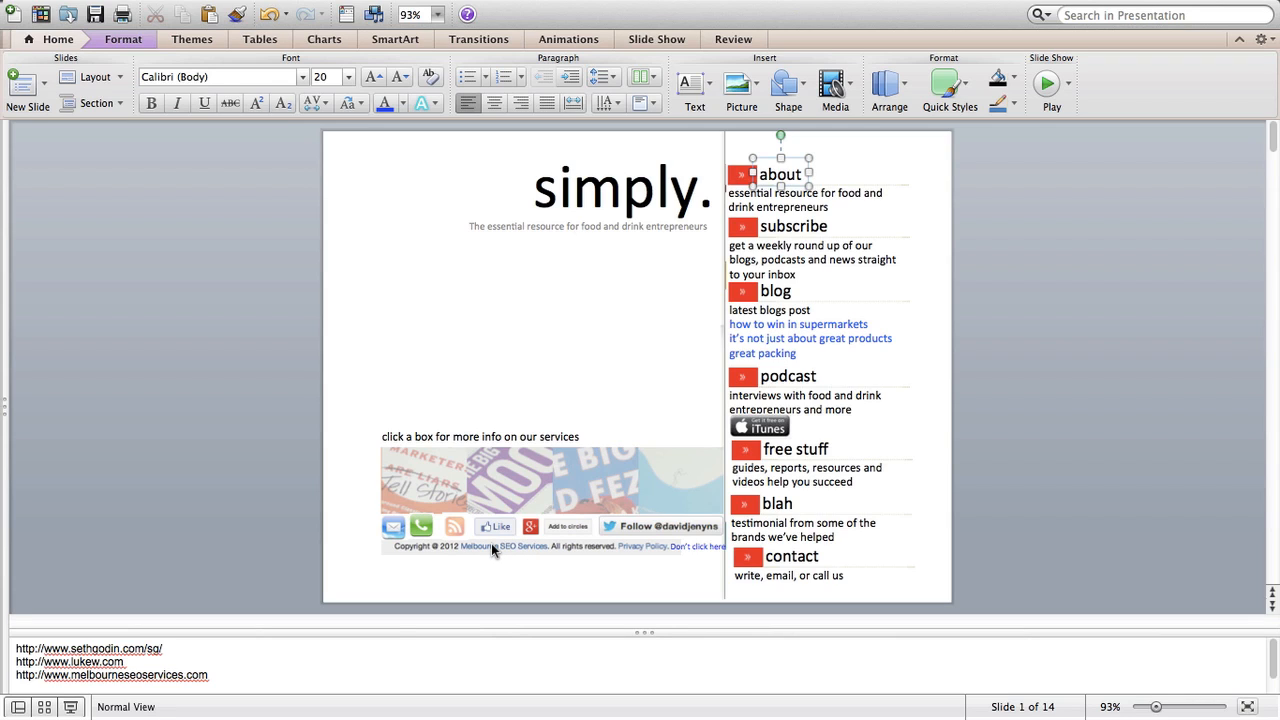
{"action": "mouse_move", "coordinate": [645, 548]}
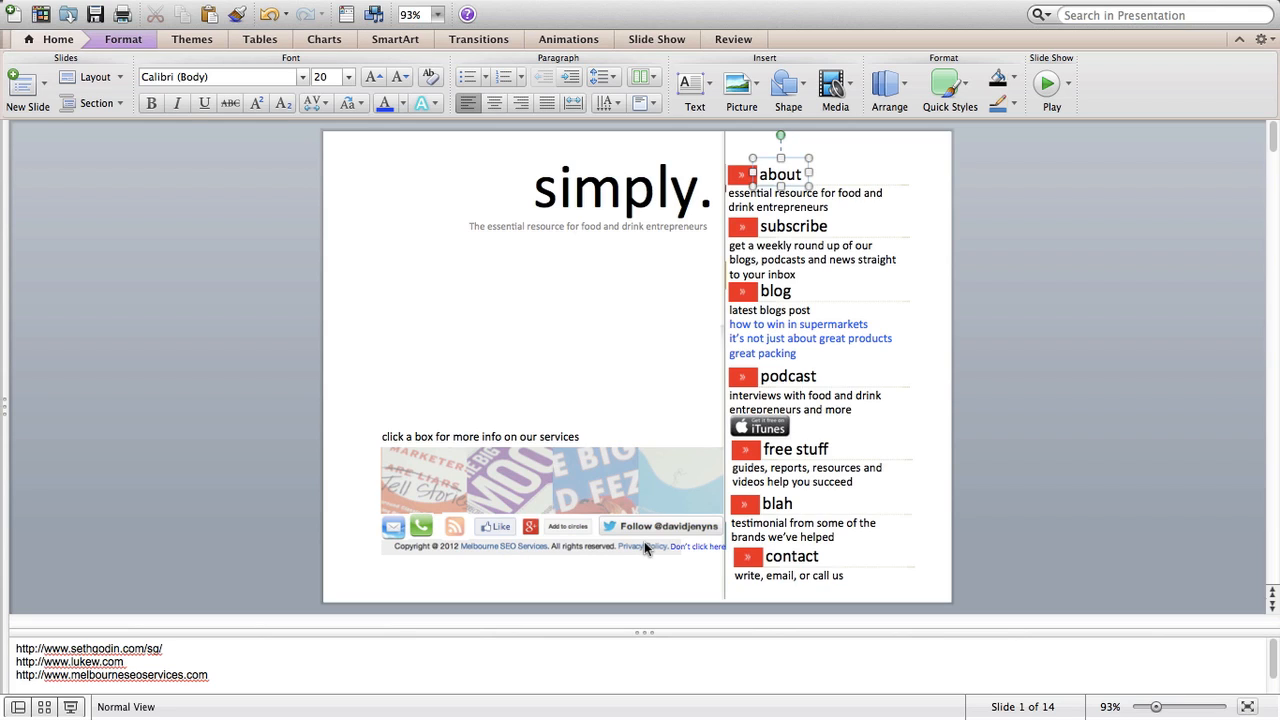
{"action": "mouse_move", "coordinate": [684, 553]}
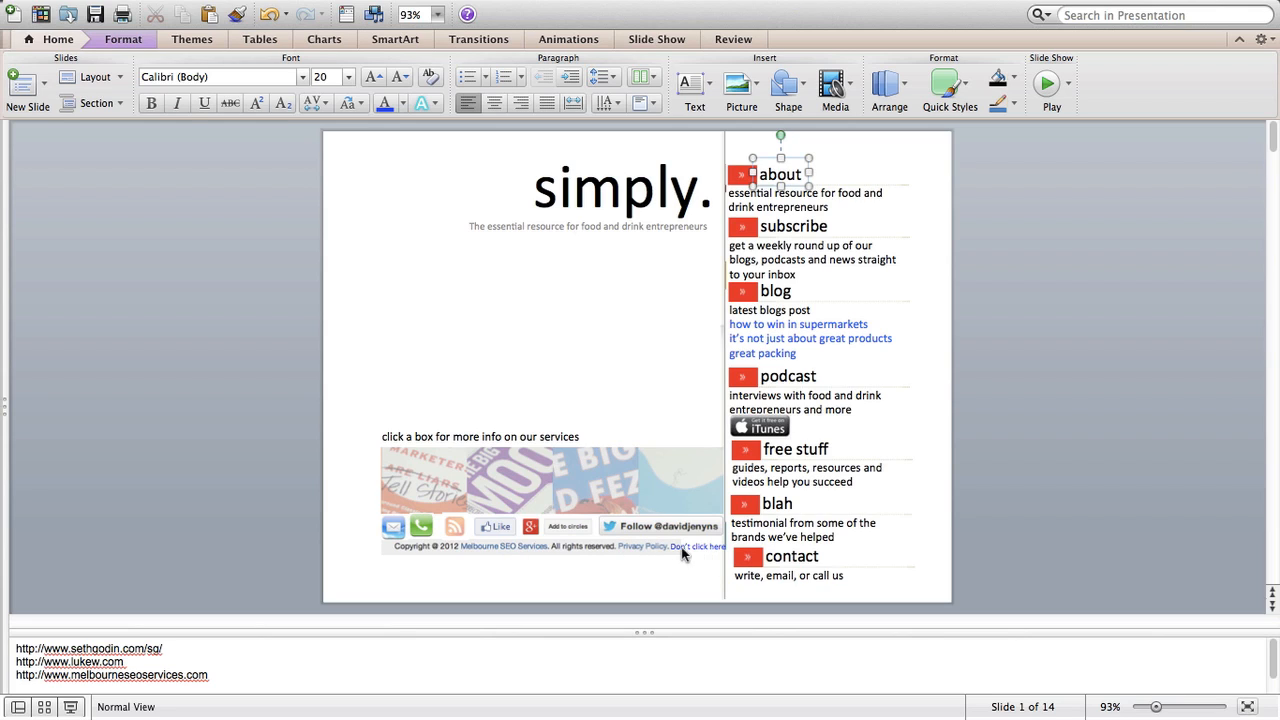
{"action": "mouse_move", "coordinate": [672, 553]}
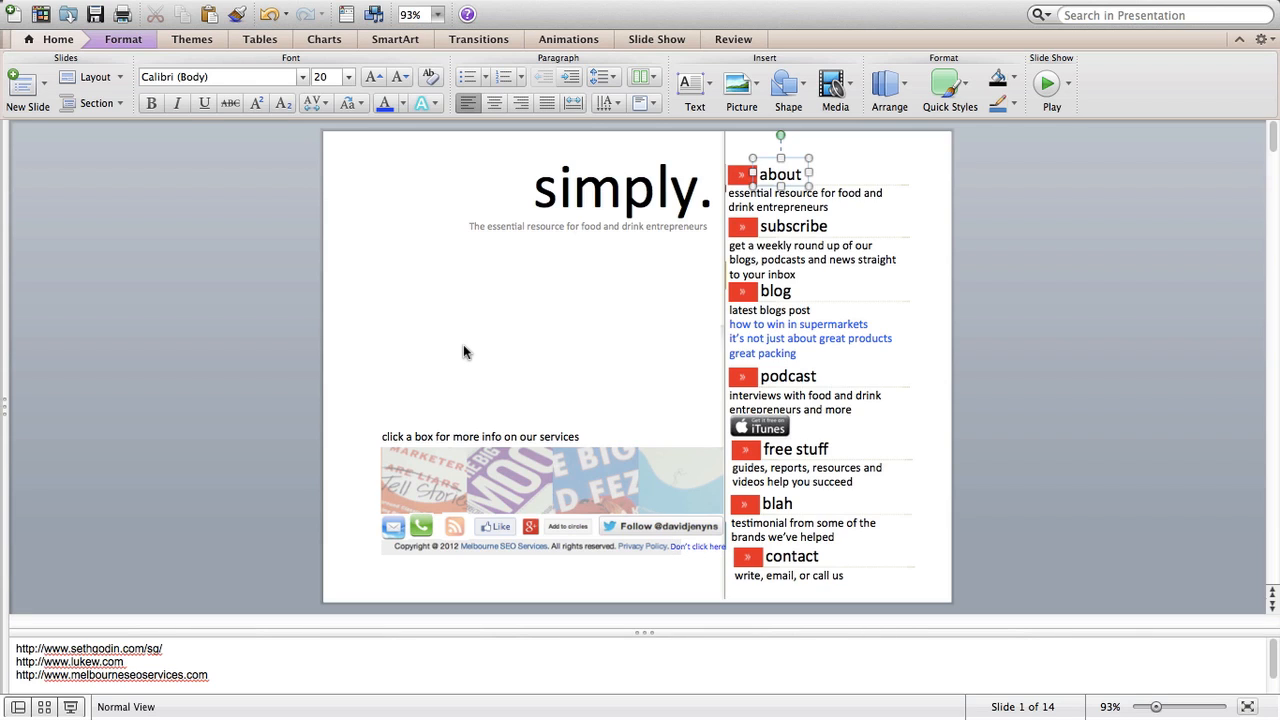
{"action": "mouse_move", "coordinate": [533, 347]}
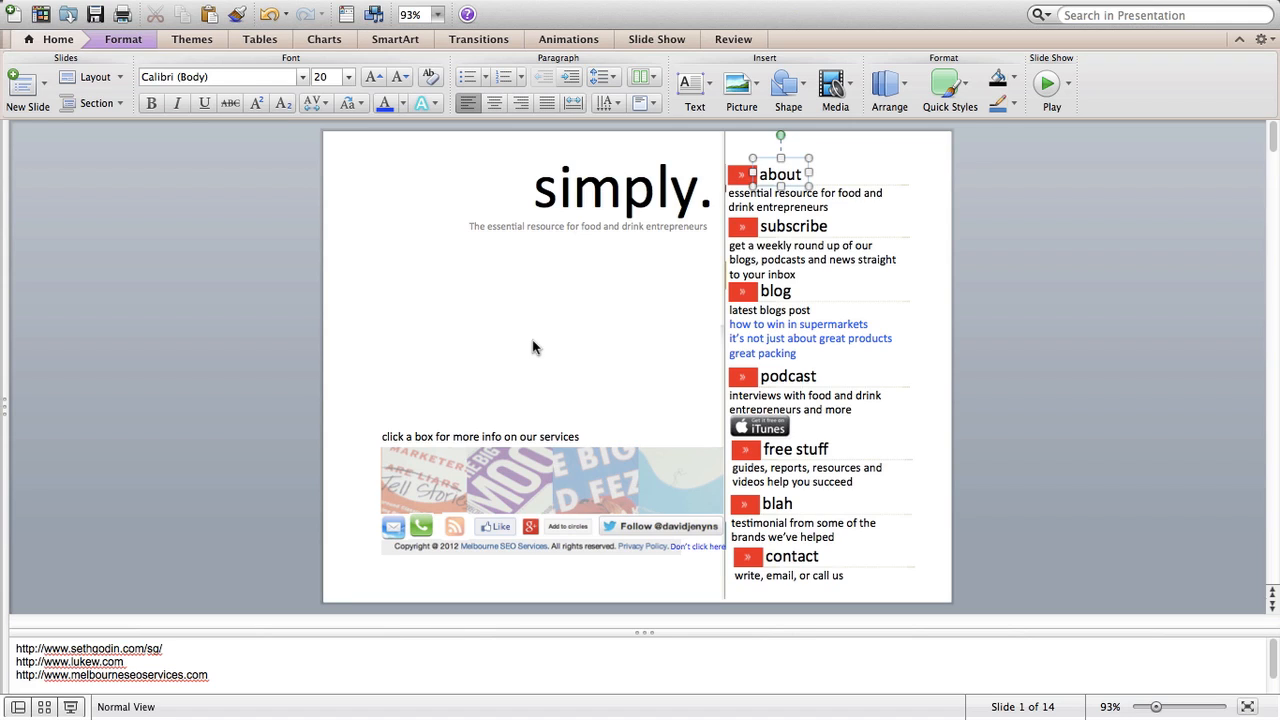
{"action": "mouse_move", "coordinate": [212, 680]}
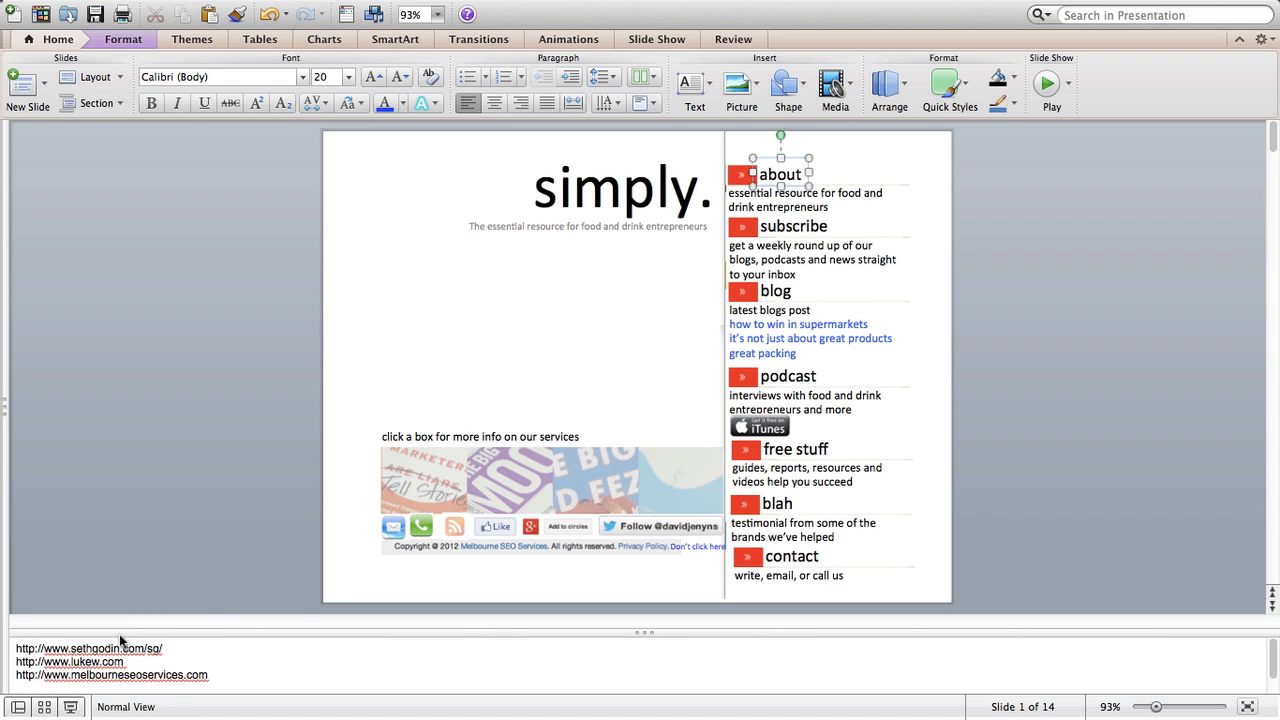
{"action": "mouse_move", "coordinate": [133, 663]}
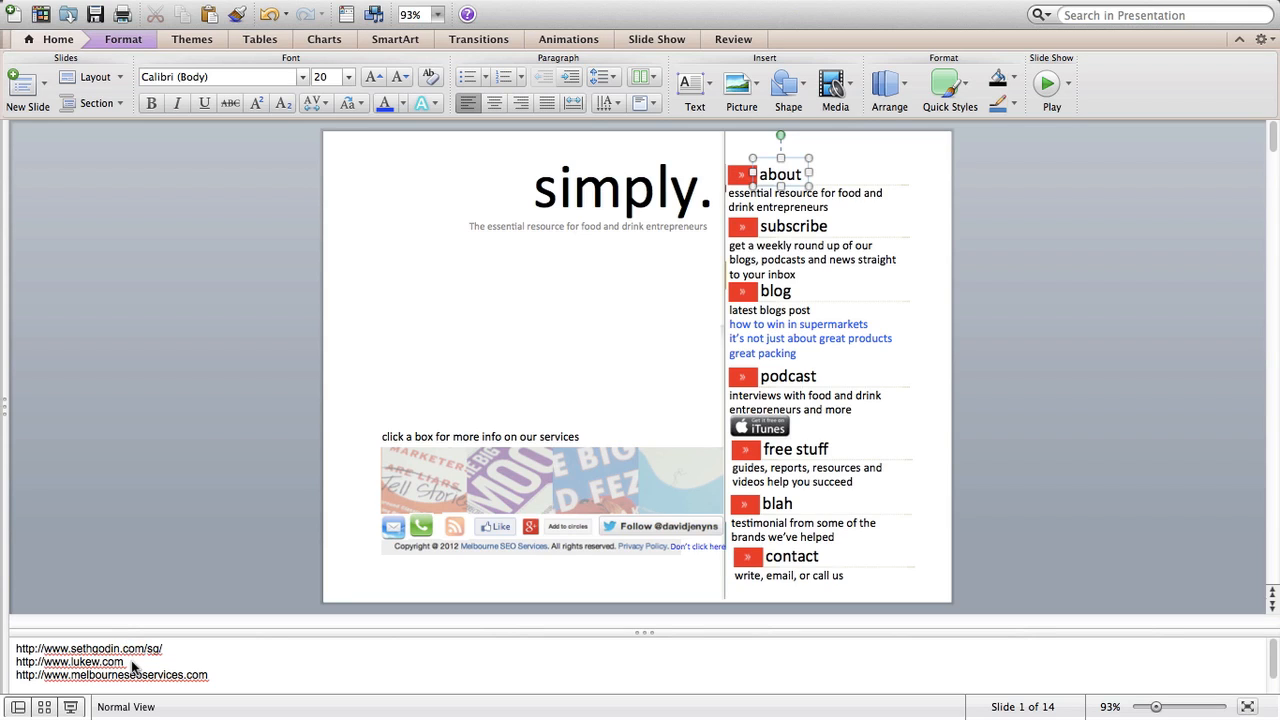
{"action": "mouse_move", "coordinate": [398, 408]}
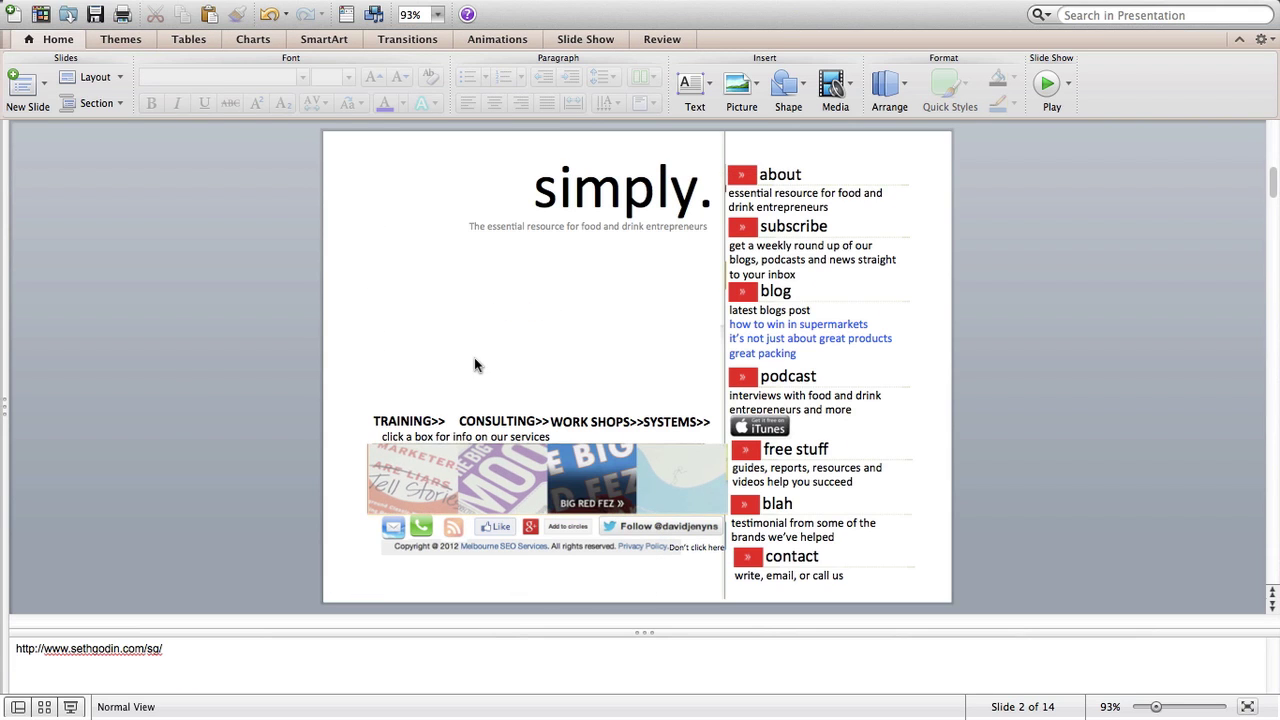
{"action": "mouse_move", "coordinate": [408, 431]}
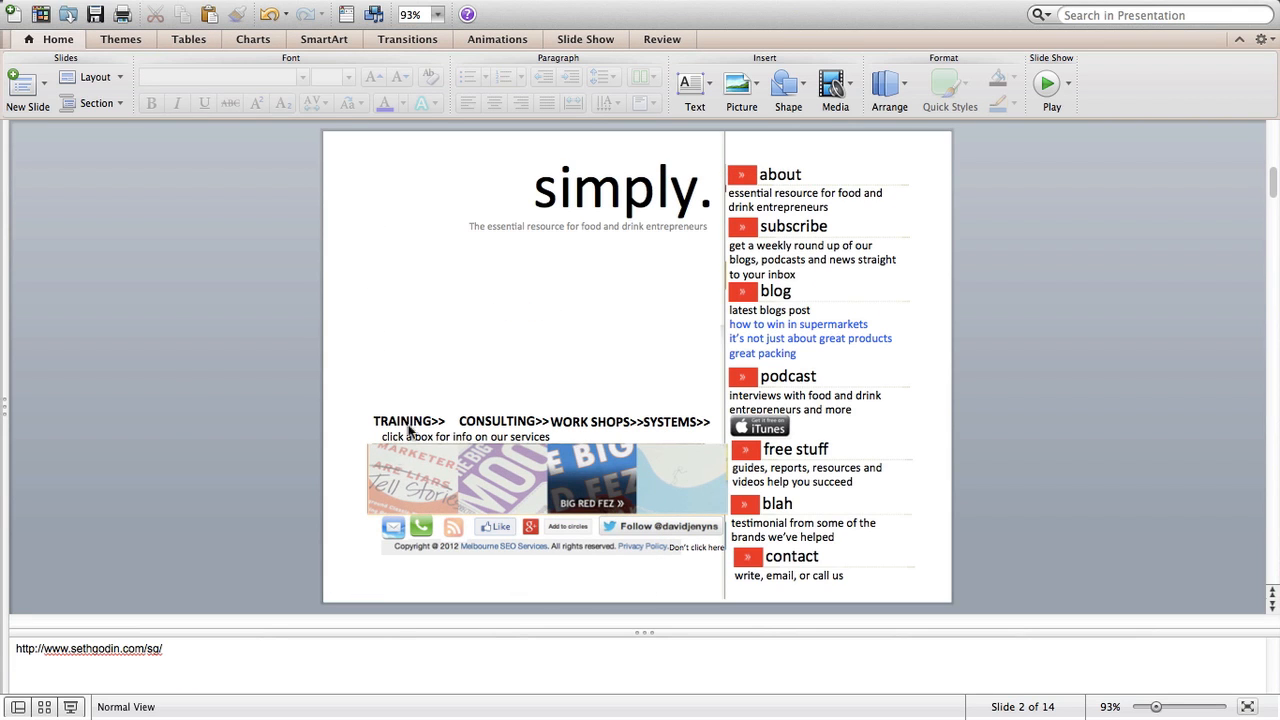
{"action": "mouse_move", "coordinate": [340, 621]}
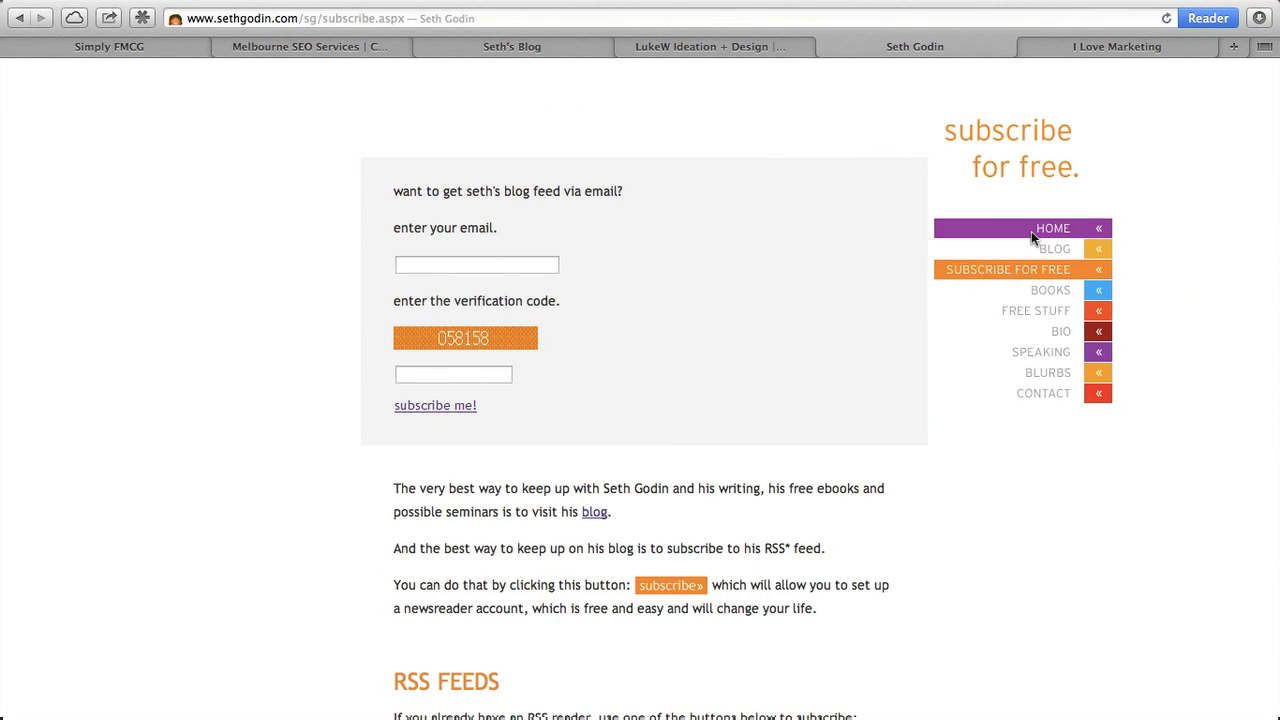
- Go to Seth Godin's home page, then preview and close the Big Red Fez book details
{"action": "left_click", "coordinate": [1052, 228]}
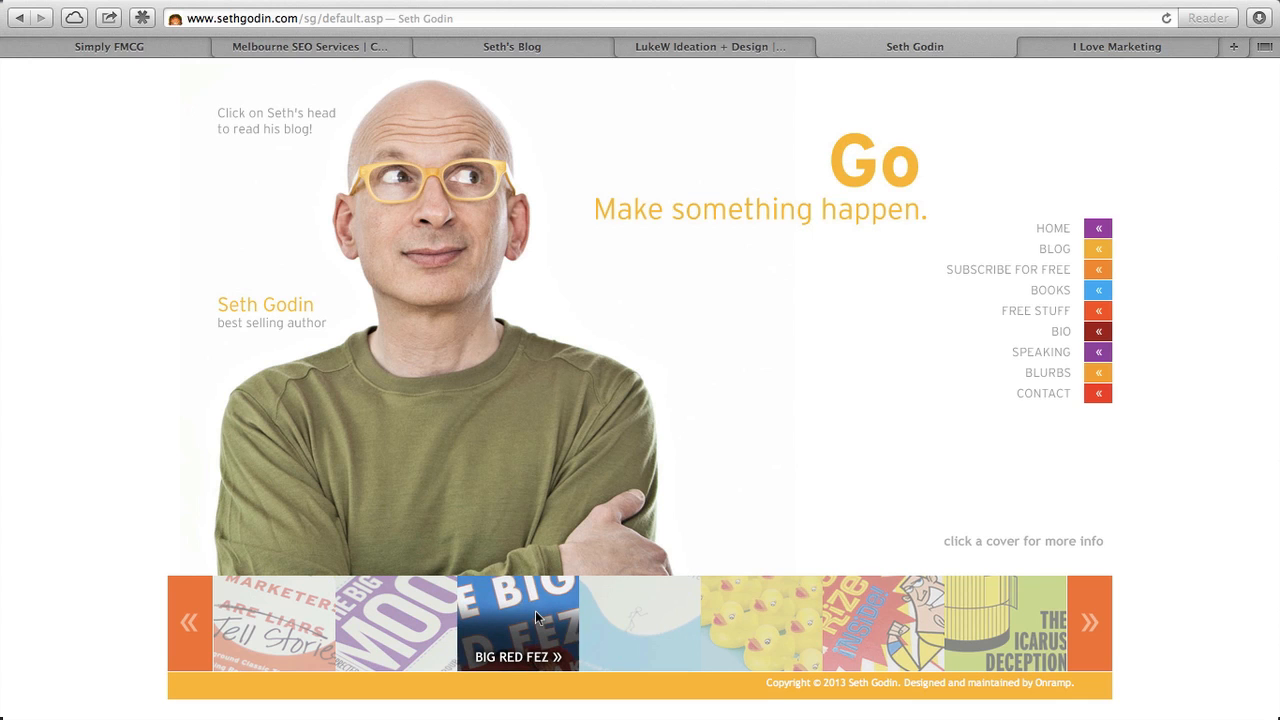
{"action": "left_click", "coordinate": [517, 623]}
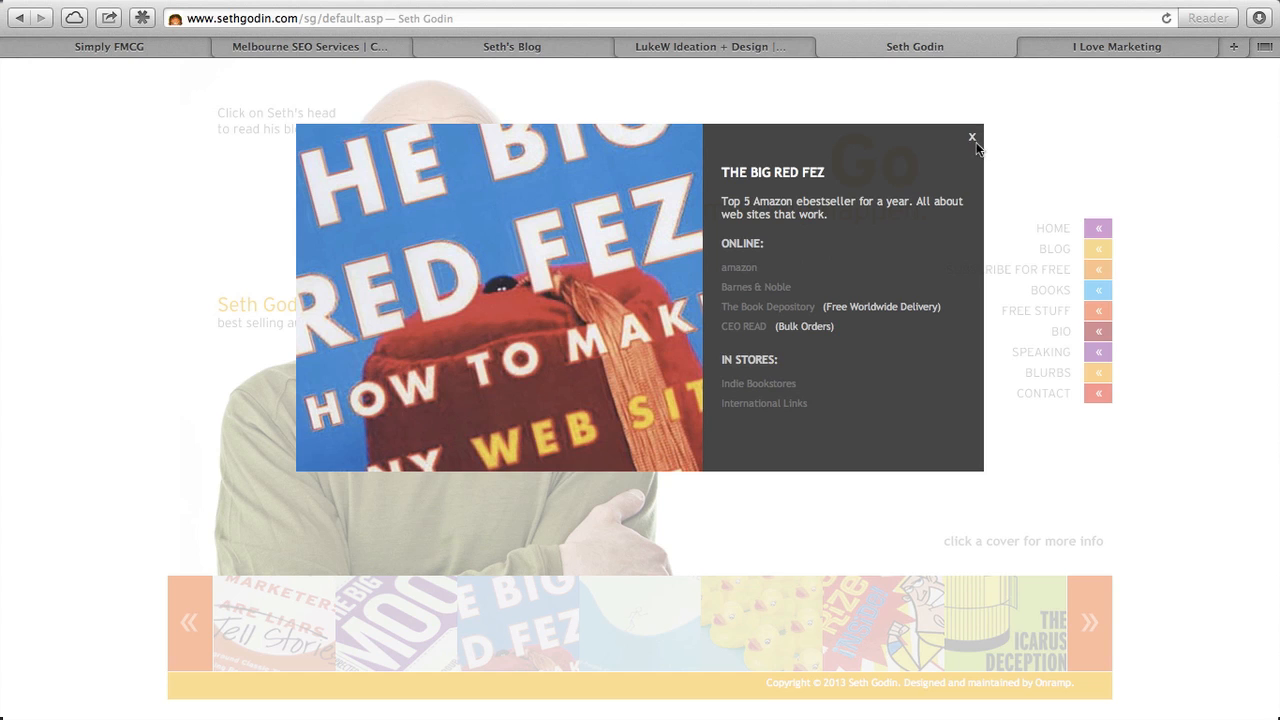
{"action": "left_click", "coordinate": [971, 136]}
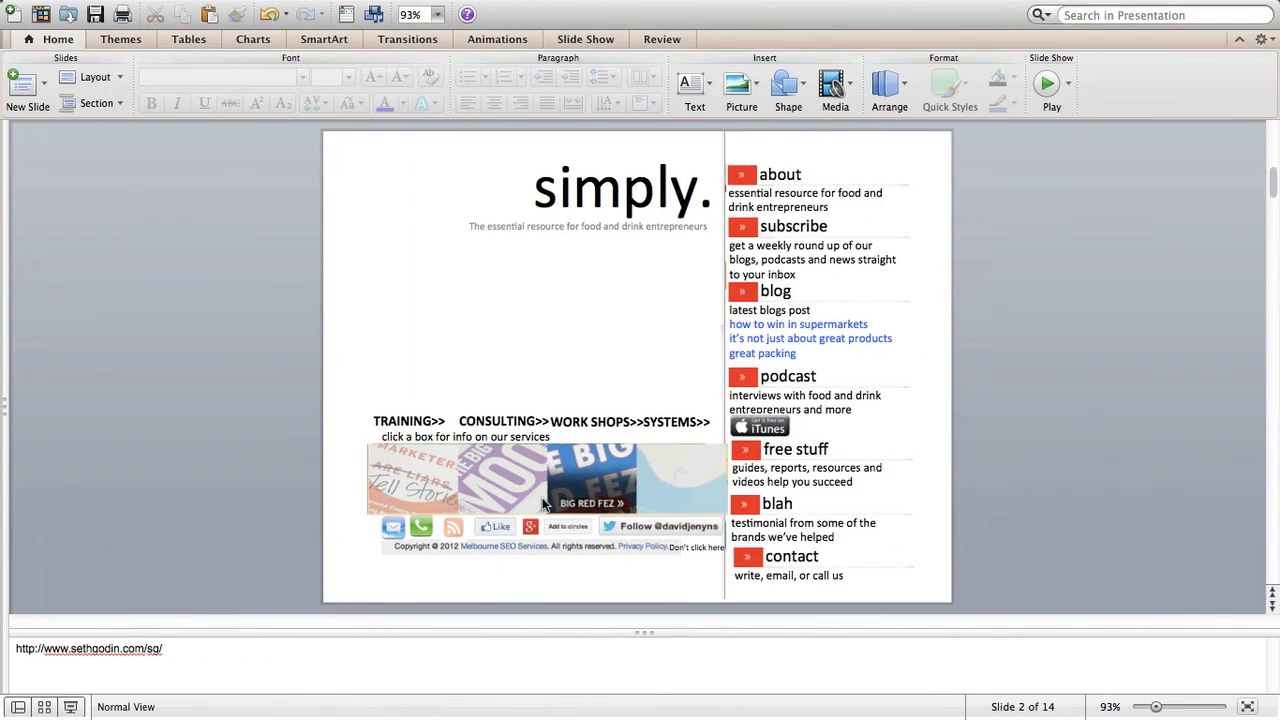
{"action": "mouse_move", "coordinate": [410, 488]}
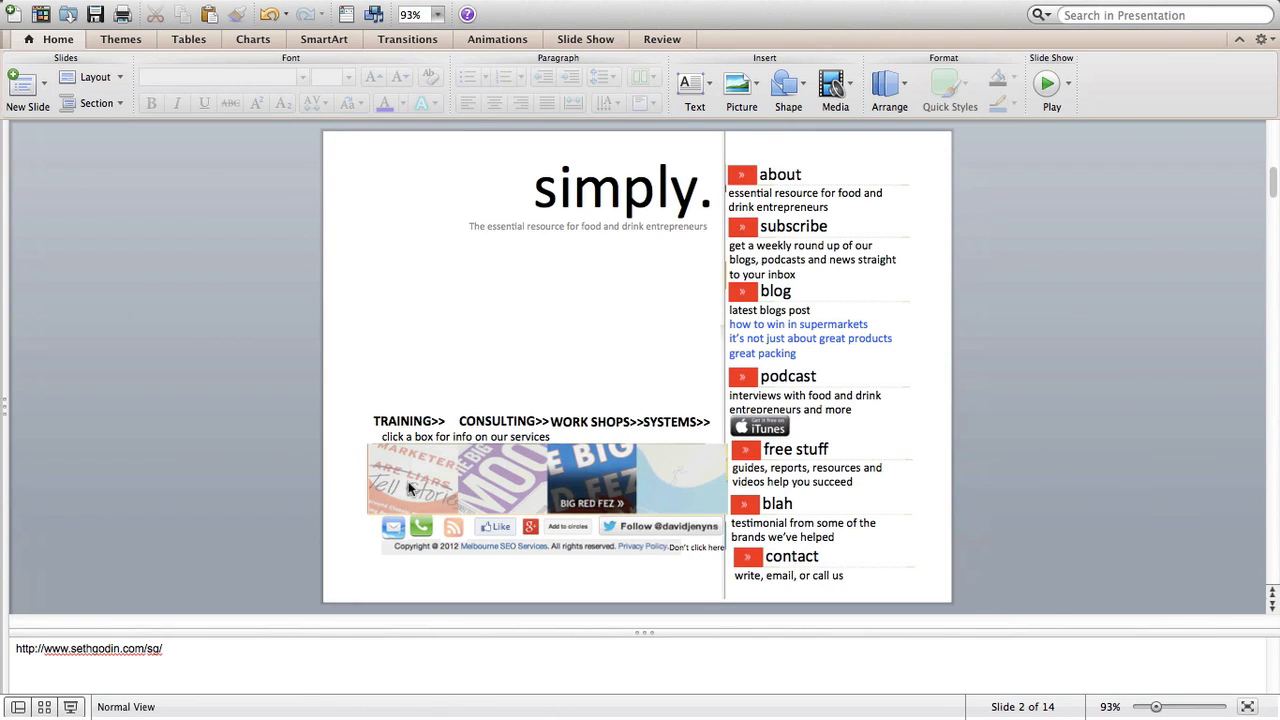
{"action": "mouse_move", "coordinate": [390, 434]}
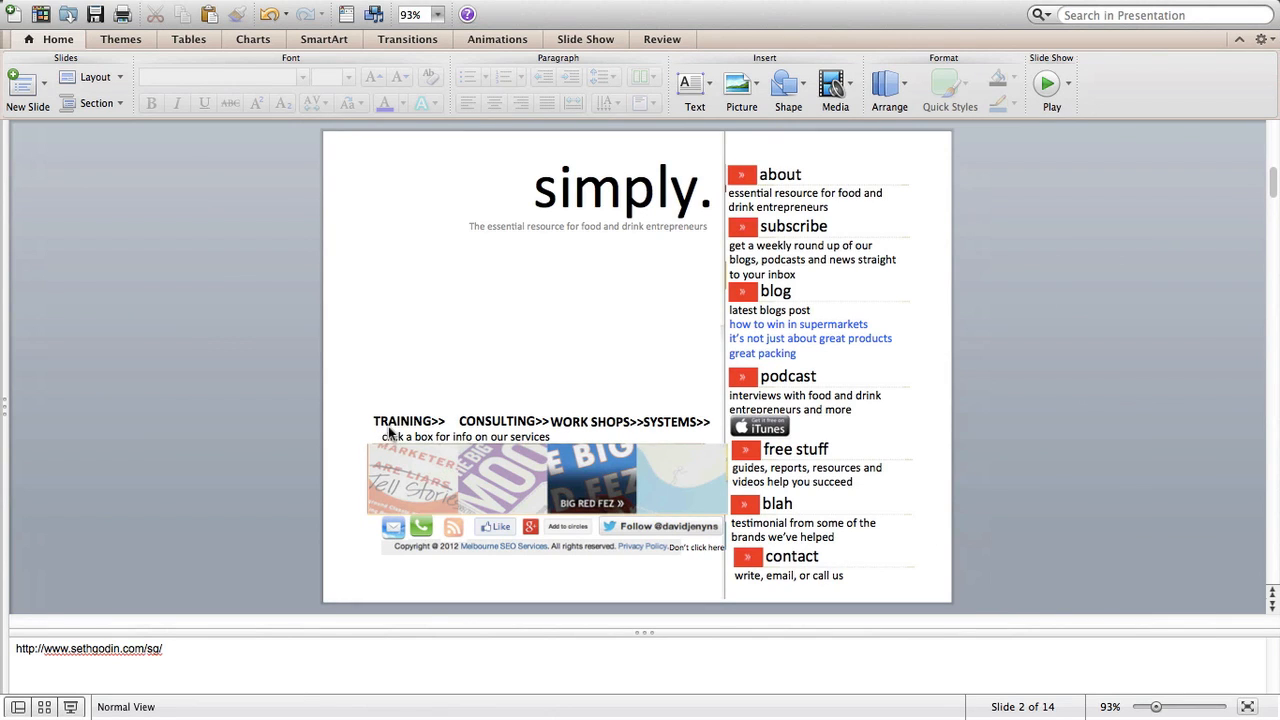
{"action": "mouse_move", "coordinate": [476, 423]}
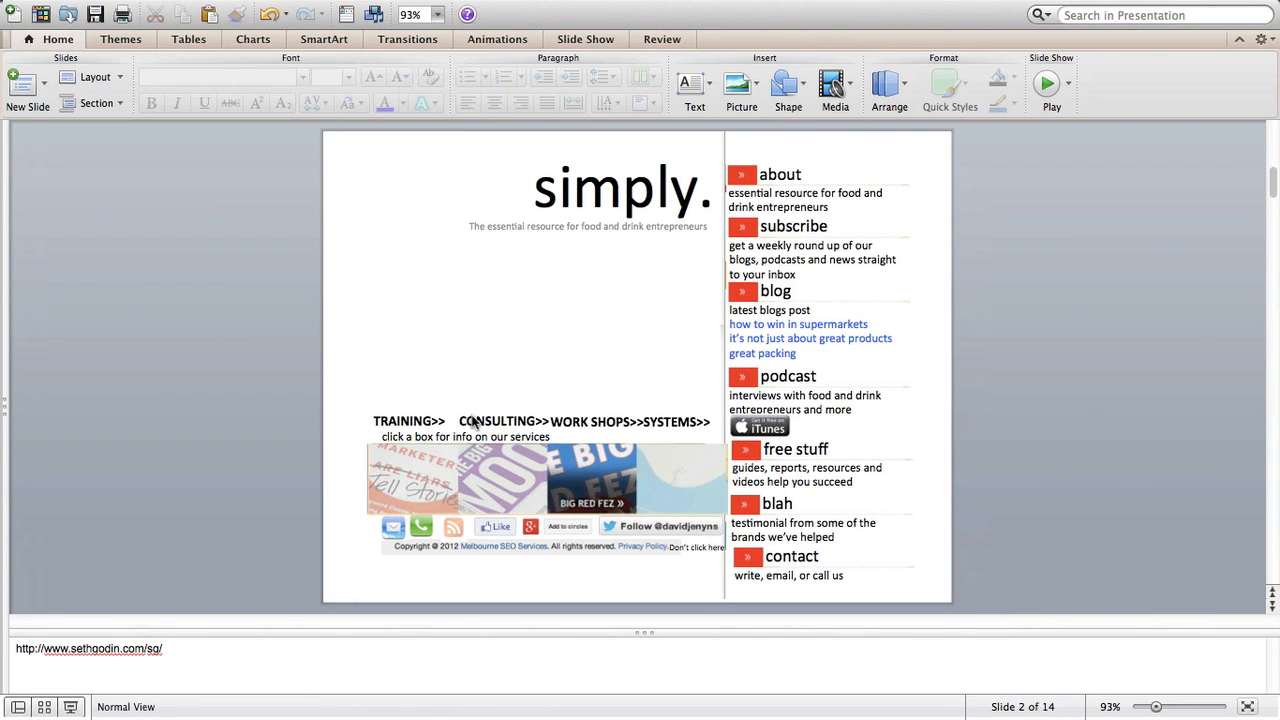
{"action": "mouse_move", "coordinate": [660, 427]}
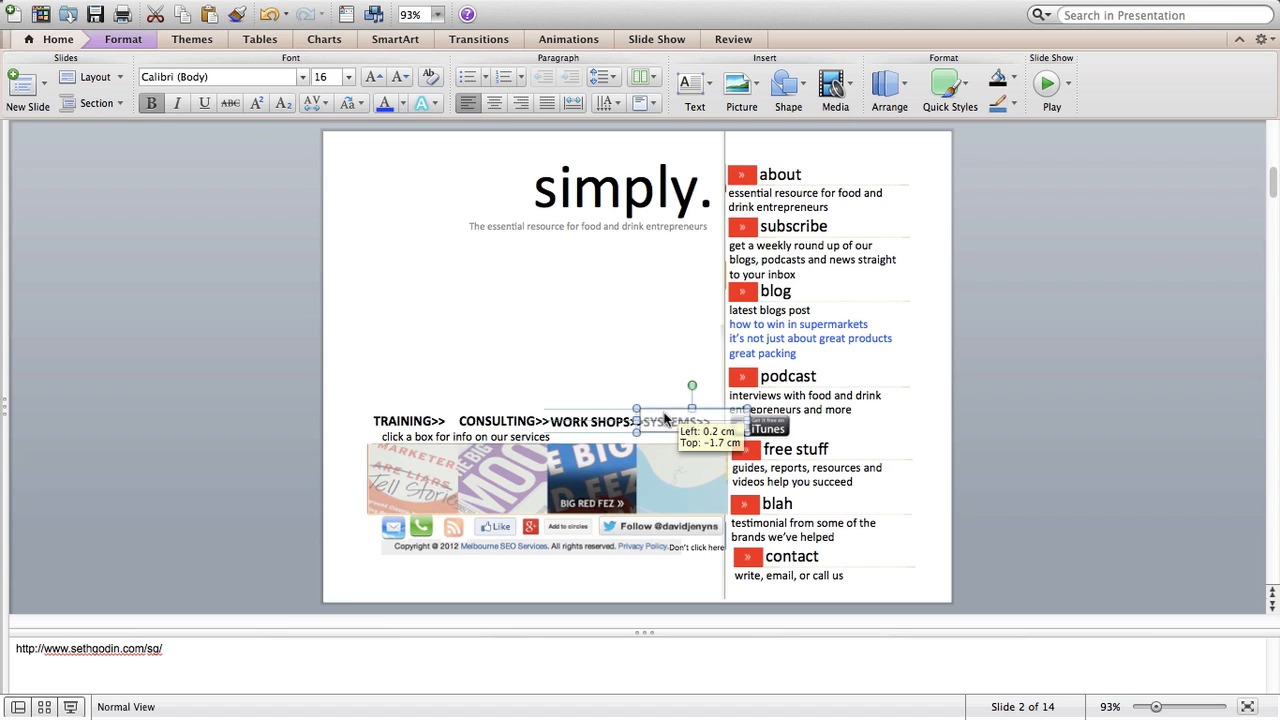
- Move the SYSTEMS>> heading into its own text box near the other service headings
{"action": "left_click_drag", "start_coordinate": [665, 420], "coordinate": [660, 495]}
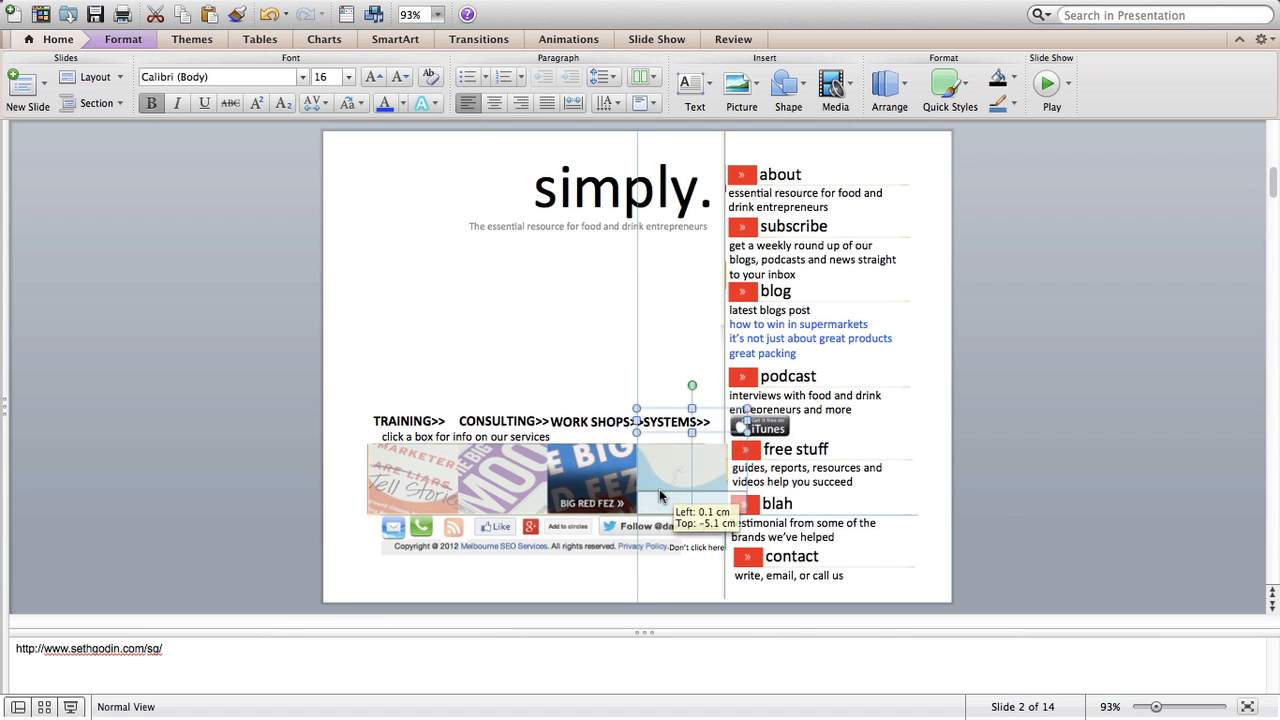
{"action": "left_click_drag", "start_coordinate": [675, 421], "coordinate": [675, 503]}
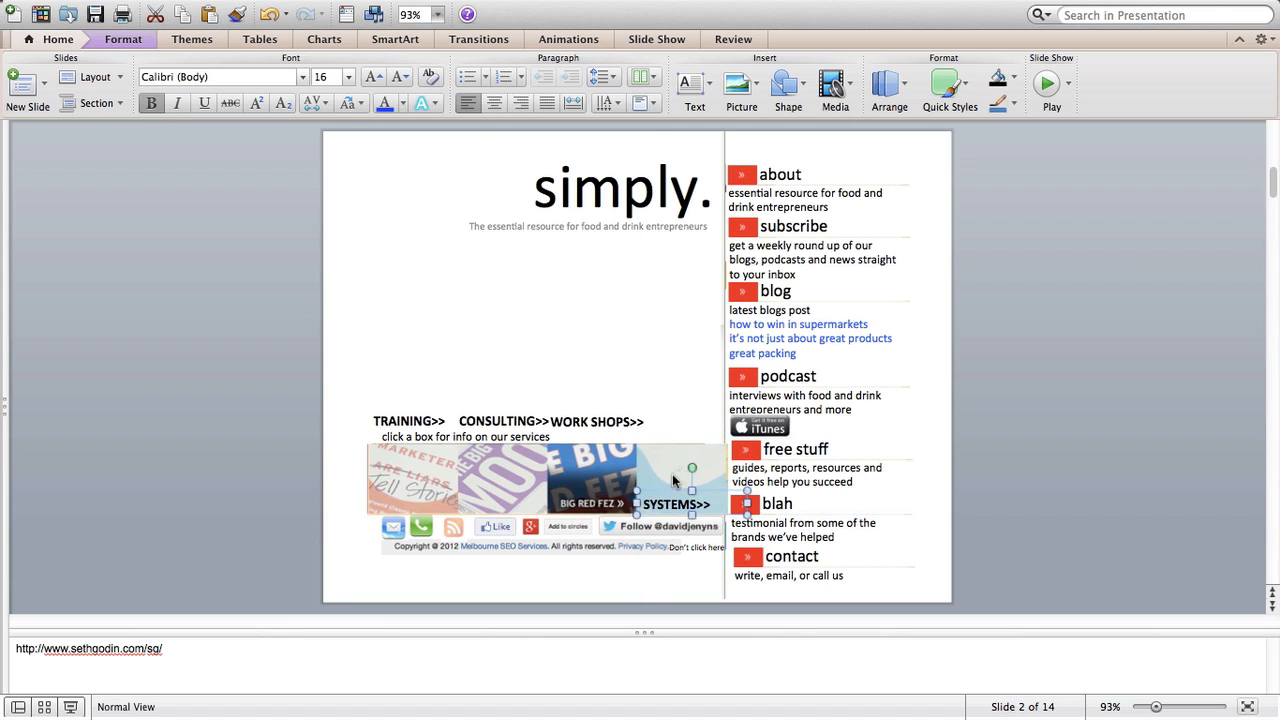
{"action": "left_click_drag", "start_coordinate": [692, 467], "coordinate": [670, 420]}
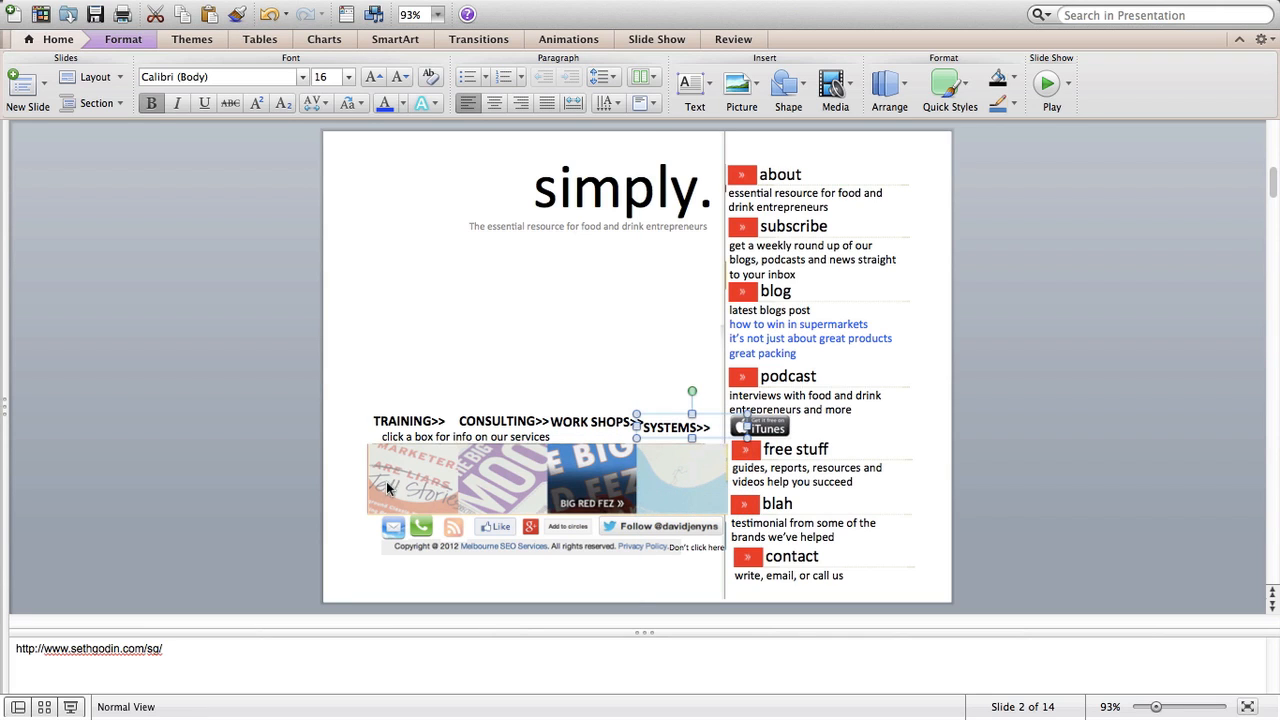
{"action": "mouse_move", "coordinate": [433, 500]}
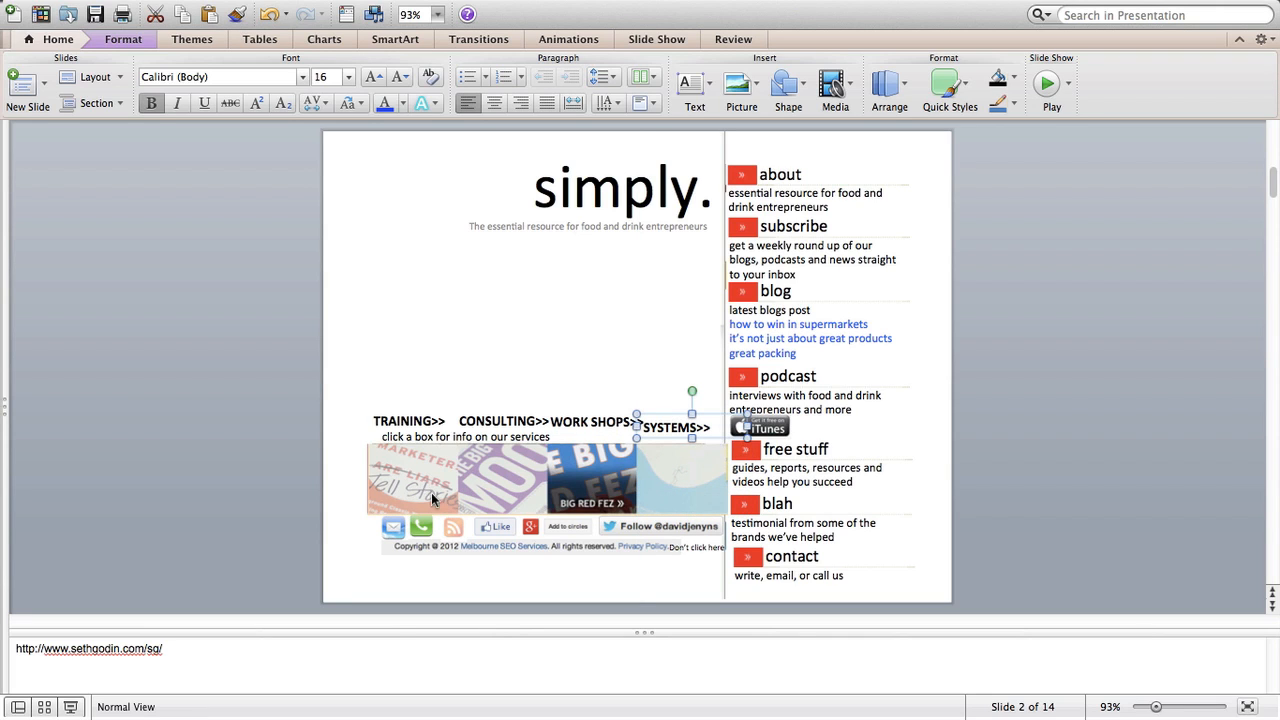
{"action": "mouse_move", "coordinate": [377, 522]}
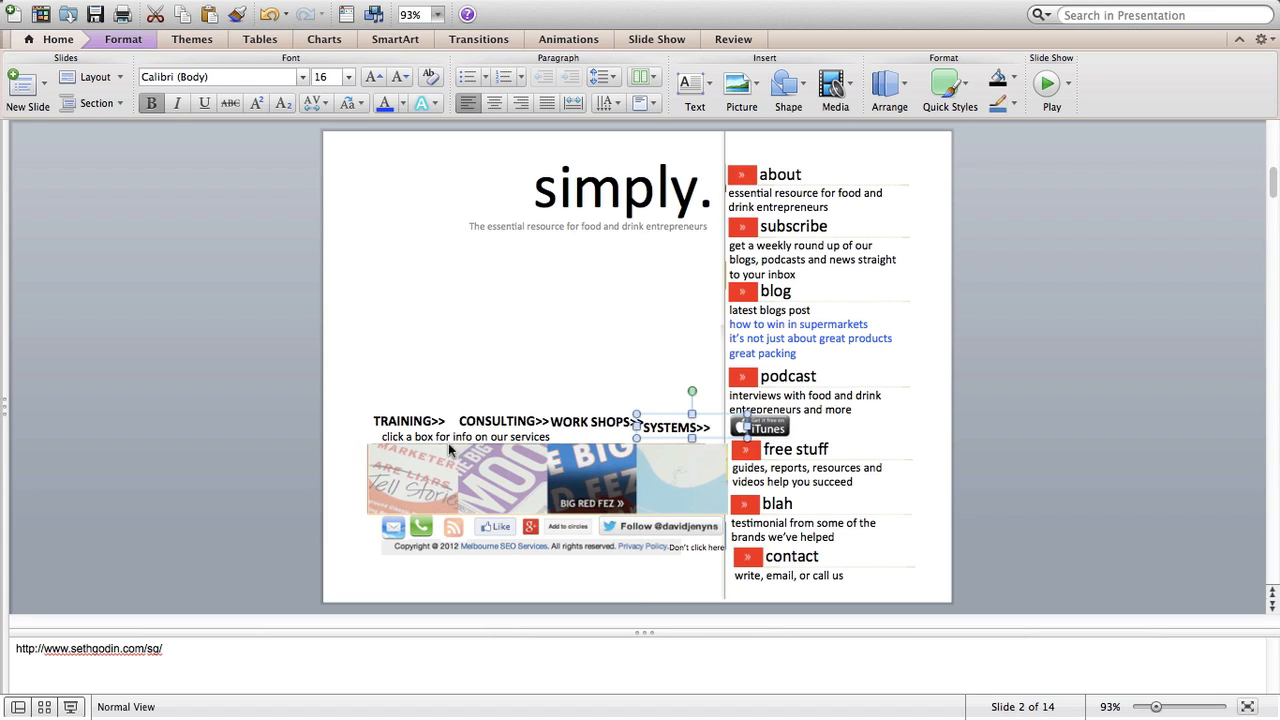
{"action": "mouse_move", "coordinate": [448, 510]}
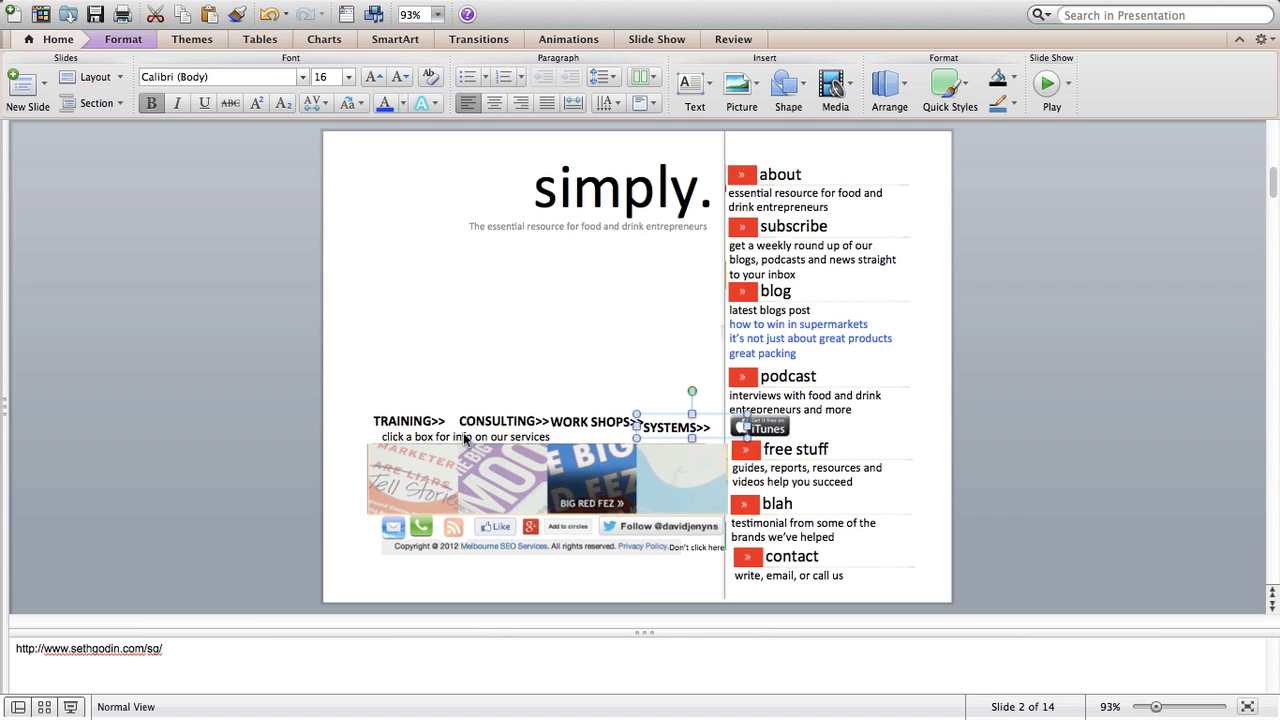
{"action": "mouse_move", "coordinate": [580, 477]}
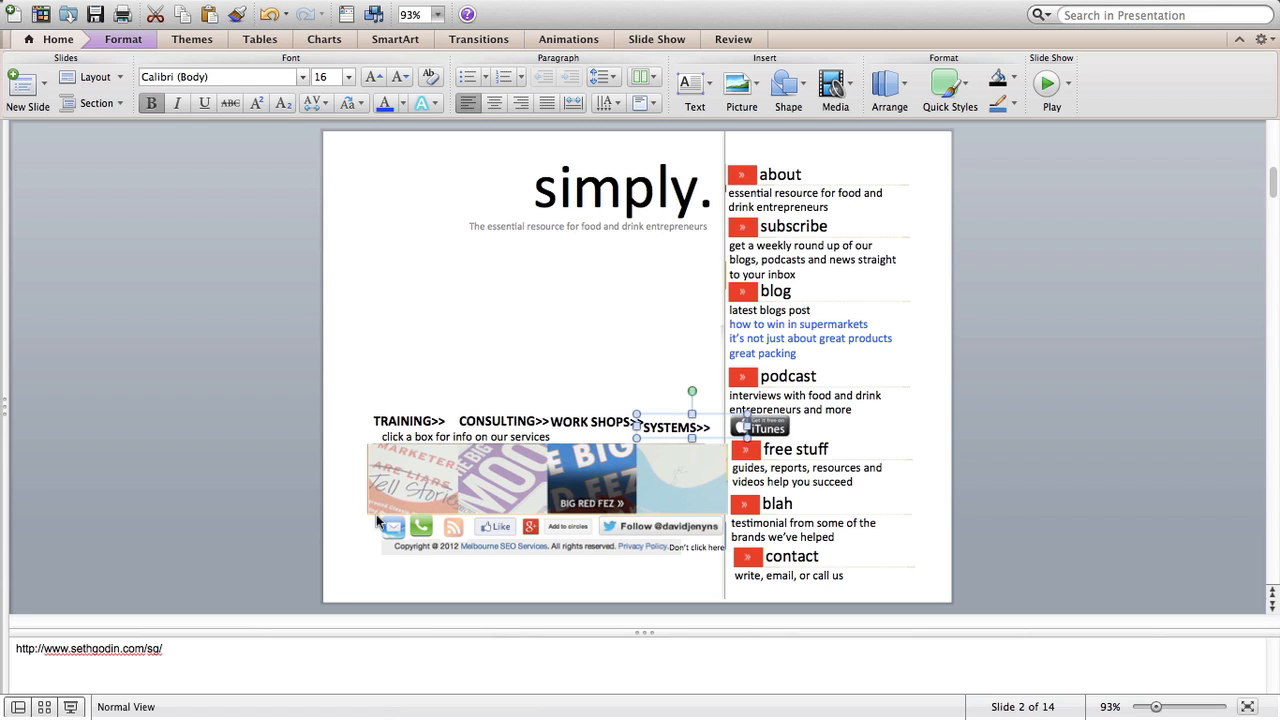
{"action": "mouse_move", "coordinate": [379, 483]}
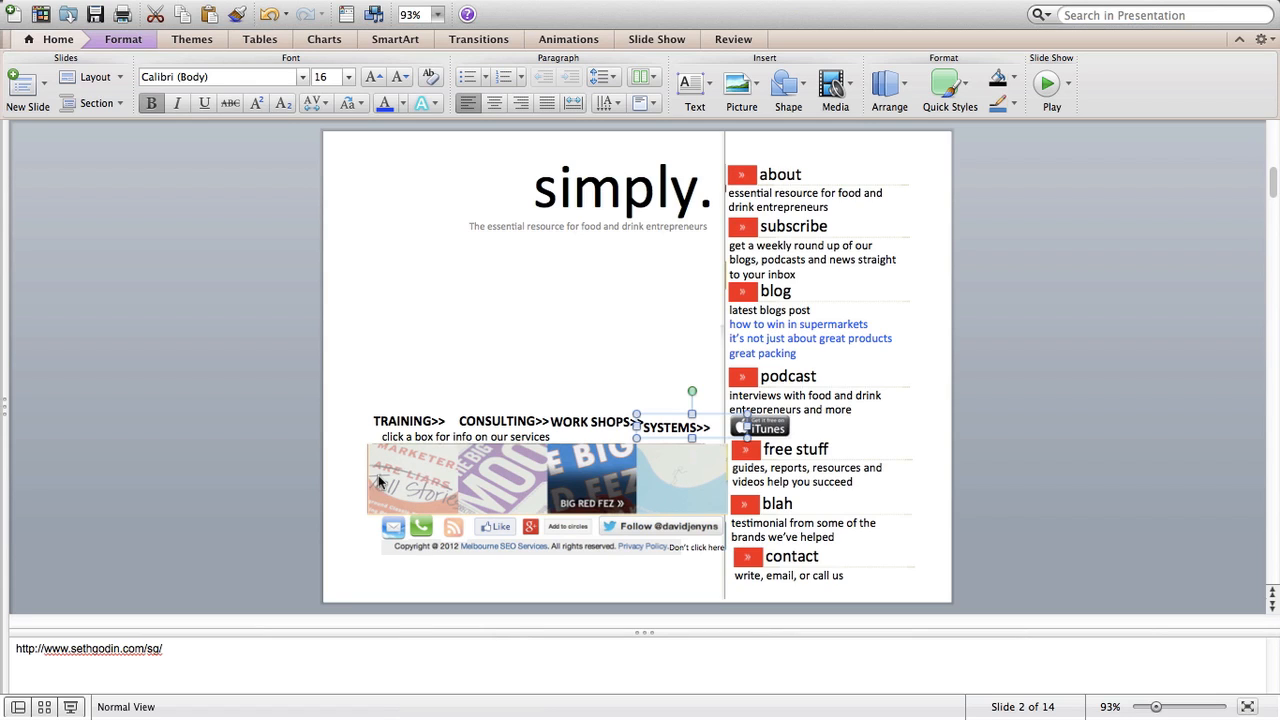
{"action": "mouse_move", "coordinate": [443, 491]}
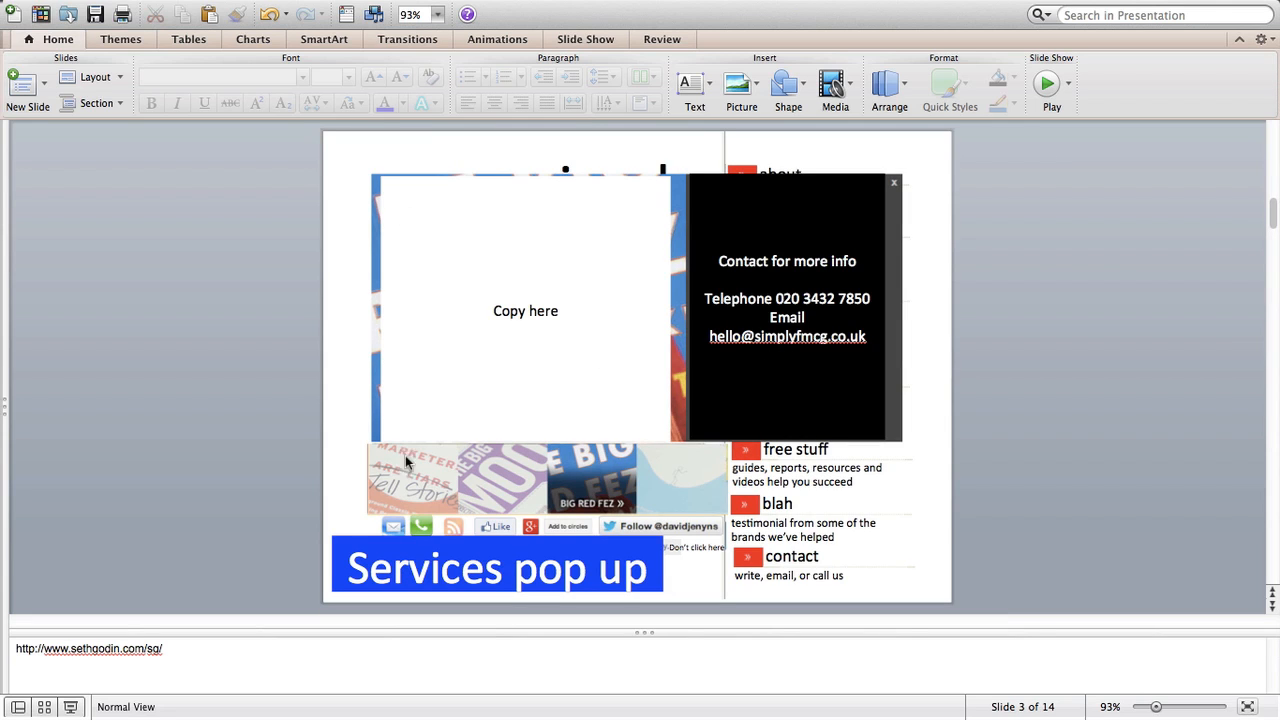
{"action": "mouse_move", "coordinate": [432, 347]}
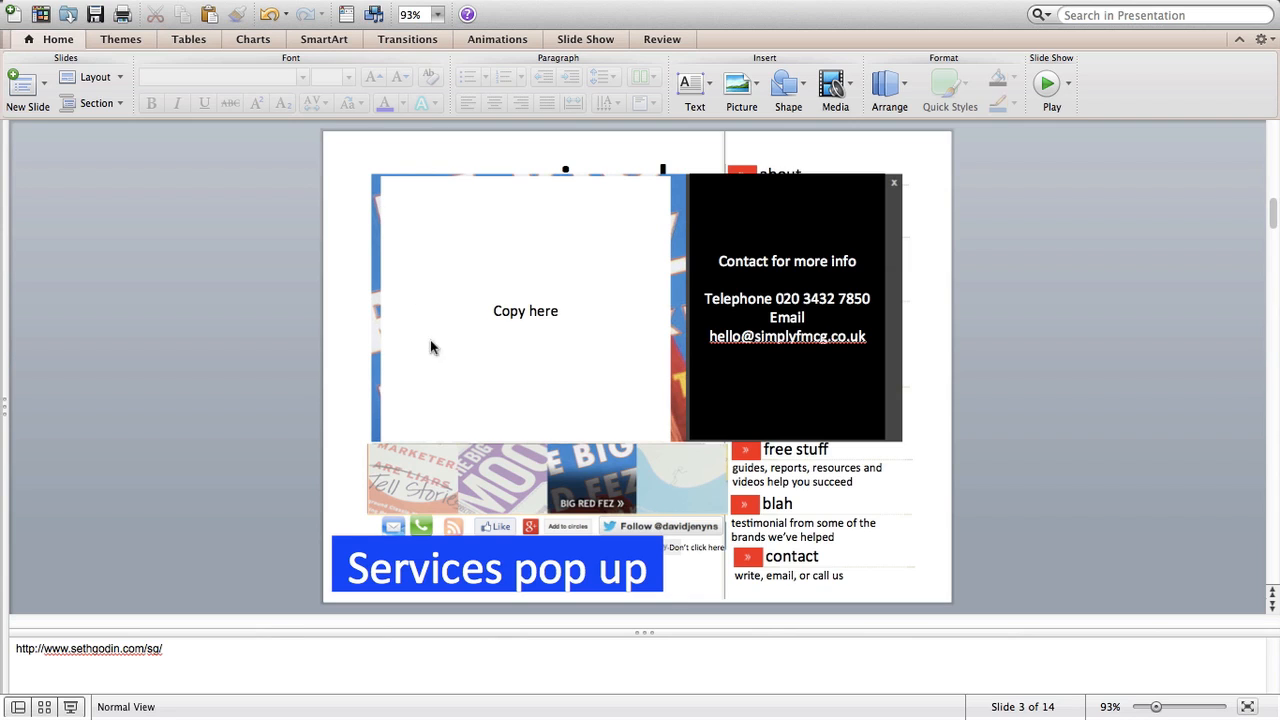
{"action": "mouse_move", "coordinate": [583, 302]}
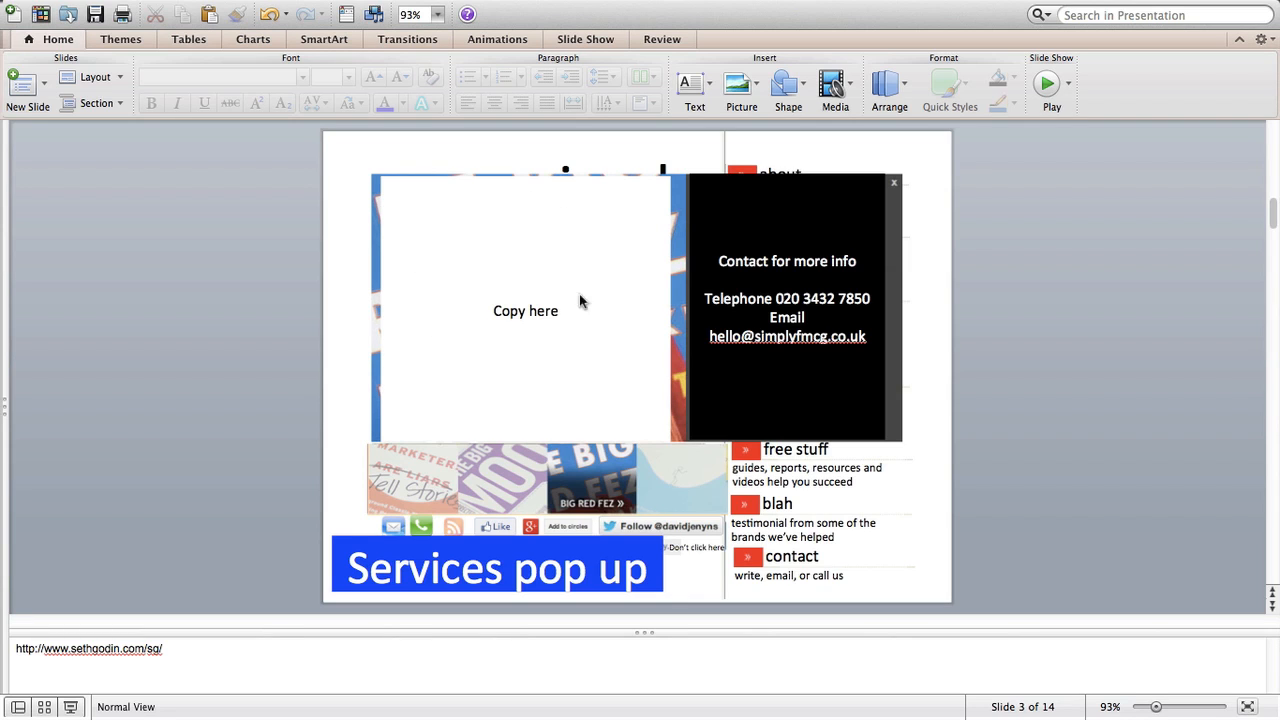
{"action": "mouse_move", "coordinate": [737, 297]}
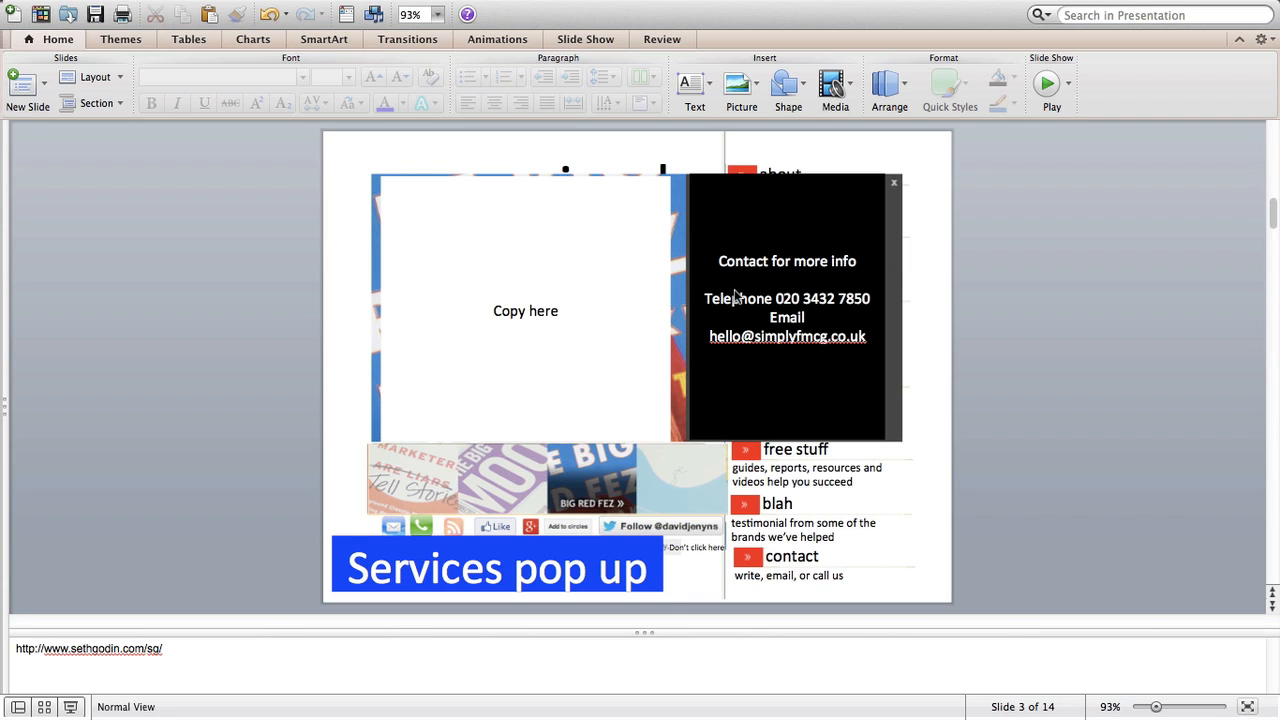
{"action": "mouse_move", "coordinate": [537, 357]}
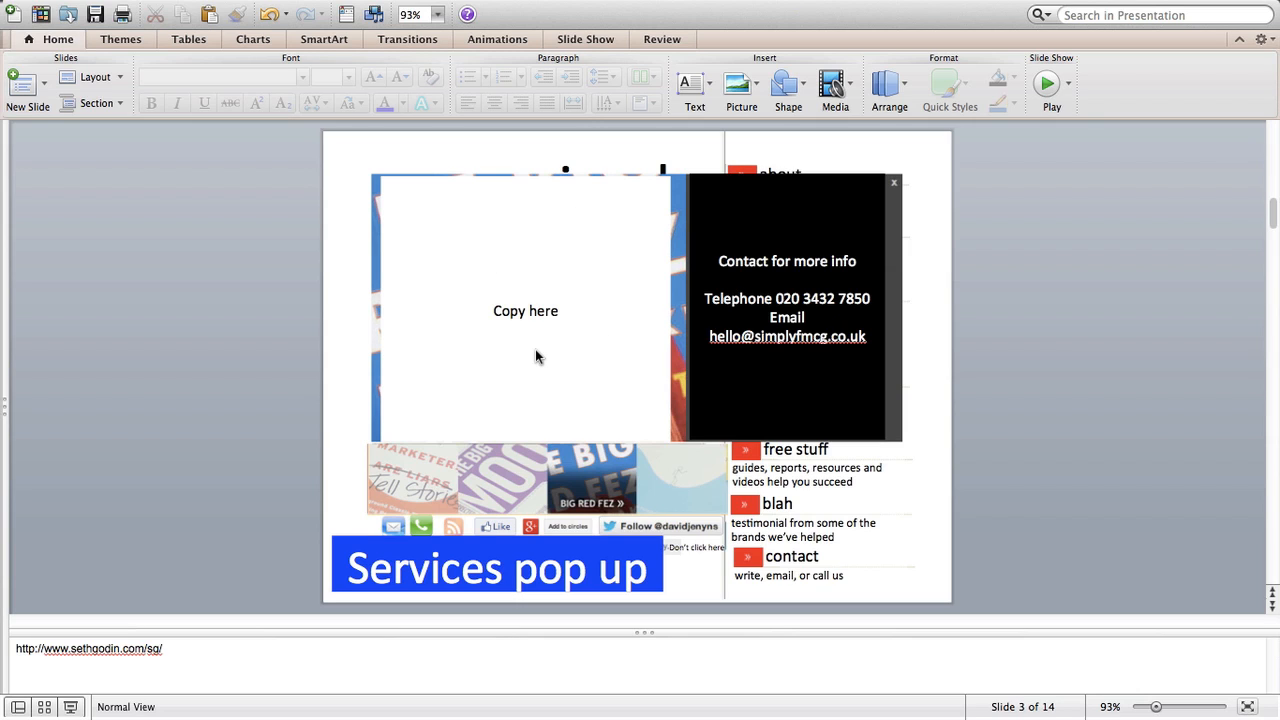
{"action": "mouse_move", "coordinate": [648, 288]}
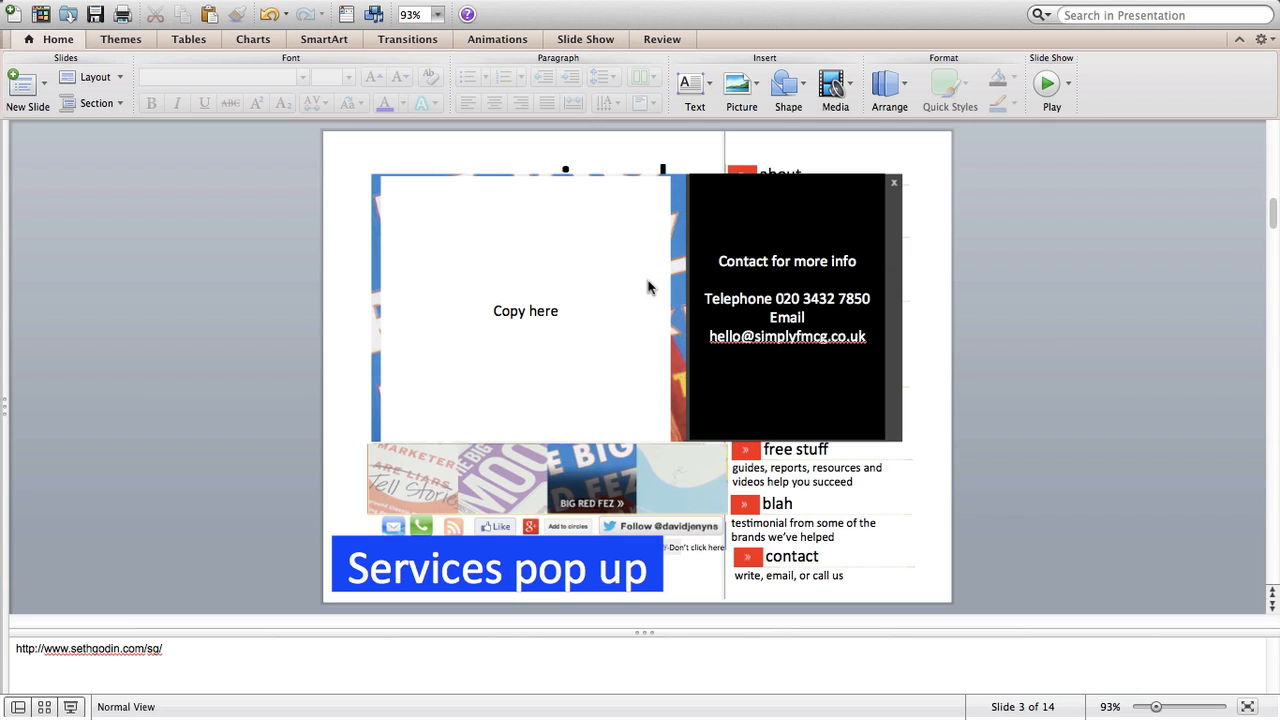
{"action": "mouse_move", "coordinate": [565, 250]}
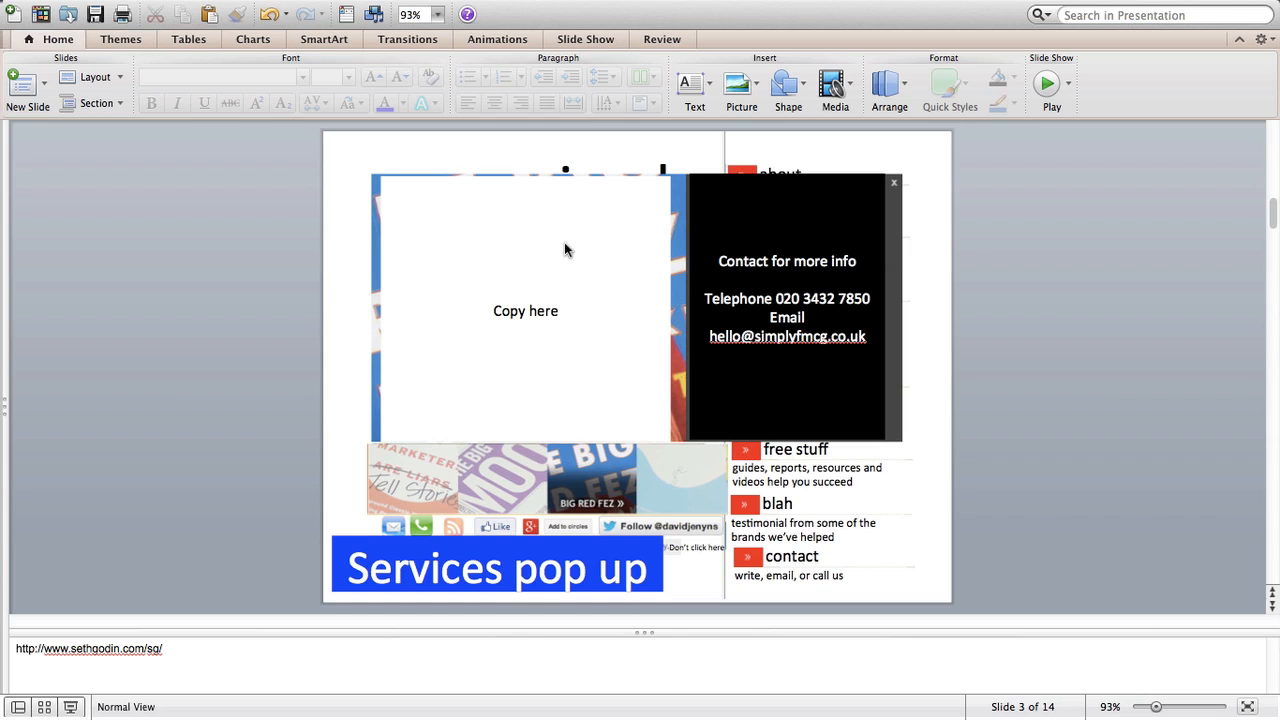
{"action": "mouse_move", "coordinate": [560, 490]}
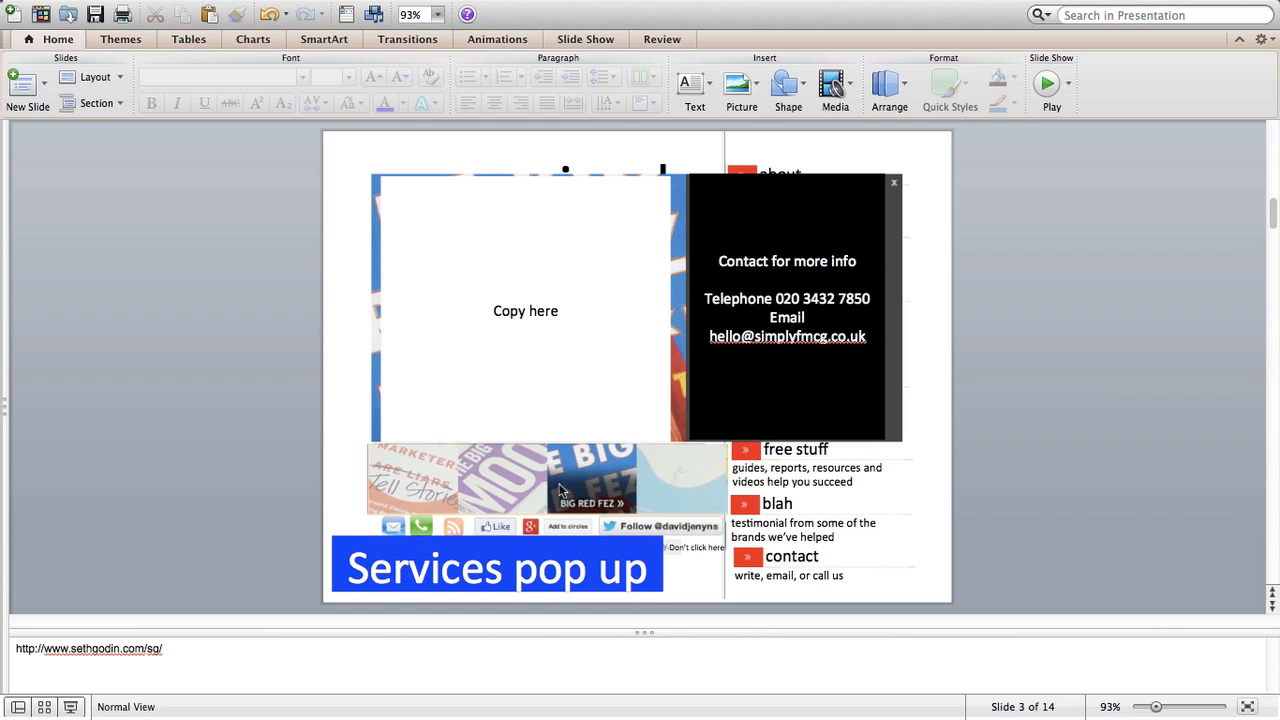
{"action": "mouse_move", "coordinate": [695, 493]}
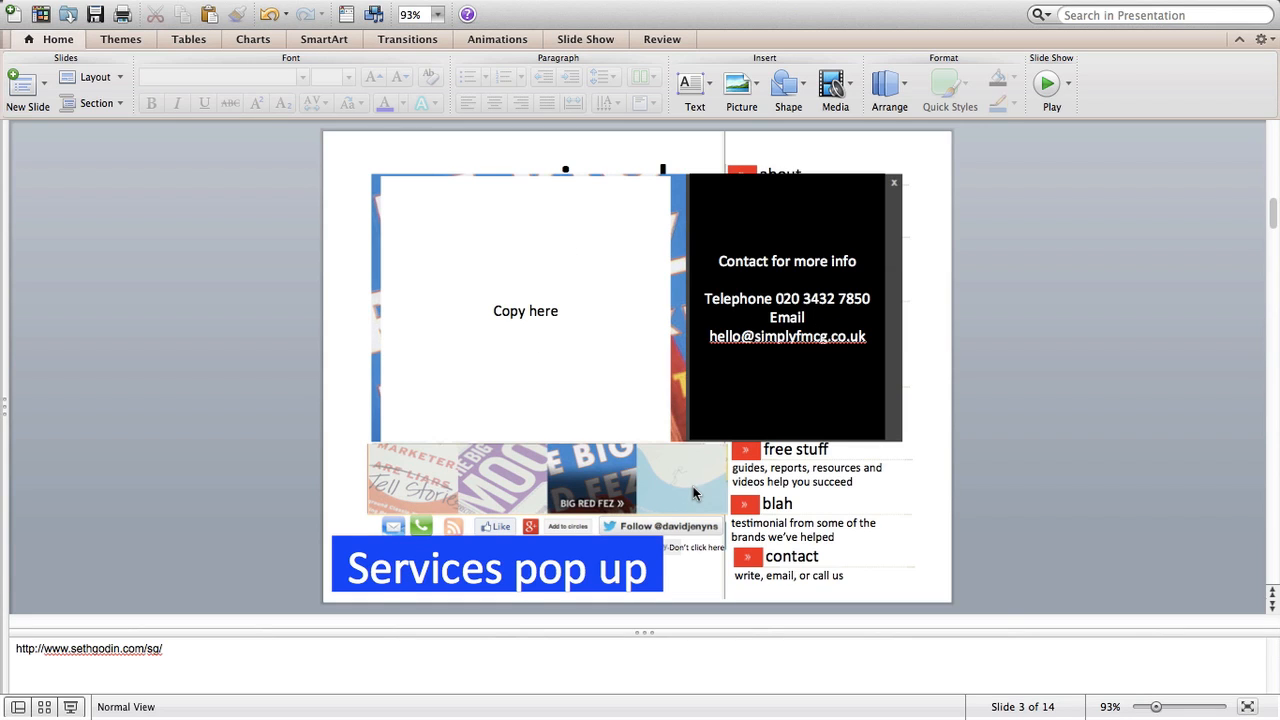
{"action": "mouse_move", "coordinate": [428, 445]}
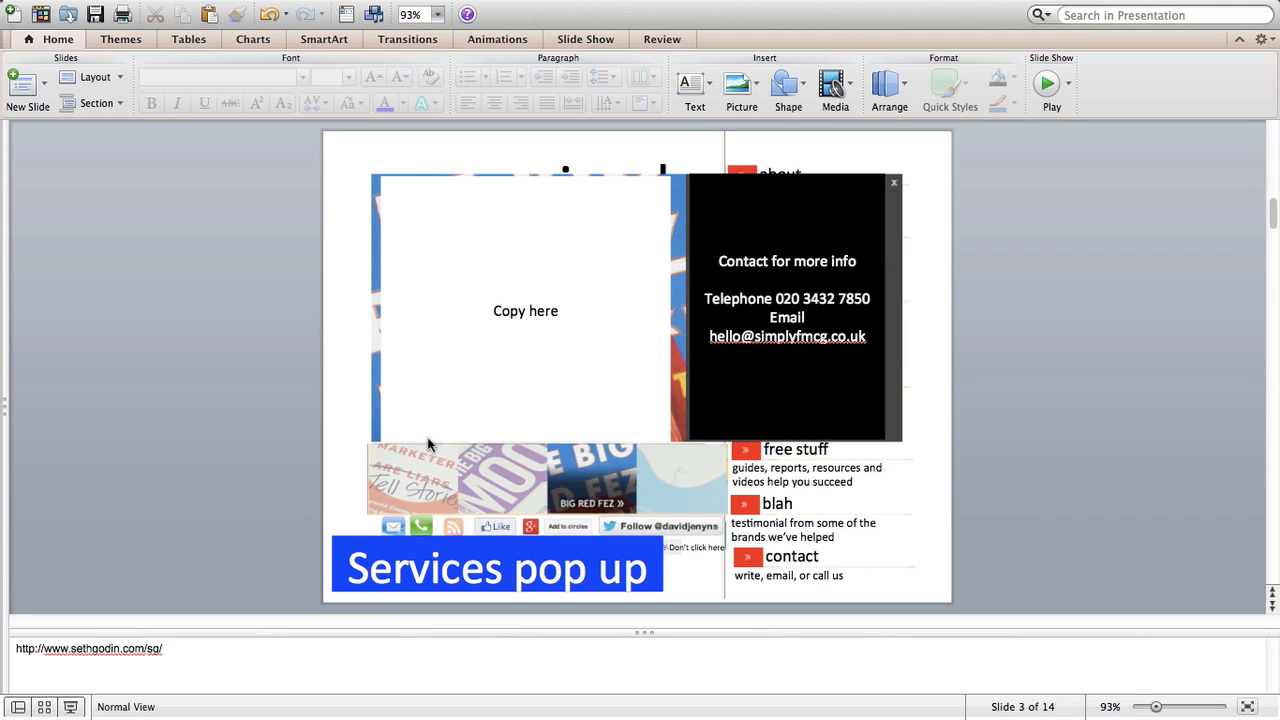
{"action": "mouse_move", "coordinate": [418, 490]}
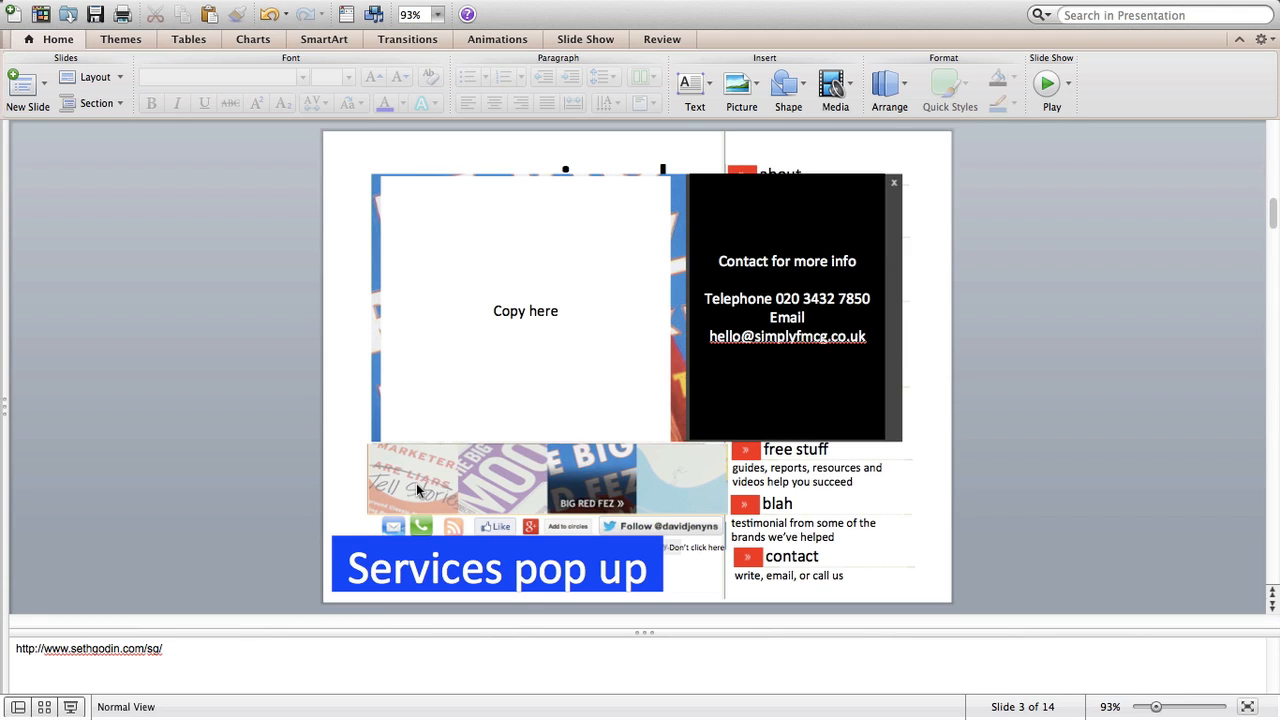
{"action": "mouse_move", "coordinate": [408, 503]}
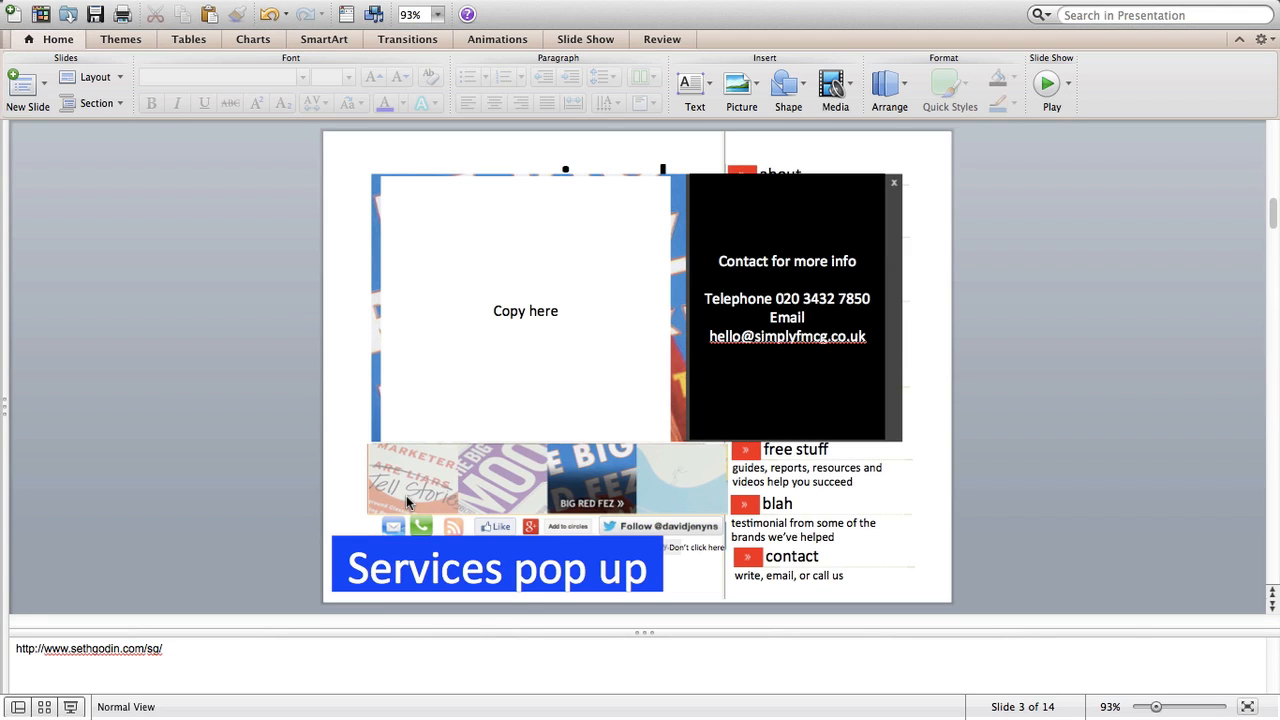
{"action": "mouse_move", "coordinate": [500, 483]}
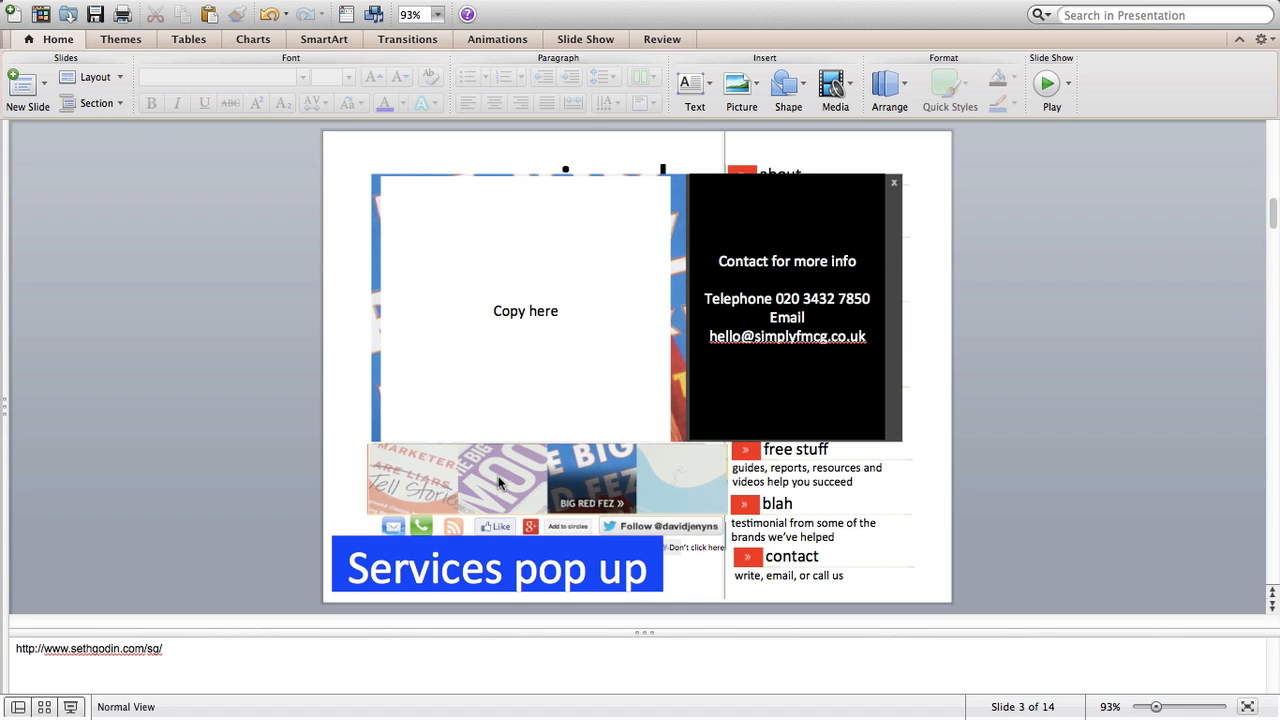
{"action": "mouse_move", "coordinate": [693, 488]}
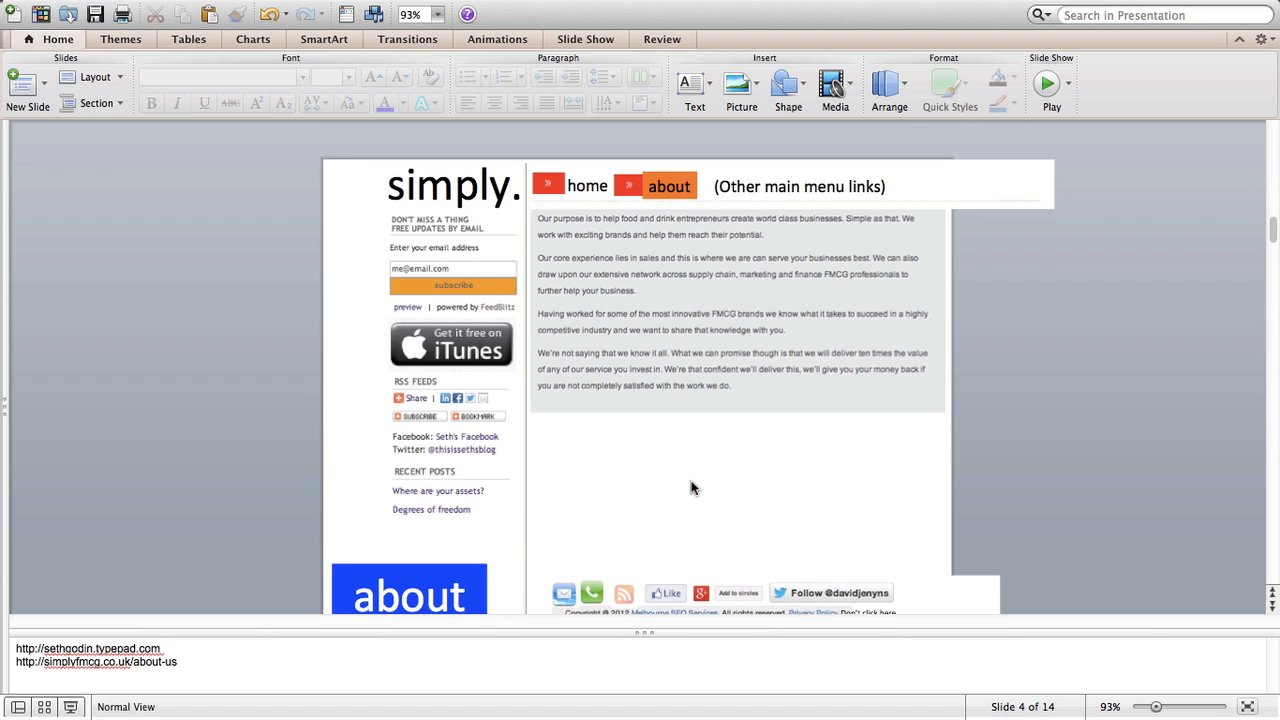
{"action": "mouse_move", "coordinate": [672, 299]}
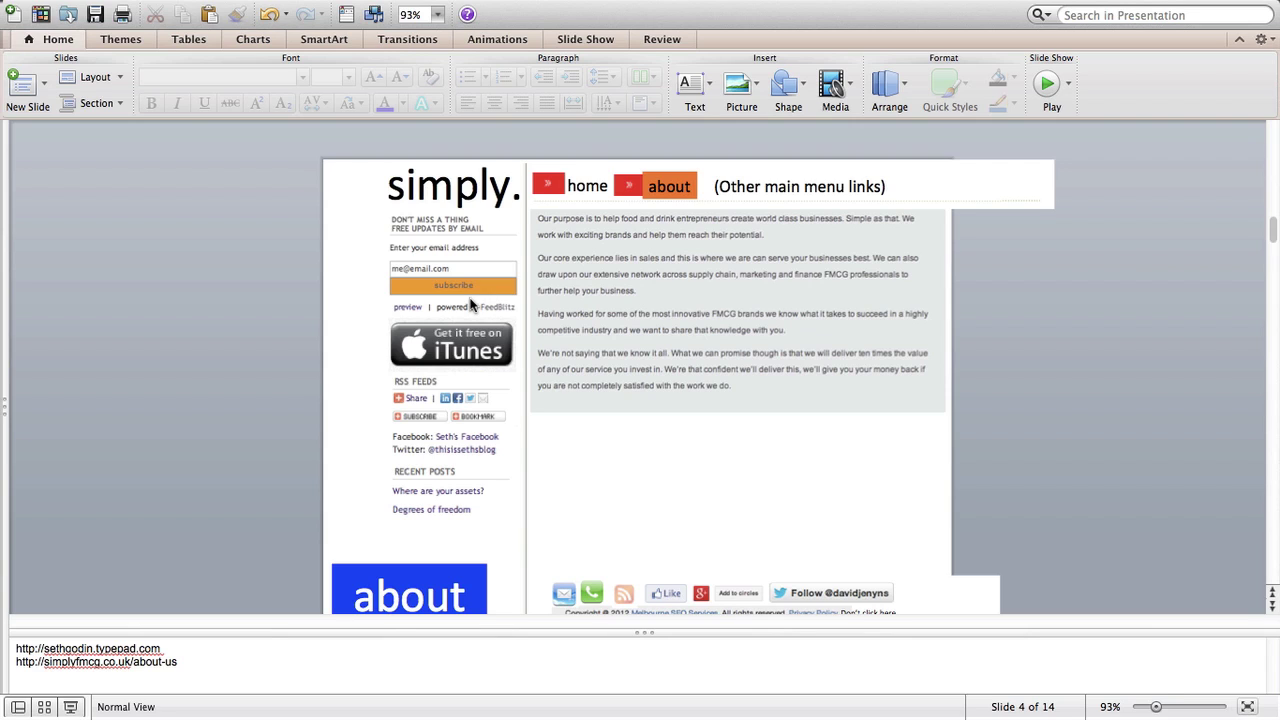
{"action": "mouse_move", "coordinate": [537, 194]}
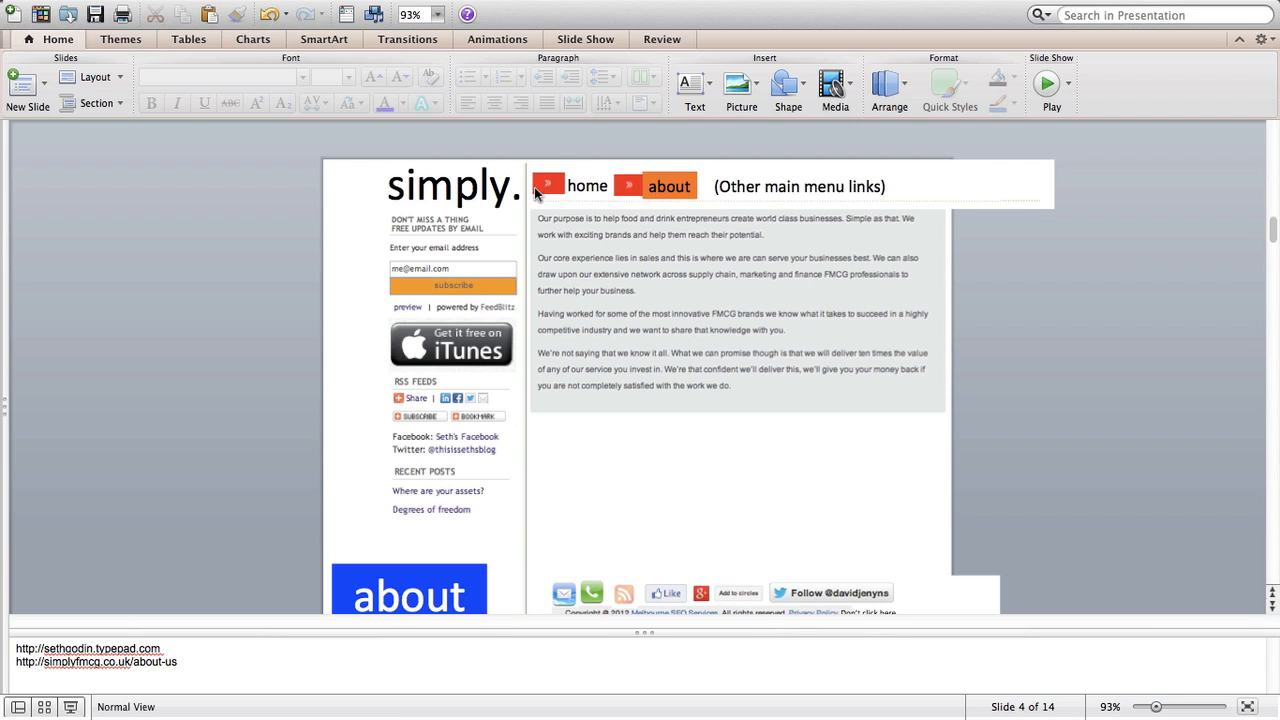
{"action": "mouse_move", "coordinate": [665, 340]}
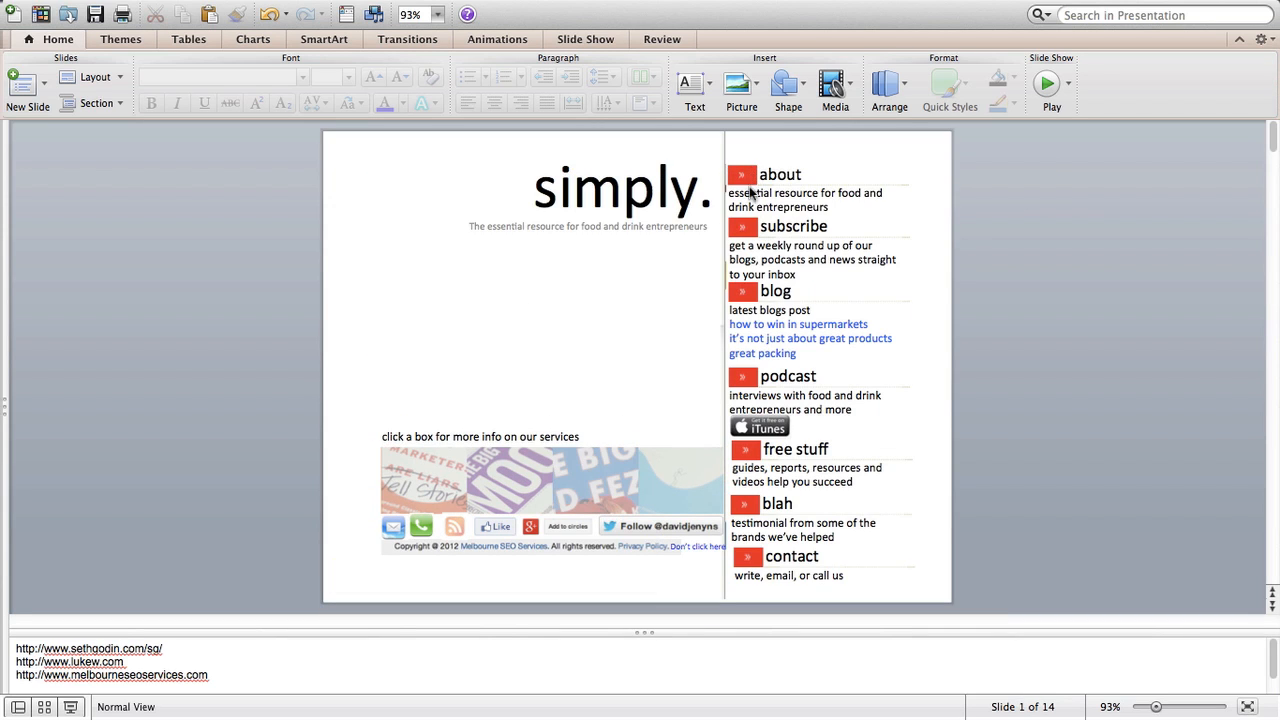
{"action": "mouse_move", "coordinate": [748, 530]}
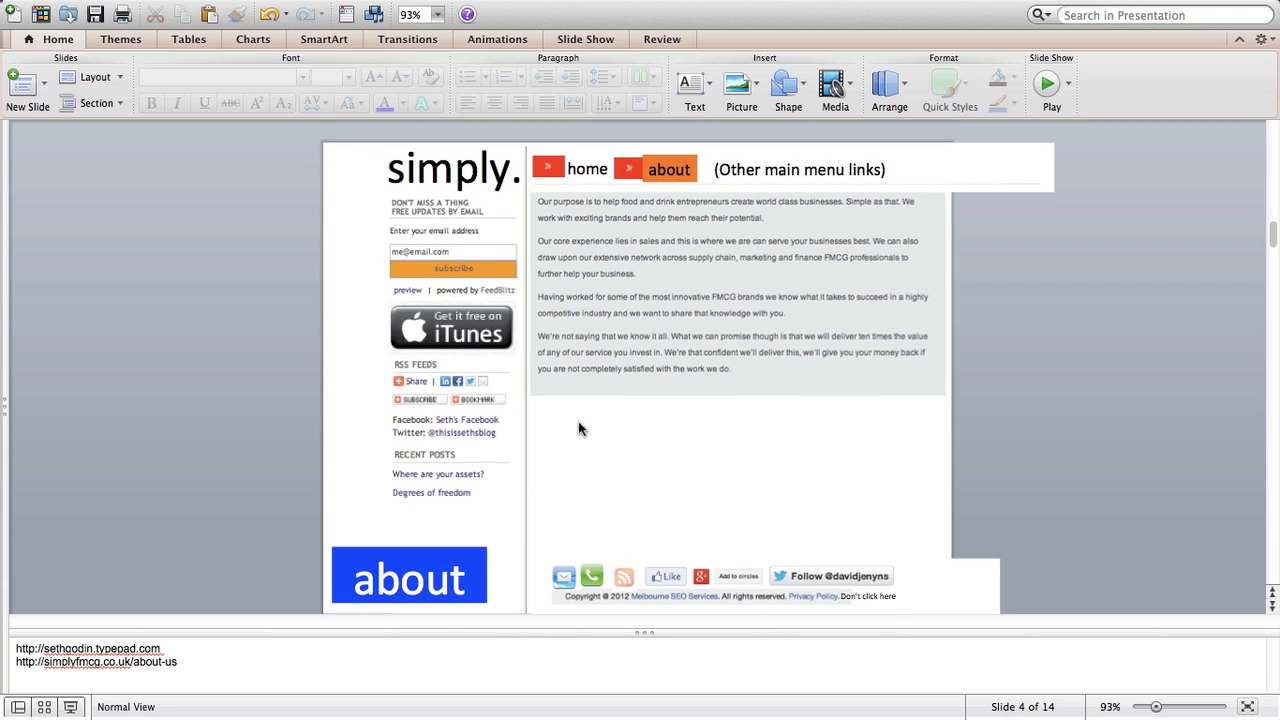
{"action": "mouse_move", "coordinate": [425, 593]}
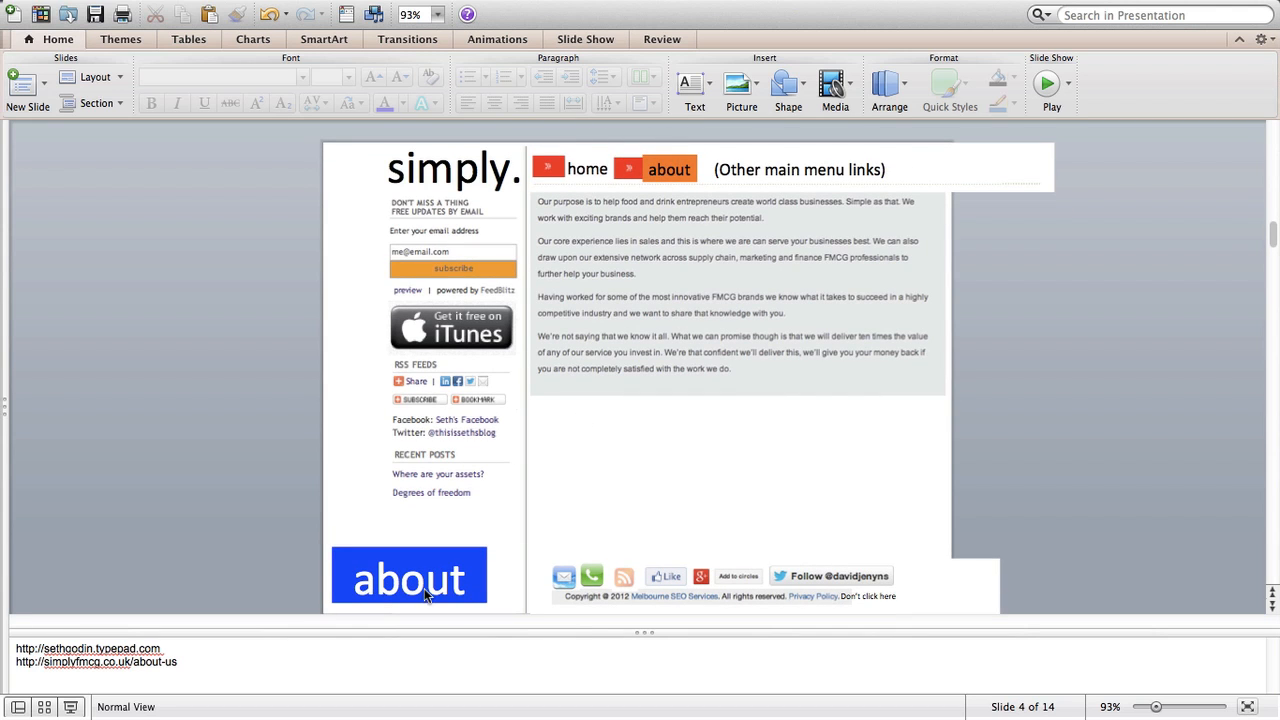
{"action": "mouse_move", "coordinate": [641, 193]}
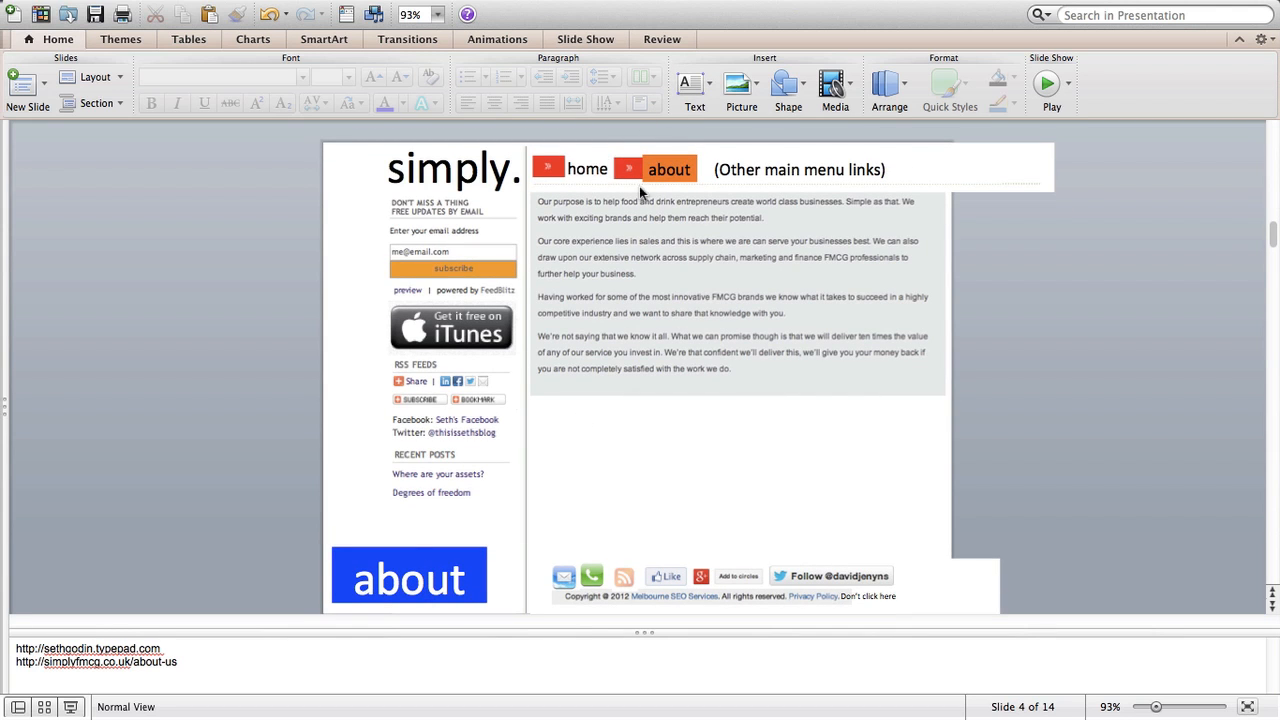
{"action": "mouse_move", "coordinate": [718, 157]}
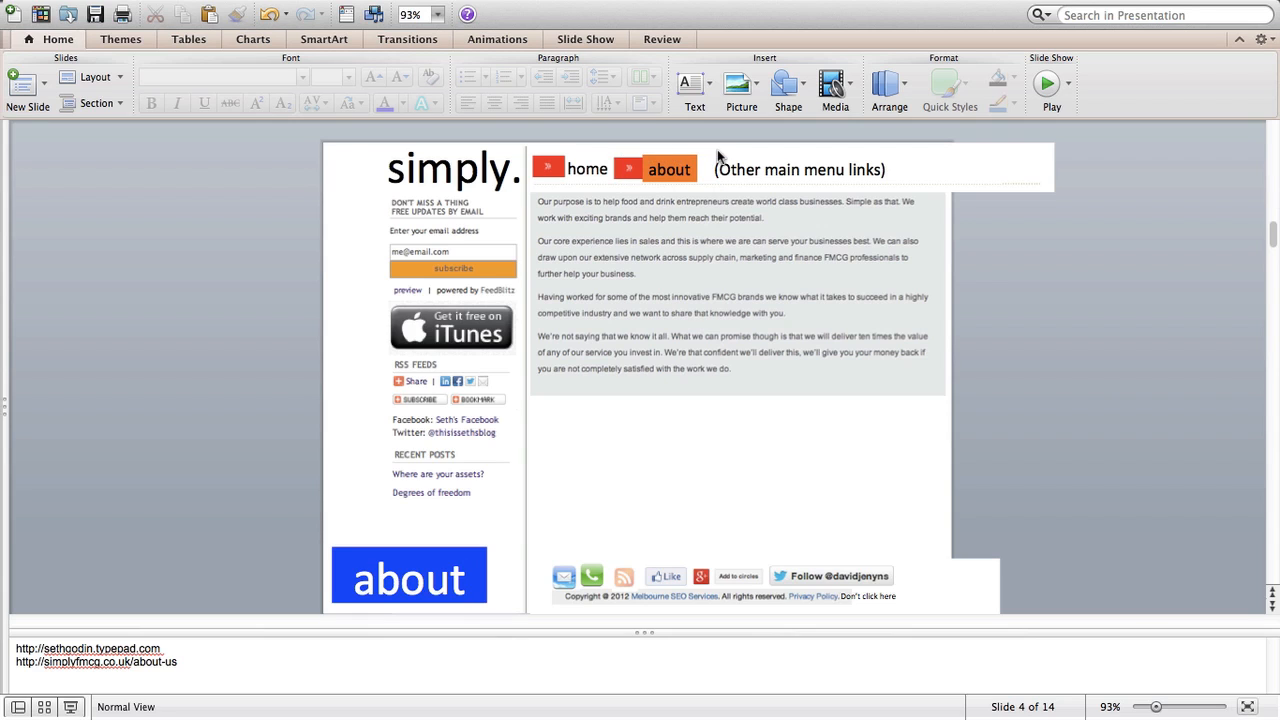
{"action": "mouse_move", "coordinate": [617, 169]}
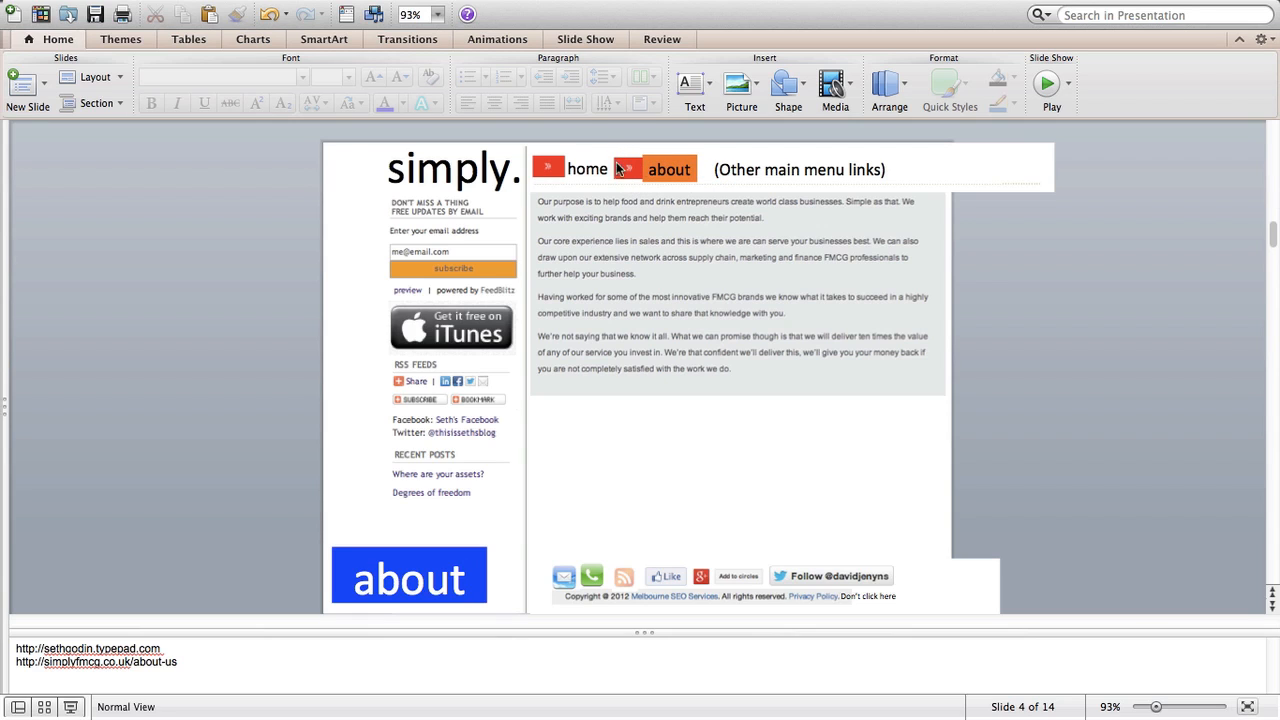
{"action": "mouse_move", "coordinate": [708, 160]}
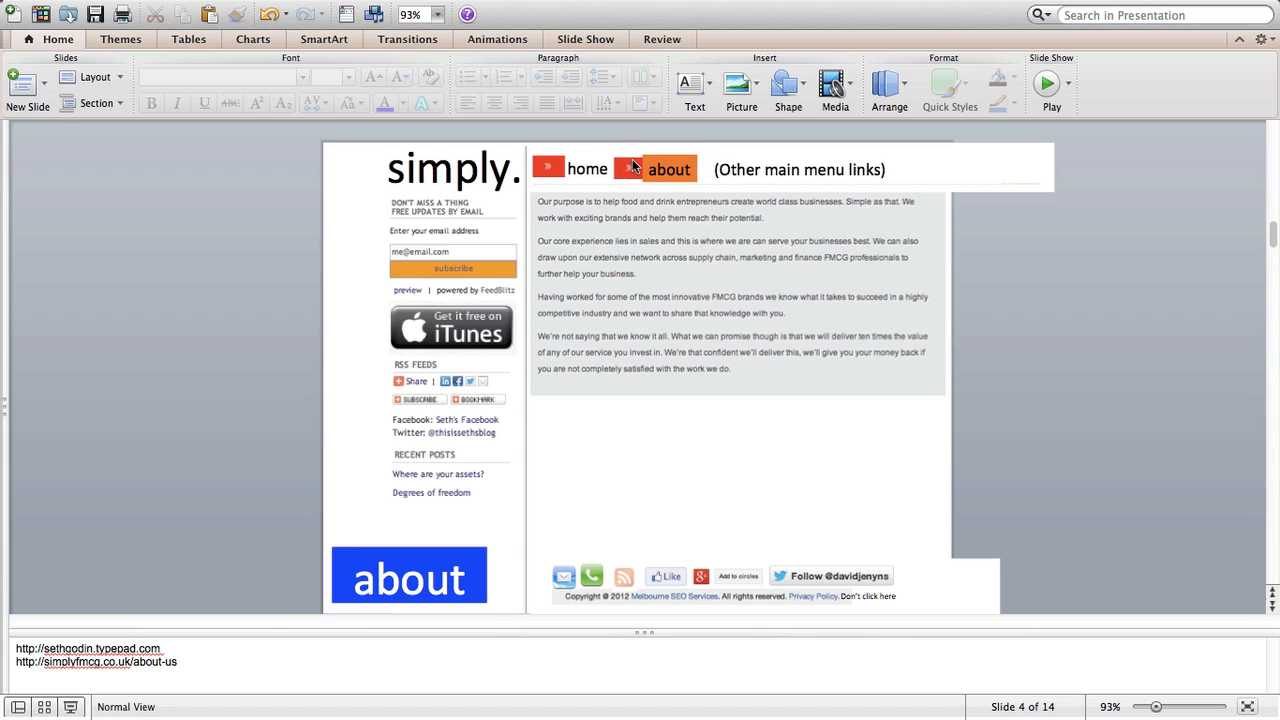
{"action": "mouse_move", "coordinate": [265, 580]}
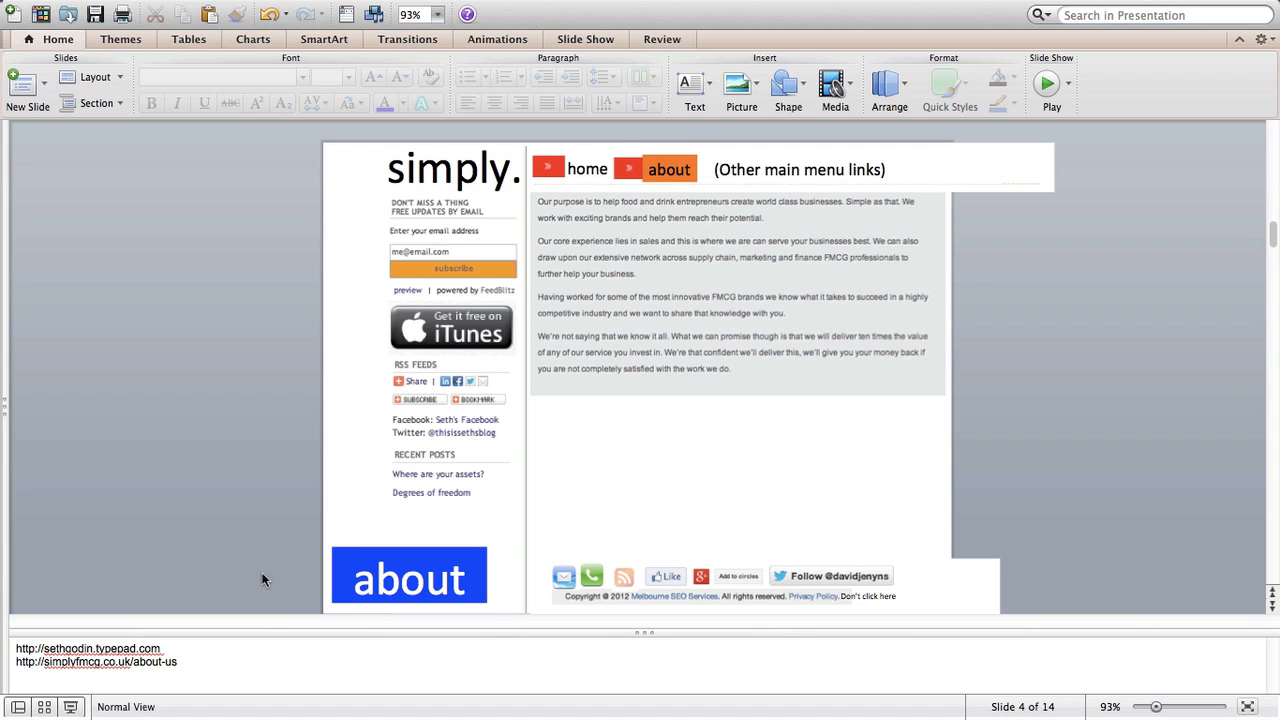
{"action": "mouse_move", "coordinate": [160, 690]}
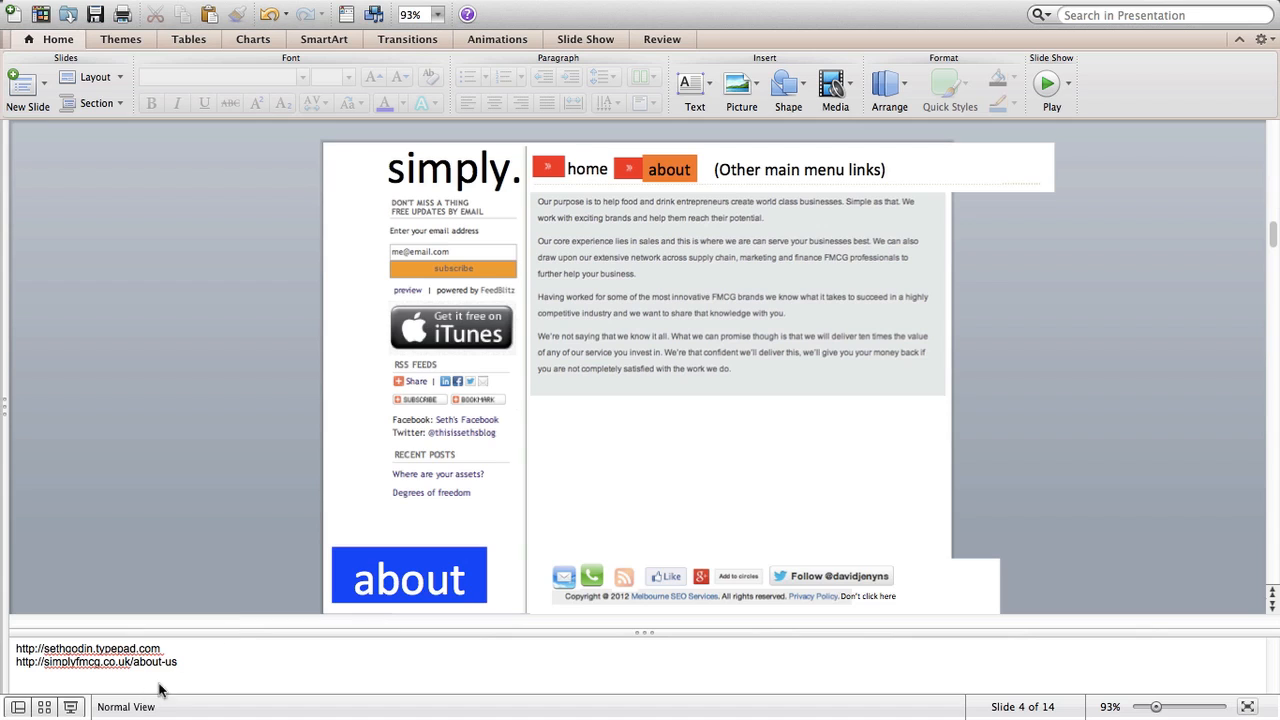
{"action": "mouse_move", "coordinate": [152, 665]}
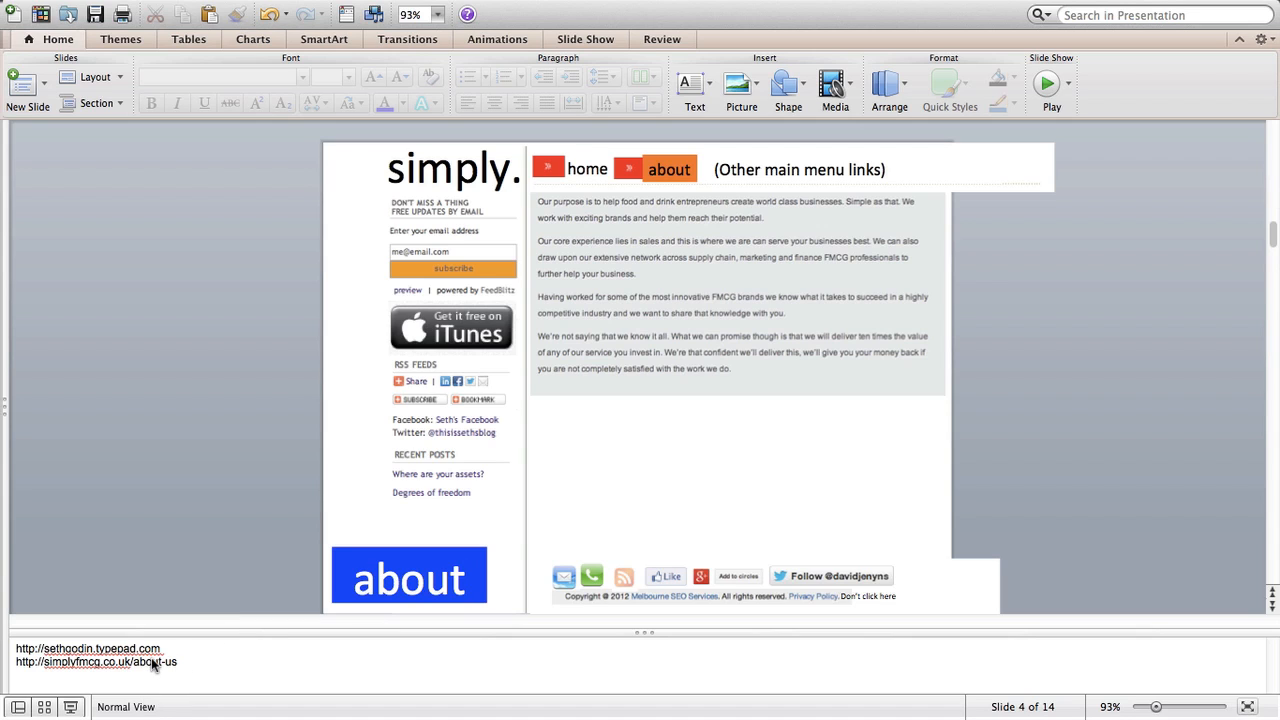
{"action": "mouse_move", "coordinate": [789, 123]}
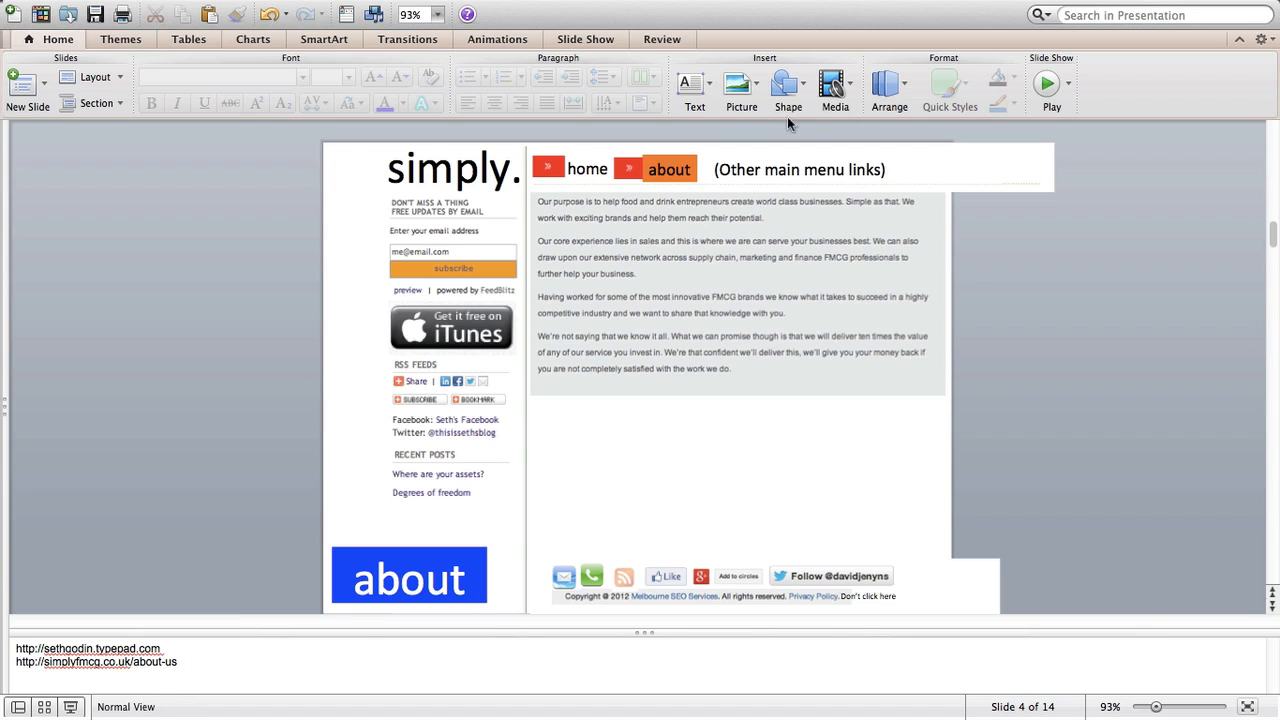
{"action": "mouse_move", "coordinate": [648, 310]}
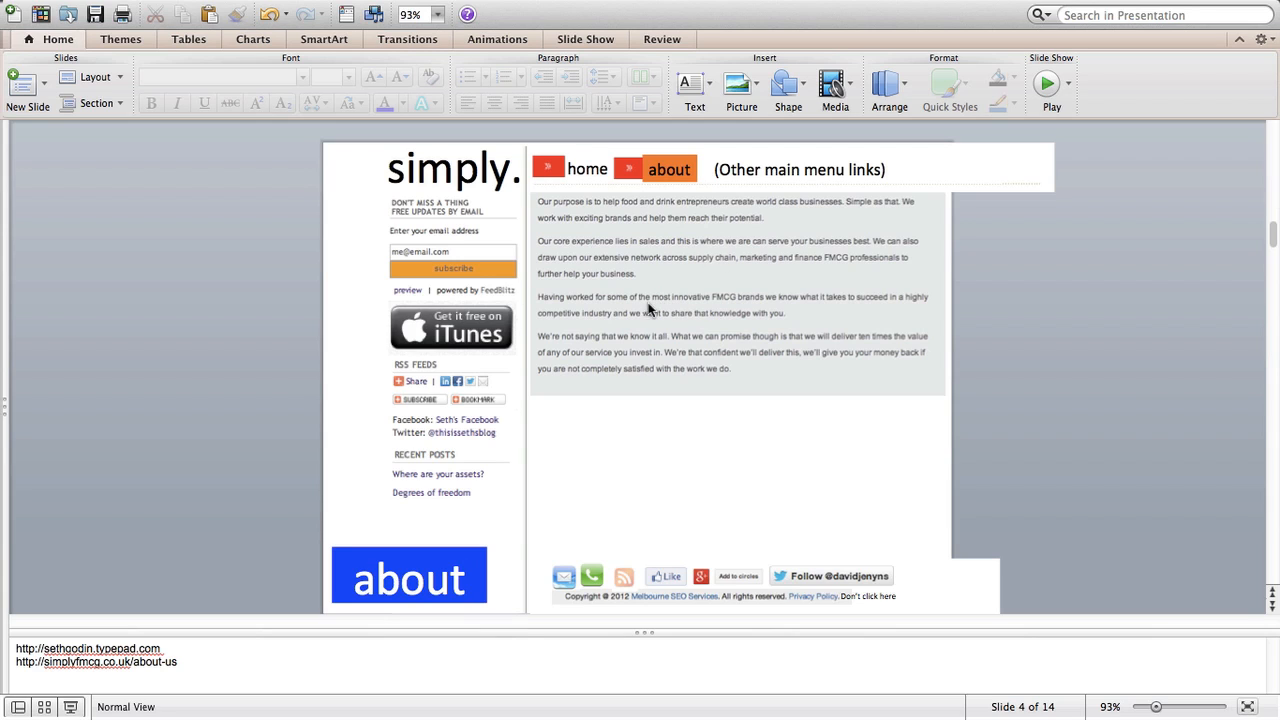
{"action": "mouse_move", "coordinate": [420, 193]}
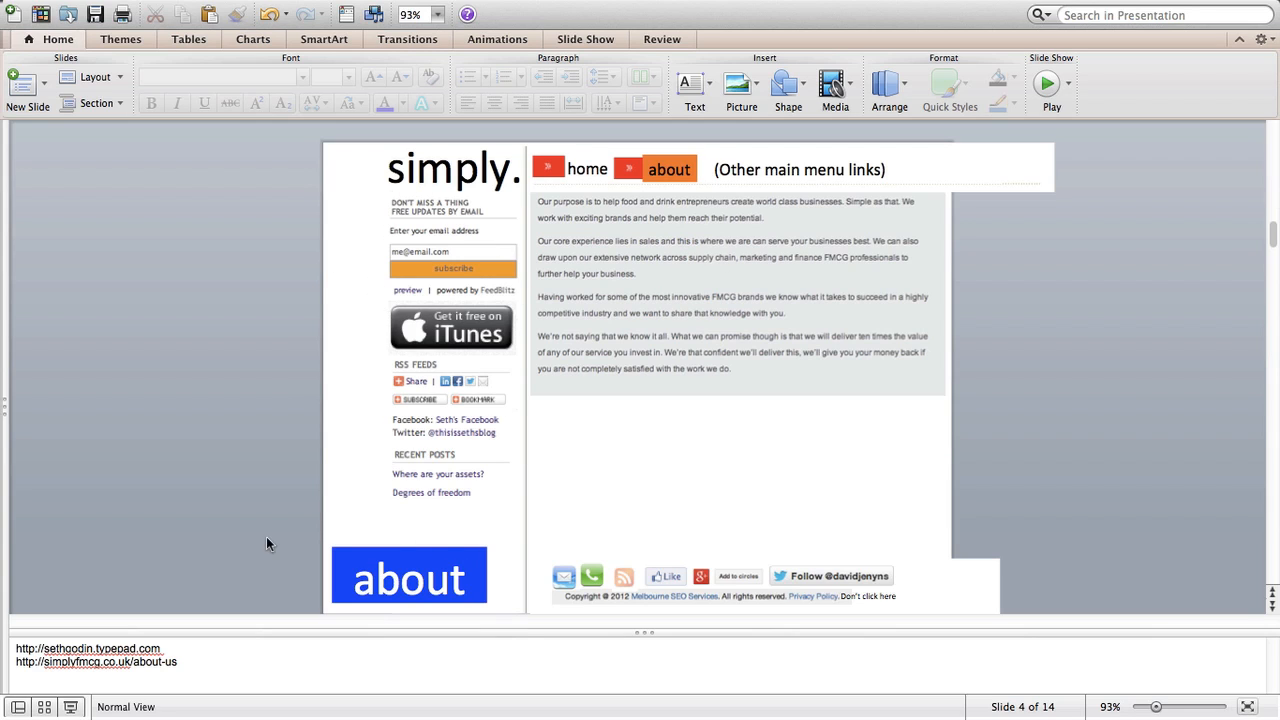
{"action": "mouse_move", "coordinate": [263, 648]}
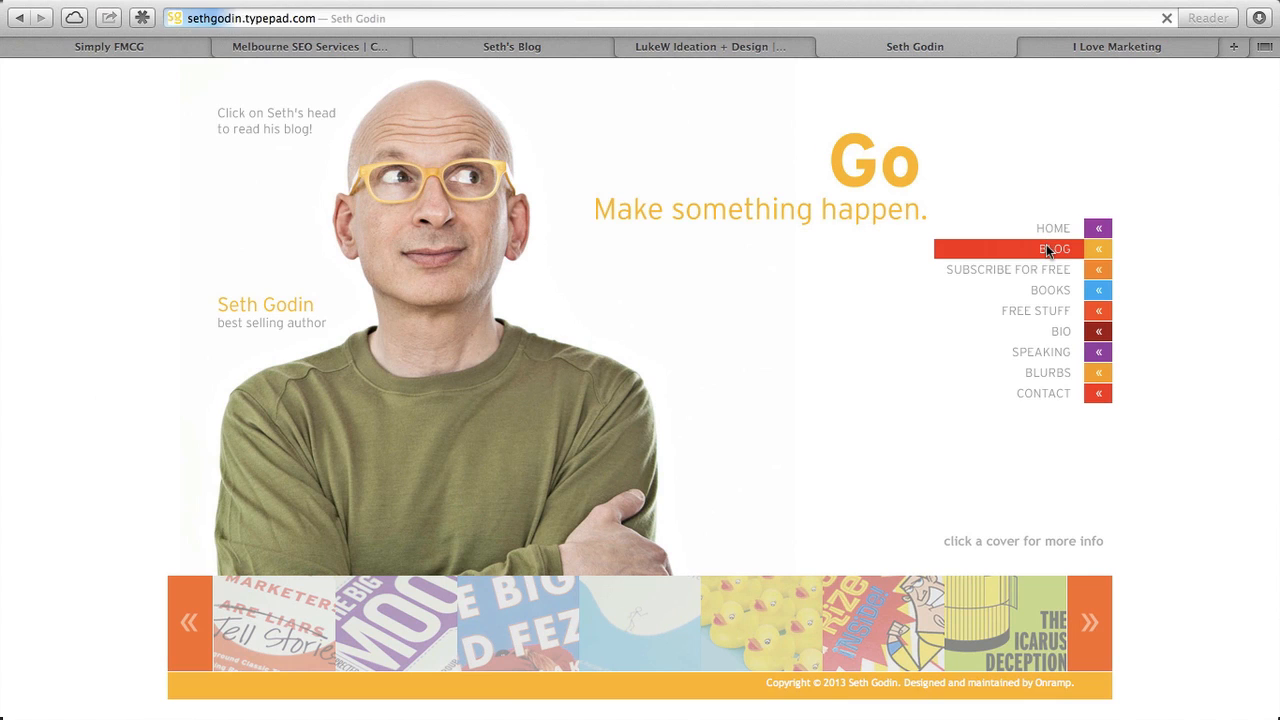
- Open Seth's Blog at 'Where are your assets?' and check, then dismiss, the sidebar sharing services
{"action": "left_click", "coordinate": [1054, 249]}
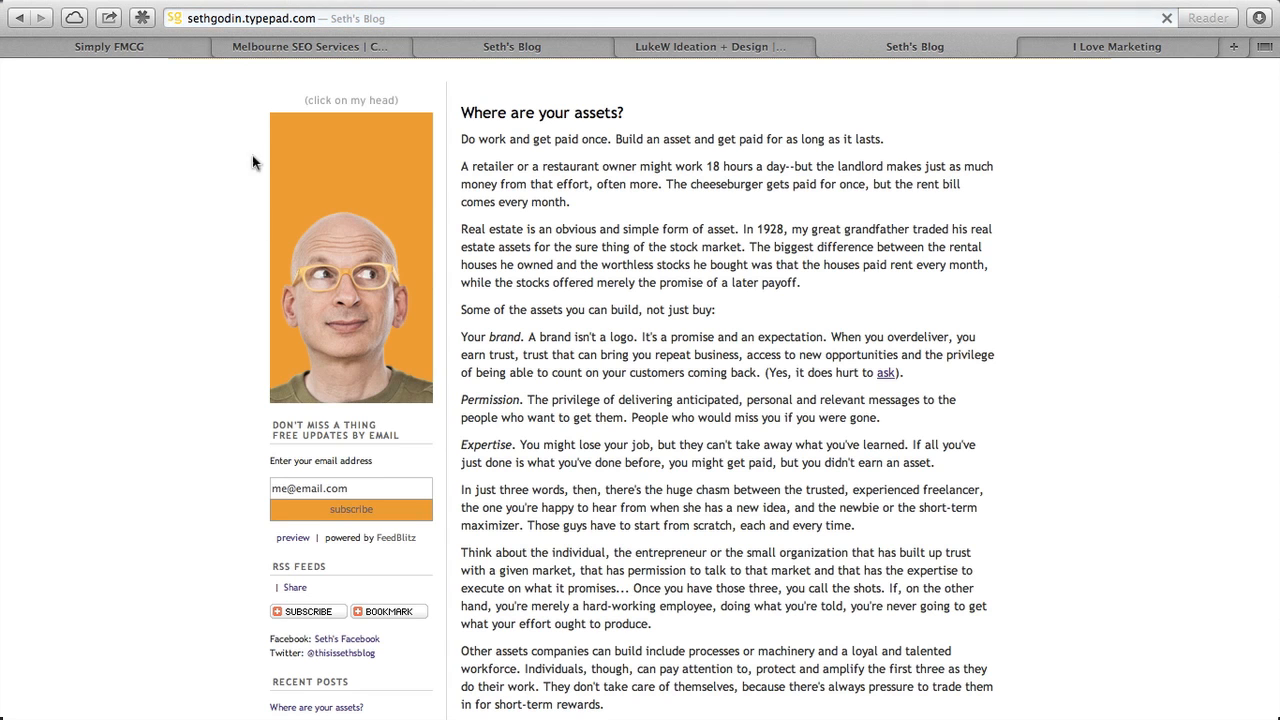
{"action": "mouse_move", "coordinate": [349, 332]}
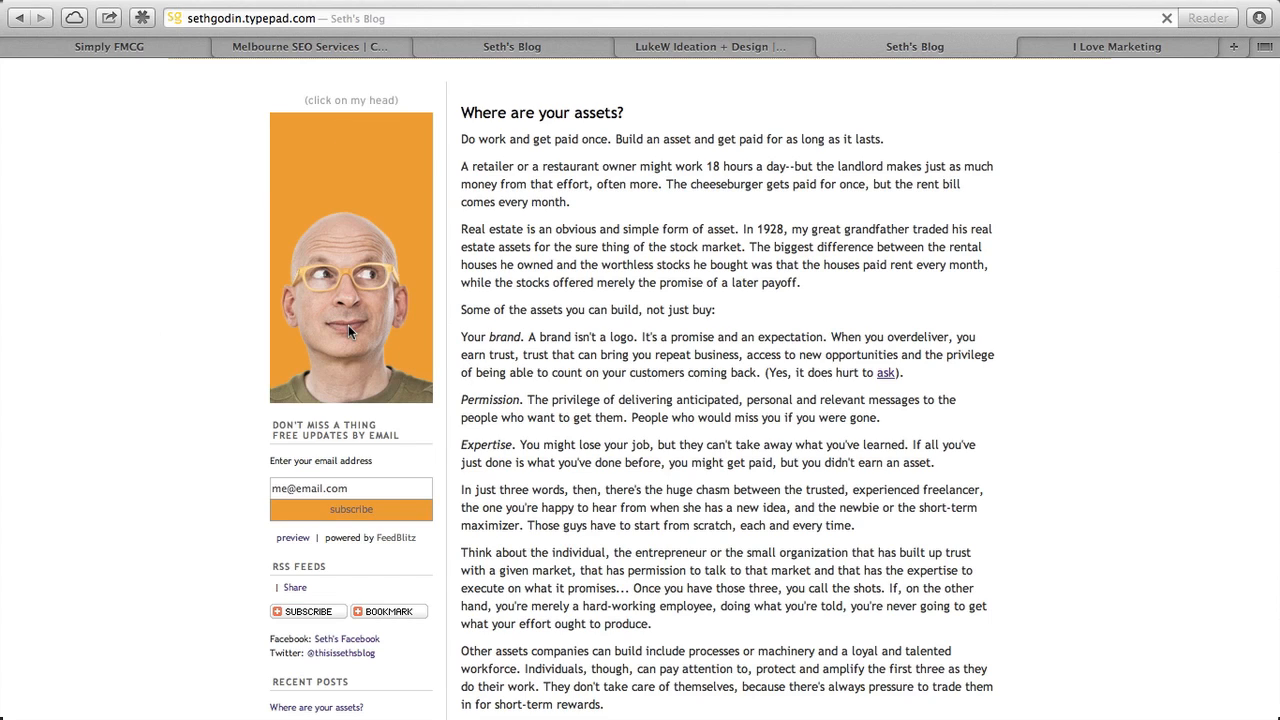
{"action": "mouse_move", "coordinate": [360, 428]}
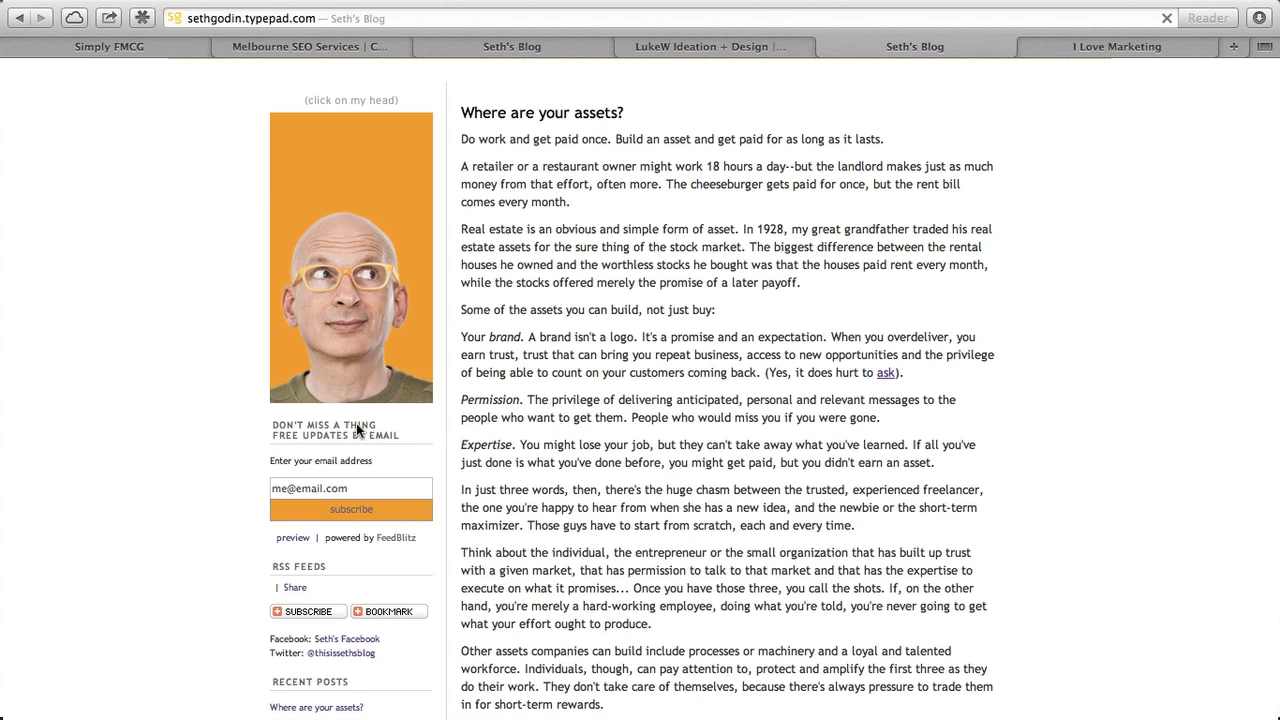
{"action": "mouse_move", "coordinate": [315, 428]}
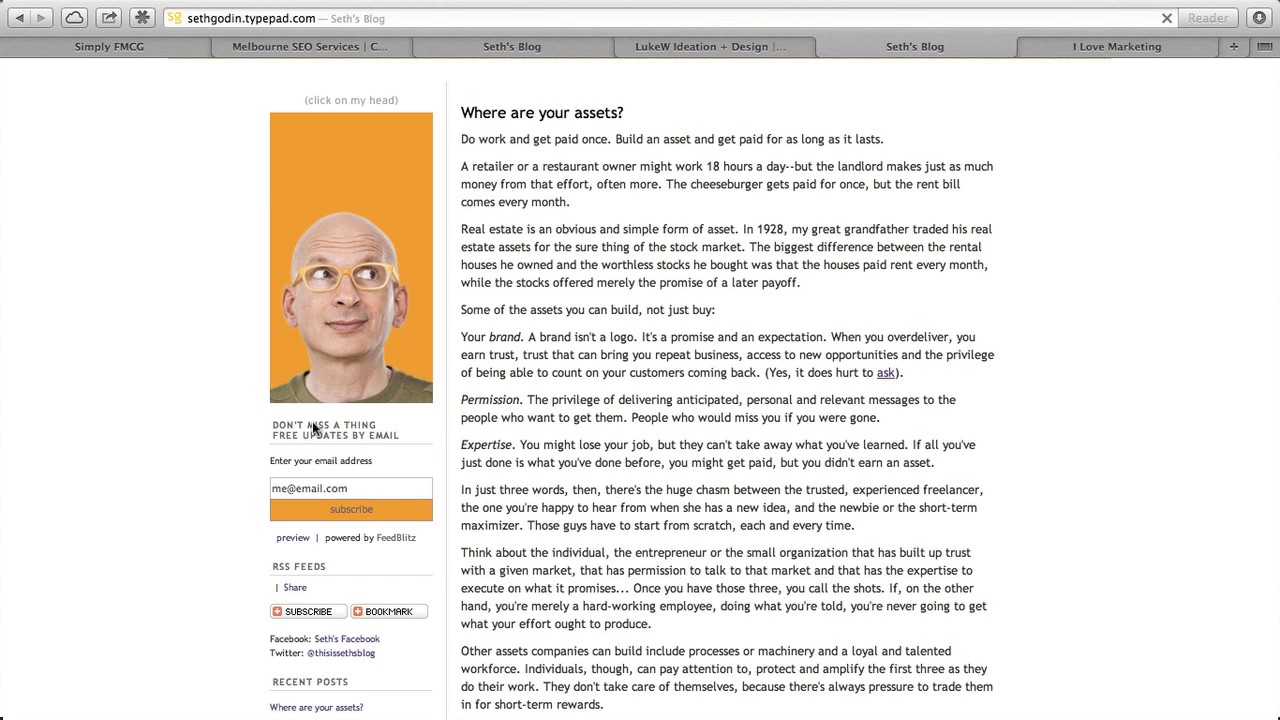
{"action": "mouse_move", "coordinate": [348, 490]}
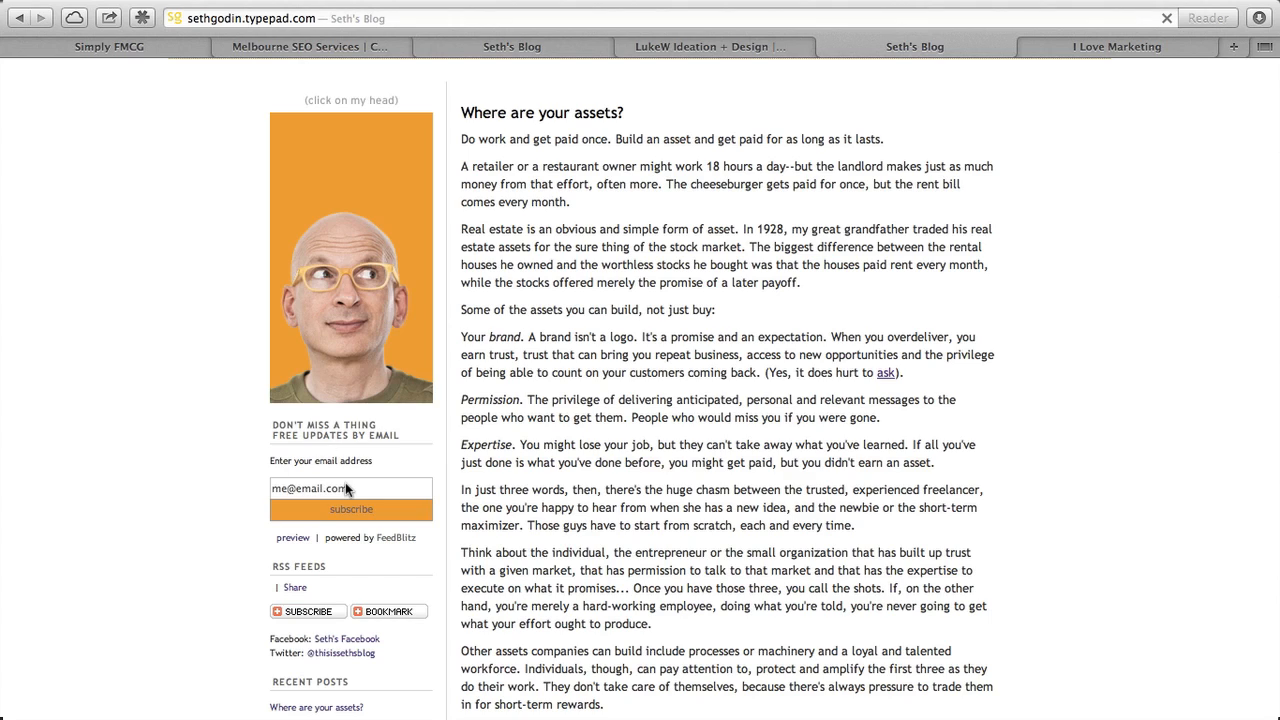
{"action": "mouse_move", "coordinate": [370, 502]}
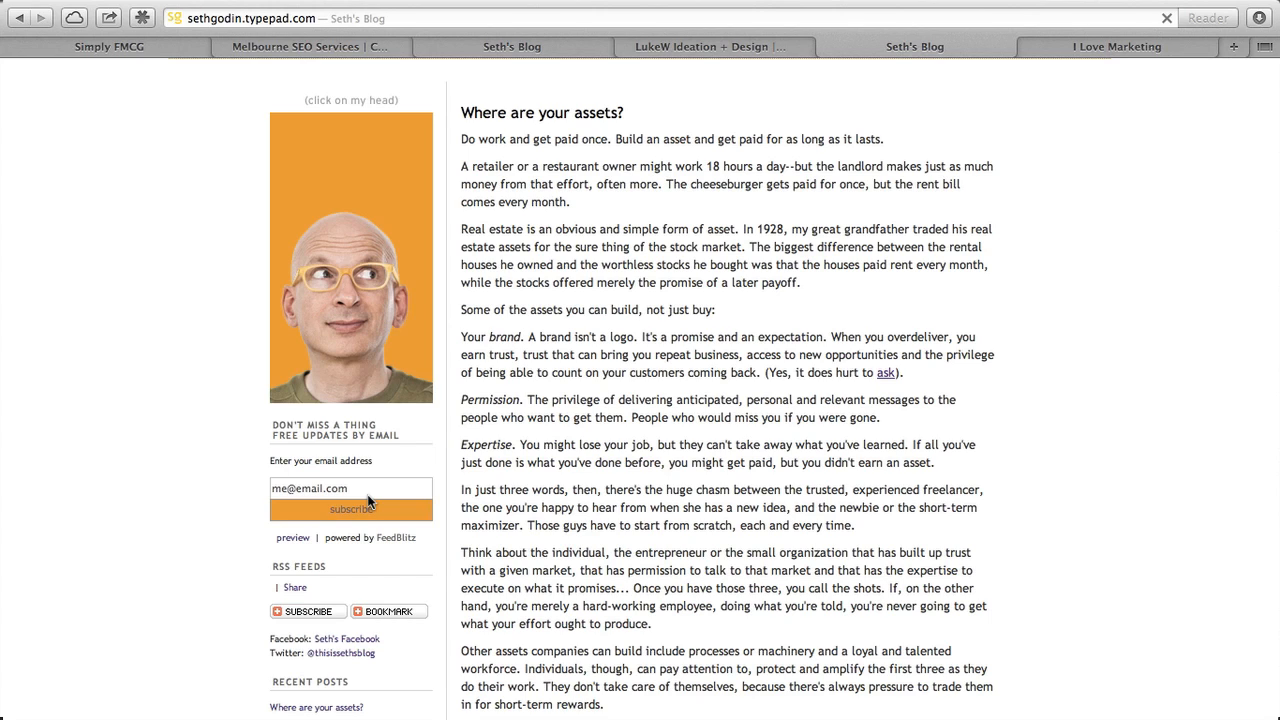
{"action": "left_click", "coordinate": [295, 587]}
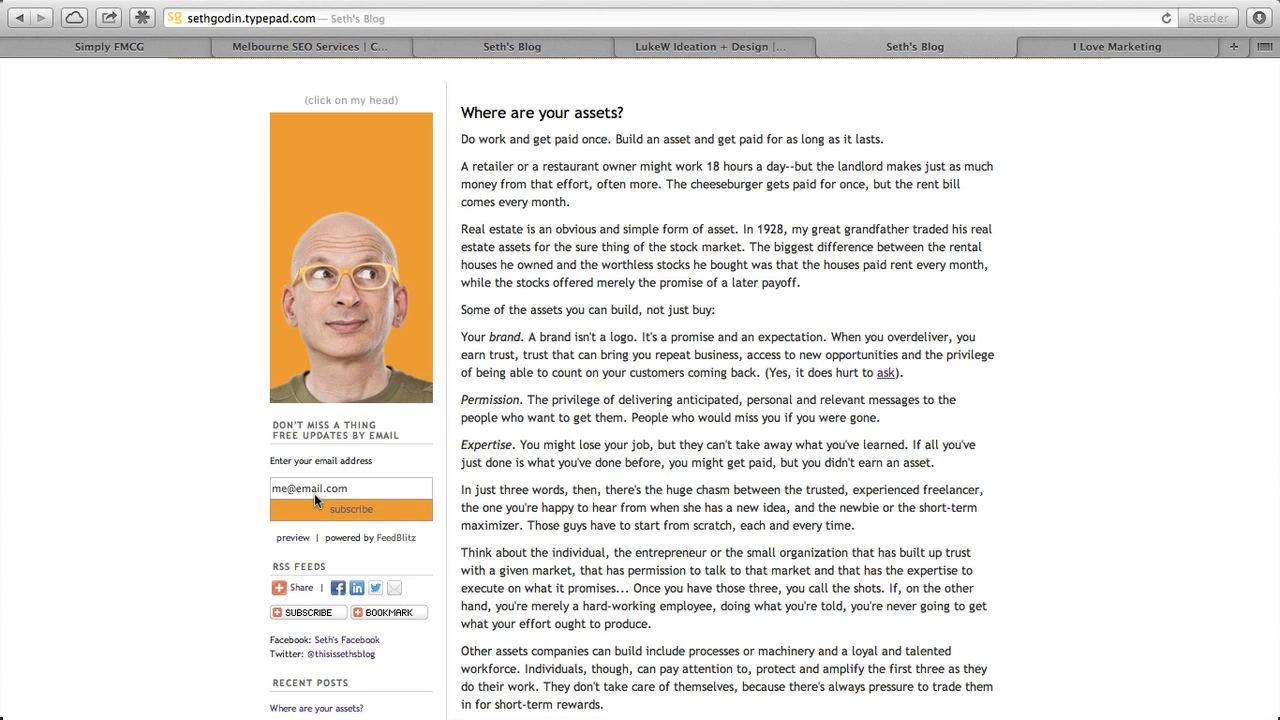
{"action": "mouse_move", "coordinate": [372, 497]}
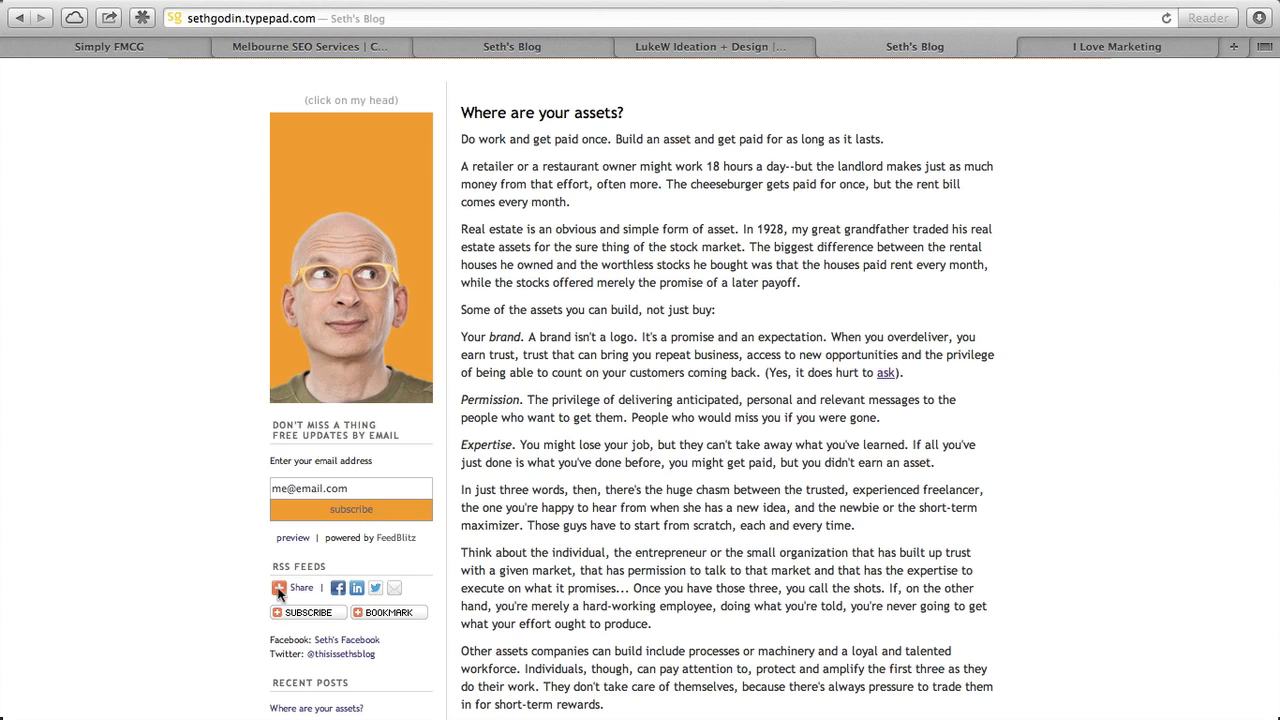
{"action": "left_click", "coordinate": [296, 588]}
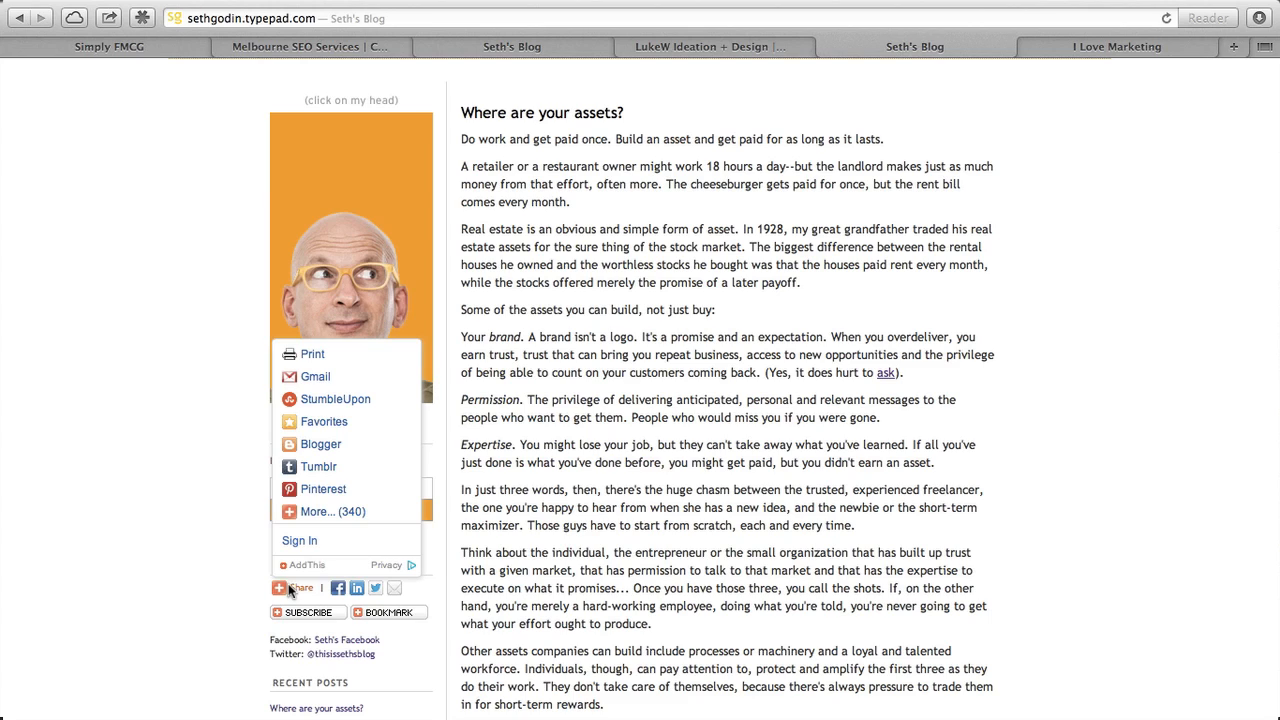
{"action": "left_click", "coordinate": [297, 588]}
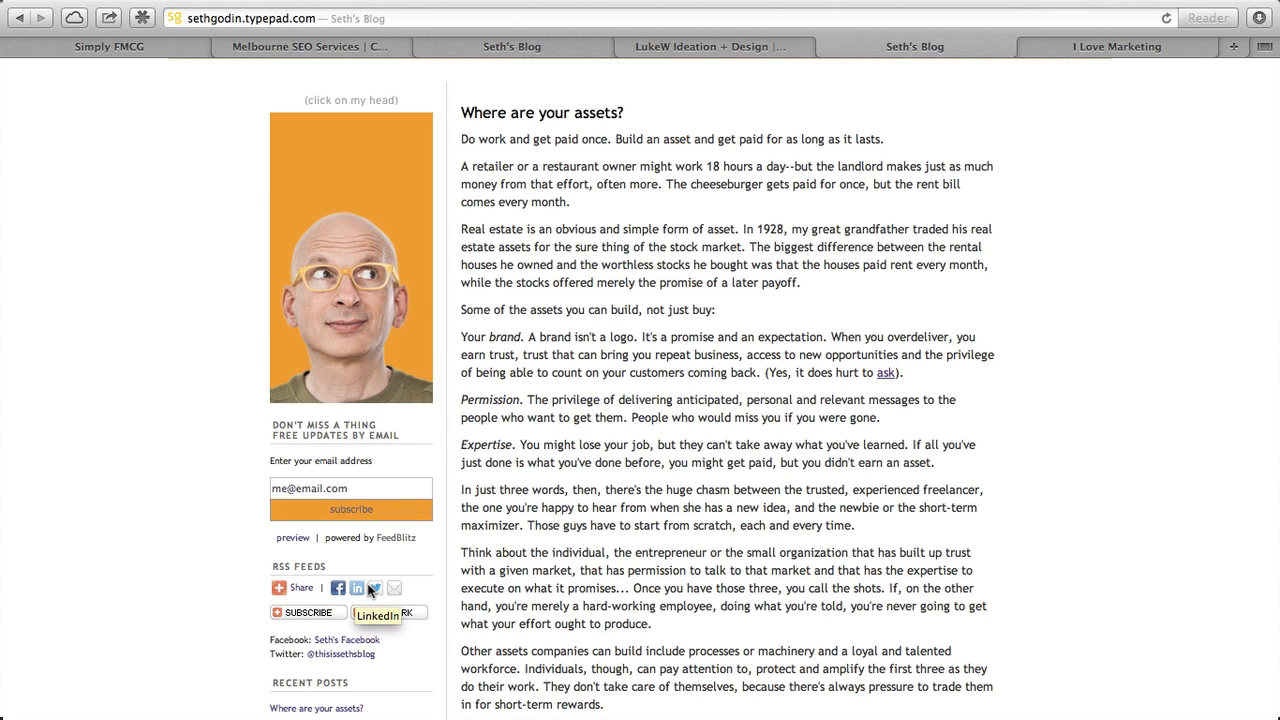
{"action": "mouse_move", "coordinate": [394, 588]}
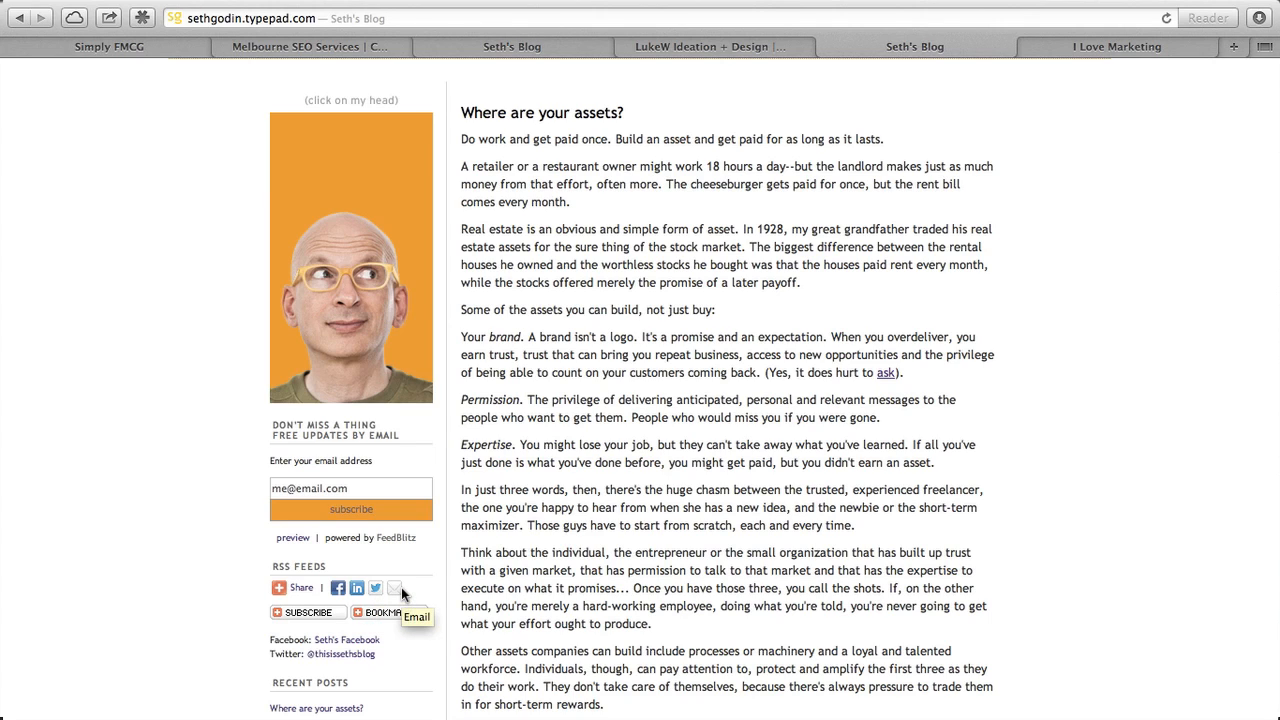
{"action": "mouse_move", "coordinate": [287, 621]}
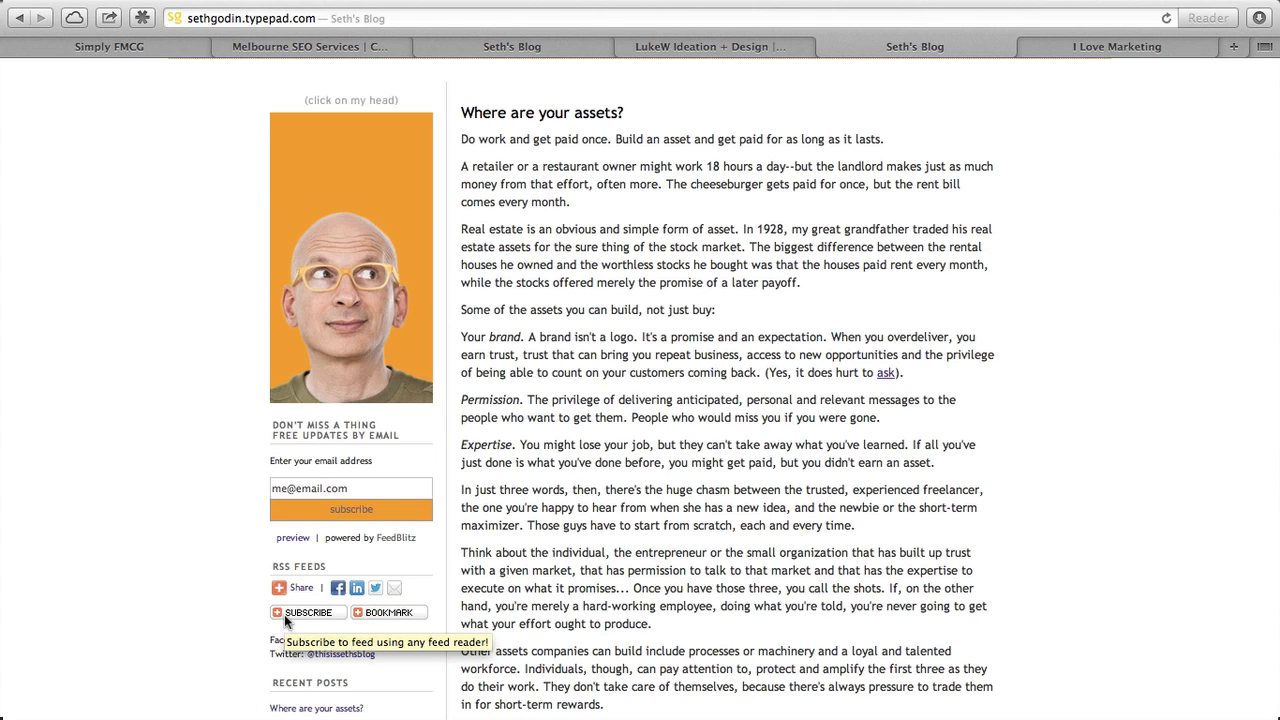
{"action": "mouse_move", "coordinate": [390, 612]}
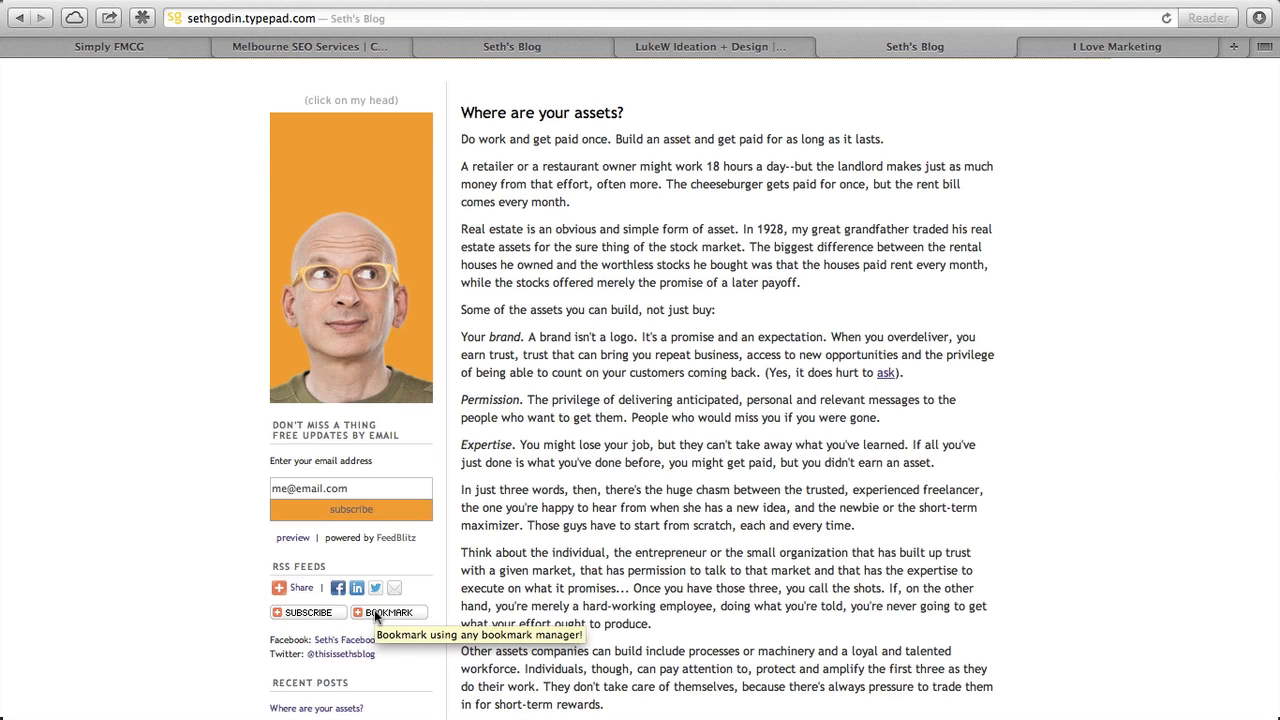
{"action": "scroll", "scroll_direction": "down", "scroll_amount": 3}
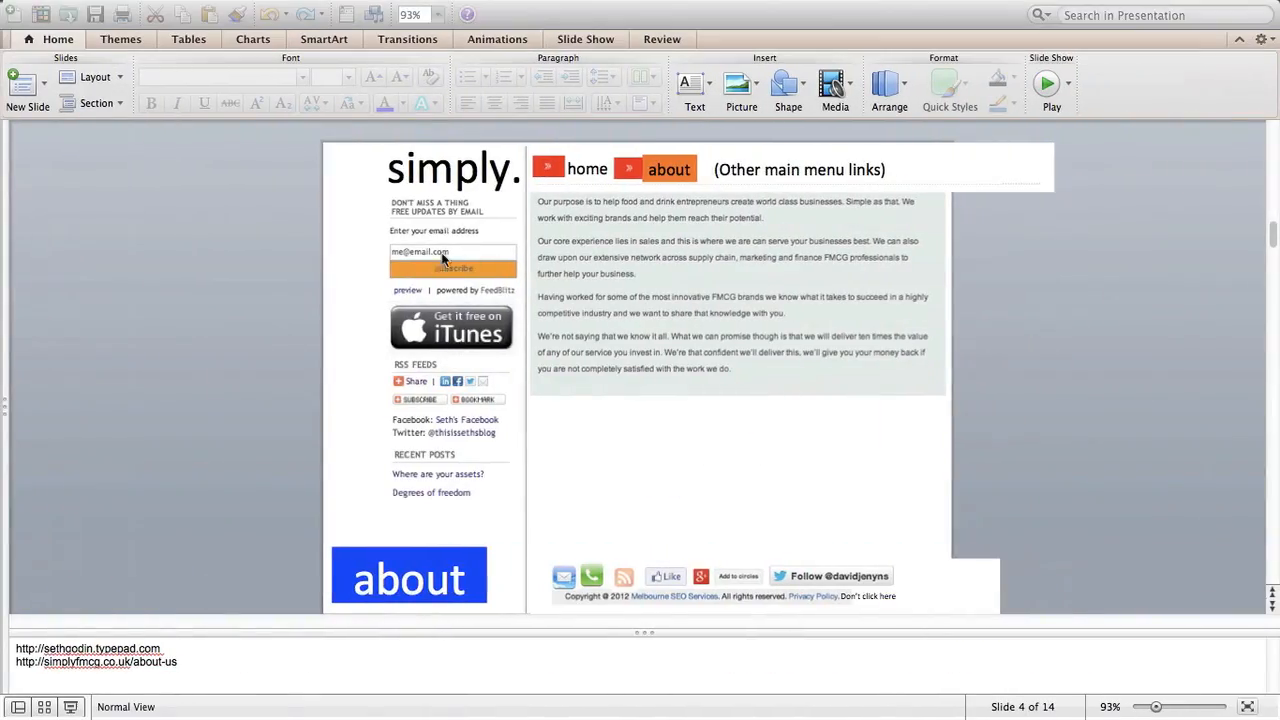
{"action": "mouse_move", "coordinate": [493, 297]}
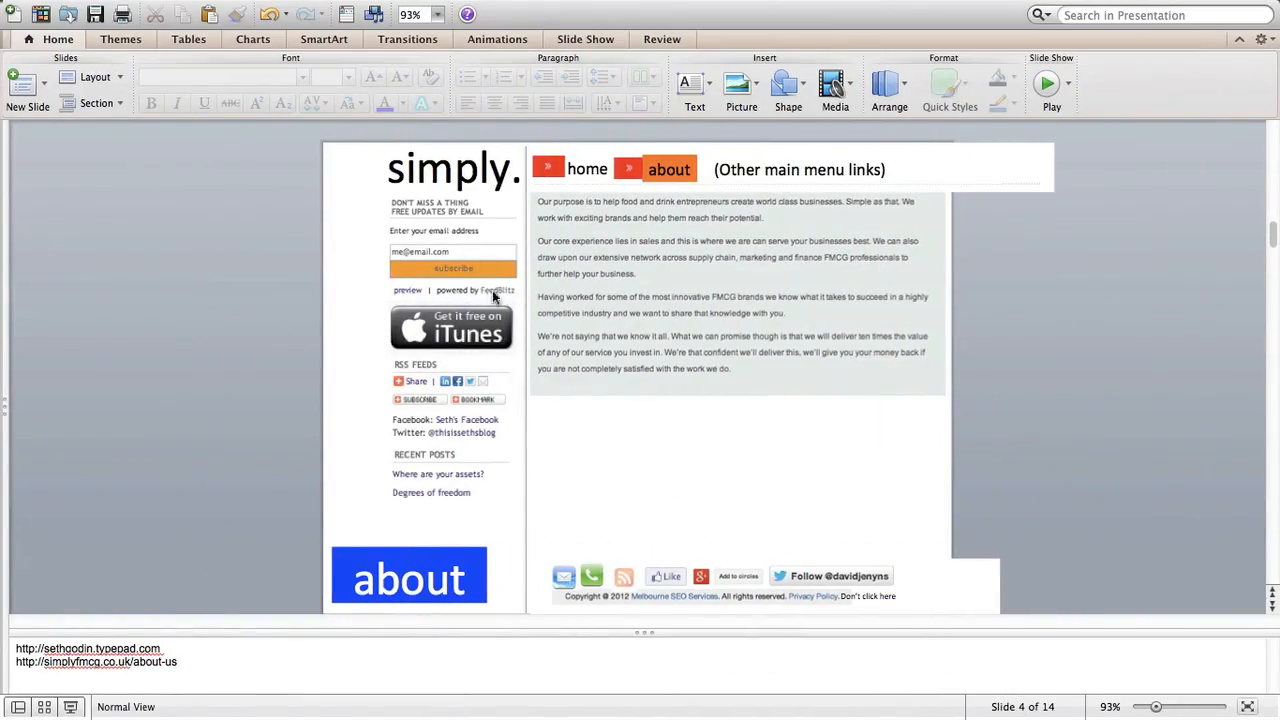
{"action": "mouse_move", "coordinate": [428, 314]}
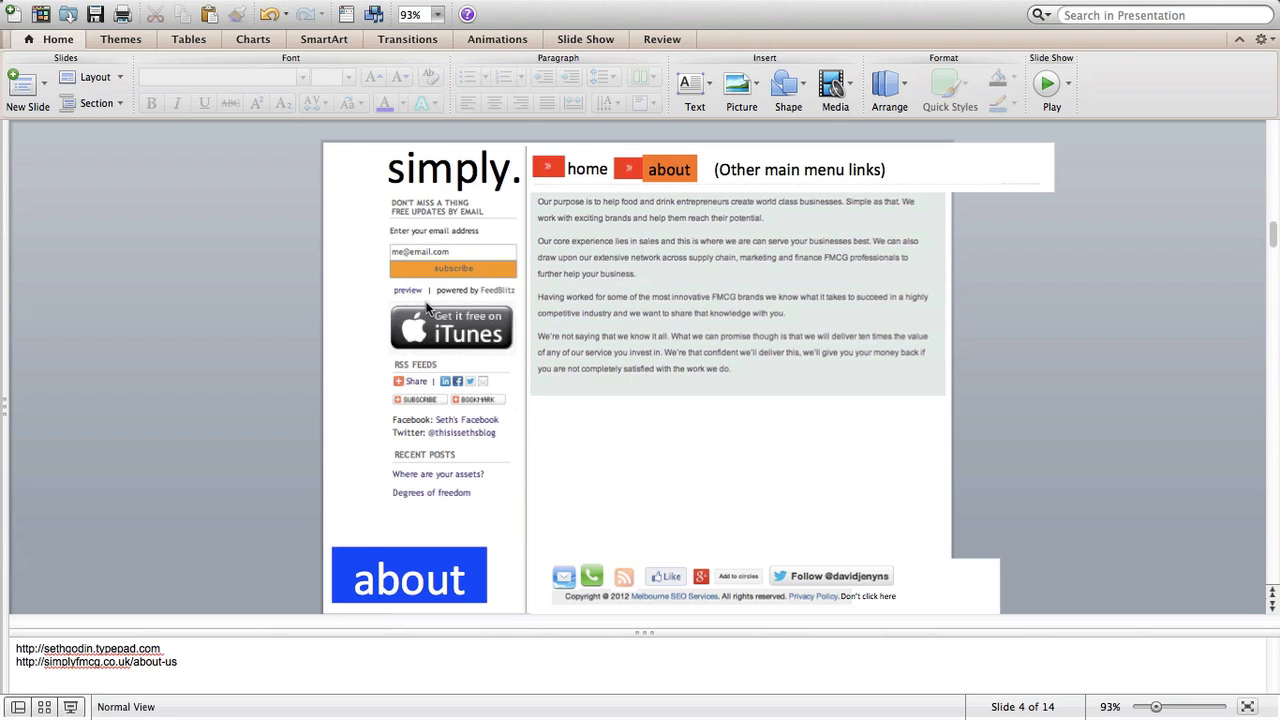
{"action": "mouse_move", "coordinate": [432, 340]}
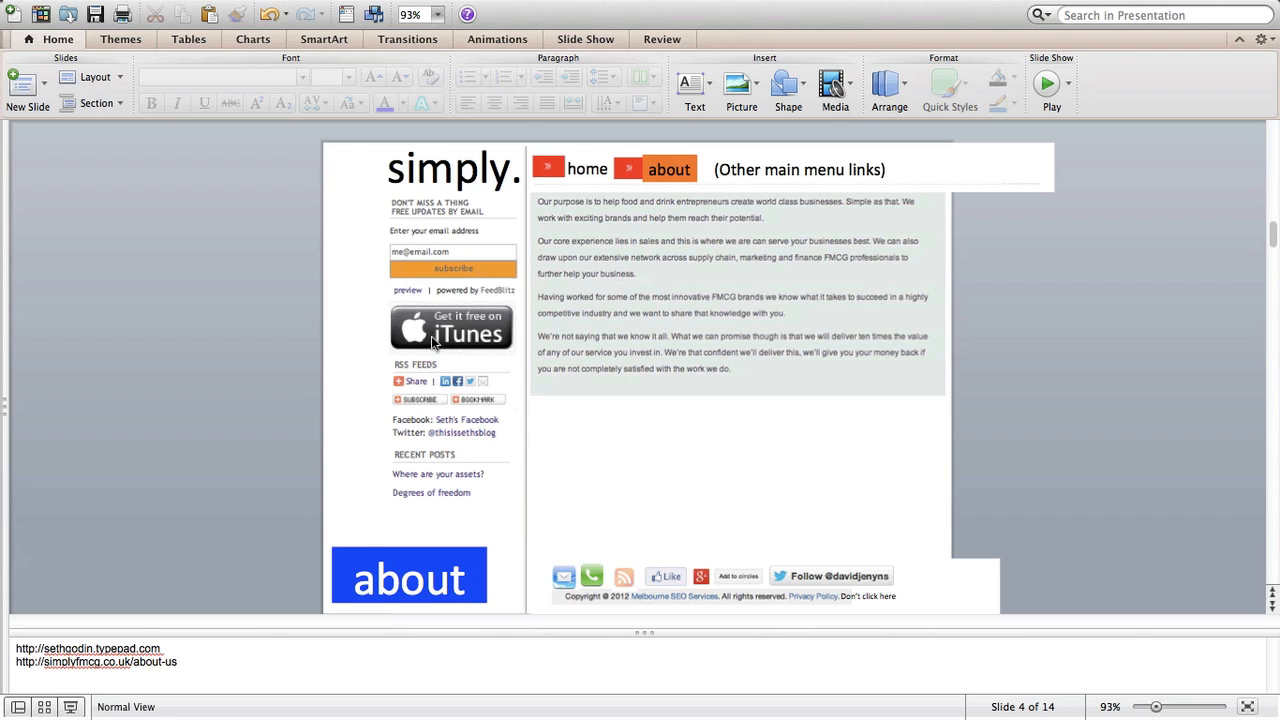
{"action": "mouse_move", "coordinate": [505, 349]}
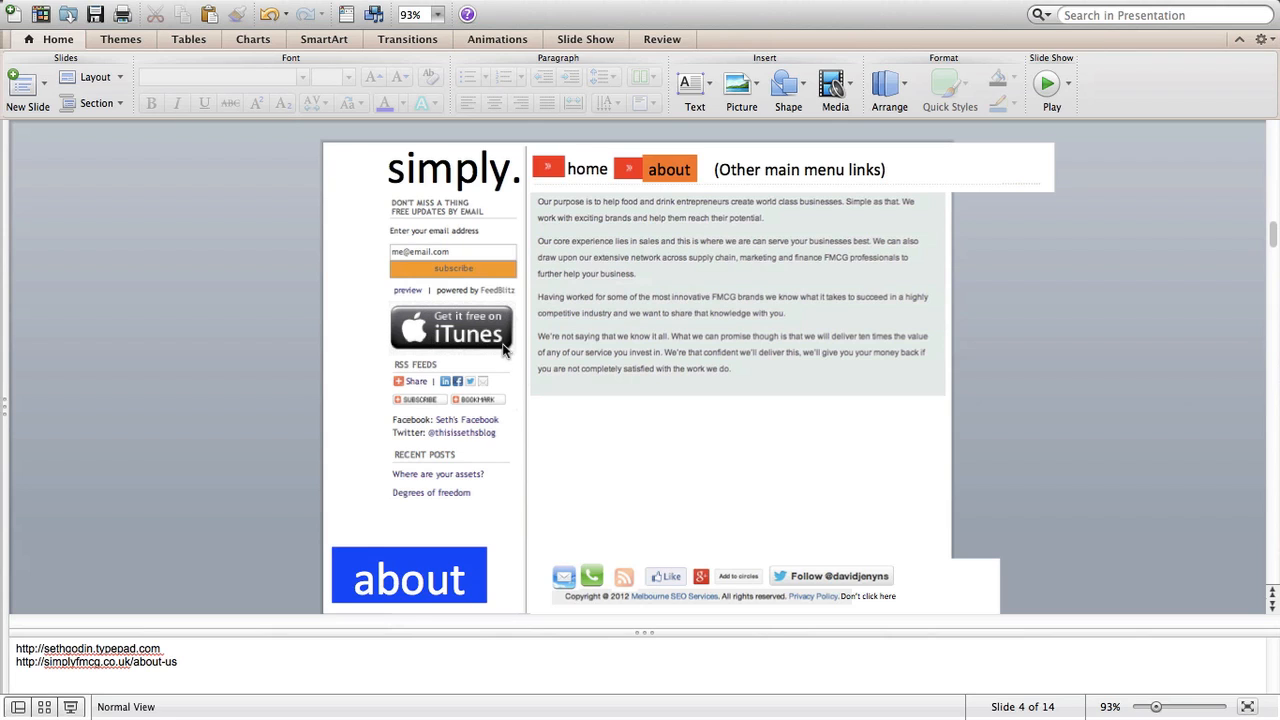
{"action": "mouse_move", "coordinate": [480, 305]}
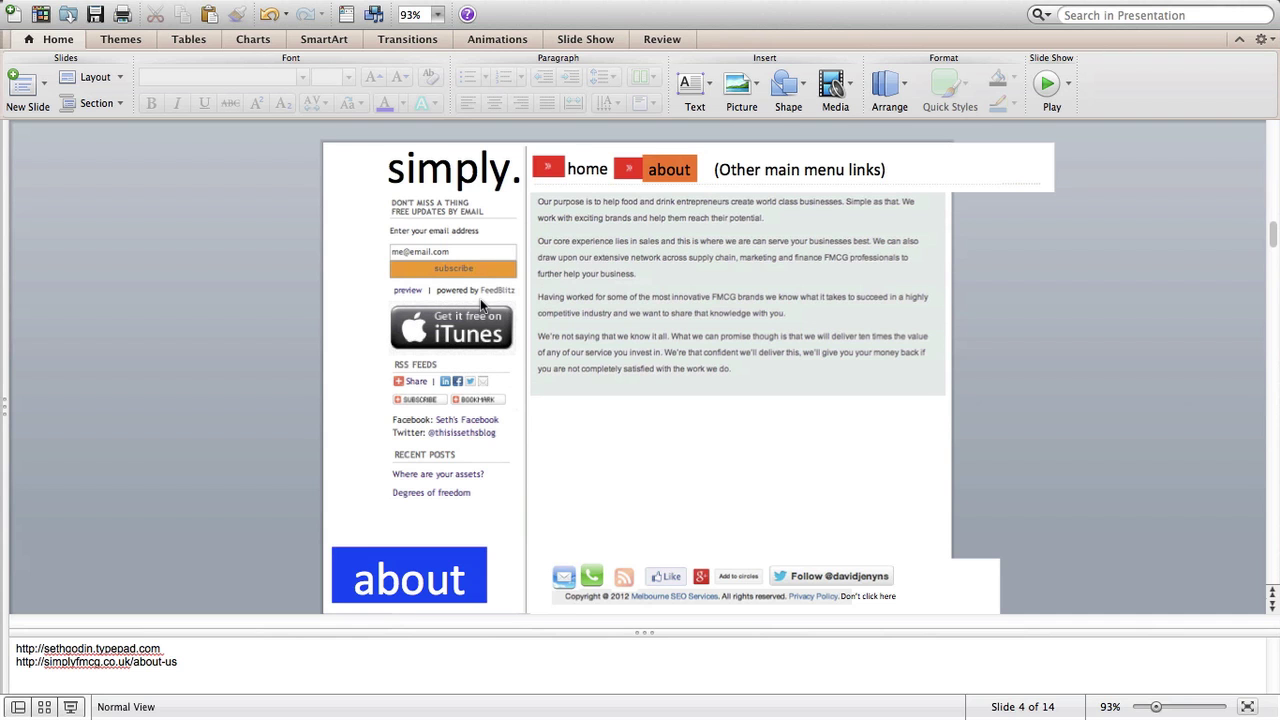
{"action": "mouse_move", "coordinate": [476, 491]}
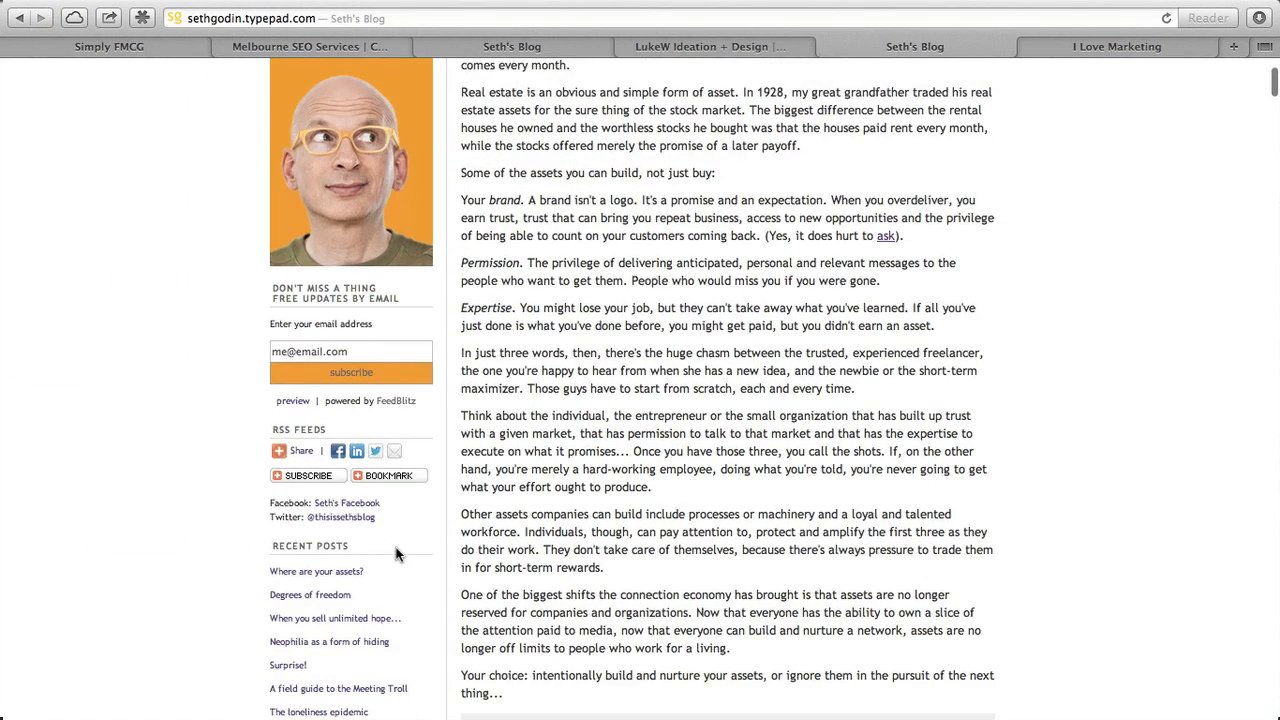
- Scroll 'Where are your assets?' past the sharing counts into 'Degrees of freedom', then back up
{"action": "scroll", "scroll_direction": "down", "scroll_amount": 3}
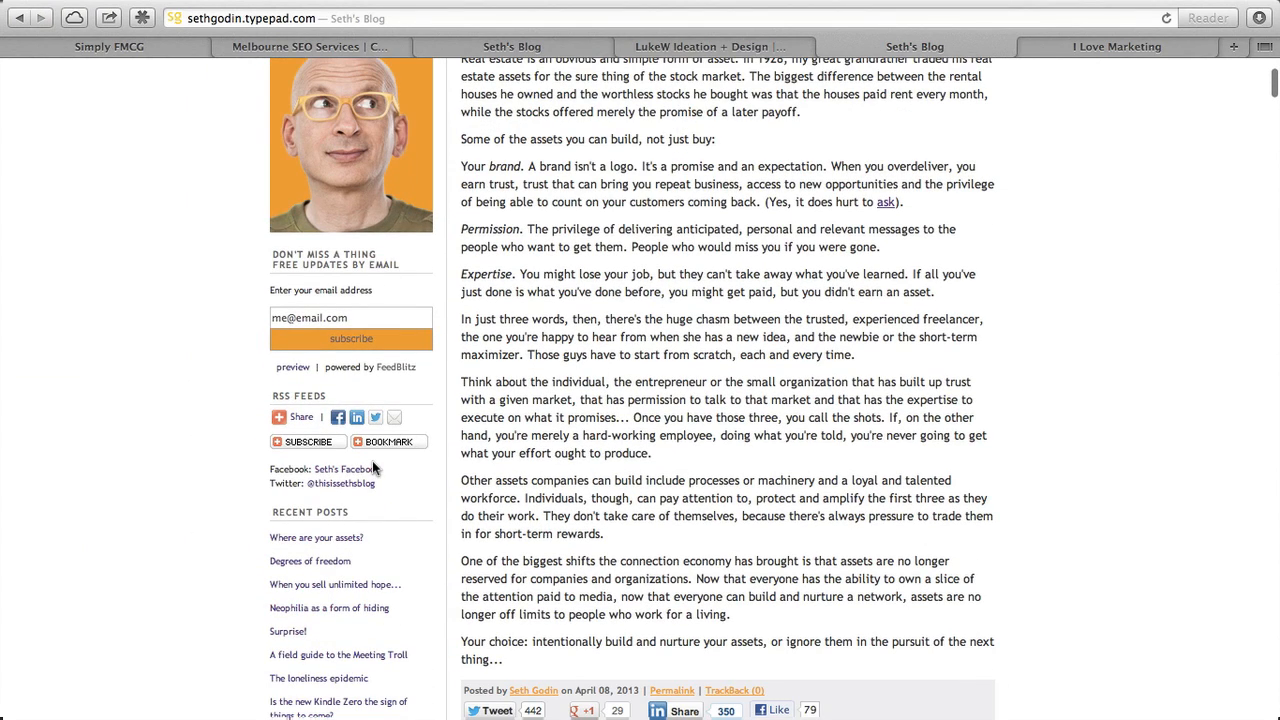
{"action": "scroll", "scroll_direction": "down", "scroll_amount": 3}
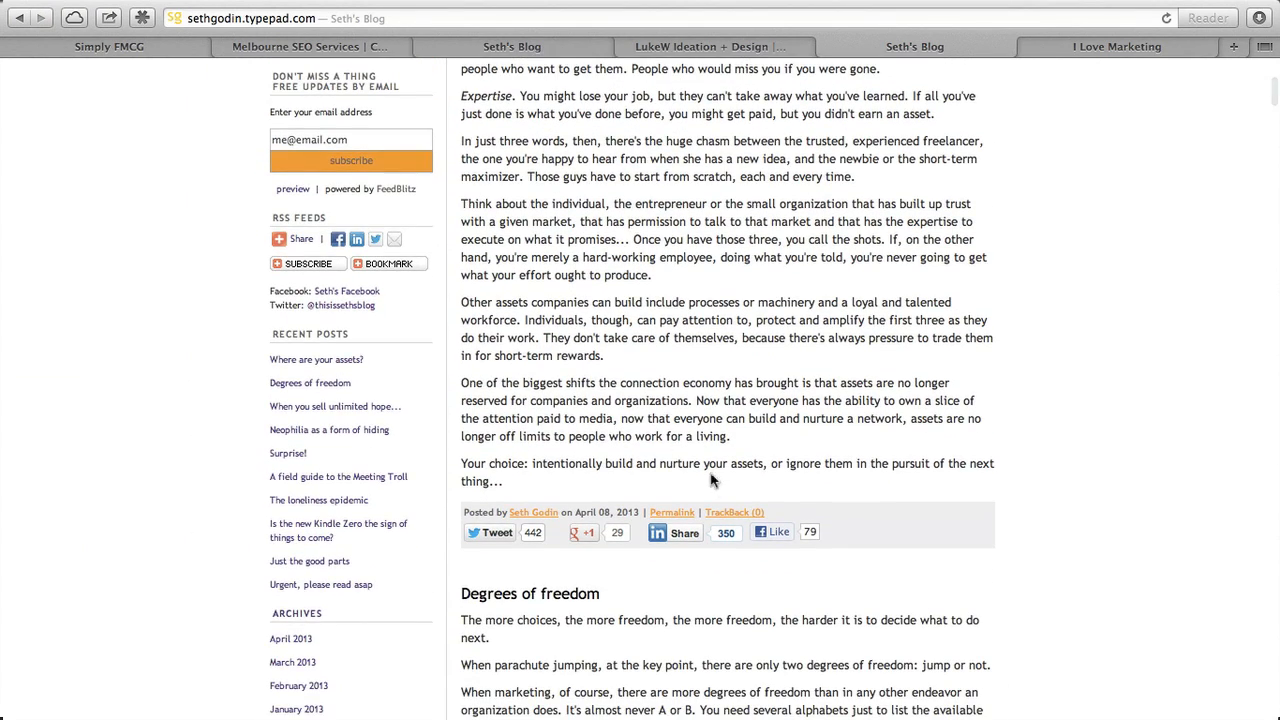
{"action": "mouse_move", "coordinate": [456, 503]}
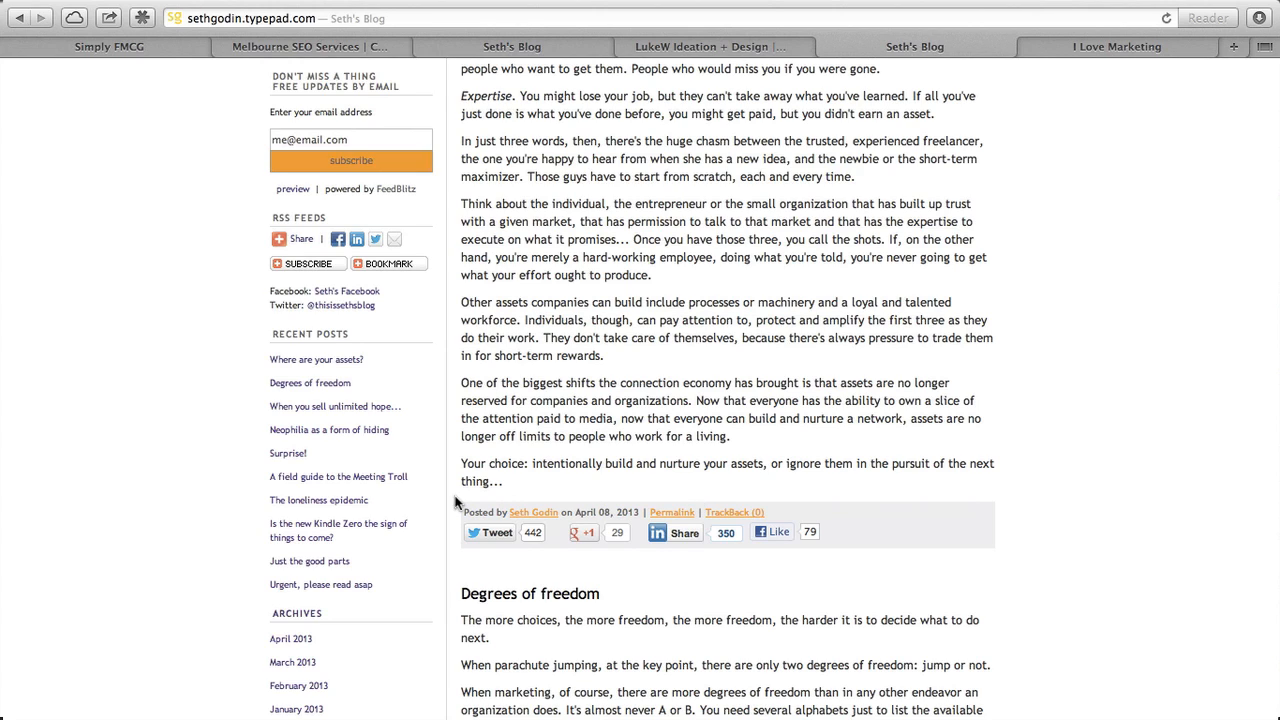
{"action": "mouse_move", "coordinate": [490, 531]}
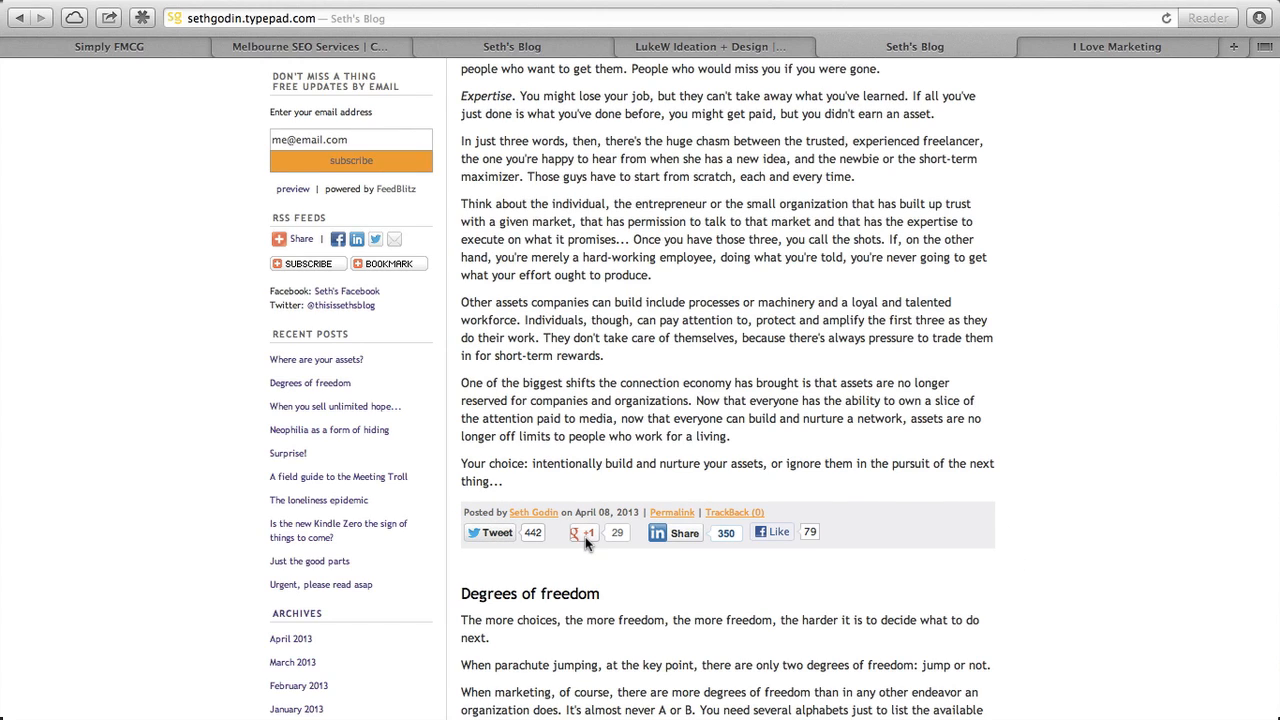
{"action": "left_click", "coordinate": [584, 532]}
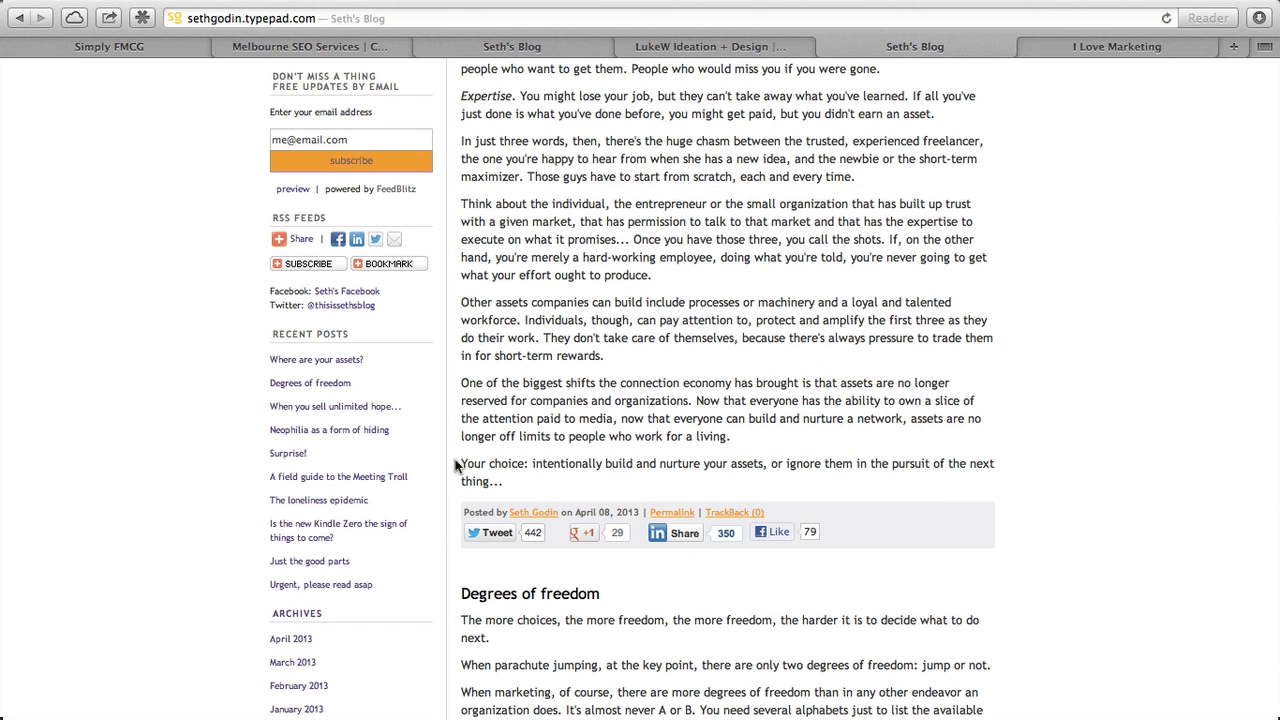
{"action": "scroll", "scroll_direction": "down", "scroll_amount": 3}
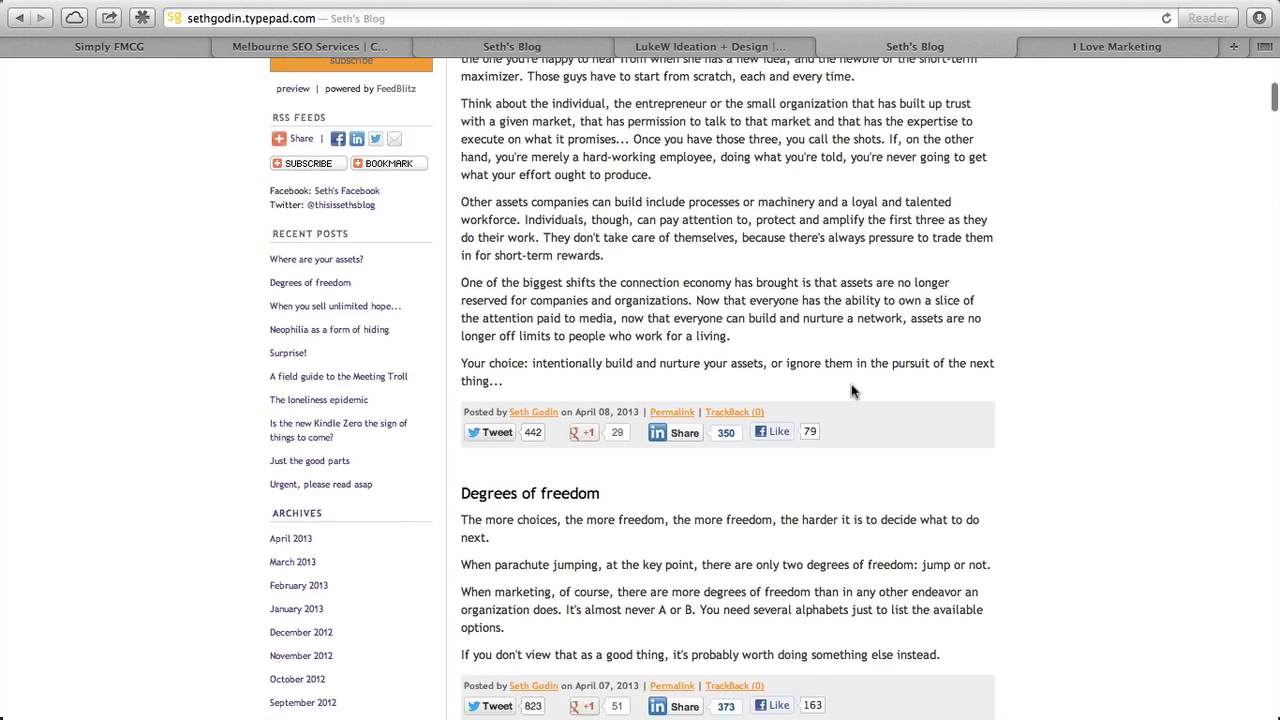
{"action": "scroll", "scroll_direction": "up", "scroll_amount": 3}
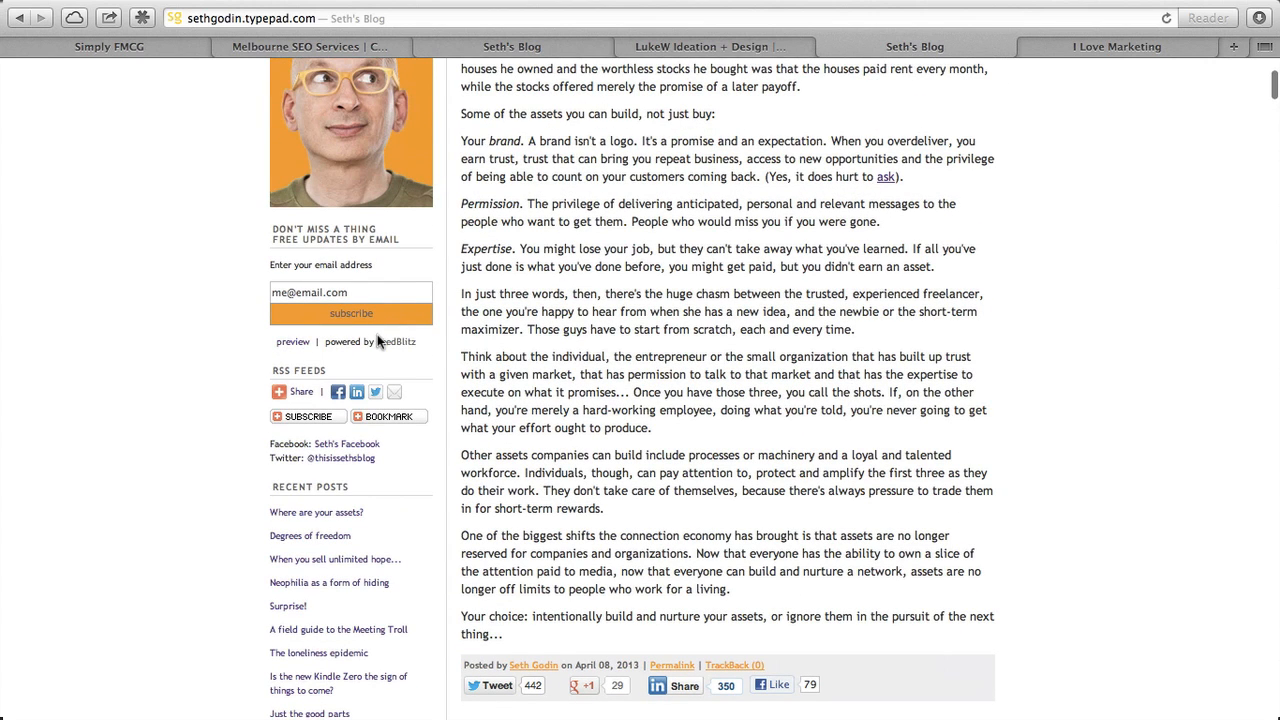
{"action": "mouse_move", "coordinate": [575, 330]}
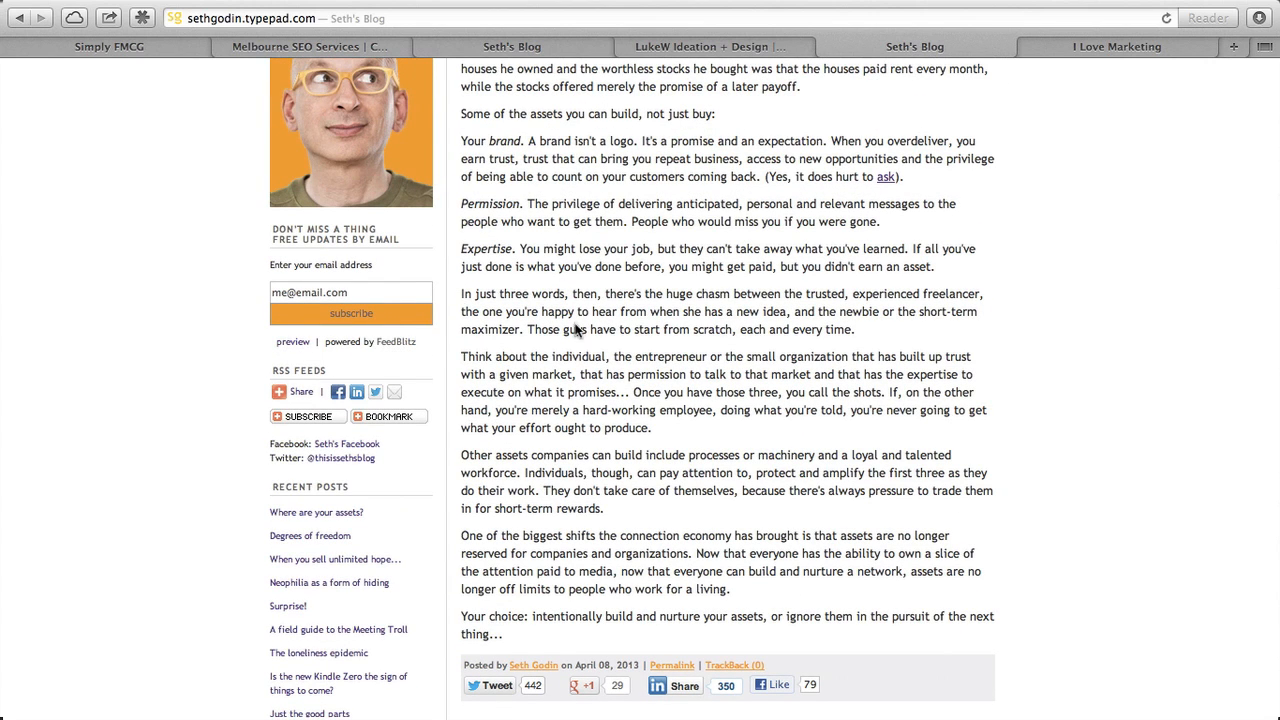
{"action": "mouse_move", "coordinate": [386, 341]}
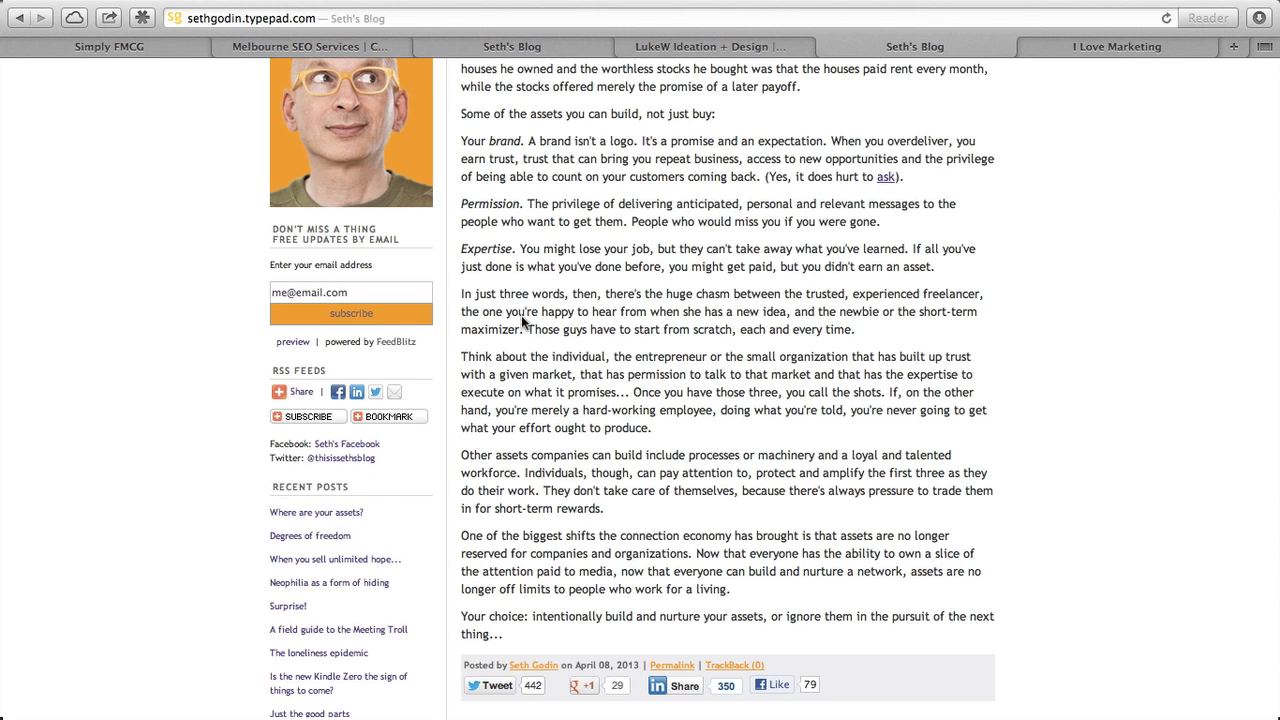
{"action": "mouse_move", "coordinate": [668, 310]}
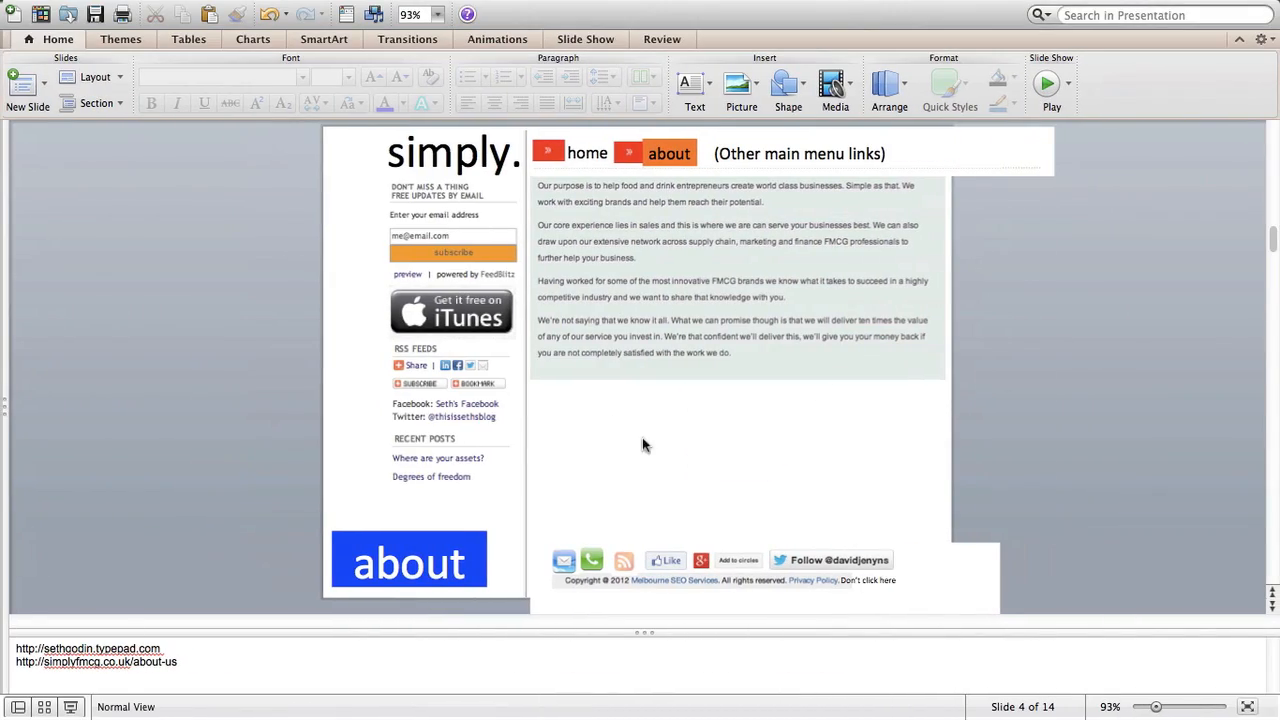
{"action": "mouse_move", "coordinate": [924, 578]}
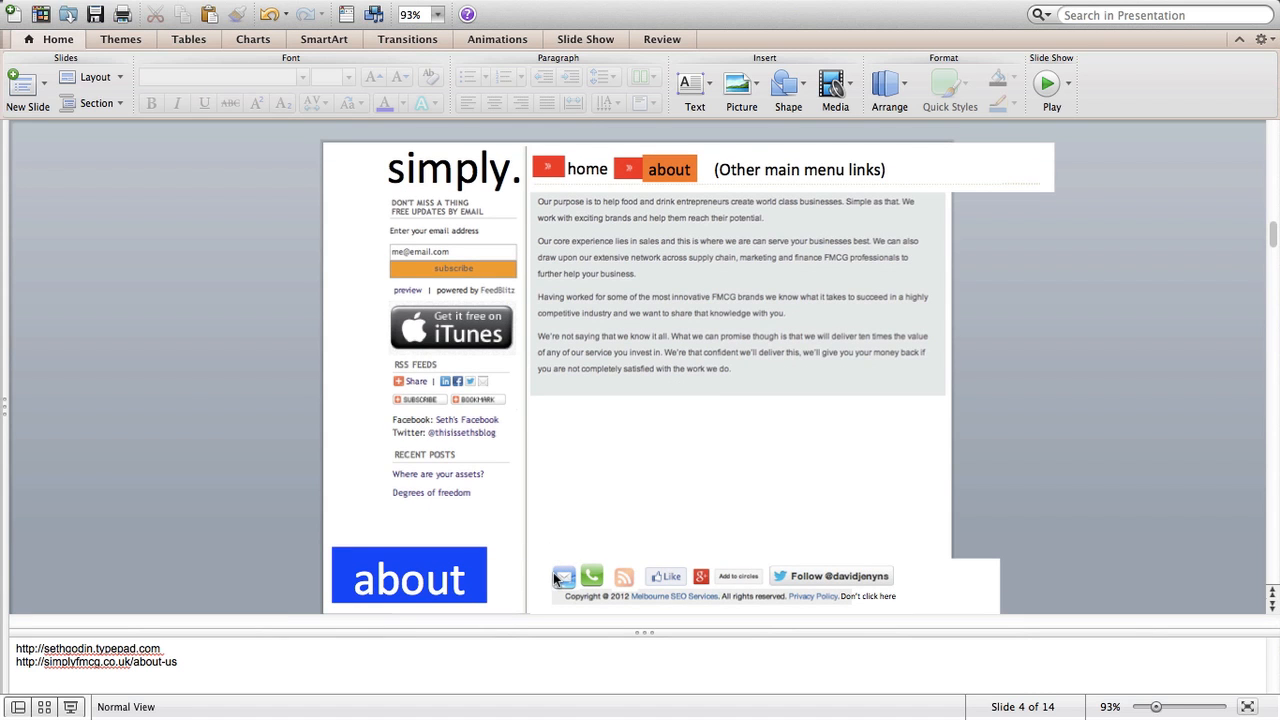
{"action": "mouse_move", "coordinate": [682, 578]}
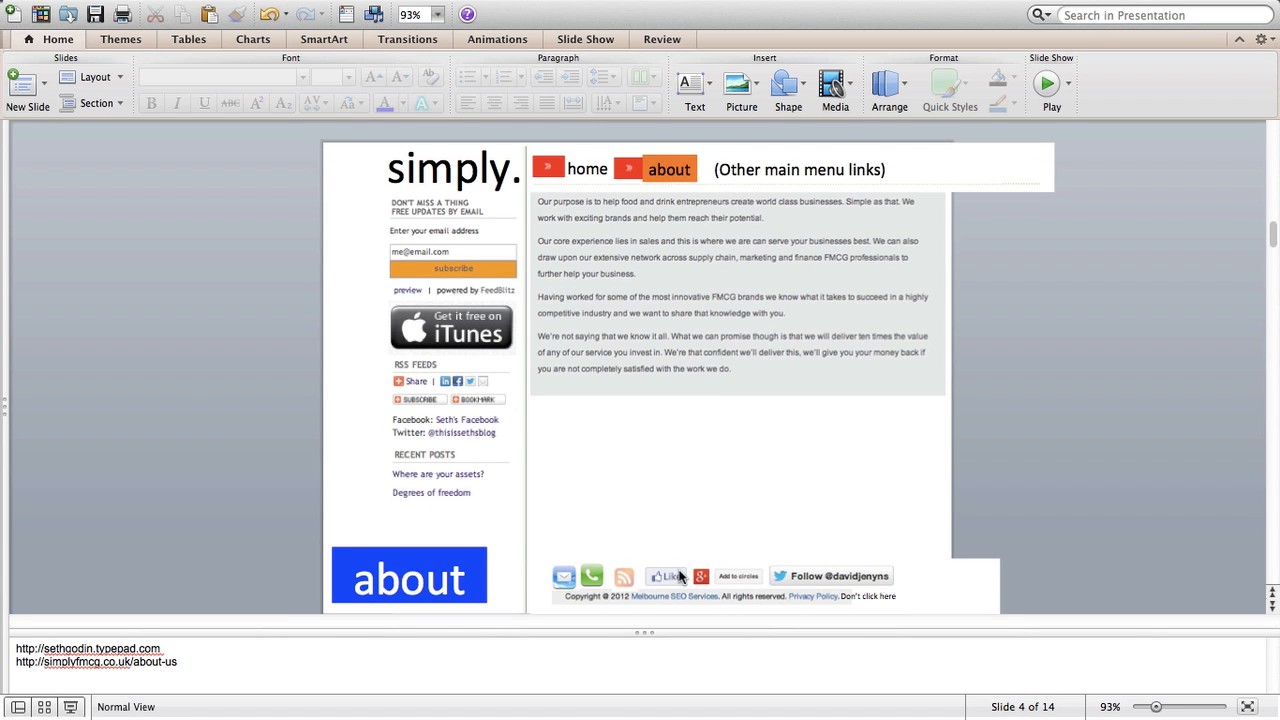
{"action": "mouse_move", "coordinate": [763, 582]}
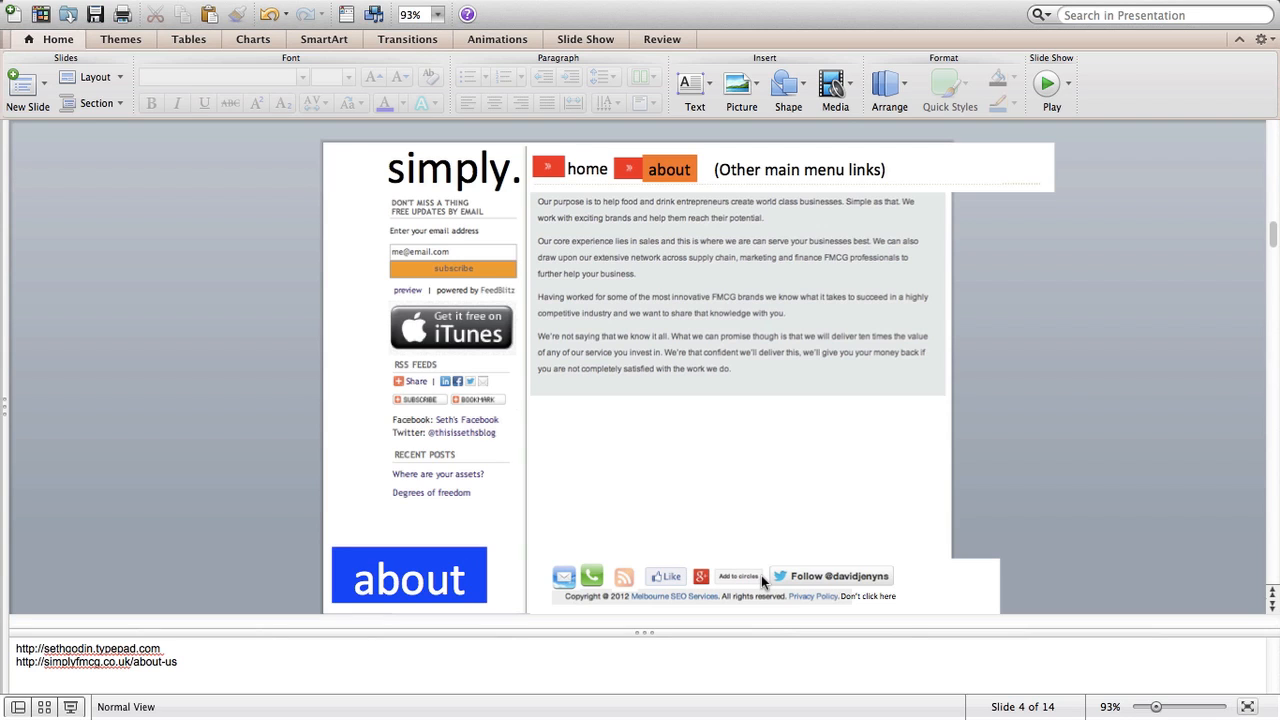
{"action": "mouse_move", "coordinate": [835, 571]}
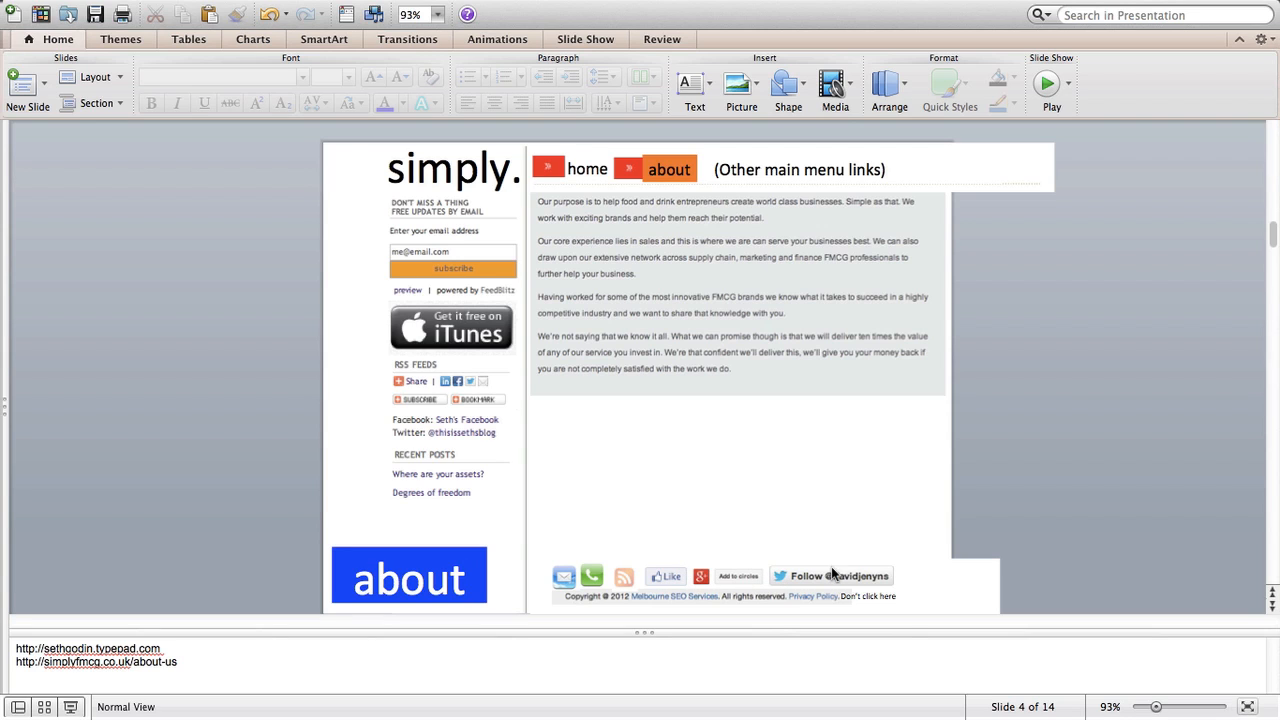
{"action": "mouse_move", "coordinate": [865, 578]}
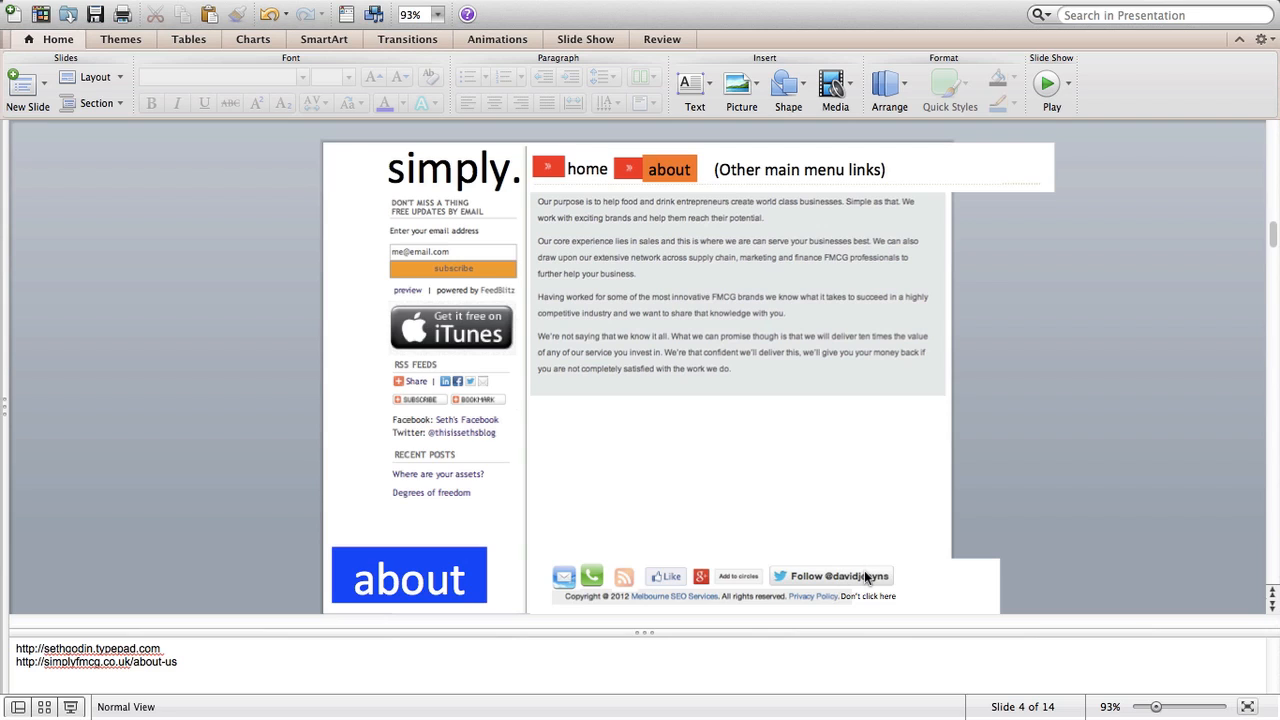
{"action": "mouse_move", "coordinate": [805, 564]}
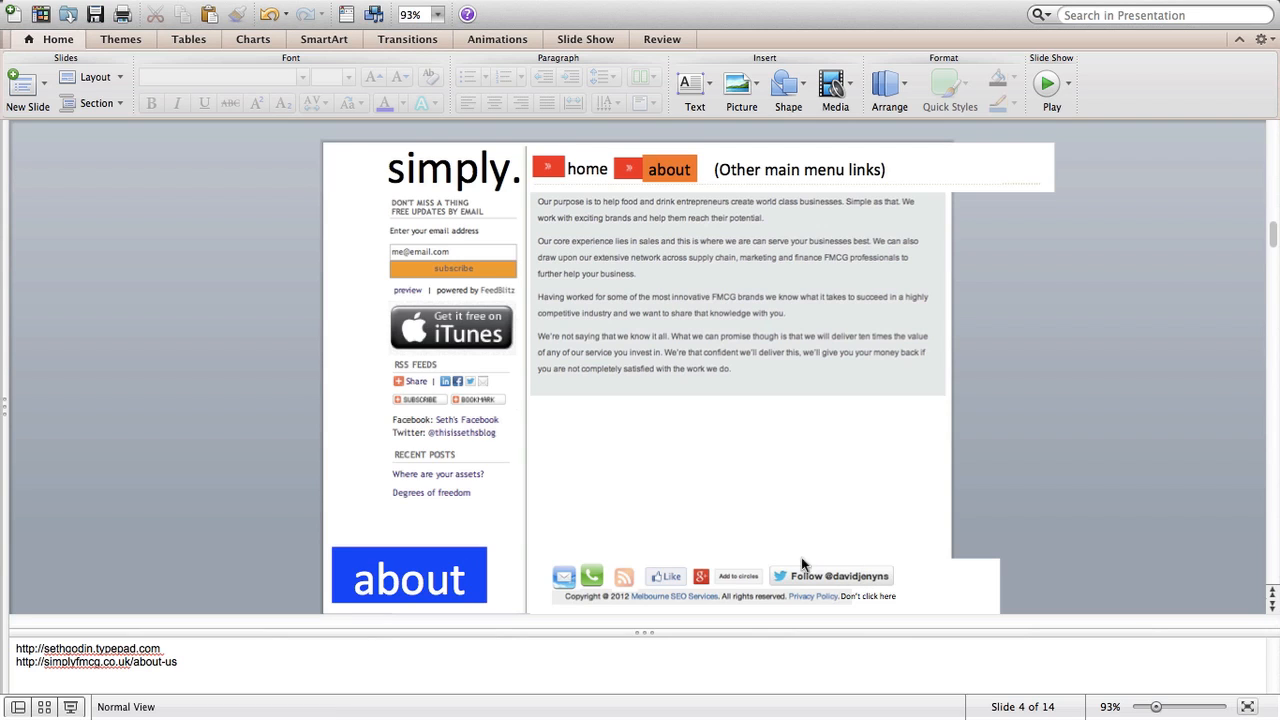
{"action": "mouse_move", "coordinate": [630, 608]}
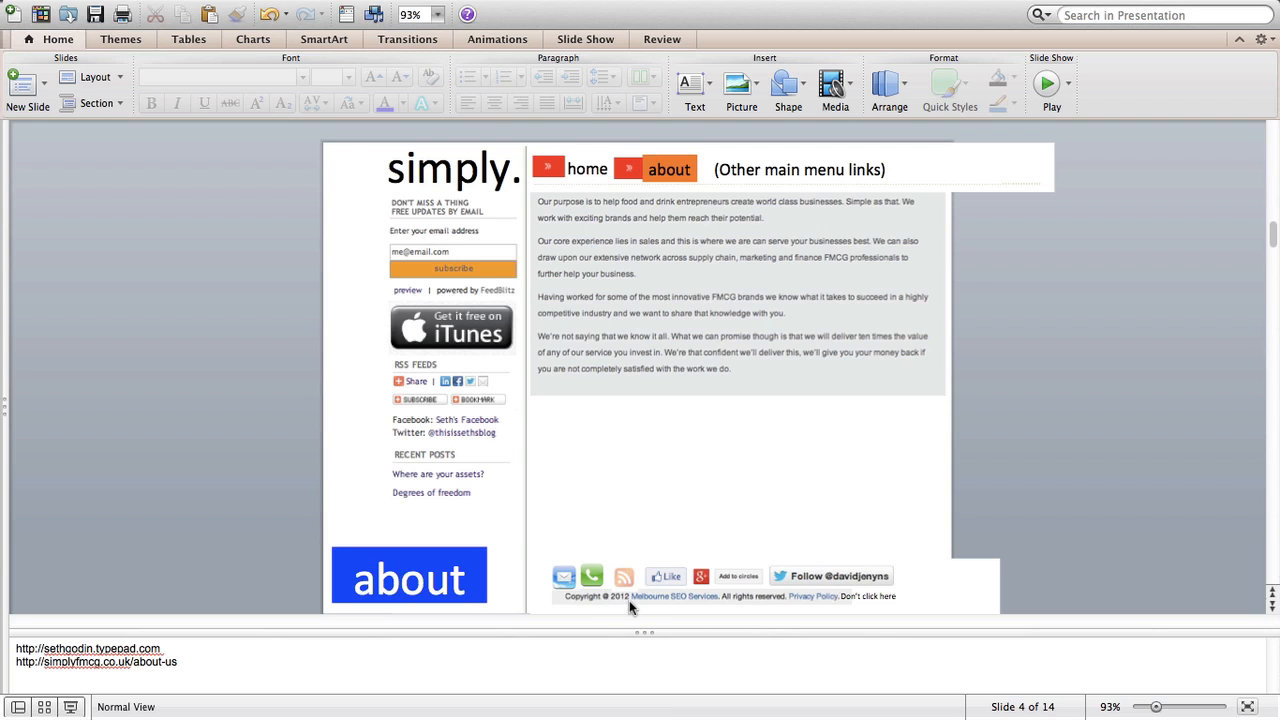
{"action": "mouse_move", "coordinate": [668, 600]}
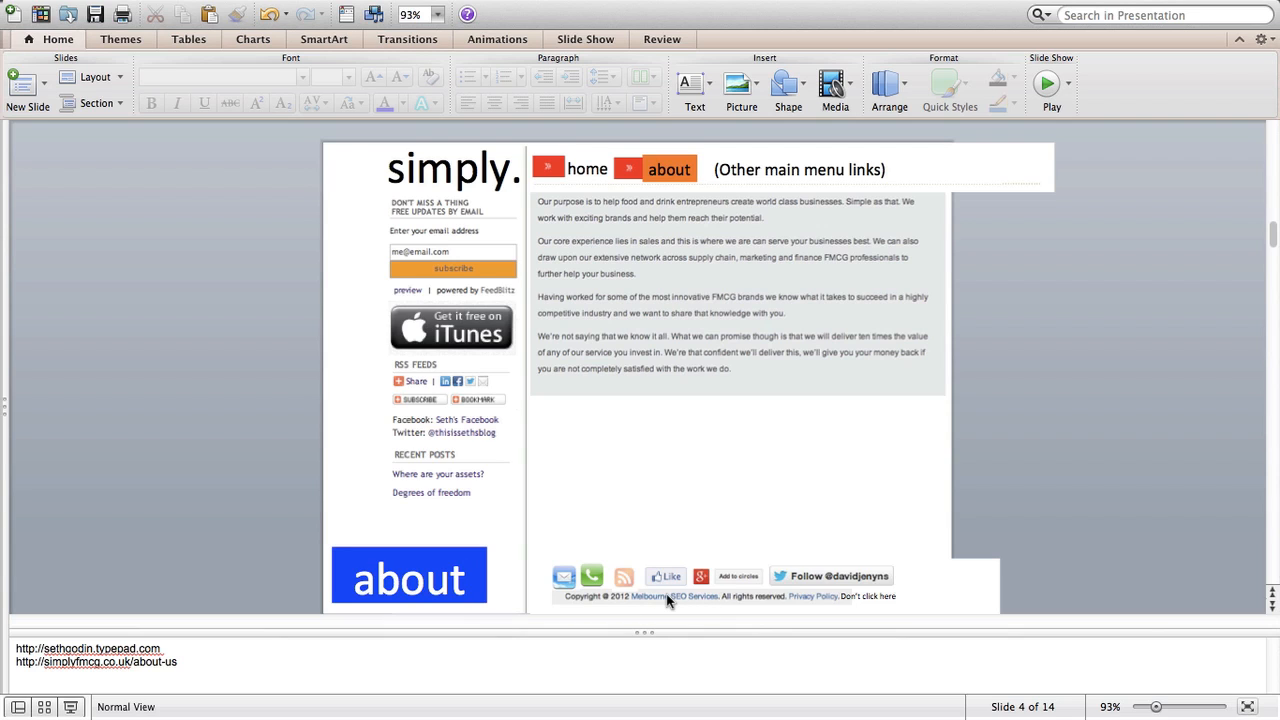
{"action": "mouse_move", "coordinate": [755, 601]}
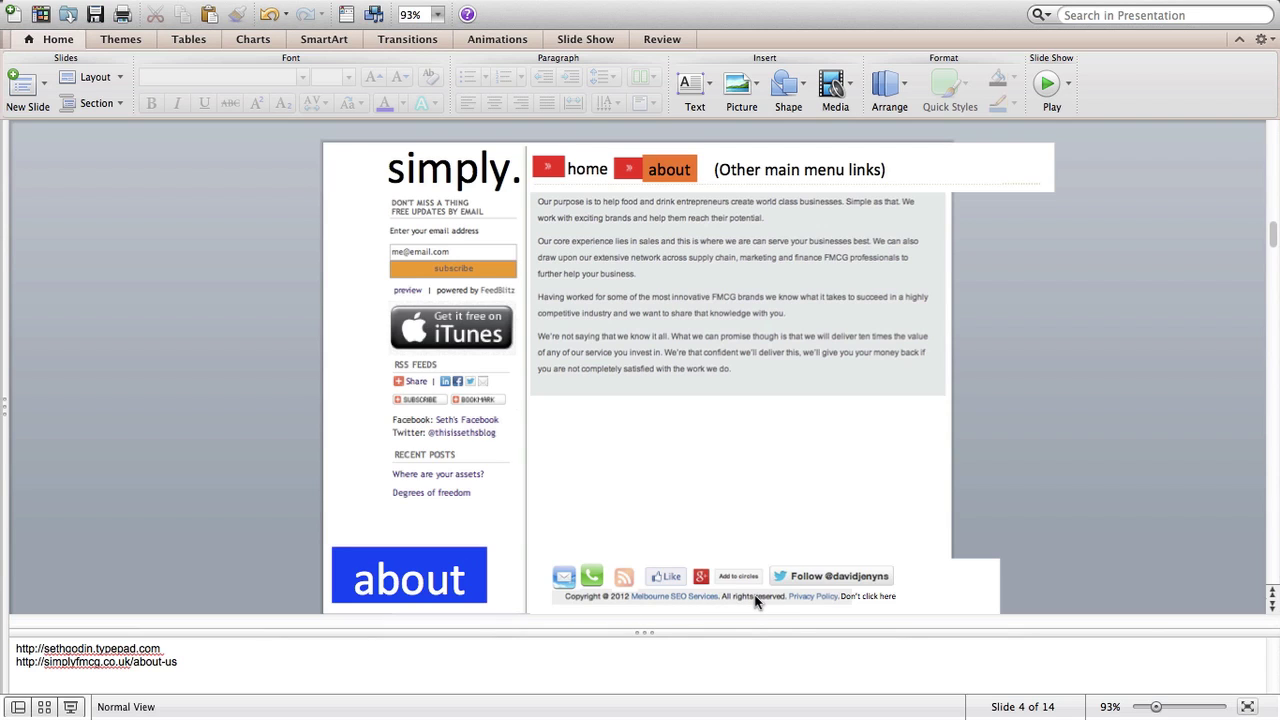
{"action": "mouse_move", "coordinate": [863, 602]}
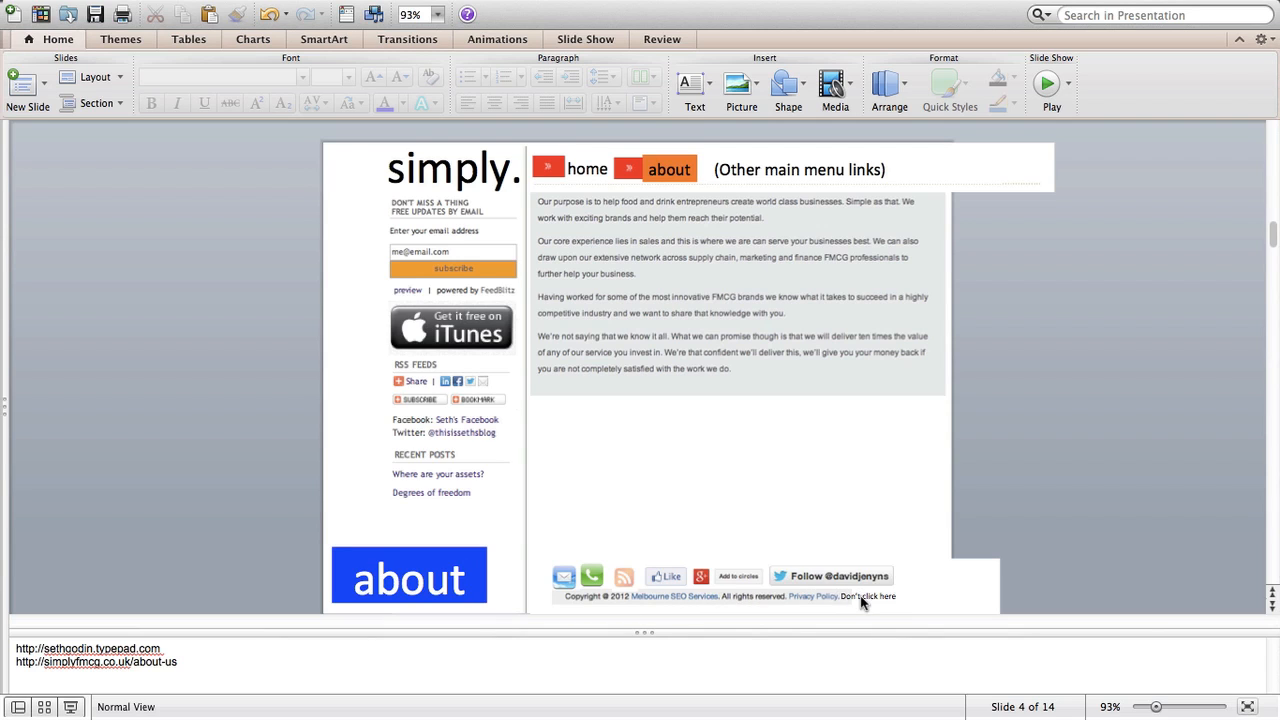
{"action": "mouse_move", "coordinate": [818, 528]}
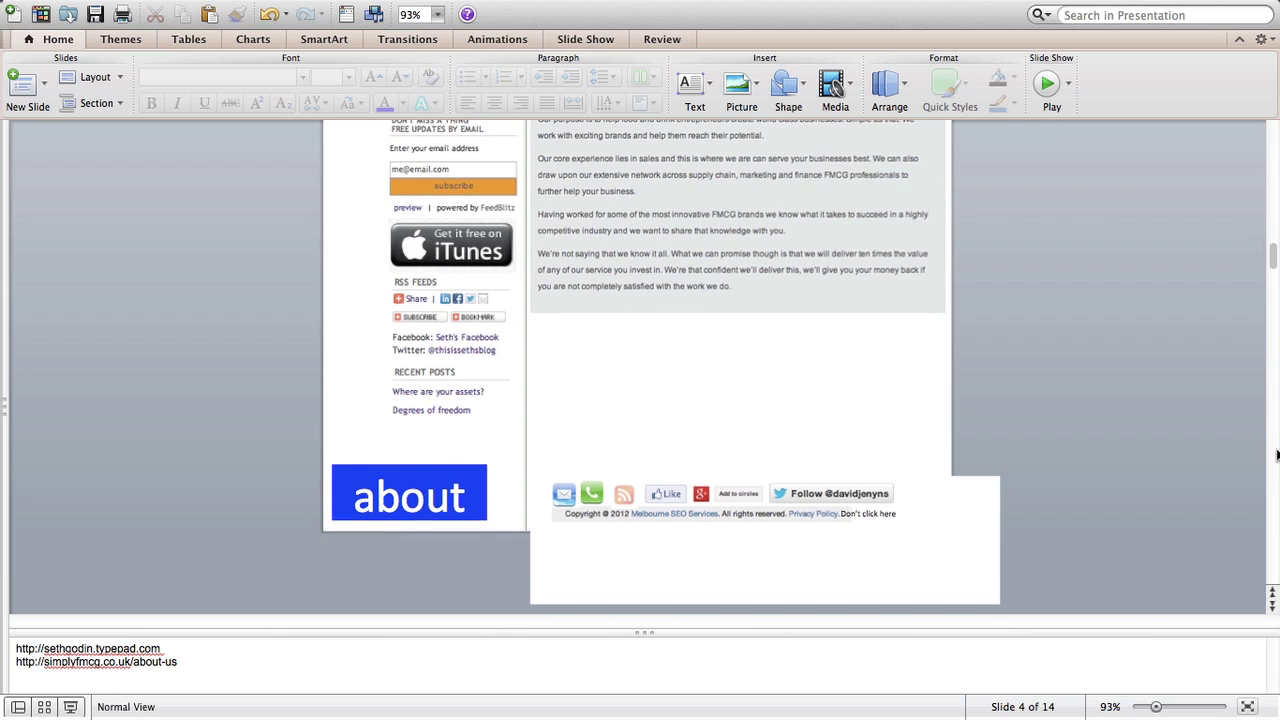
- Scroll from the about mock-up's footer icons and copyright on to the slide 7 podcast mock-up
{"action": "scroll", "scroll_direction": "up", "scroll_amount": 3}
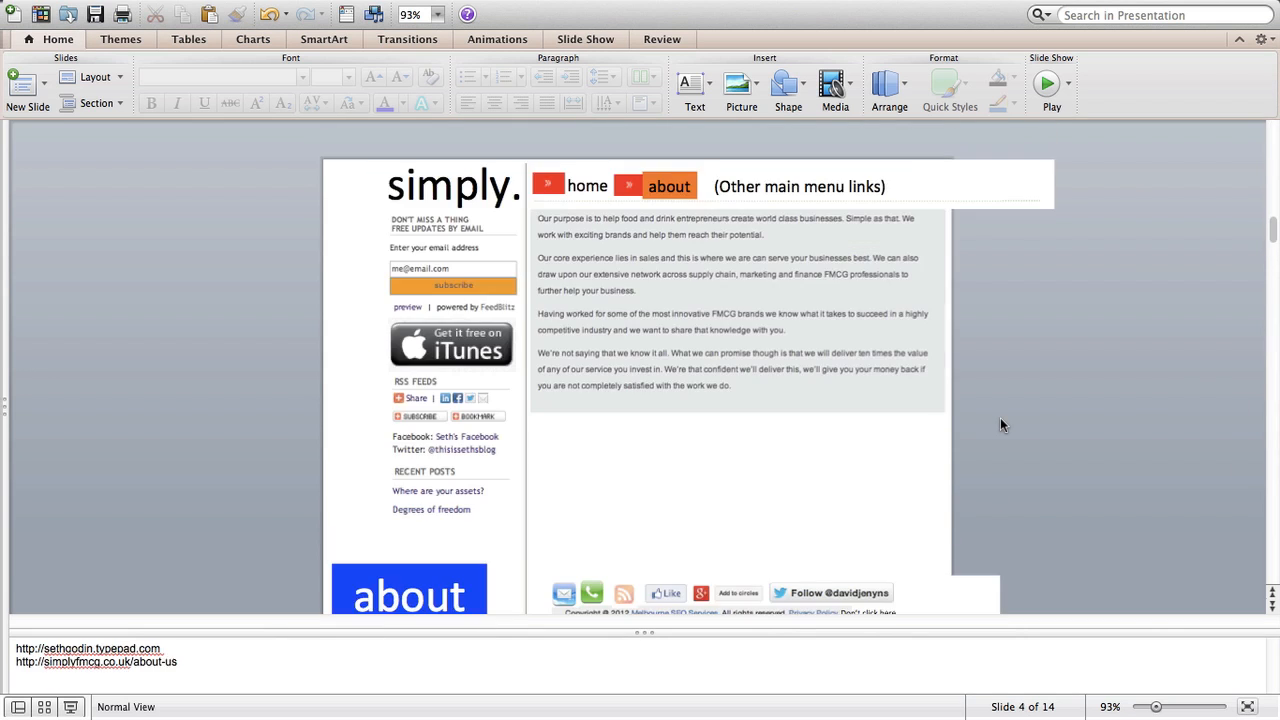
{"action": "scroll", "scroll_direction": "down", "scroll_amount": 3}
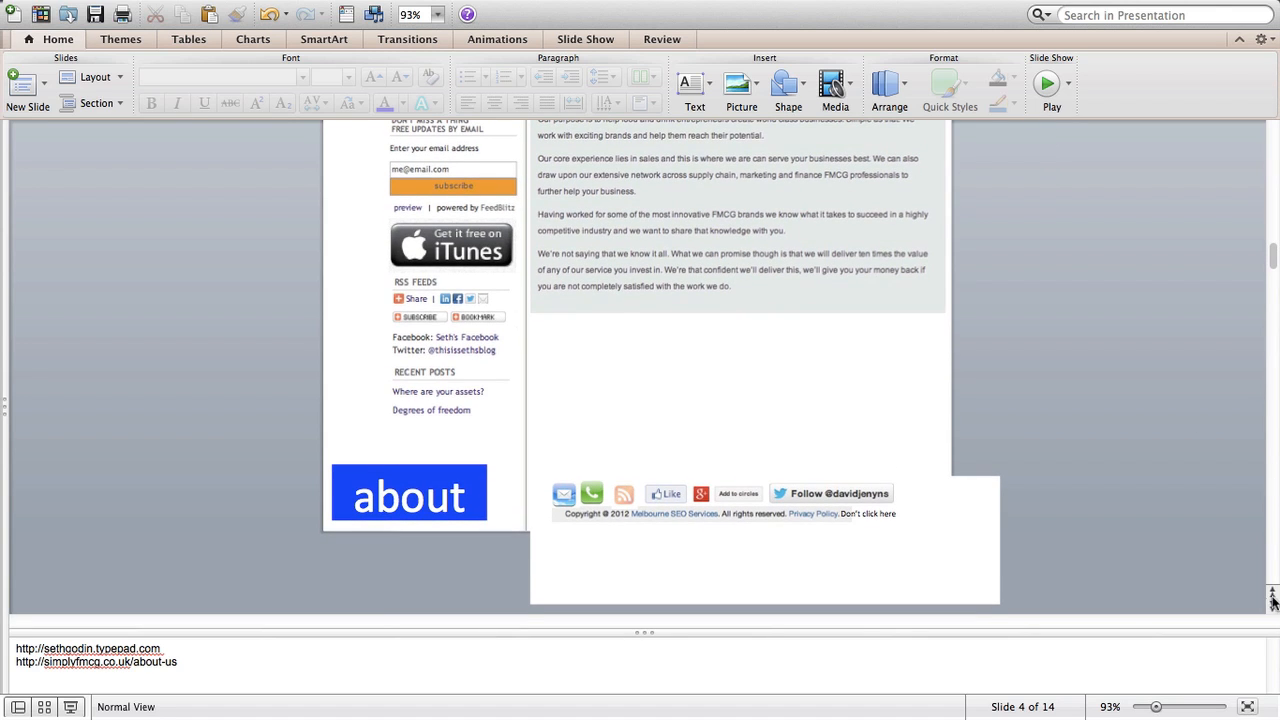
{"action": "scroll", "scroll_direction": "down", "scroll_amount": 3}
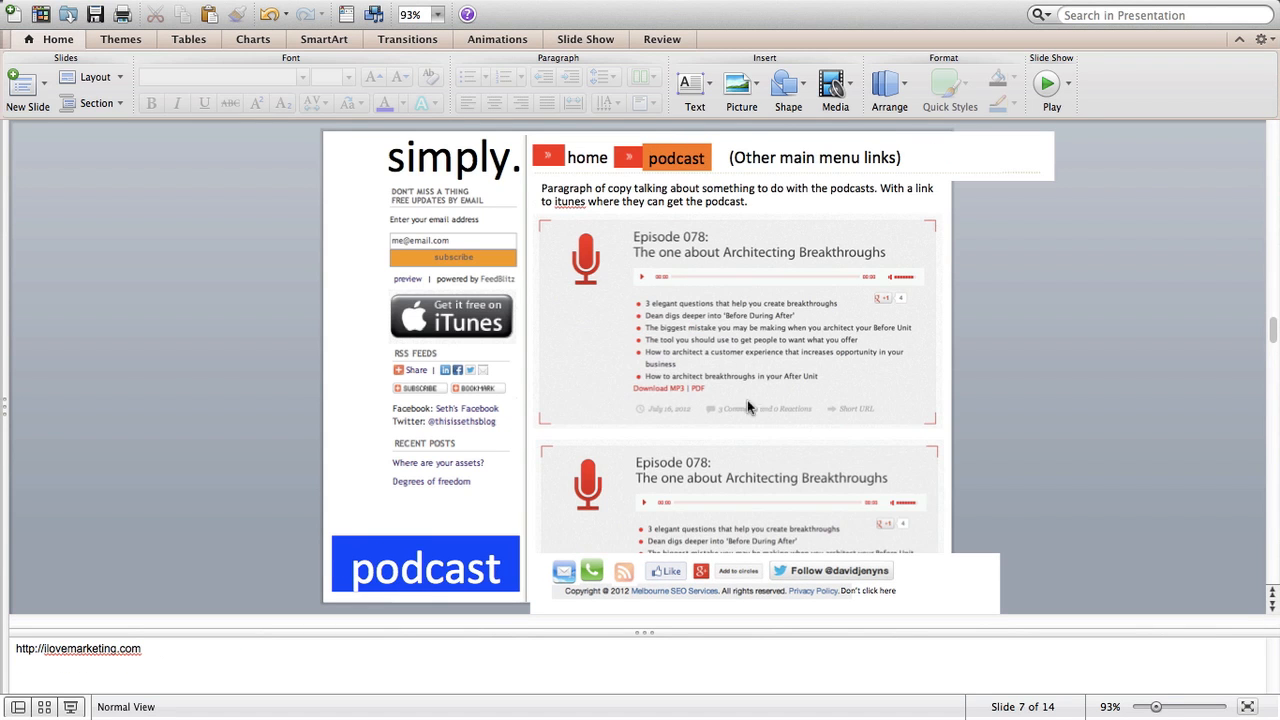
{"action": "mouse_move", "coordinate": [1270, 595]}
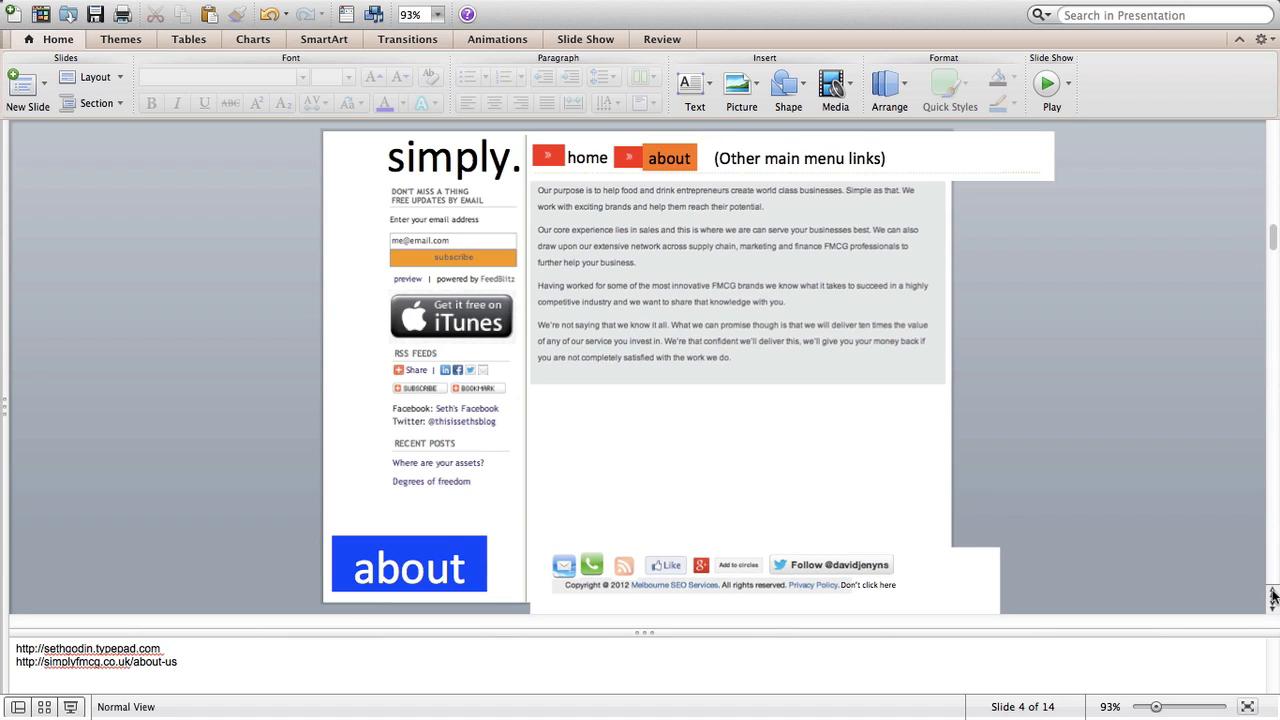
{"action": "mouse_move", "coordinate": [753, 447]}
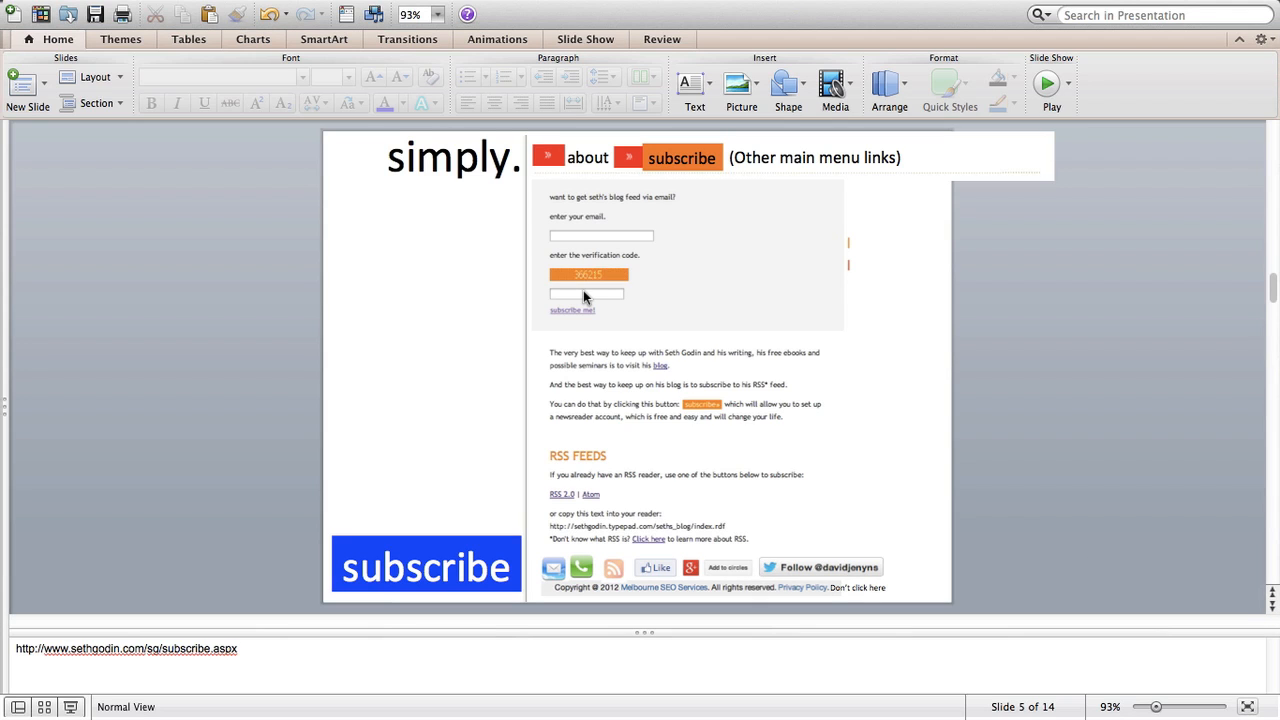
{"action": "mouse_move", "coordinate": [445, 197]}
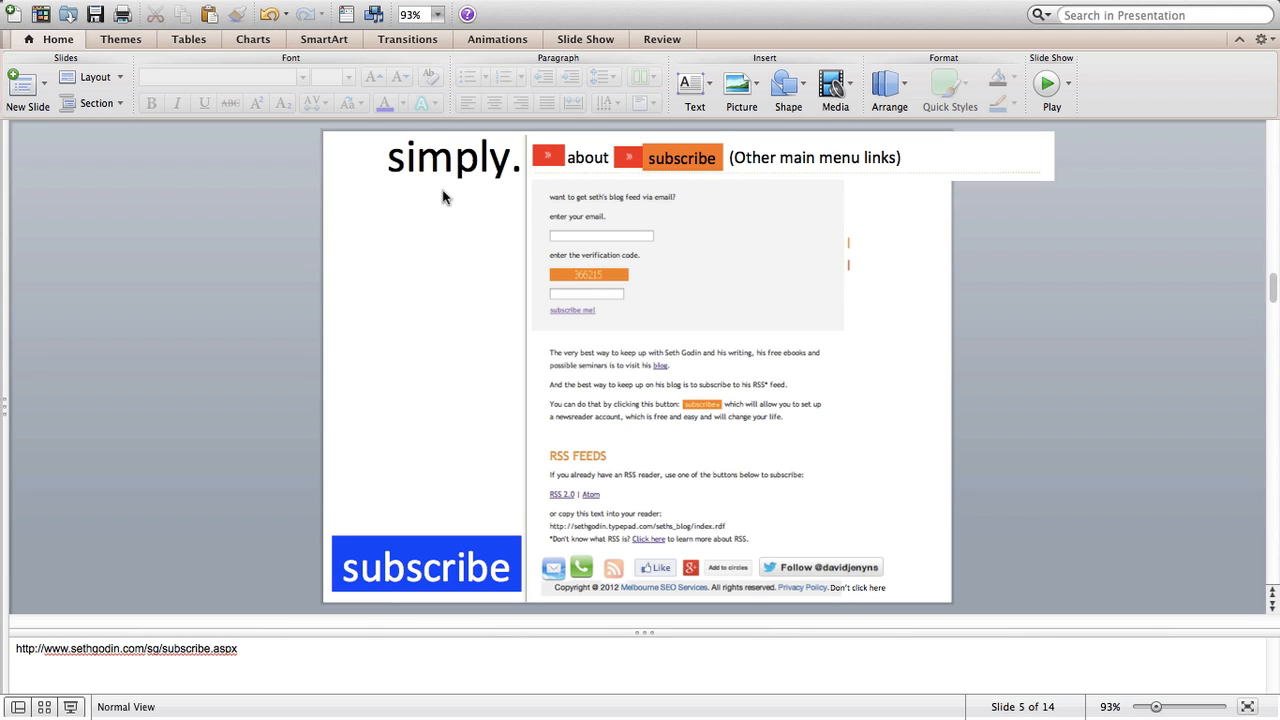
{"action": "mouse_move", "coordinate": [505, 402]}
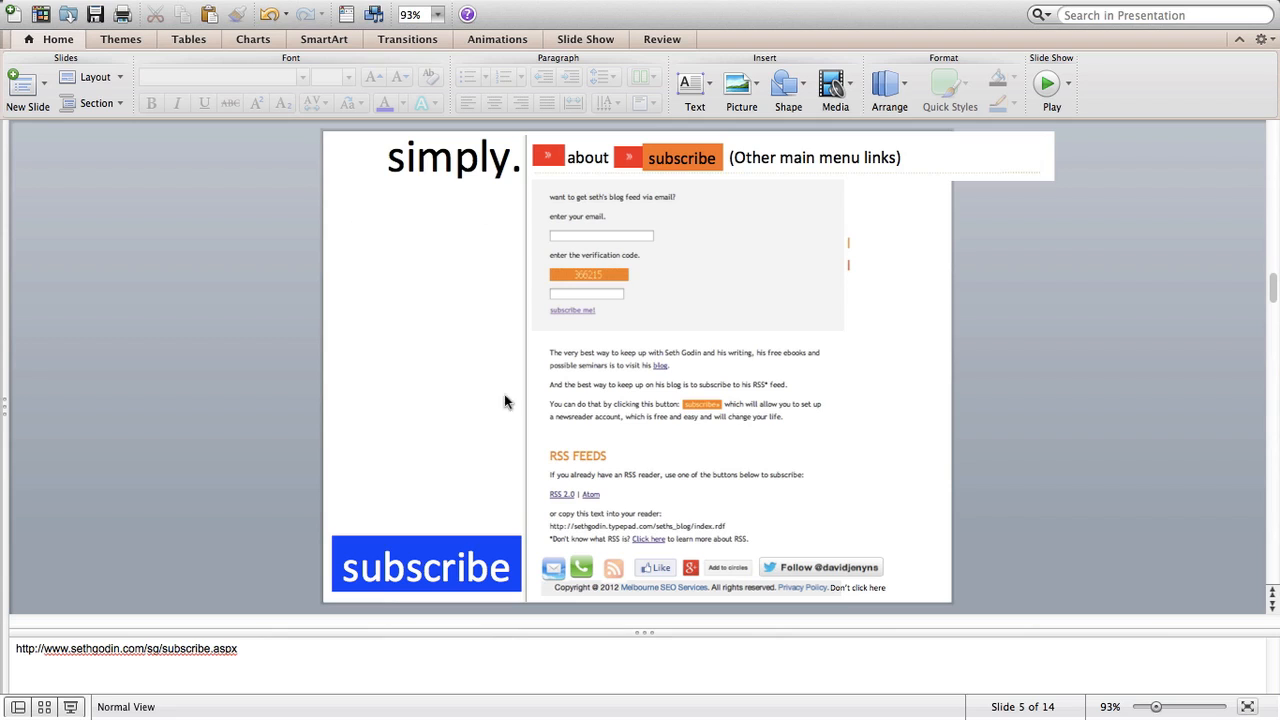
{"action": "mouse_move", "coordinate": [643, 216]}
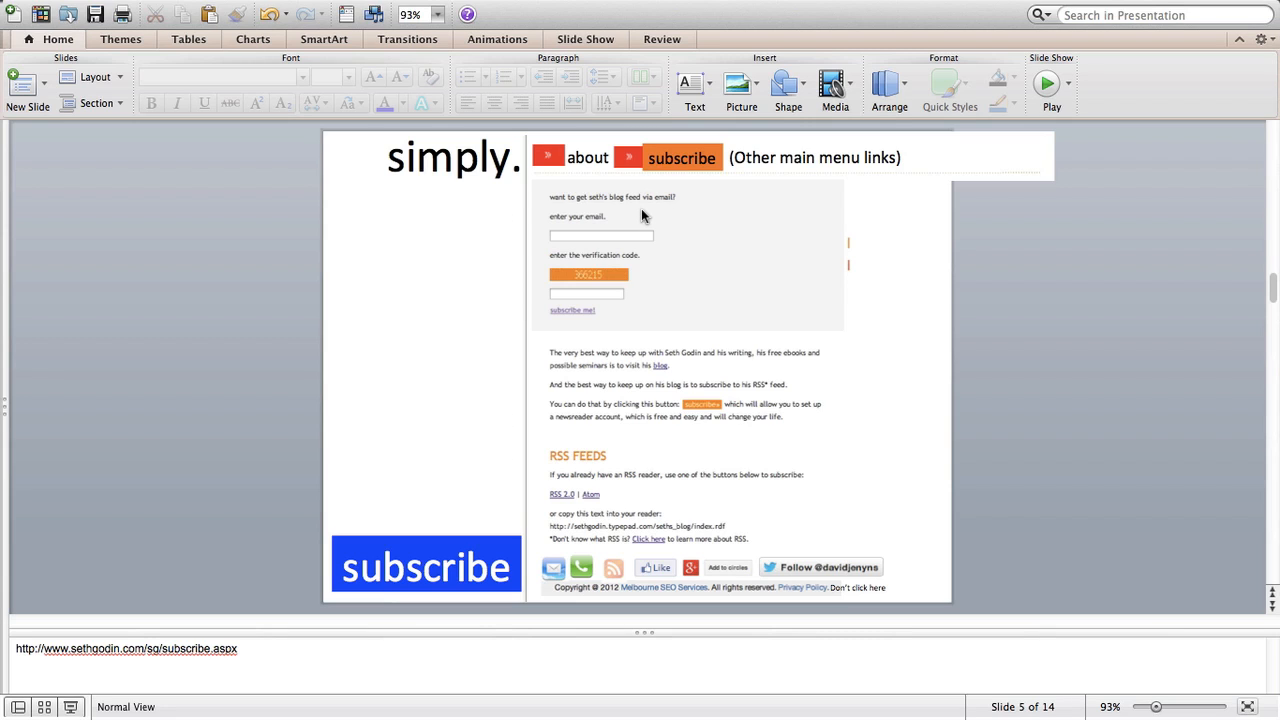
{"action": "mouse_move", "coordinate": [675, 407]}
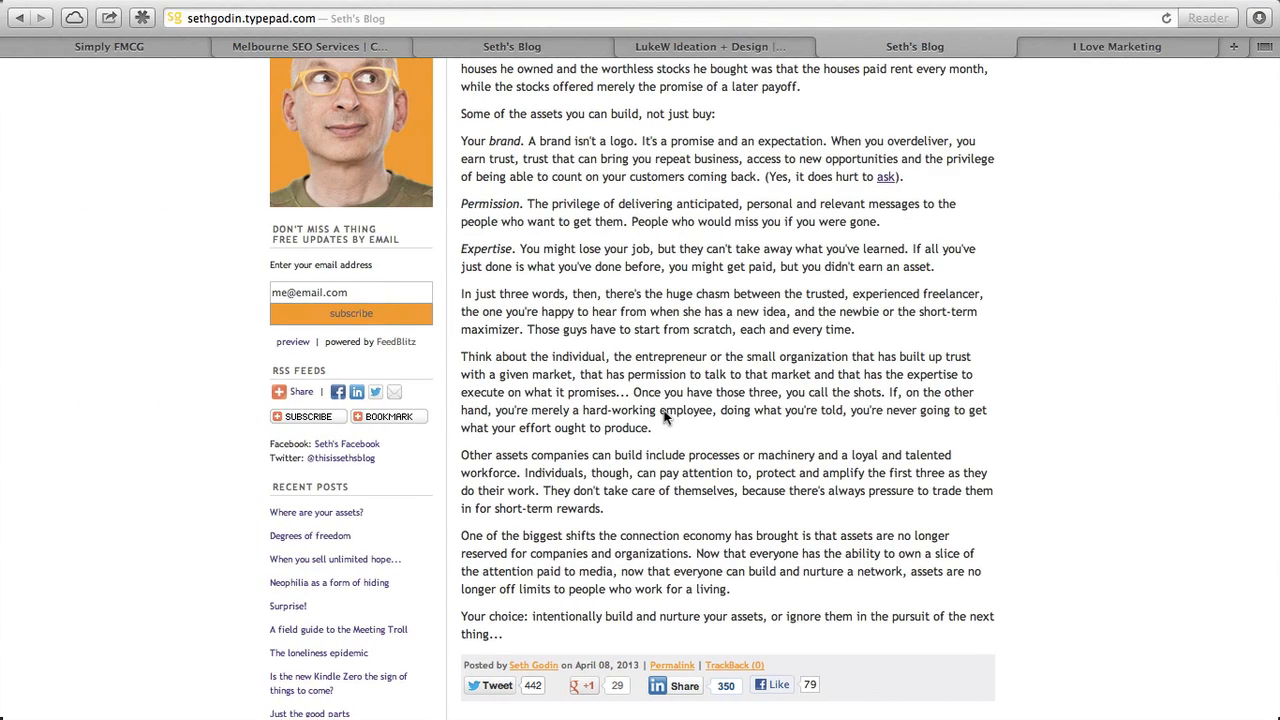
- Open Seth Godin's free subscription page and scroll through it as the subscribe mock-up reference
{"action": "scroll", "scroll_direction": "up", "scroll_amount": 3}
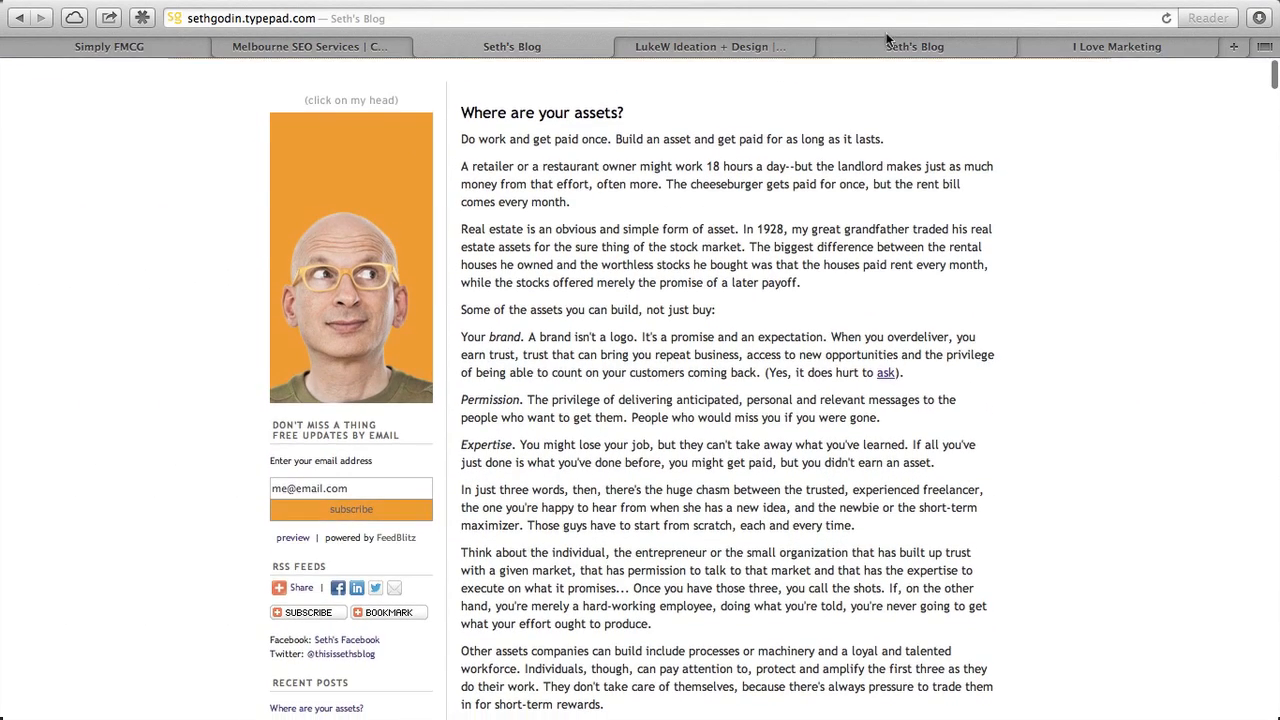
{"action": "scroll", "scroll_direction": "down", "scroll_amount": 3}
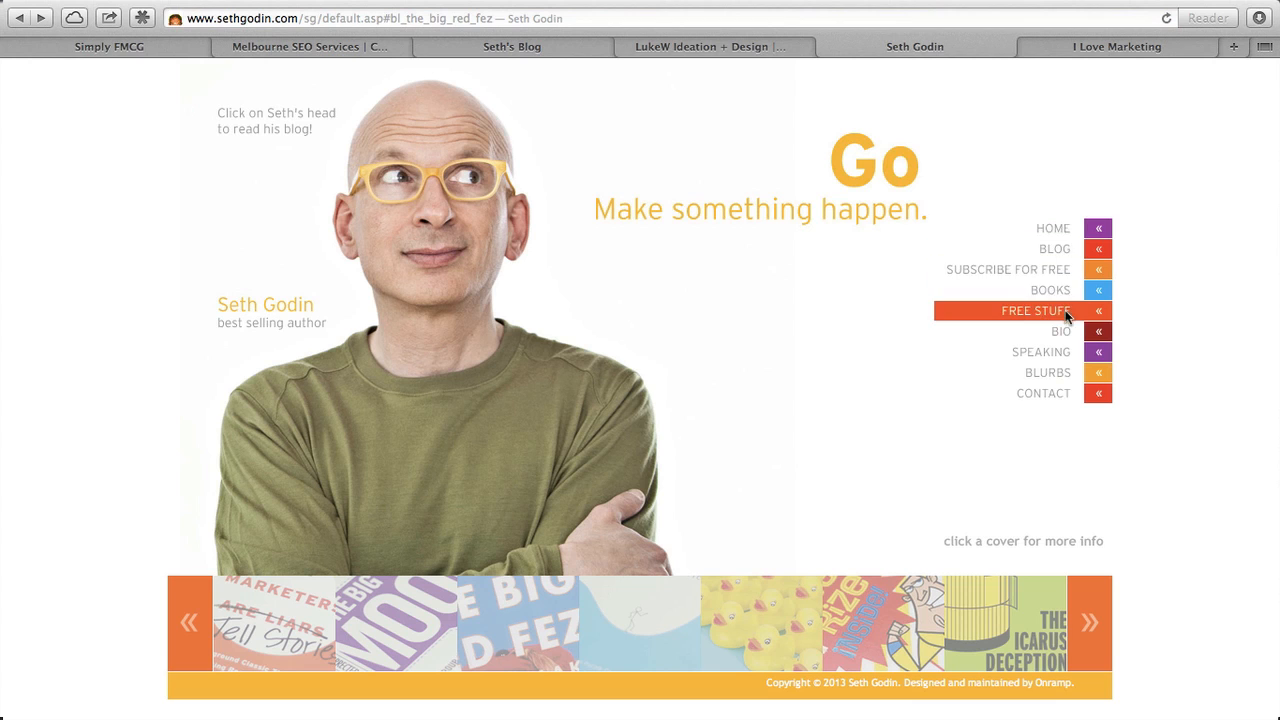
{"action": "left_click", "coordinate": [1007, 269]}
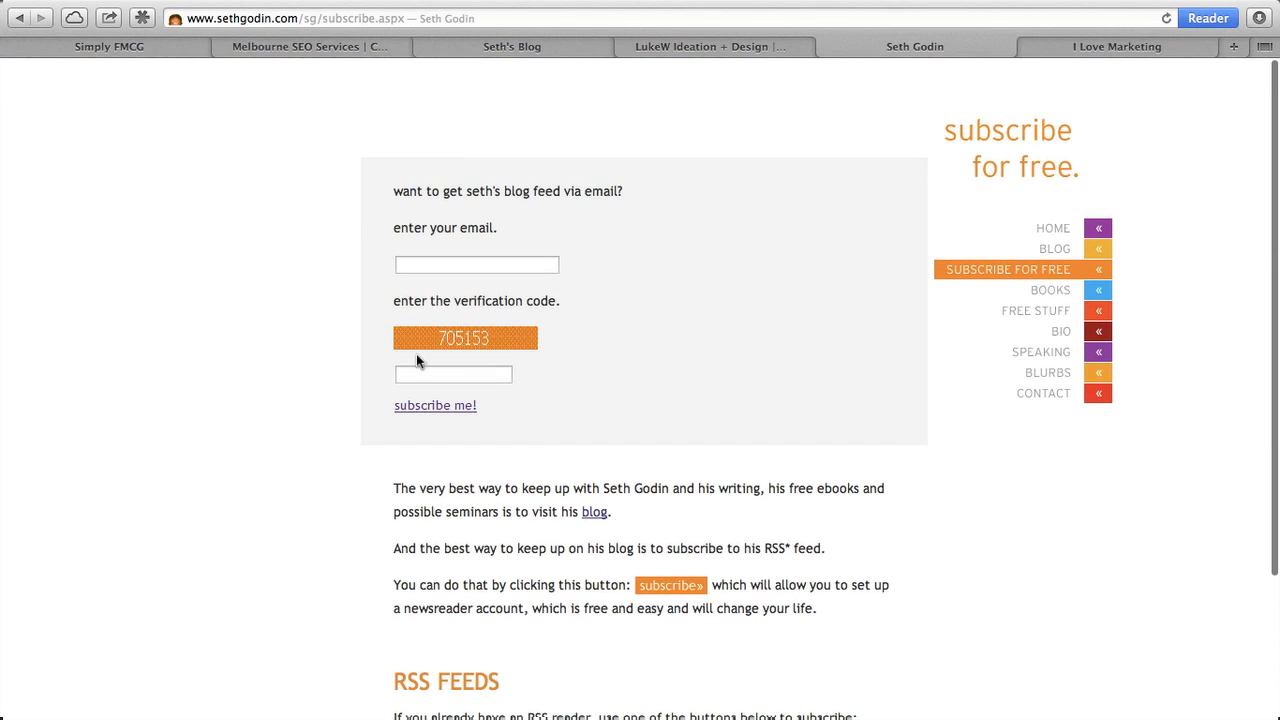
{"action": "scroll", "scroll_direction": "down", "scroll_amount": 3}
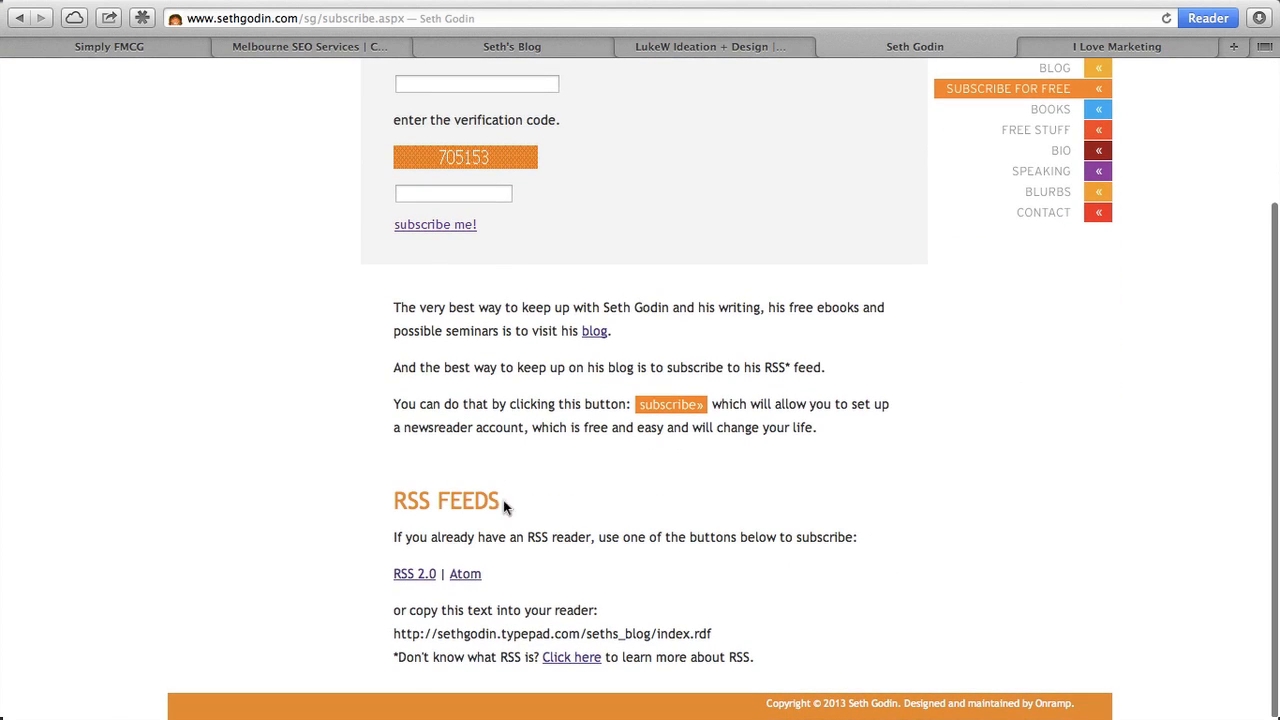
{"action": "mouse_move", "coordinate": [445, 560]}
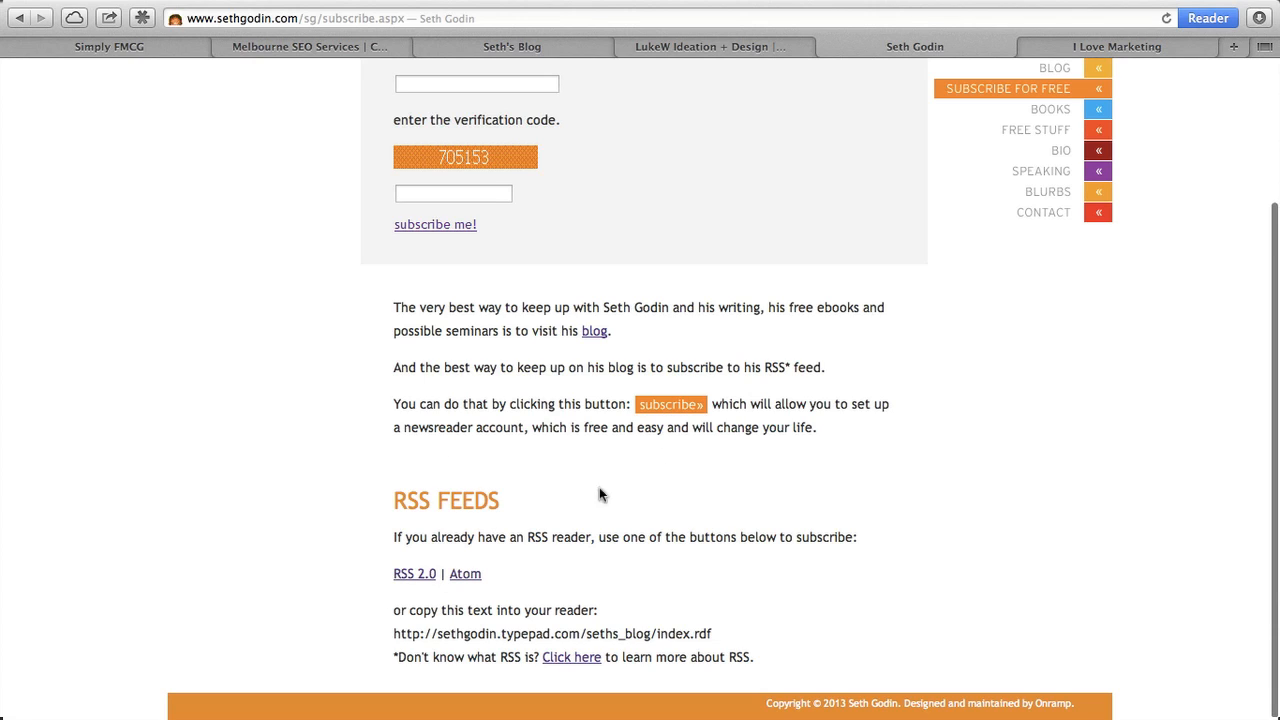
{"action": "mouse_move", "coordinate": [575, 657]}
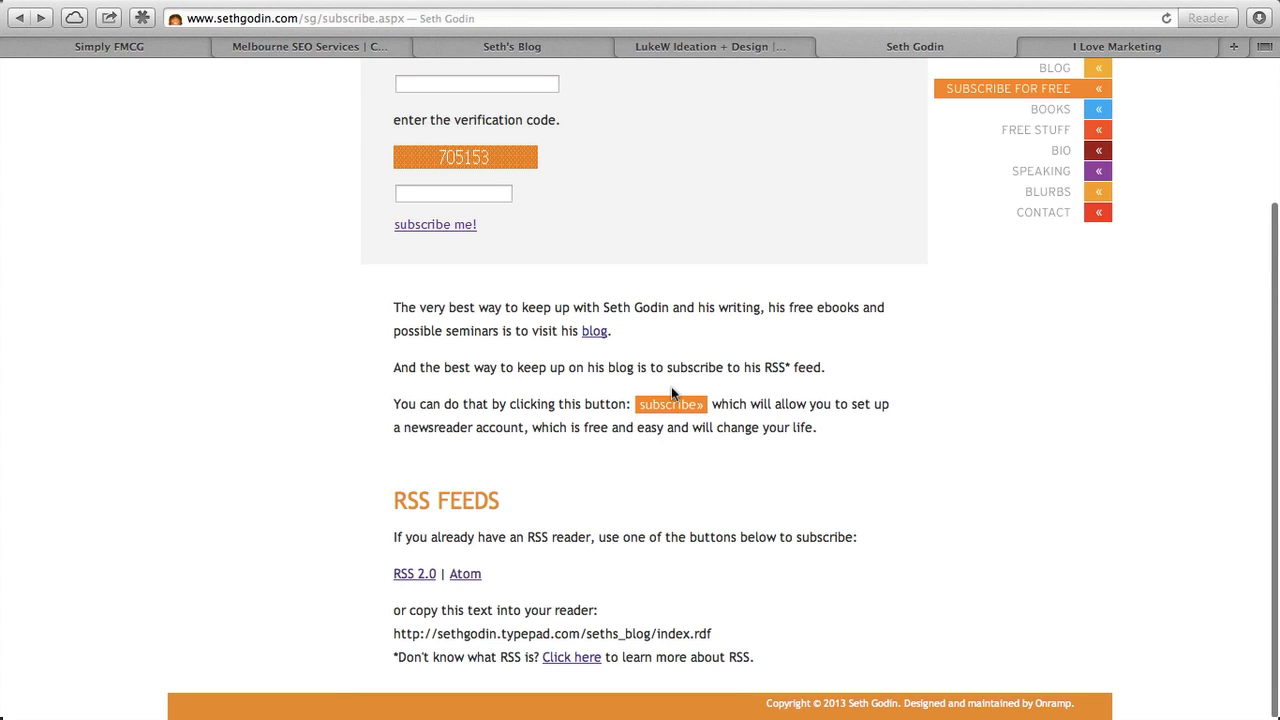
{"action": "left_click", "coordinate": [670, 404]}
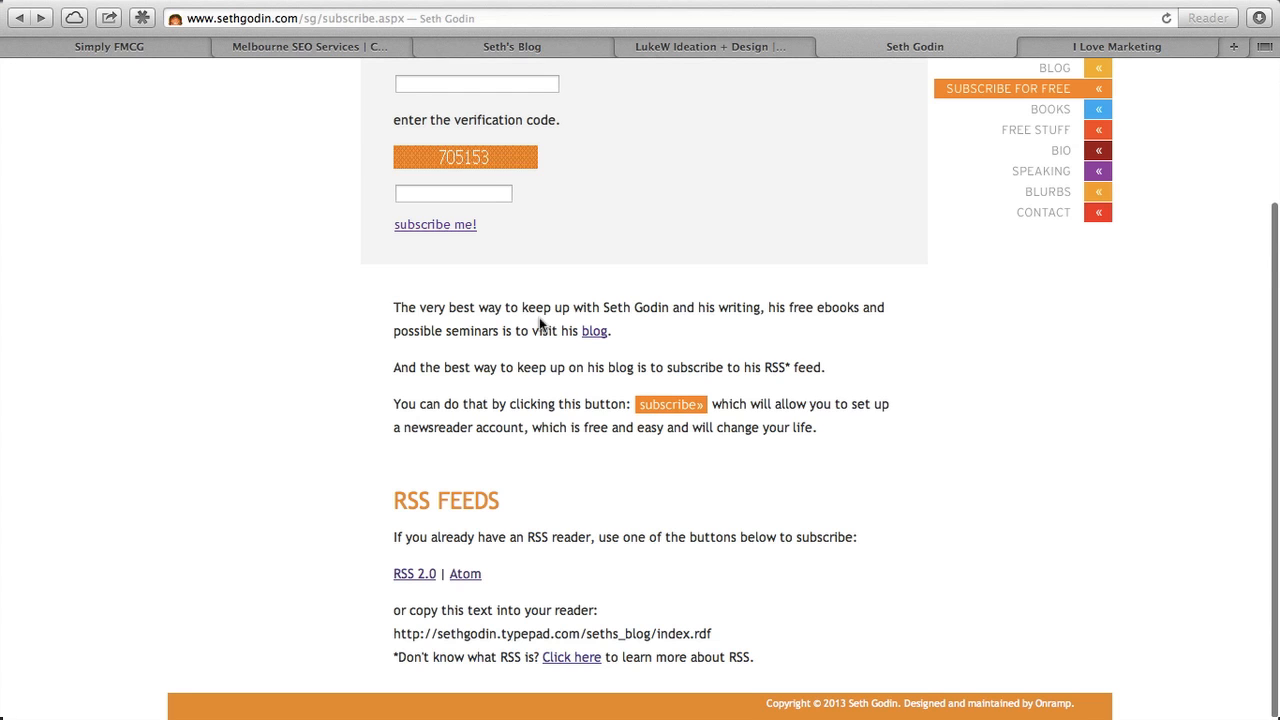
{"action": "scroll", "scroll_direction": "up", "scroll_amount": 3}
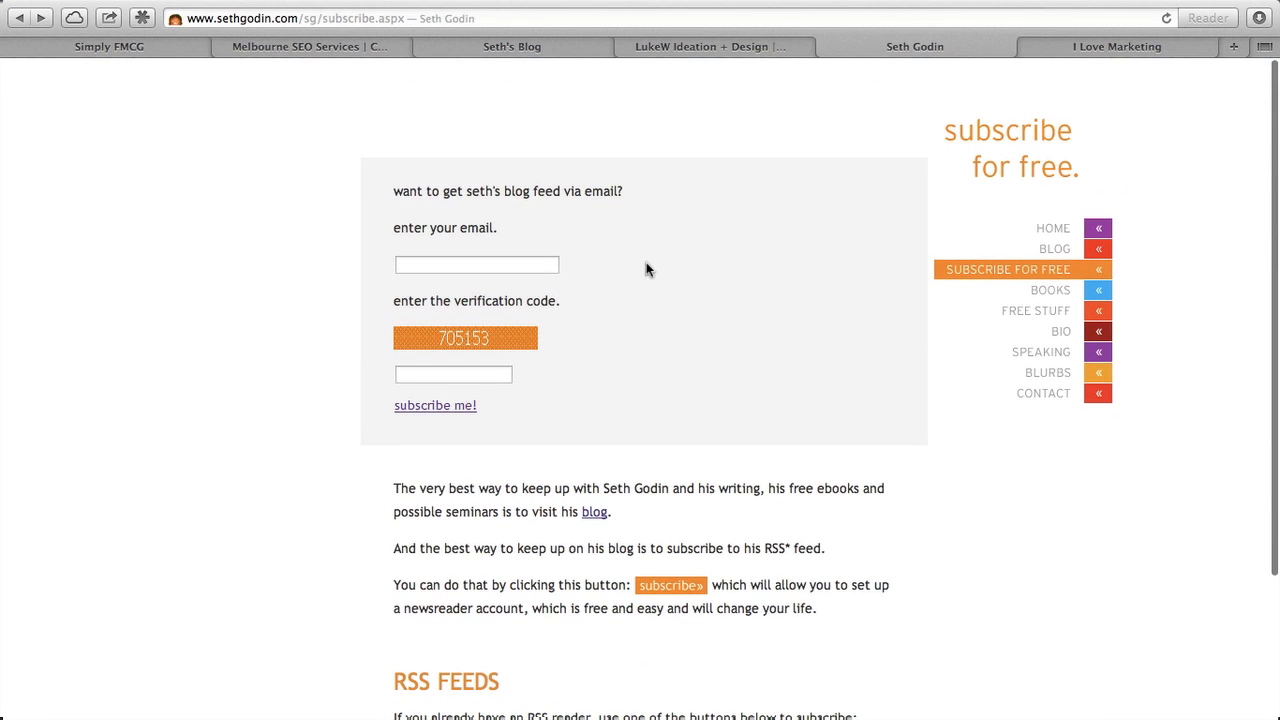
{"action": "scroll", "scroll_direction": "down", "scroll_amount": 3}
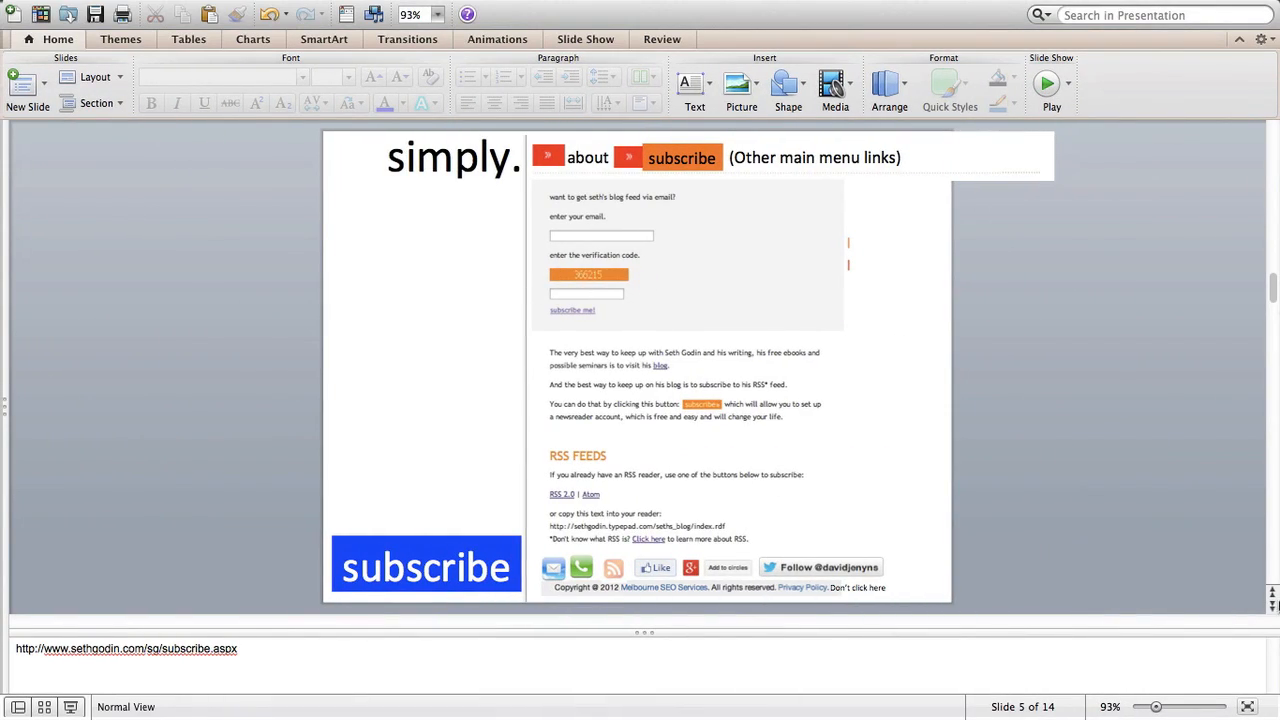
{"action": "mouse_move", "coordinate": [883, 548]}
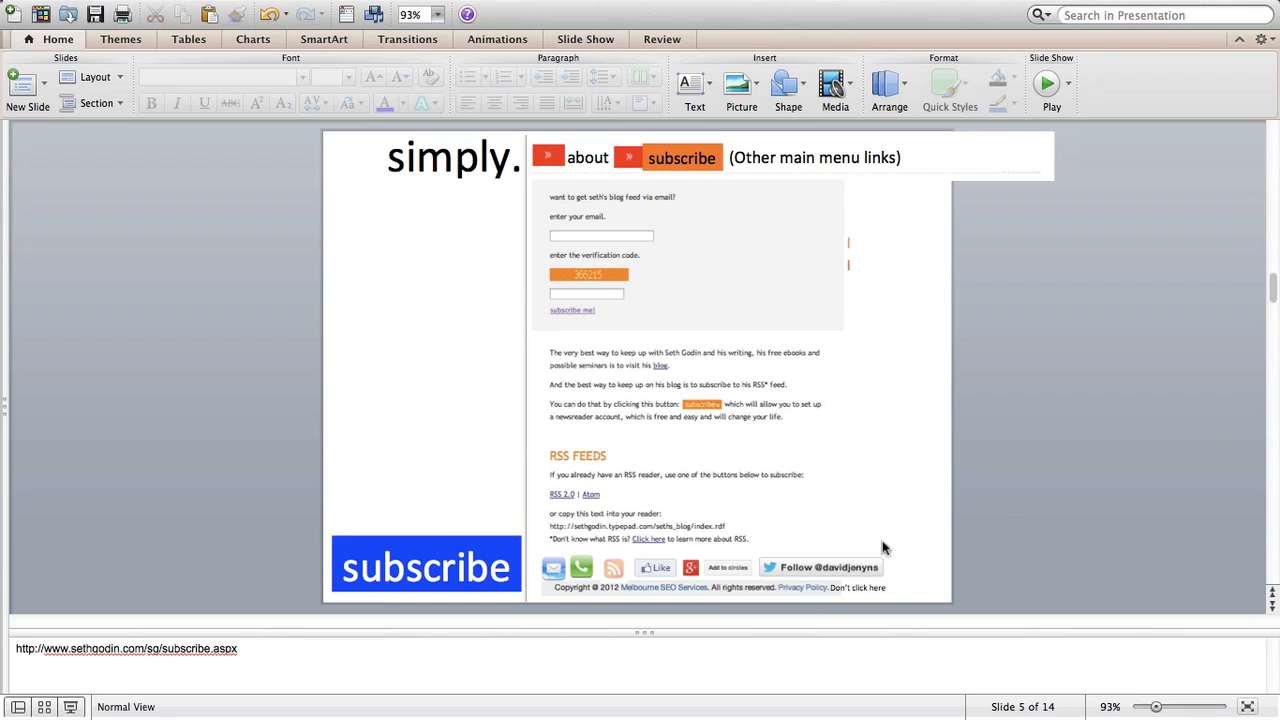
{"action": "mouse_move", "coordinate": [810, 557]}
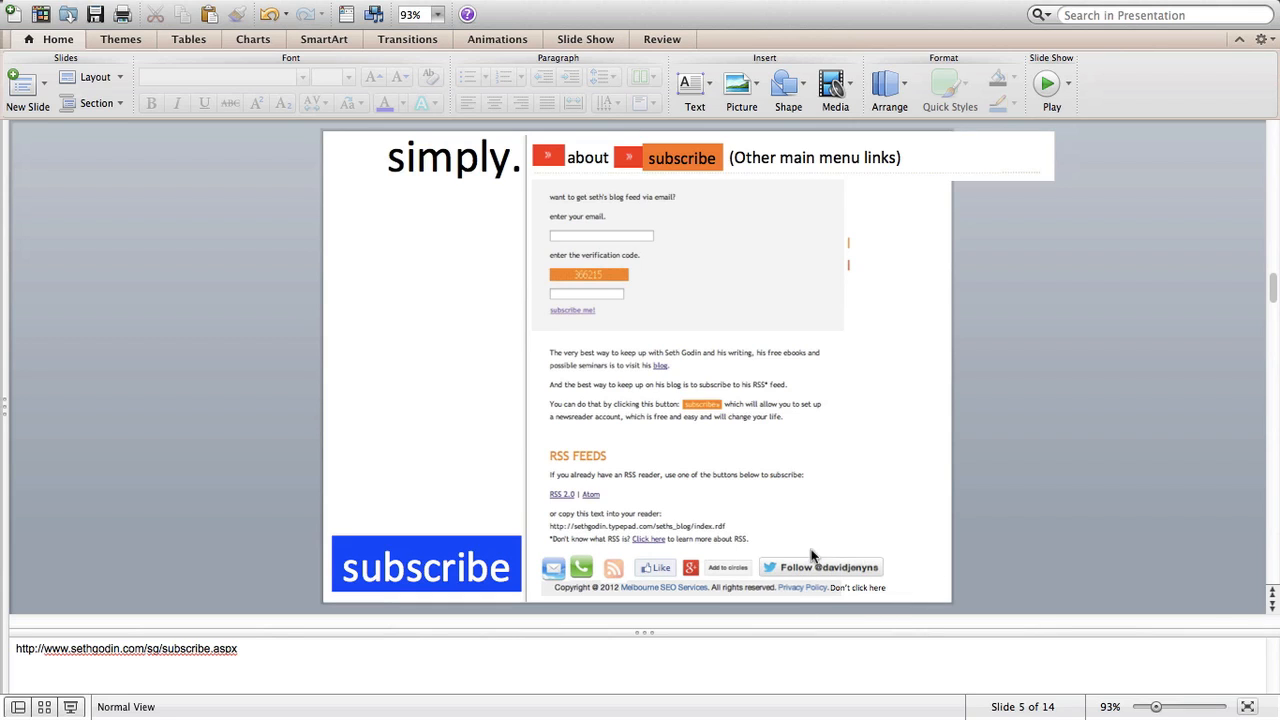
{"action": "mouse_move", "coordinate": [1272, 610]}
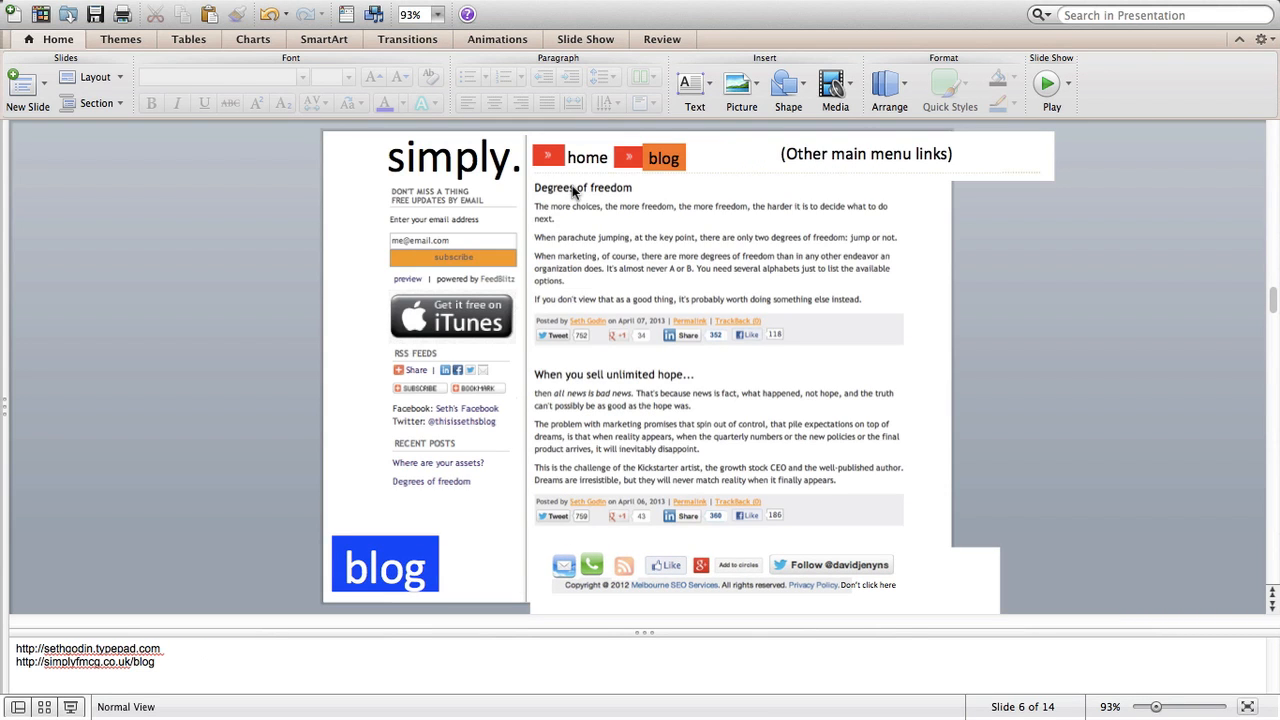
{"action": "mouse_move", "coordinate": [512, 165]}
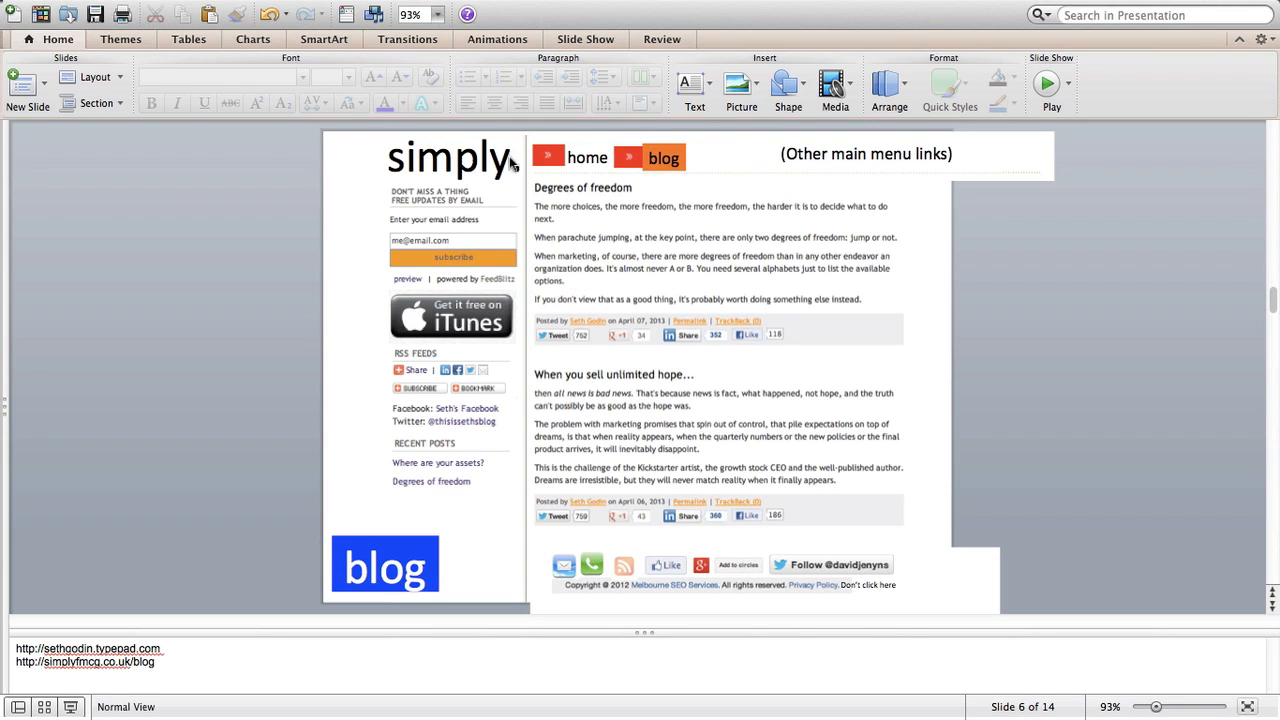
{"action": "mouse_move", "coordinate": [707, 261]}
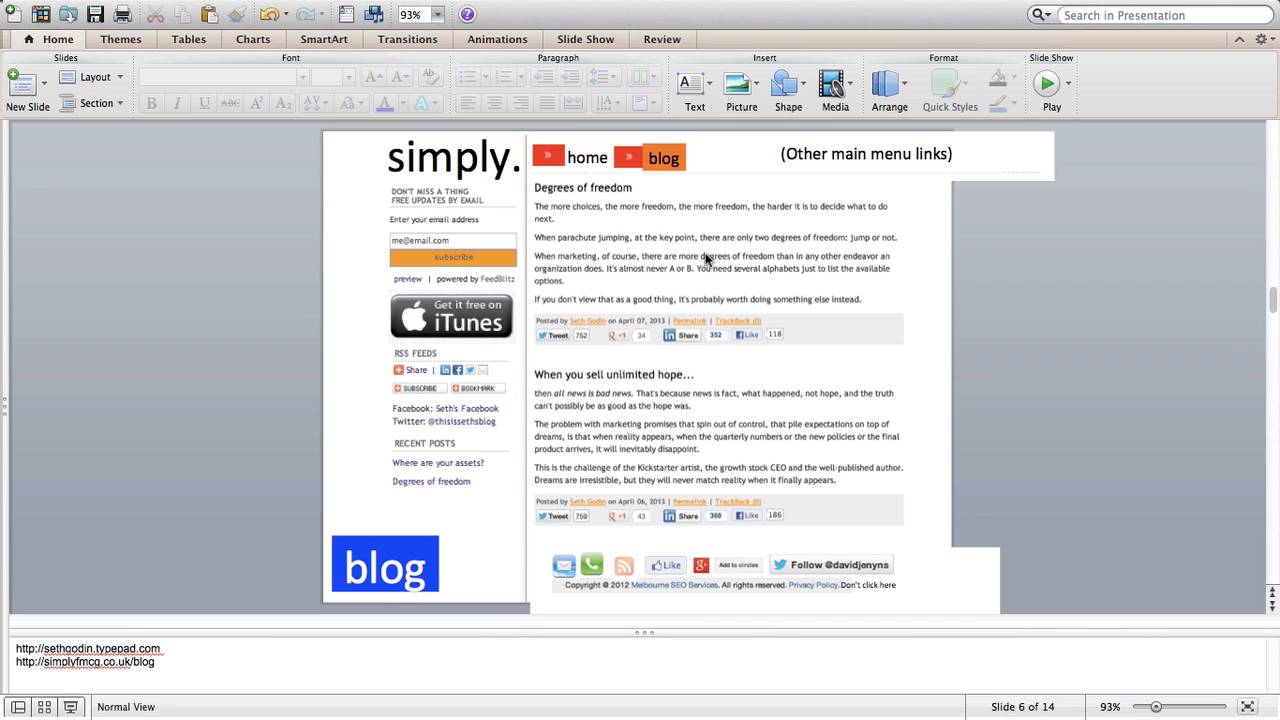
{"action": "mouse_move", "coordinate": [155, 676]}
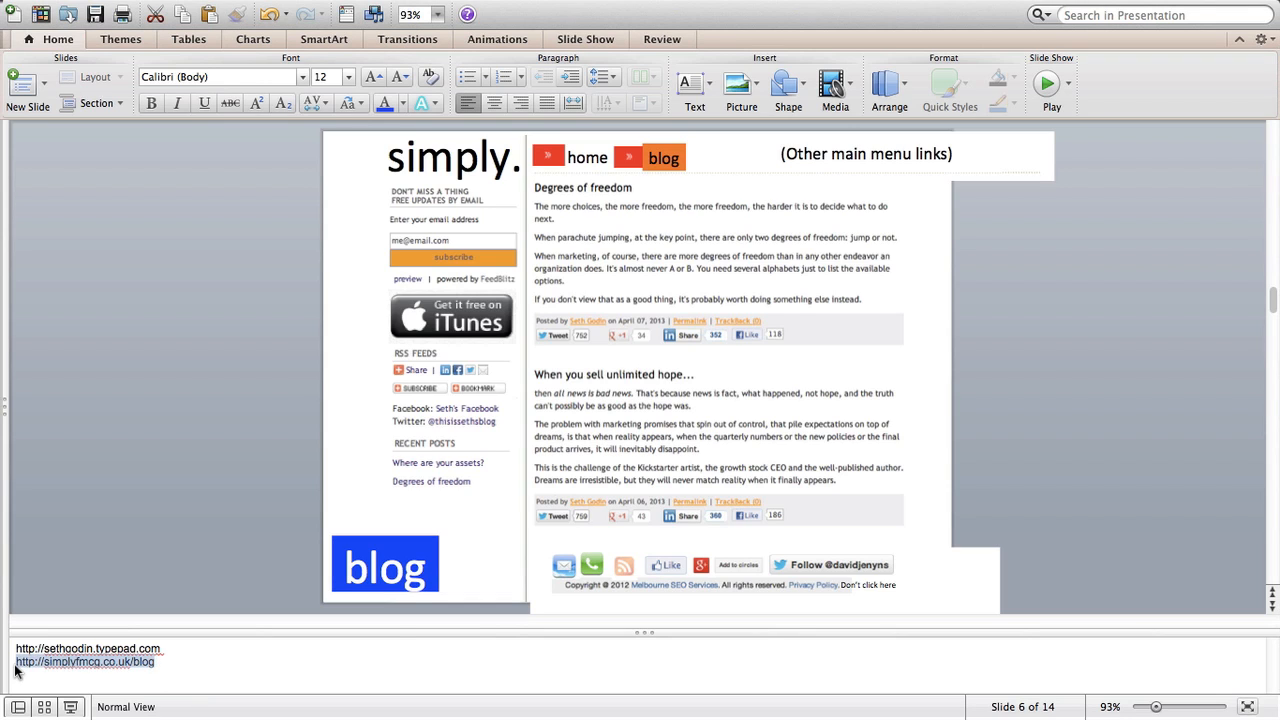
{"action": "mouse_move", "coordinate": [195, 663]}
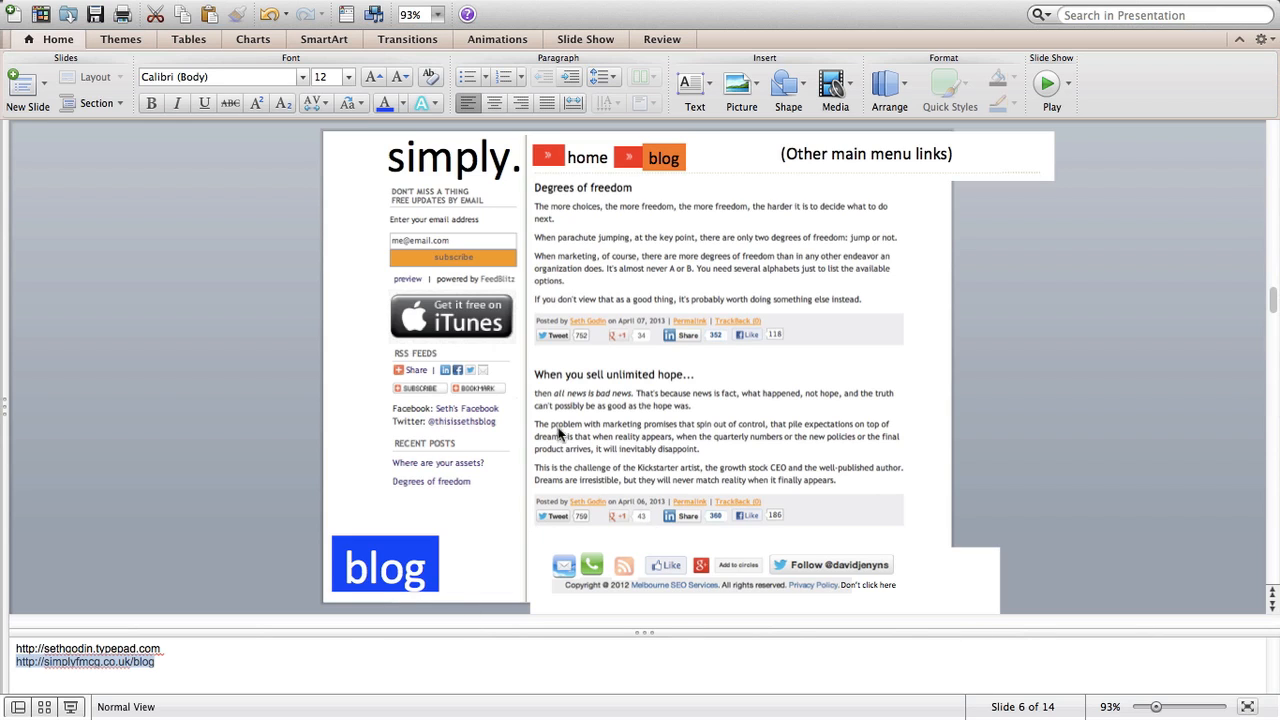
{"action": "mouse_move", "coordinate": [745, 350]}
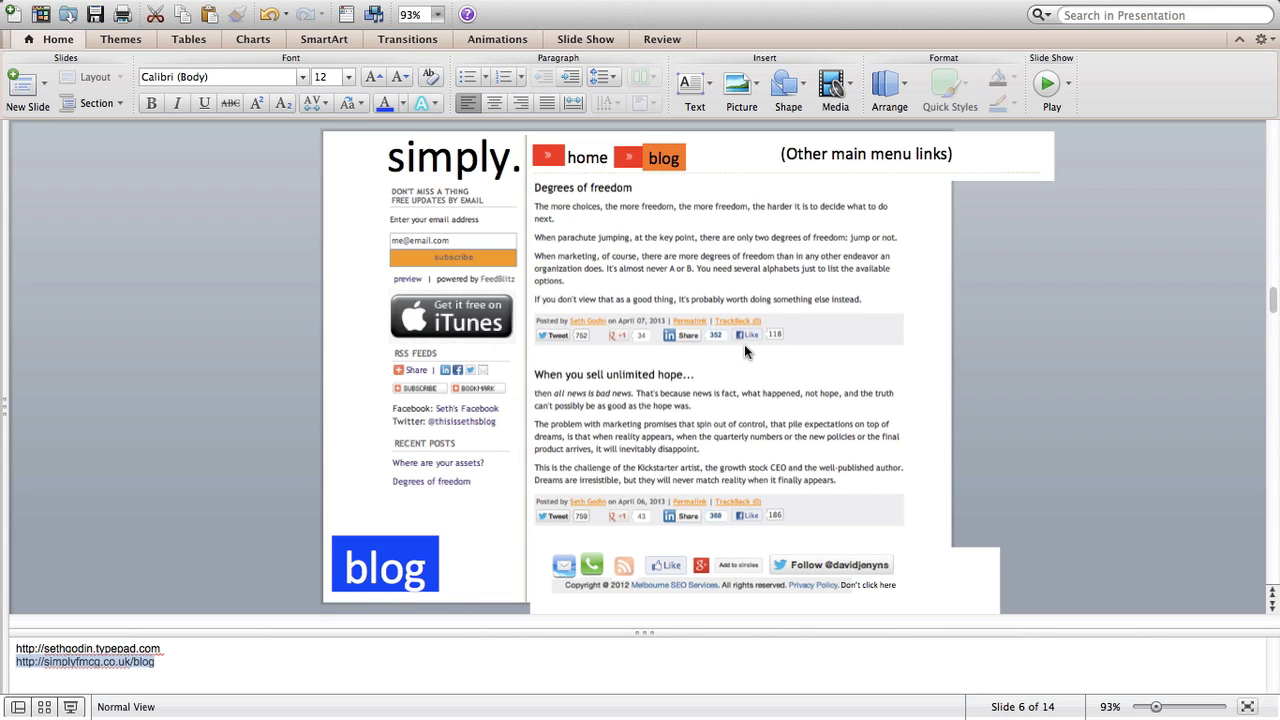
- Scroll down through the slide 6 blog mockup to its posts and footer
{"action": "scroll", "scroll_direction": "down", "scroll_amount": 3}
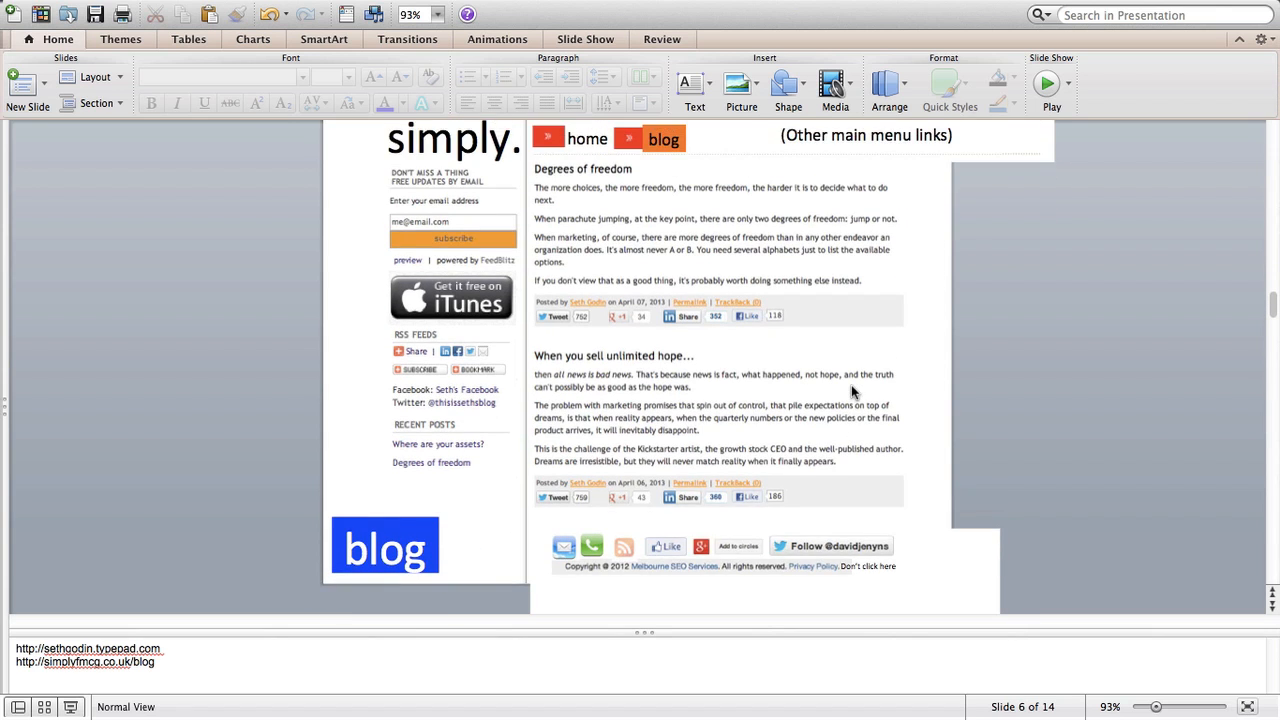
{"action": "scroll", "scroll_direction": "down", "scroll_amount": 3}
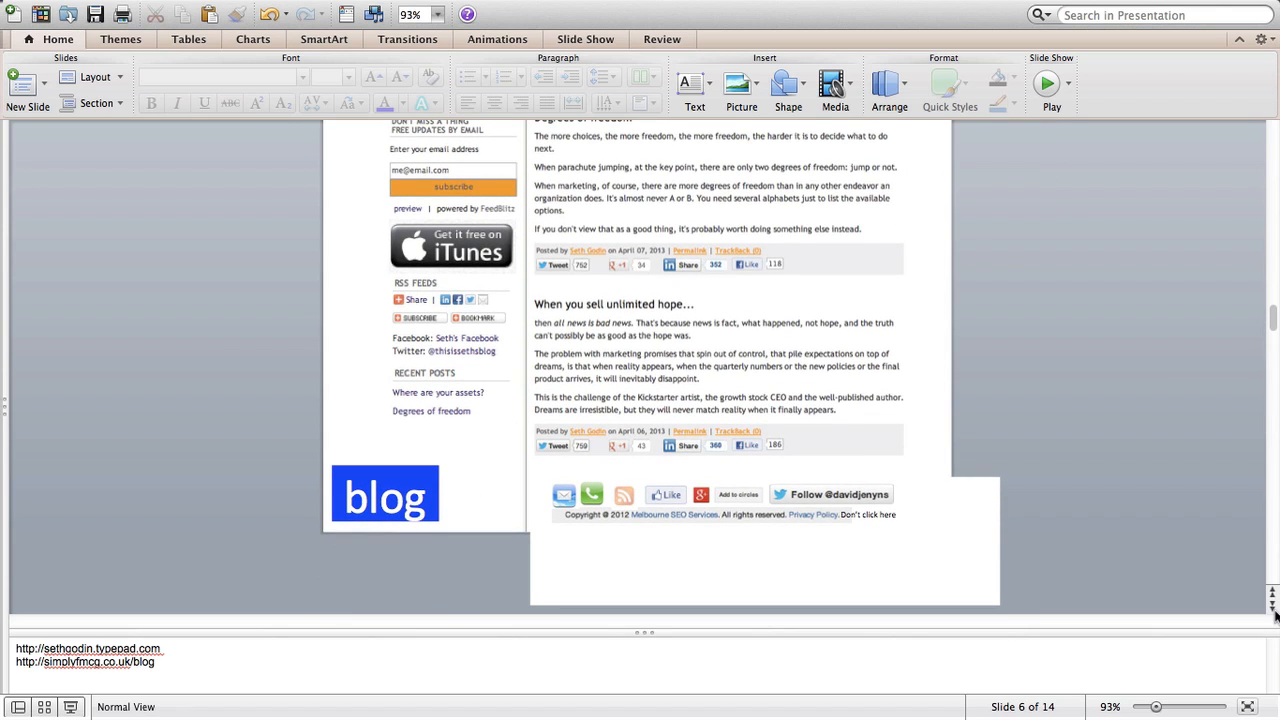
- Advance to slide 7, the podcast page mockup with episode listings and iTunes note
{"action": "key", "text": "Right"}
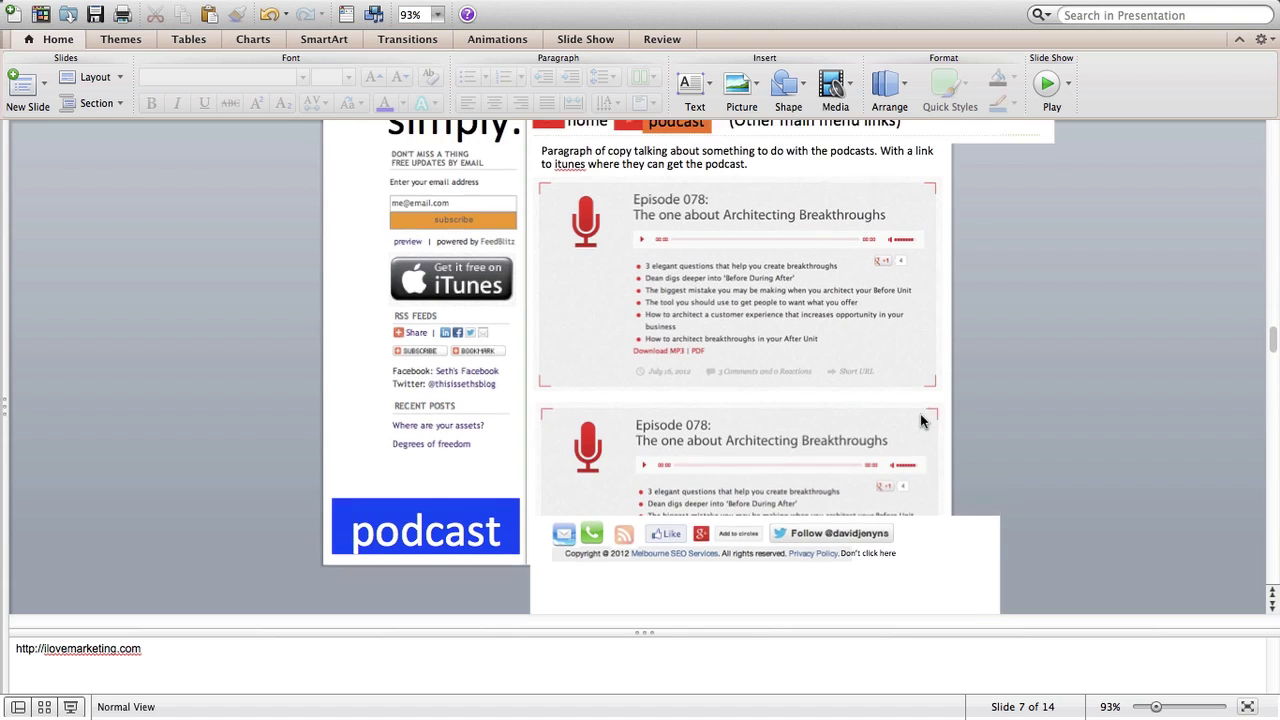
{"action": "scroll", "scroll_direction": "up", "scroll_amount": 3}
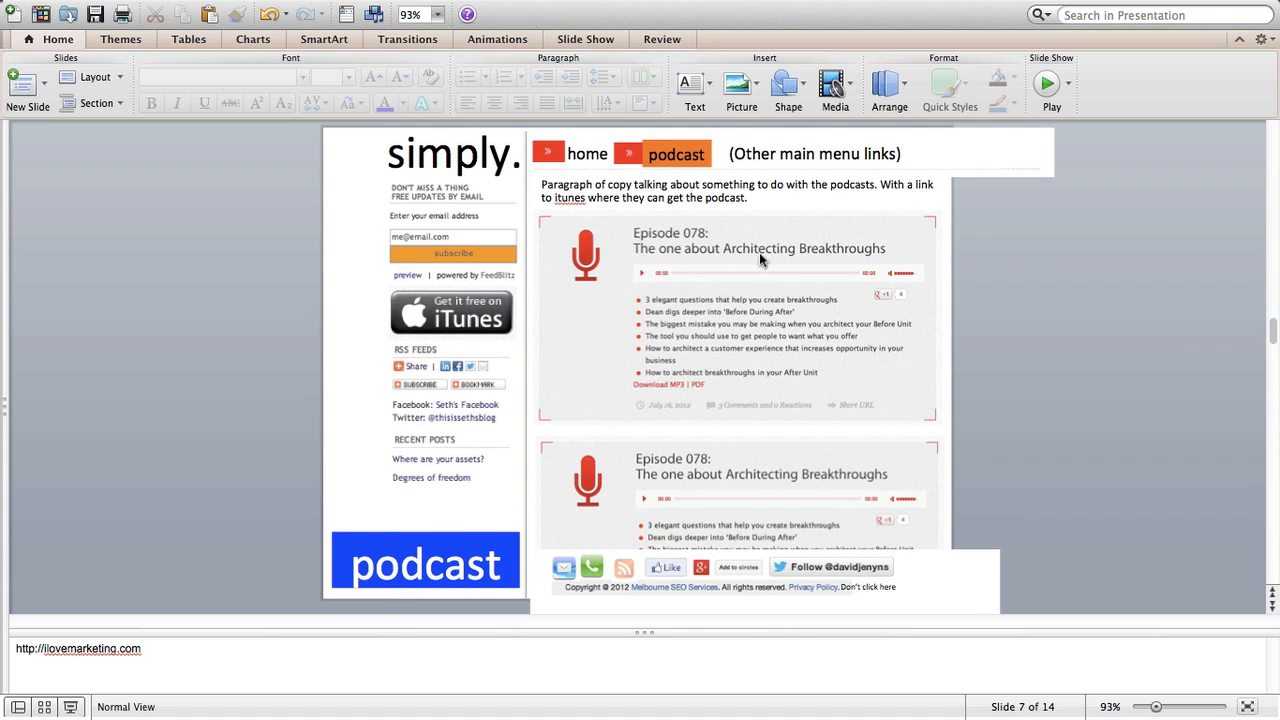
{"action": "mouse_move", "coordinate": [540, 180]}
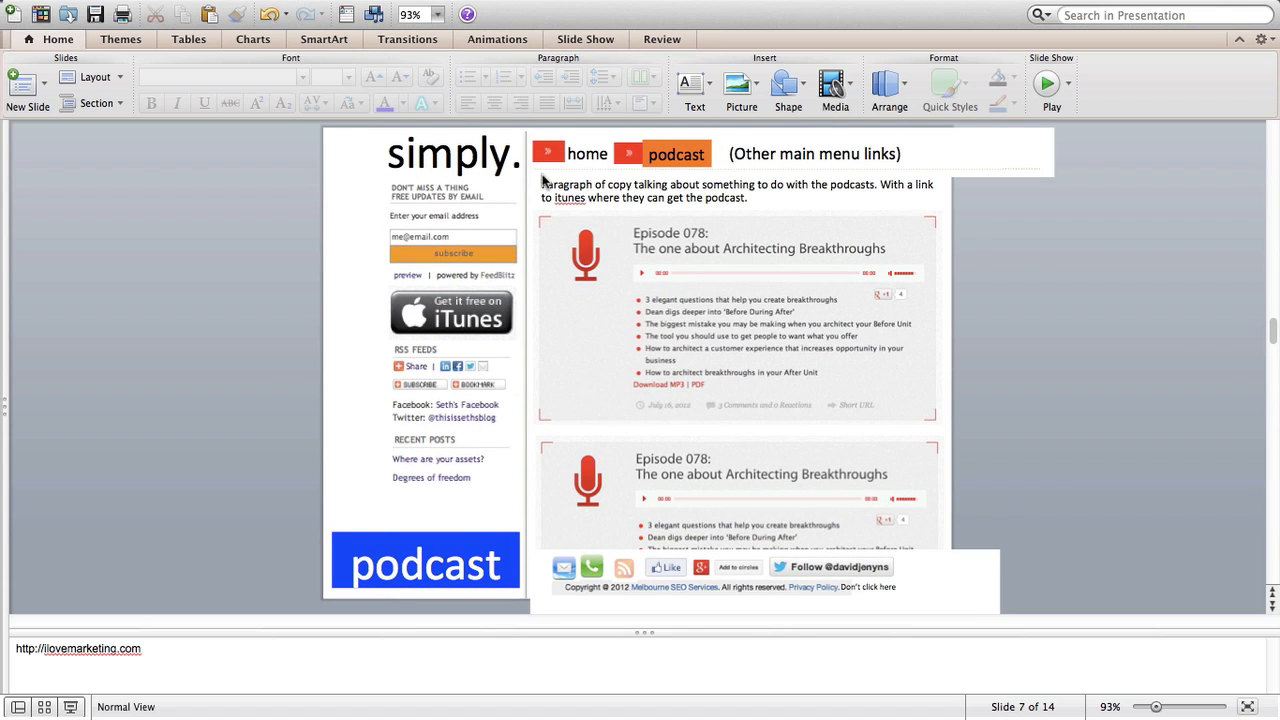
{"action": "mouse_move", "coordinate": [614, 207]}
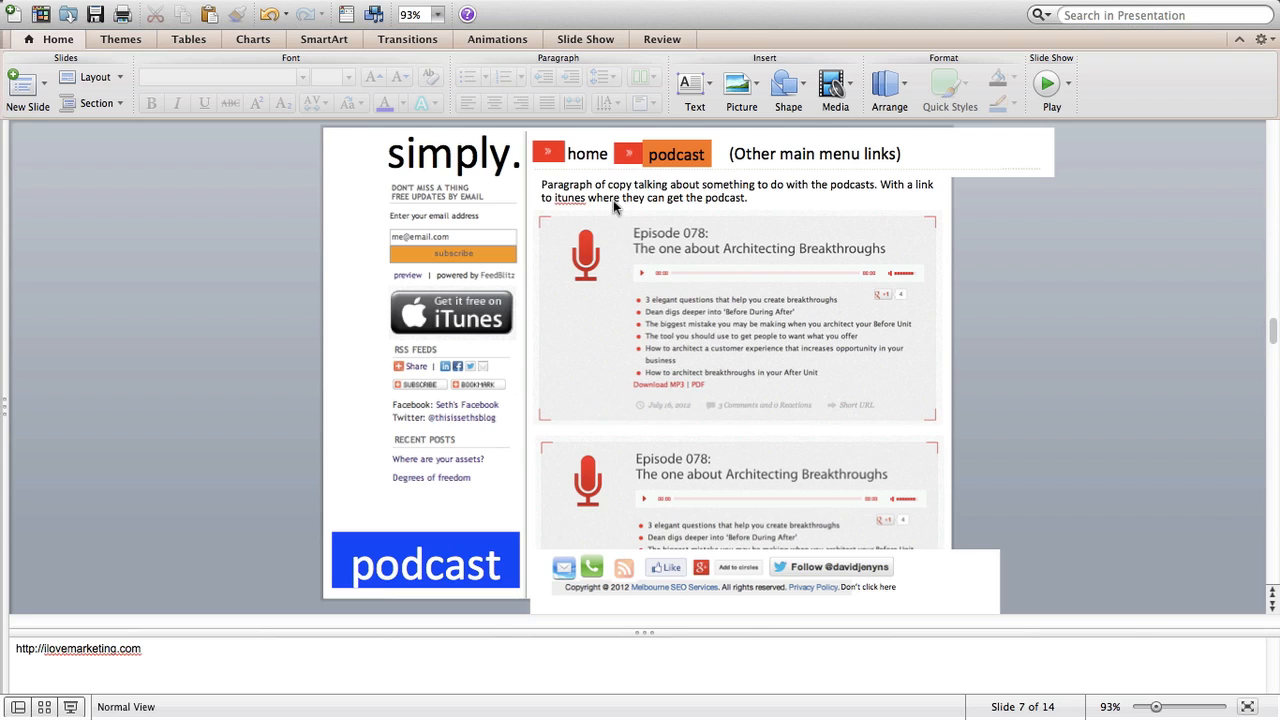
{"action": "mouse_move", "coordinate": [628, 160]}
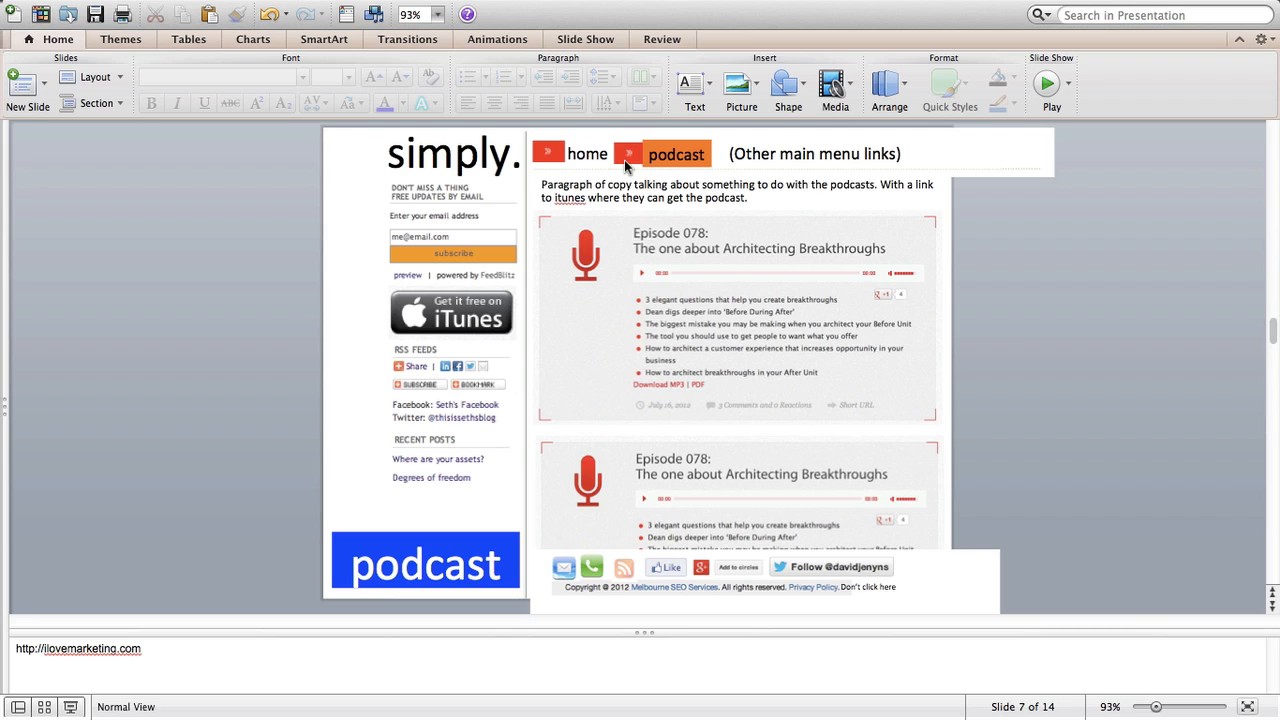
{"action": "mouse_move", "coordinate": [578, 215]}
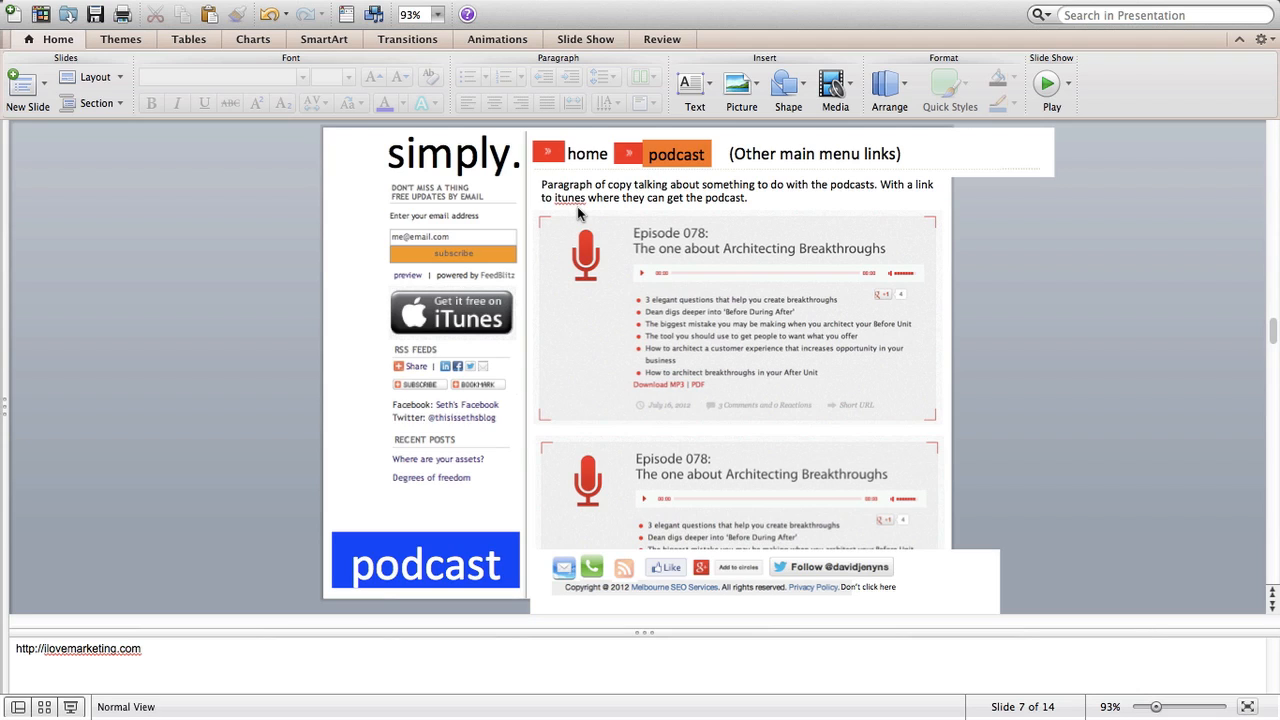
{"action": "mouse_move", "coordinate": [561, 290]}
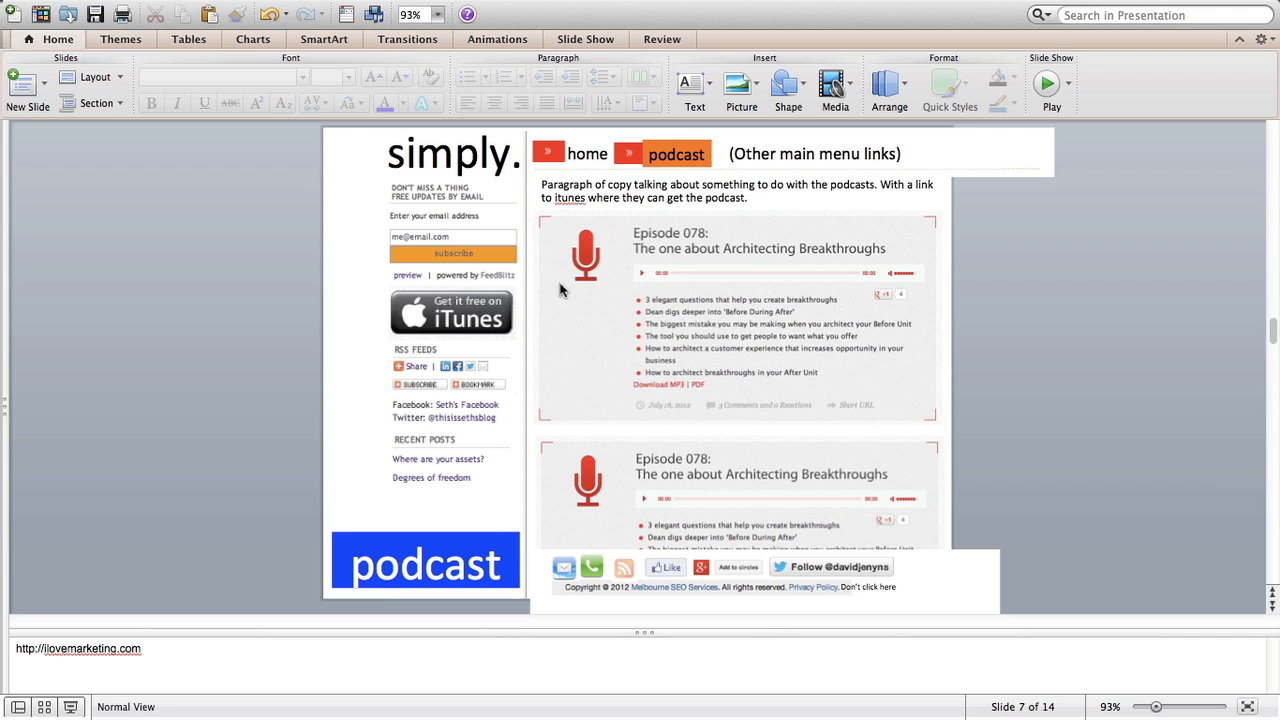
{"action": "mouse_move", "coordinate": [604, 290]}
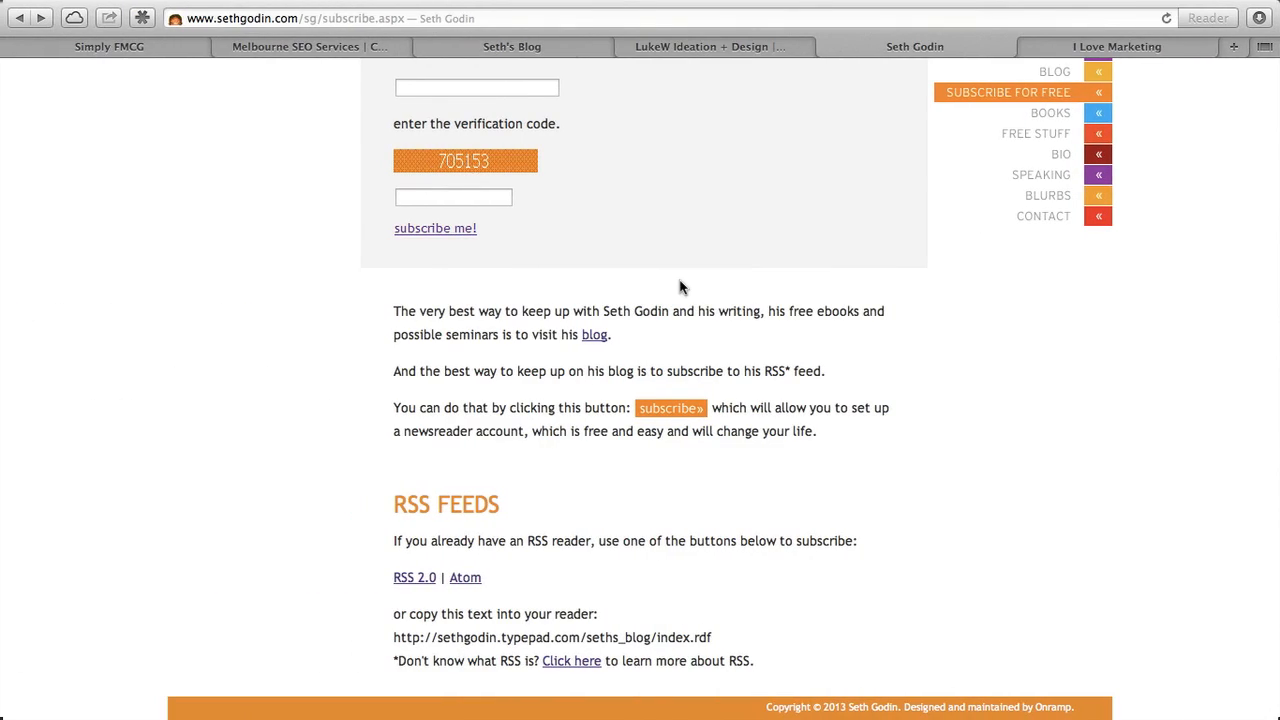
{"action": "mouse_move", "coordinate": [1089, 46]}
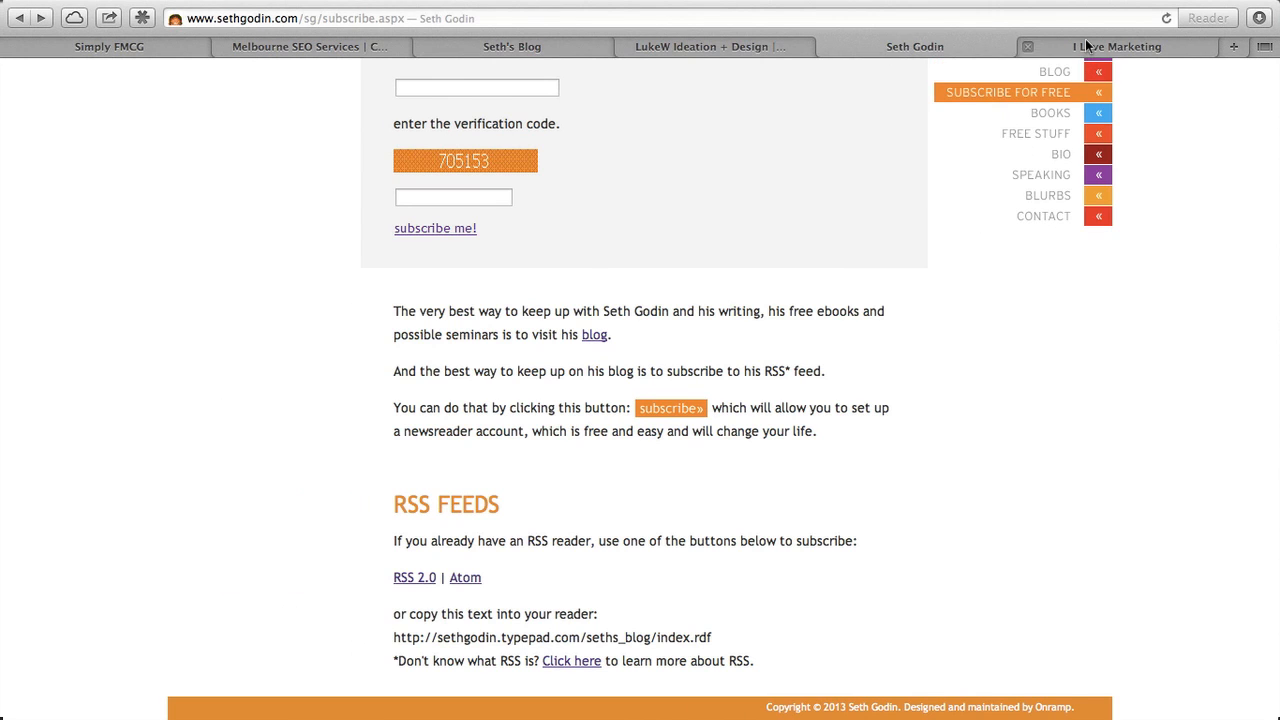
- Browse the I Love Marketing episode list, recommending and briefly playing Episode 109
{"action": "left_click", "coordinate": [1117, 46]}
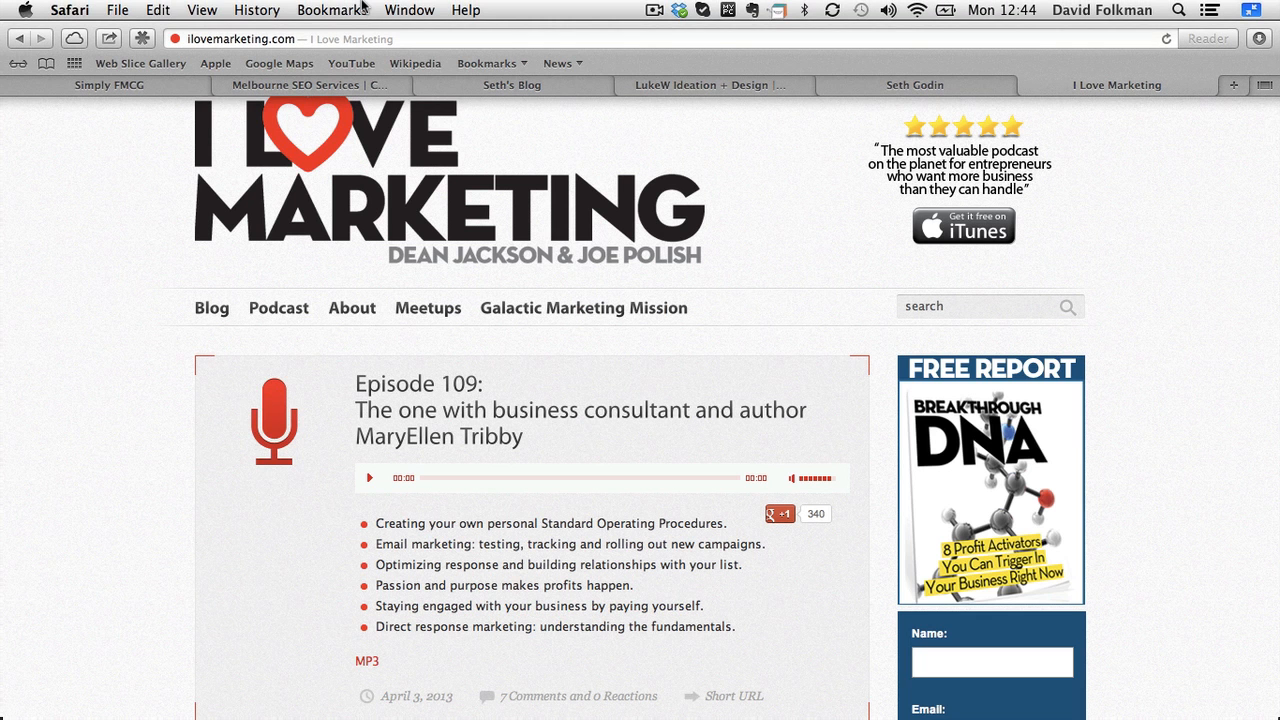
{"action": "scroll", "scroll_direction": "down", "scroll_amount": 3}
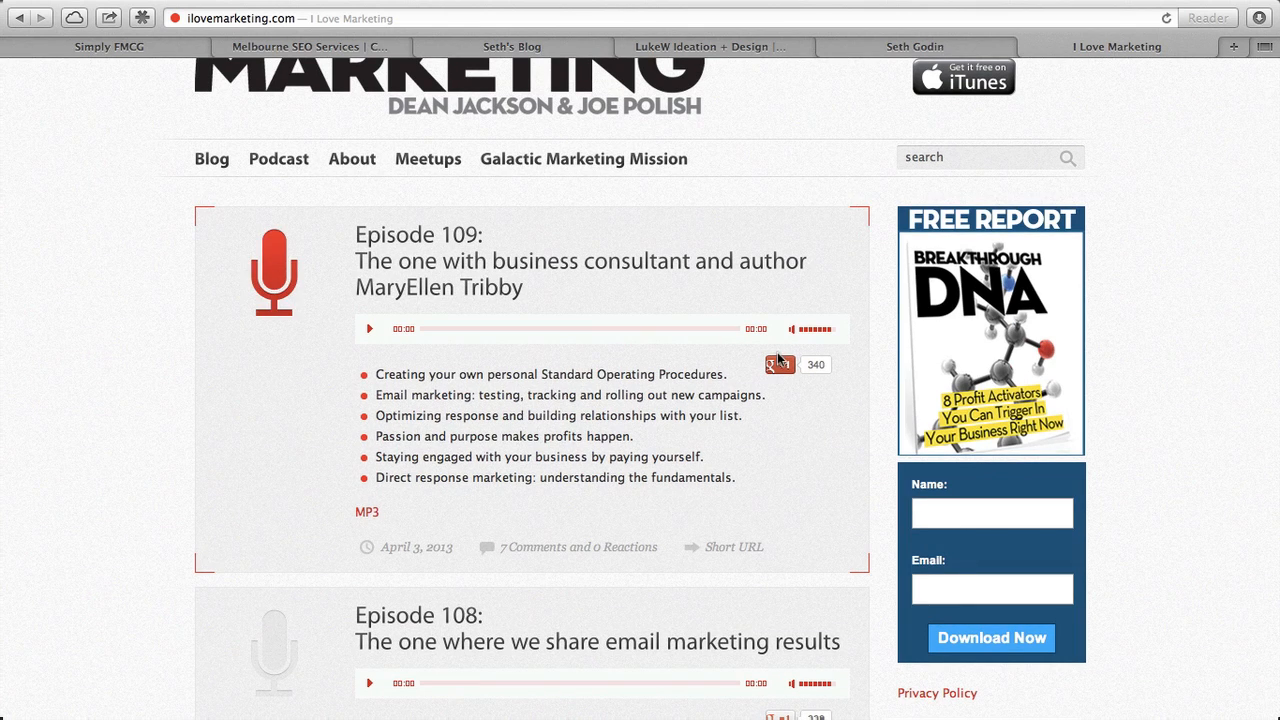
{"action": "left_click", "coordinate": [779, 363]}
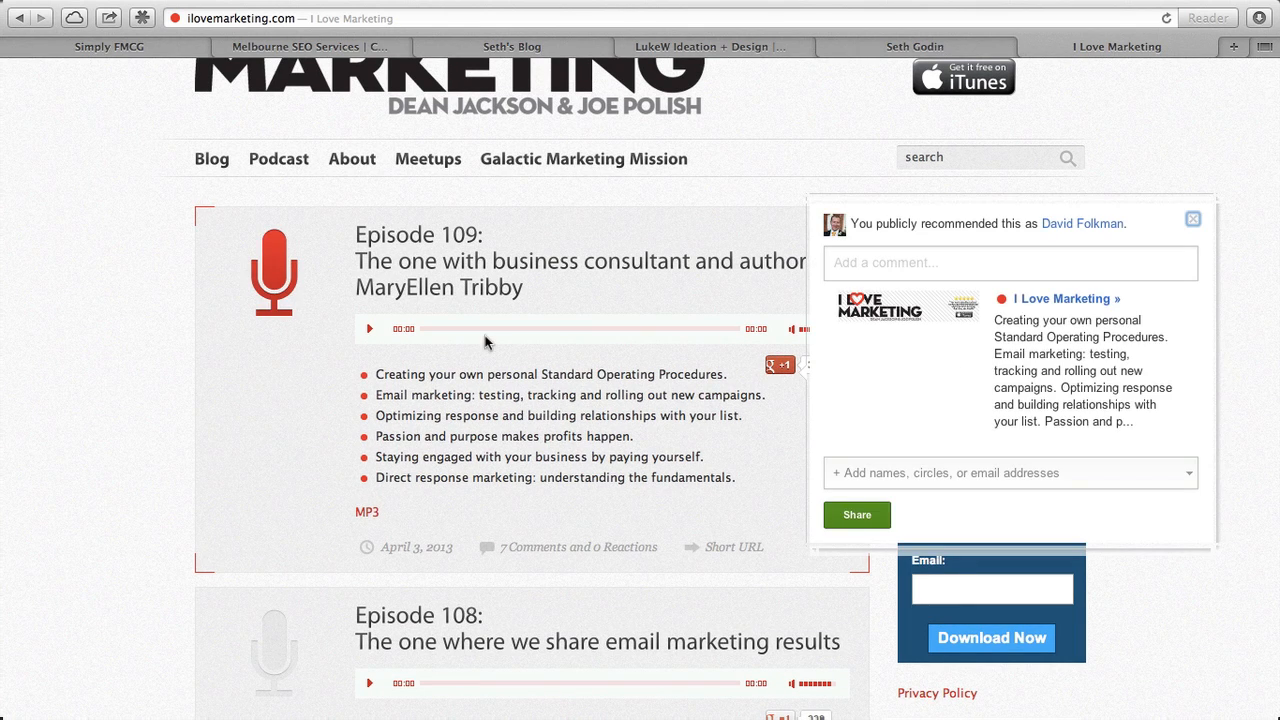
{"action": "mouse_move", "coordinate": [519, 358]}
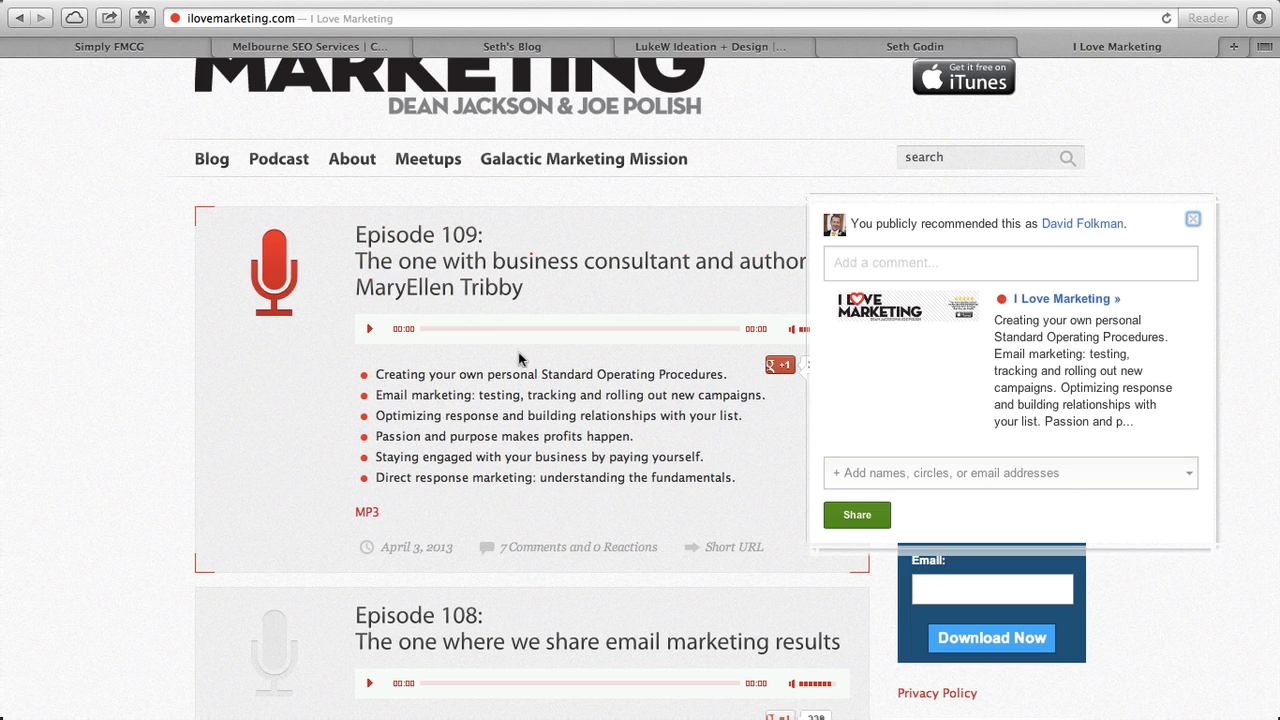
{"action": "left_click", "coordinate": [1192, 219]}
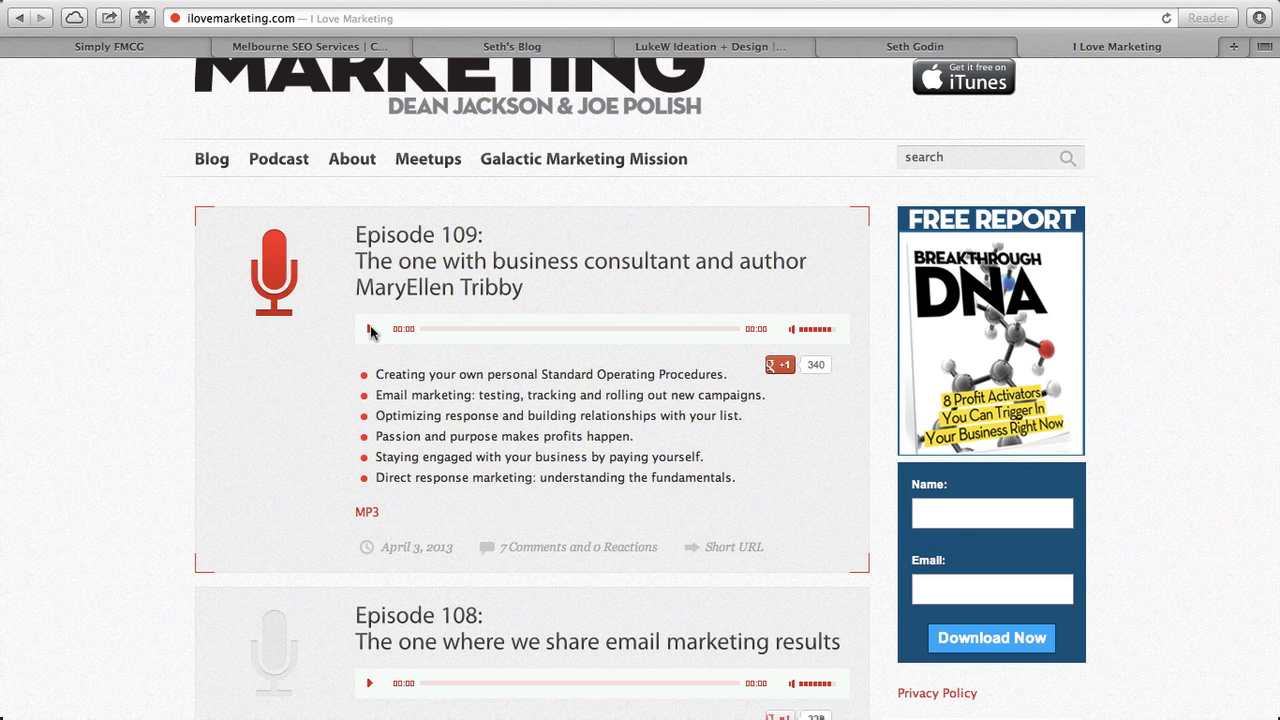
{"action": "left_click", "coordinate": [369, 329]}
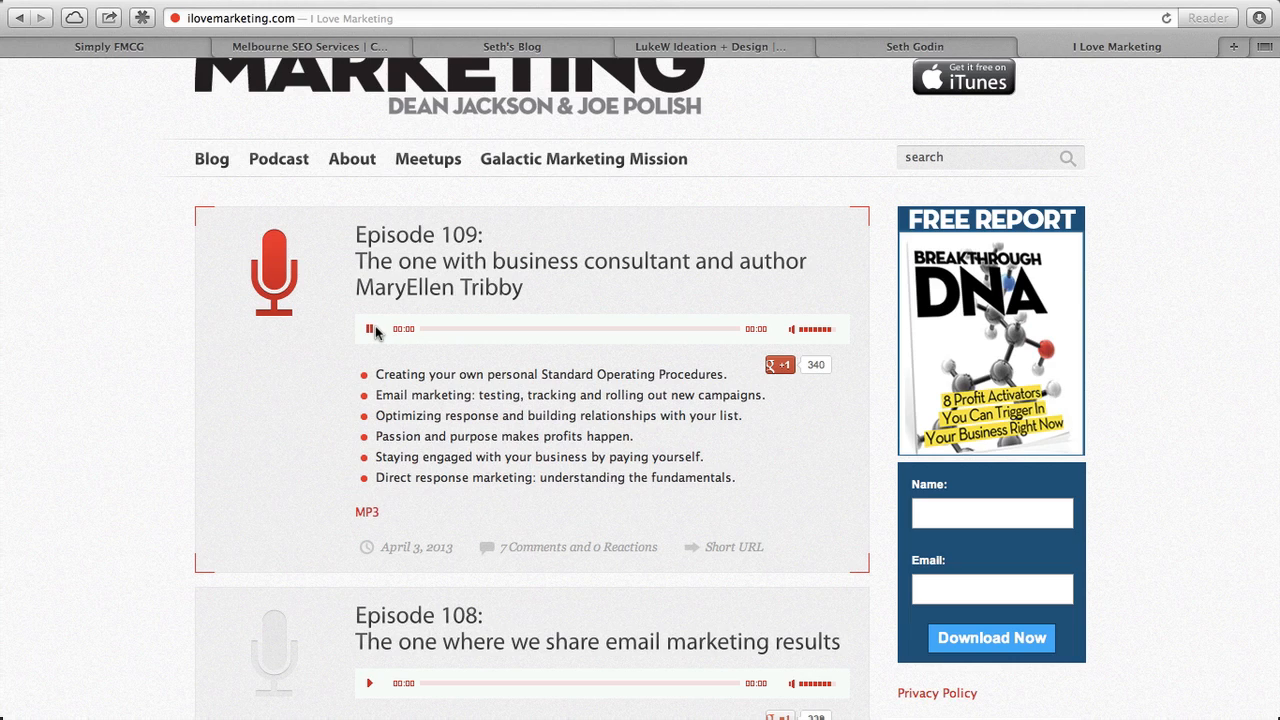
{"action": "left_click", "coordinate": [369, 328]}
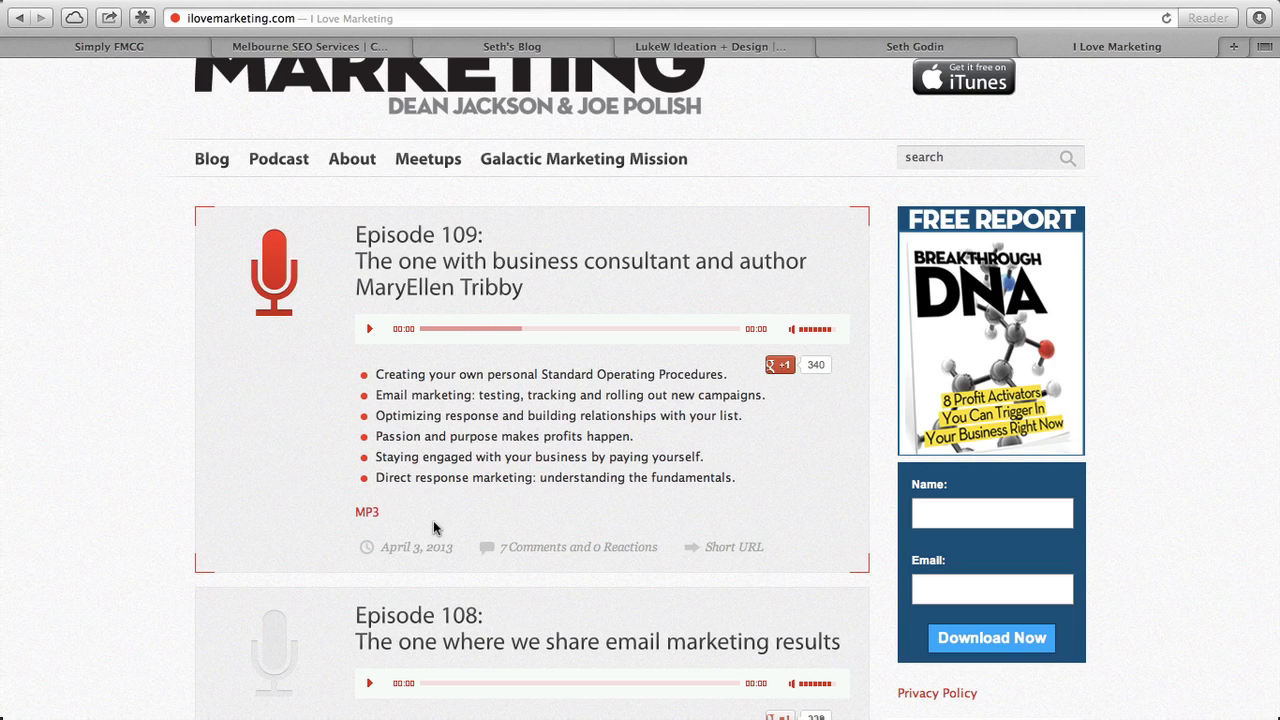
{"action": "mouse_move", "coordinate": [577, 547]}
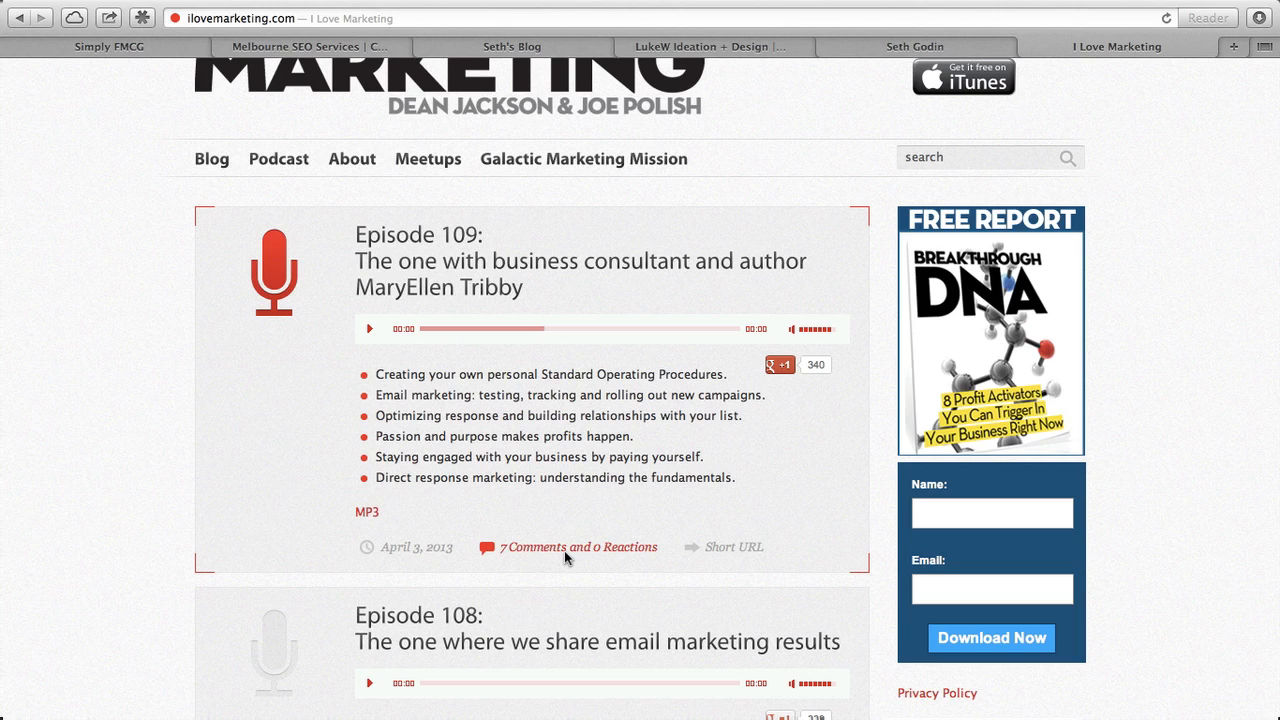
{"action": "mouse_move", "coordinate": [733, 547]}
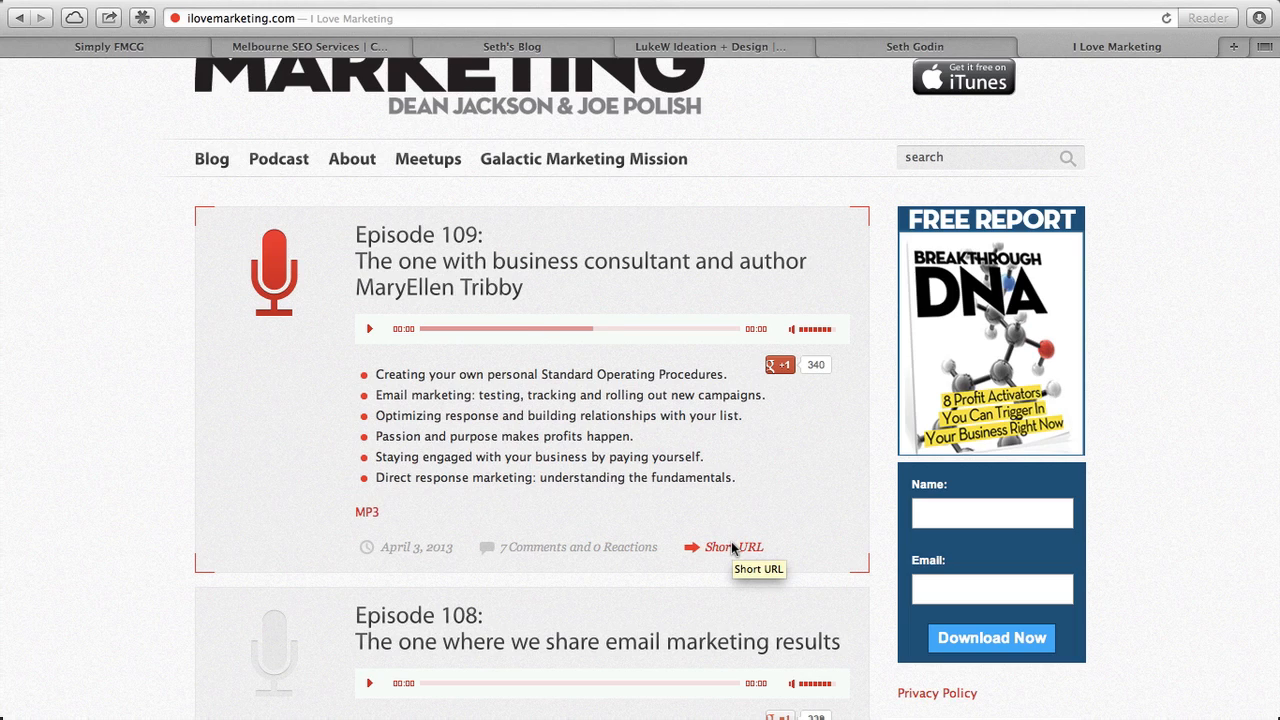
{"action": "mouse_move", "coordinate": [399, 354]}
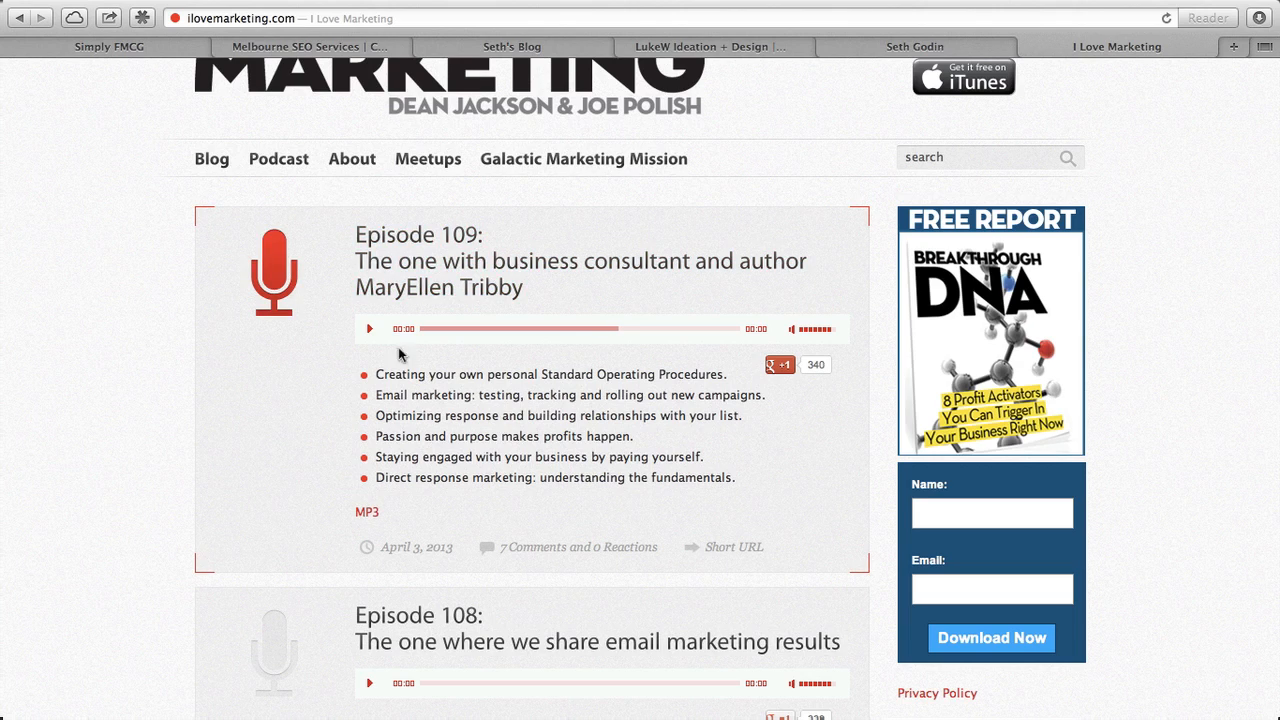
{"action": "scroll", "scroll_direction": "up", "scroll_amount": 3}
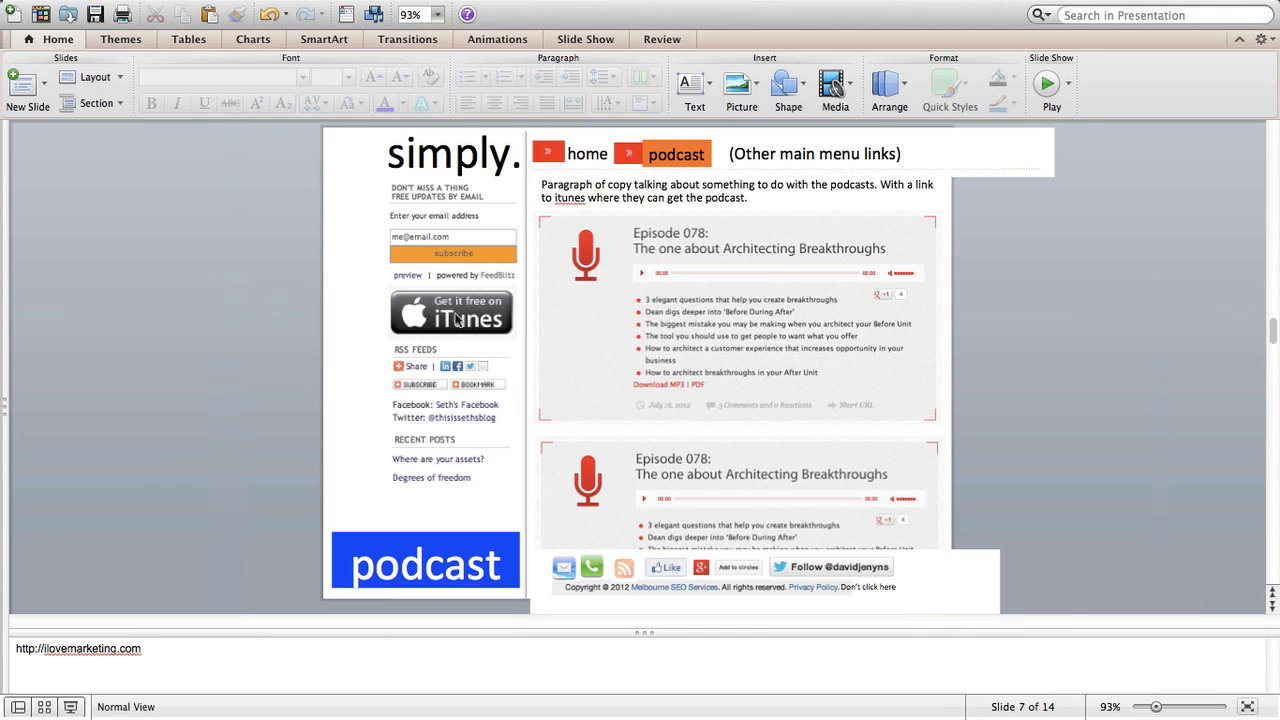
{"action": "mouse_move", "coordinate": [680, 300]}
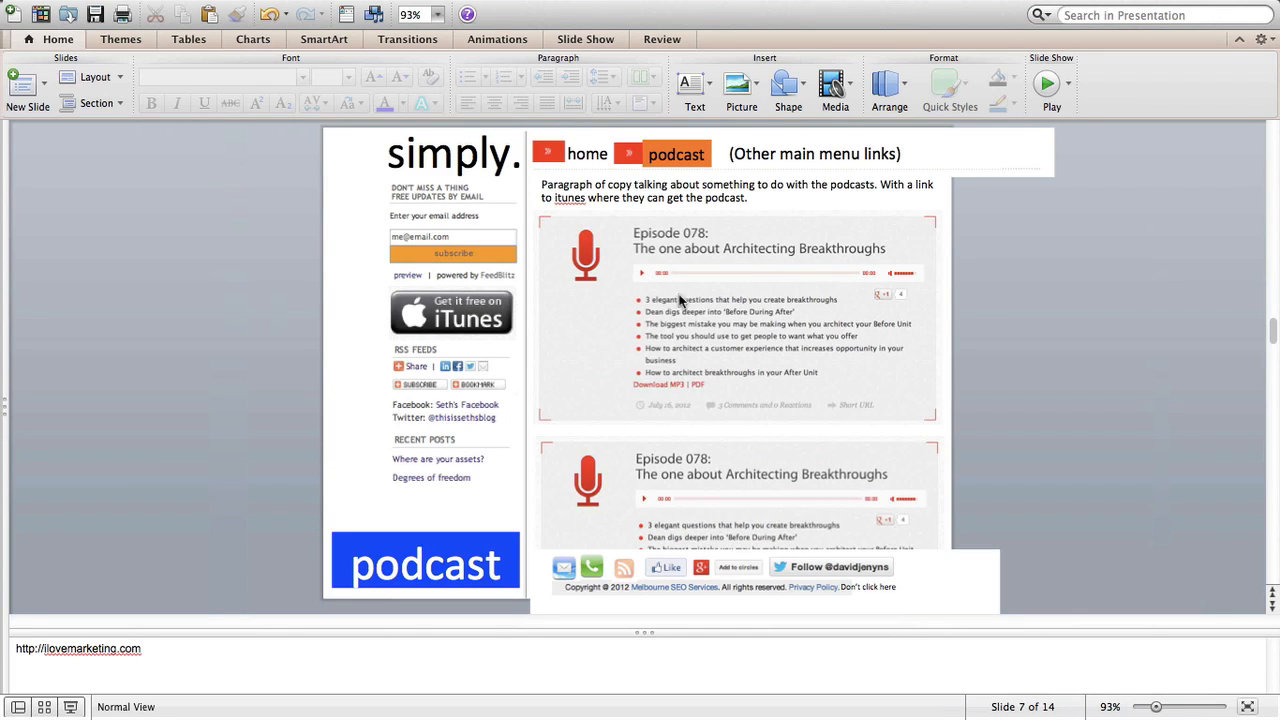
{"action": "mouse_move", "coordinate": [750, 385]}
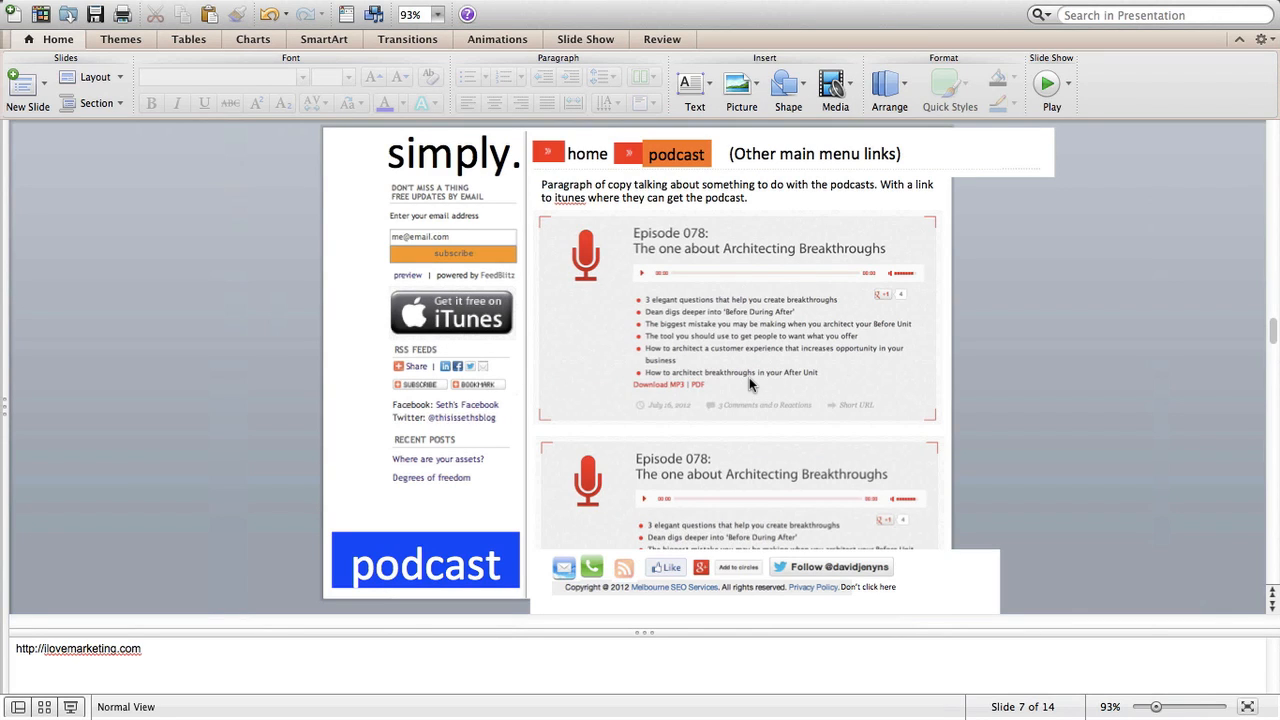
{"action": "mouse_move", "coordinate": [710, 363]}
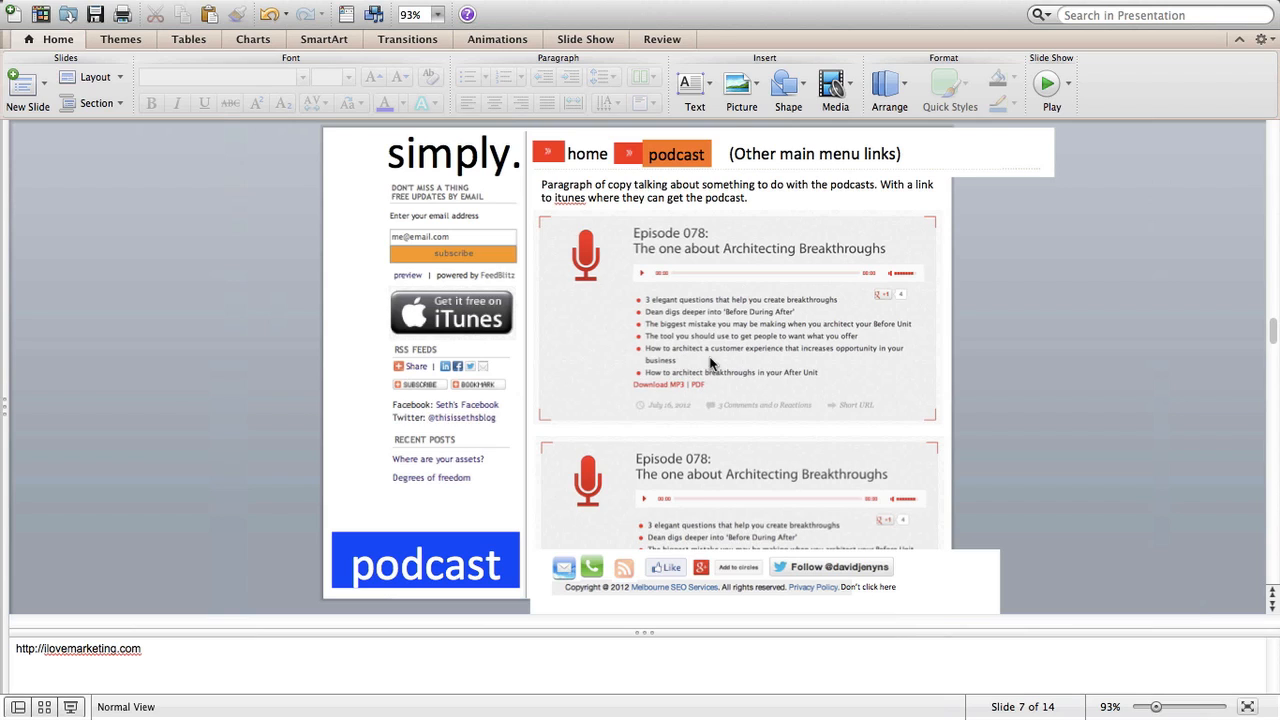
{"action": "mouse_move", "coordinate": [697, 318]}
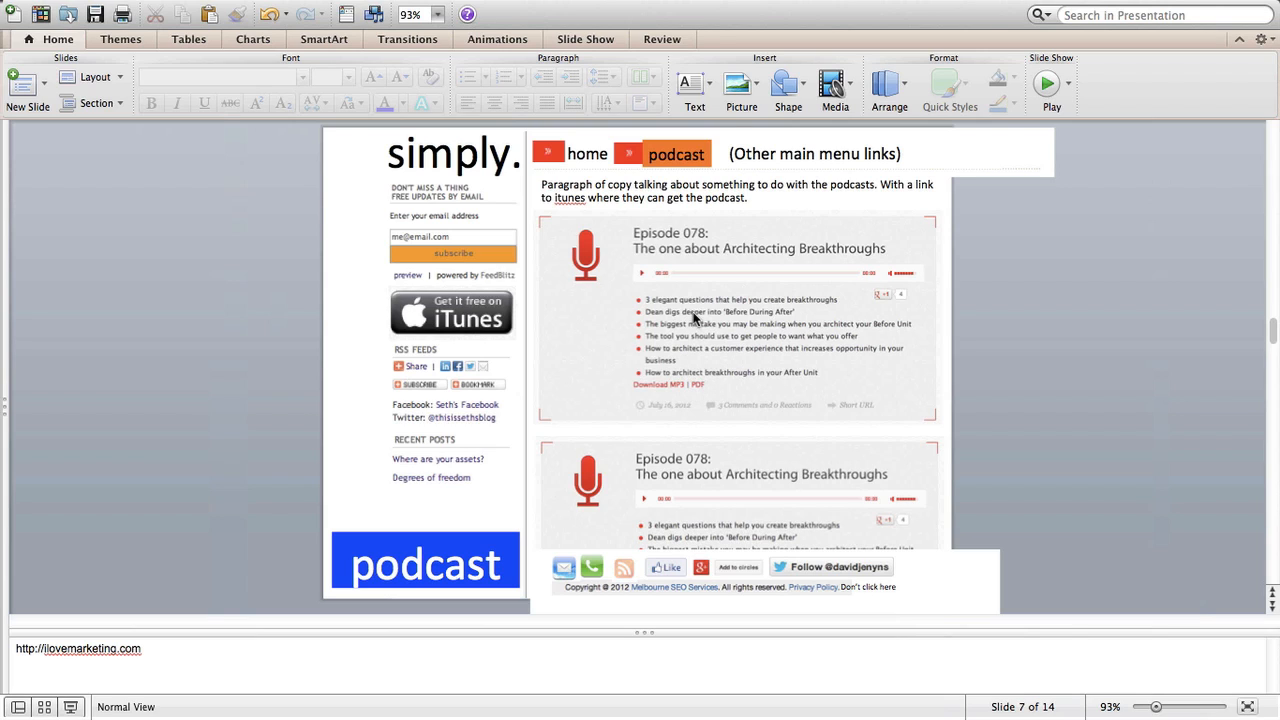
{"action": "mouse_move", "coordinate": [697, 240]}
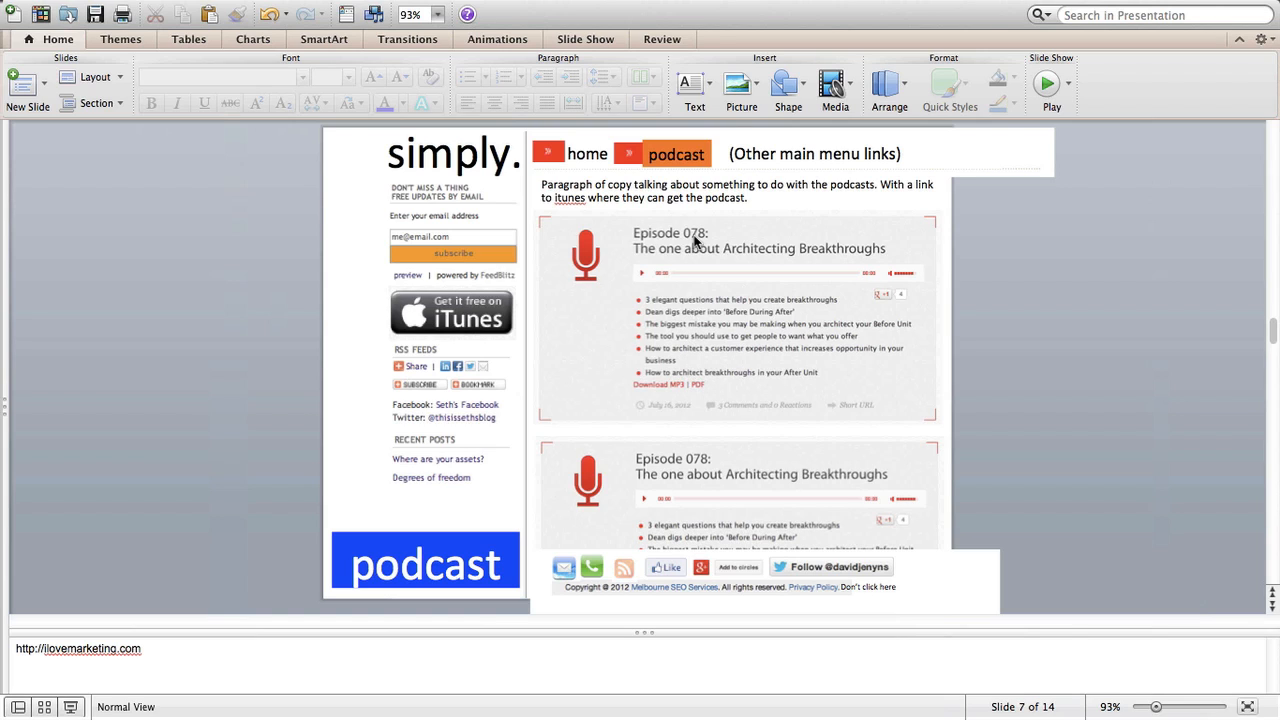
{"action": "mouse_move", "coordinate": [688, 390]}
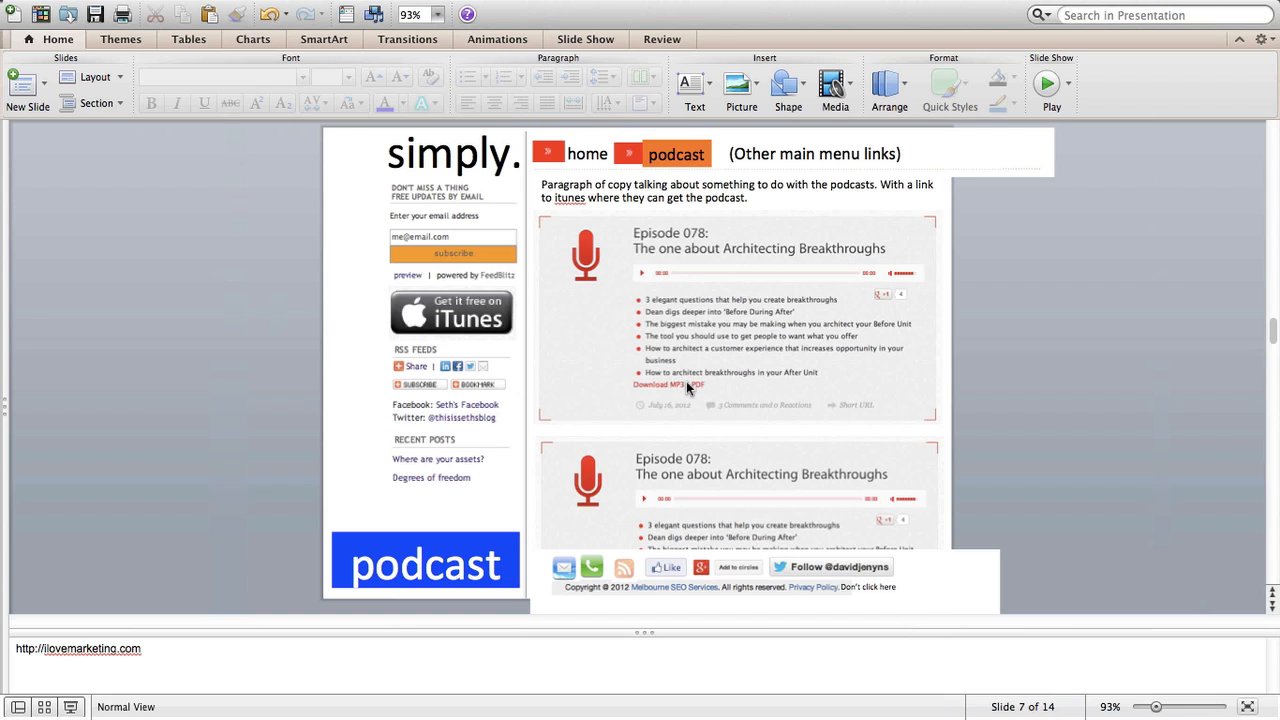
{"action": "mouse_move", "coordinate": [705, 388]}
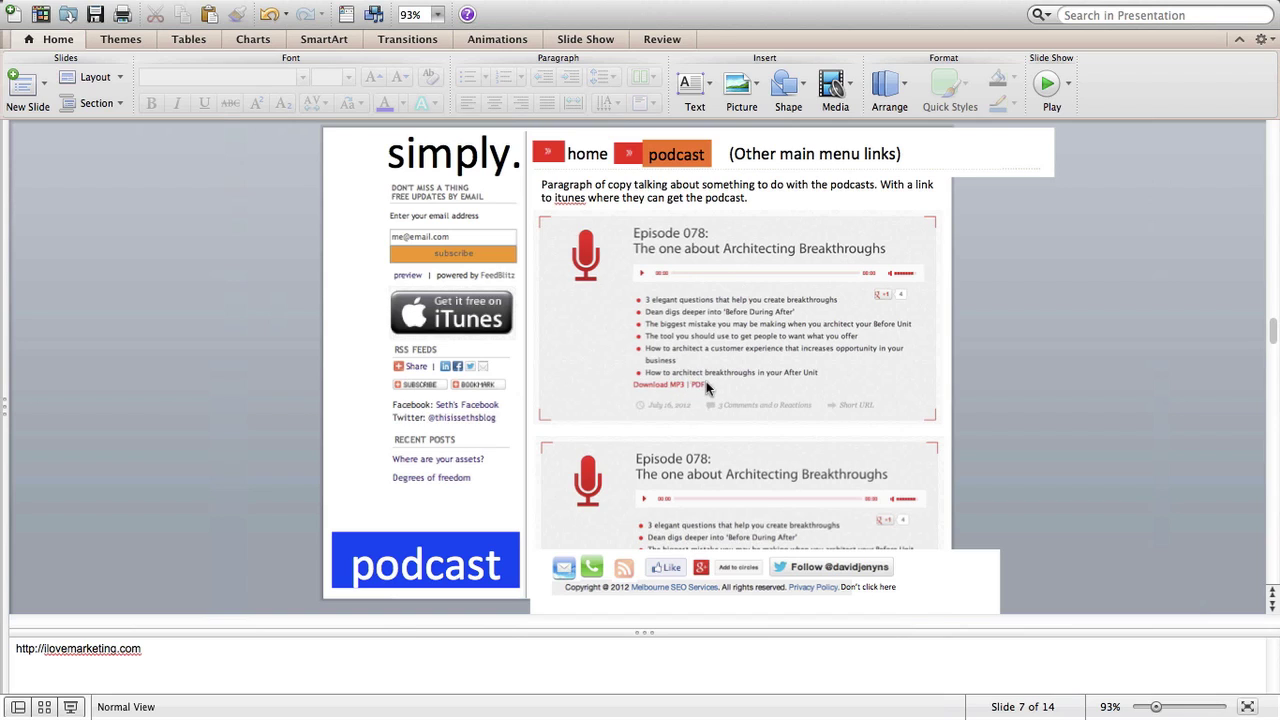
{"action": "mouse_move", "coordinate": [700, 388]}
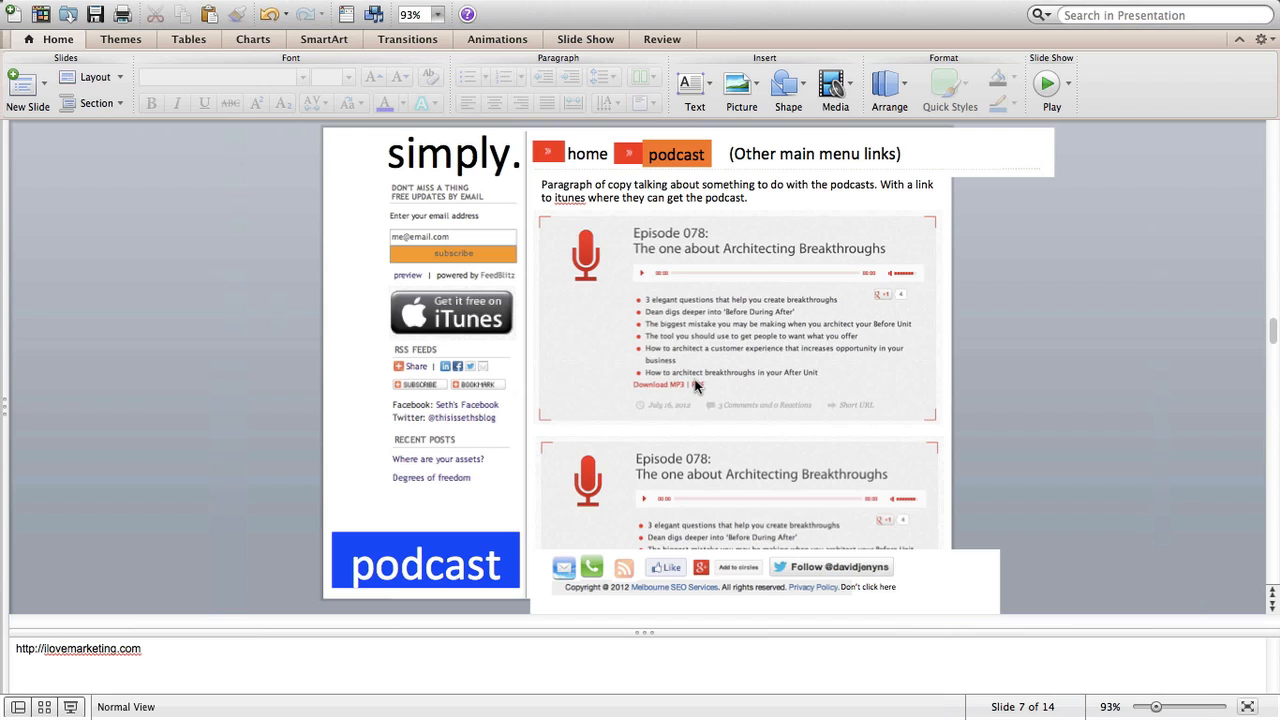
{"action": "mouse_move", "coordinate": [700, 390]}
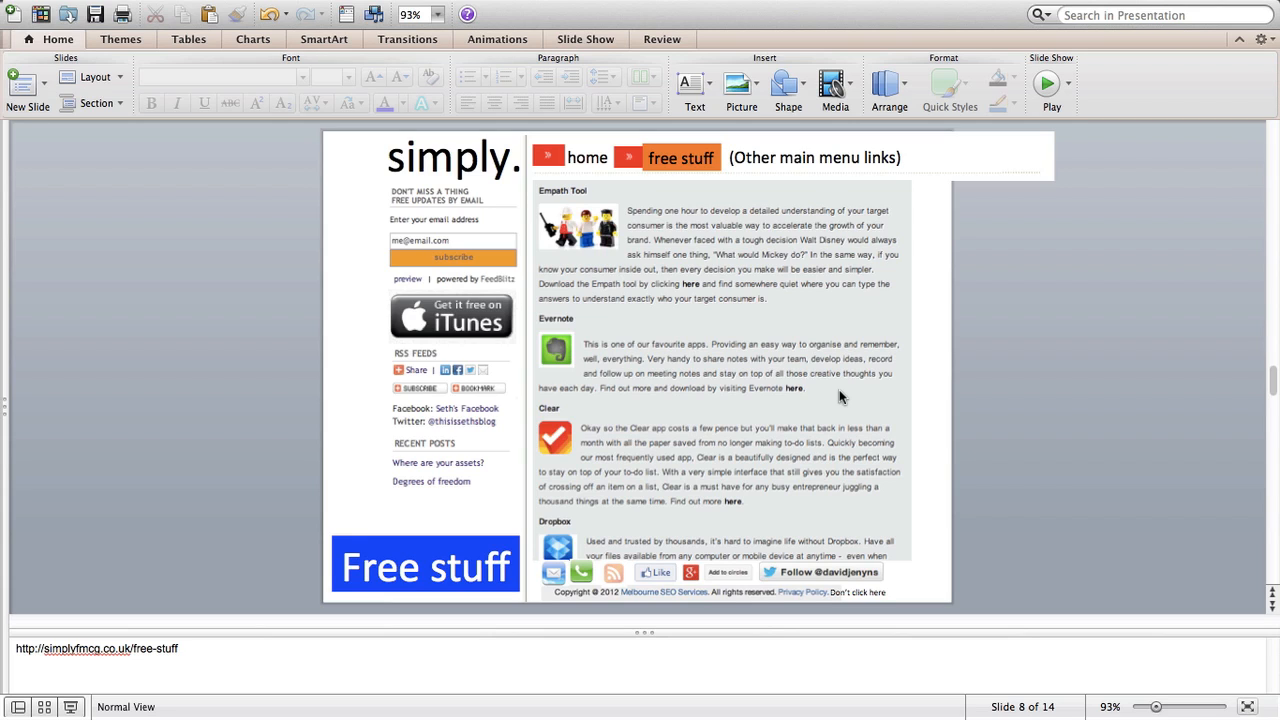
{"action": "mouse_move", "coordinate": [864, 423]}
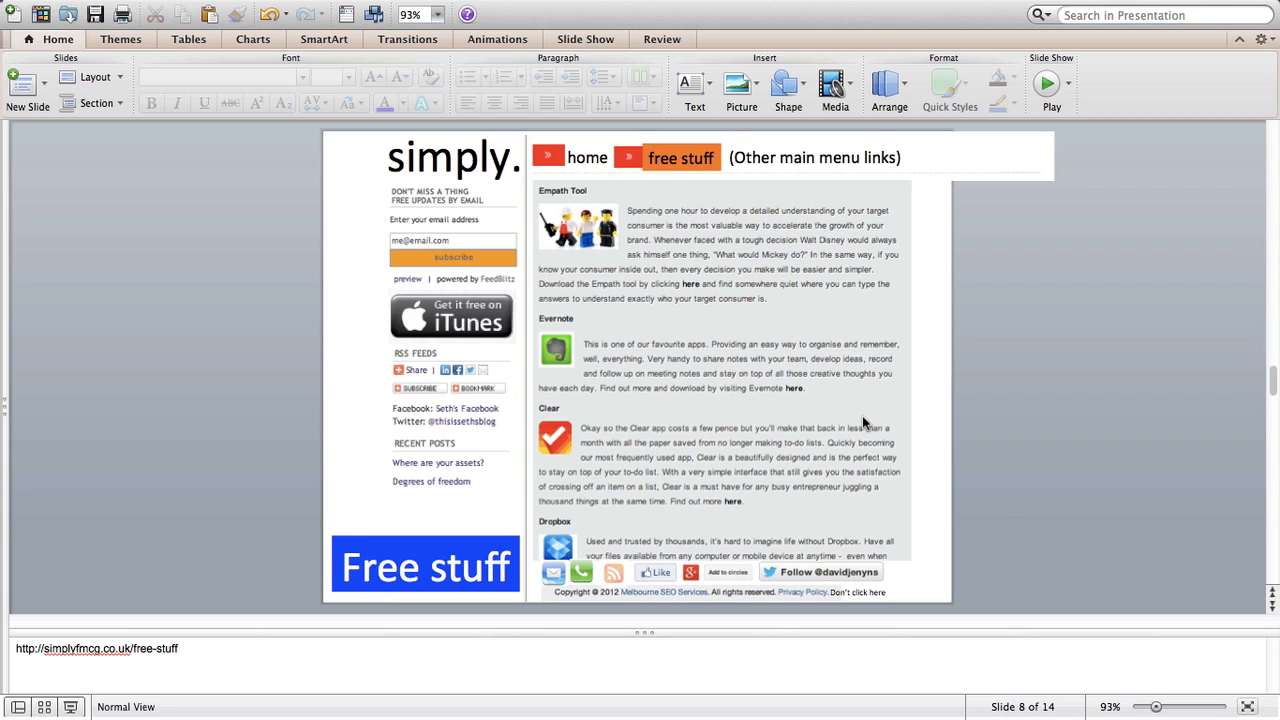
{"action": "mouse_move", "coordinate": [741, 401]}
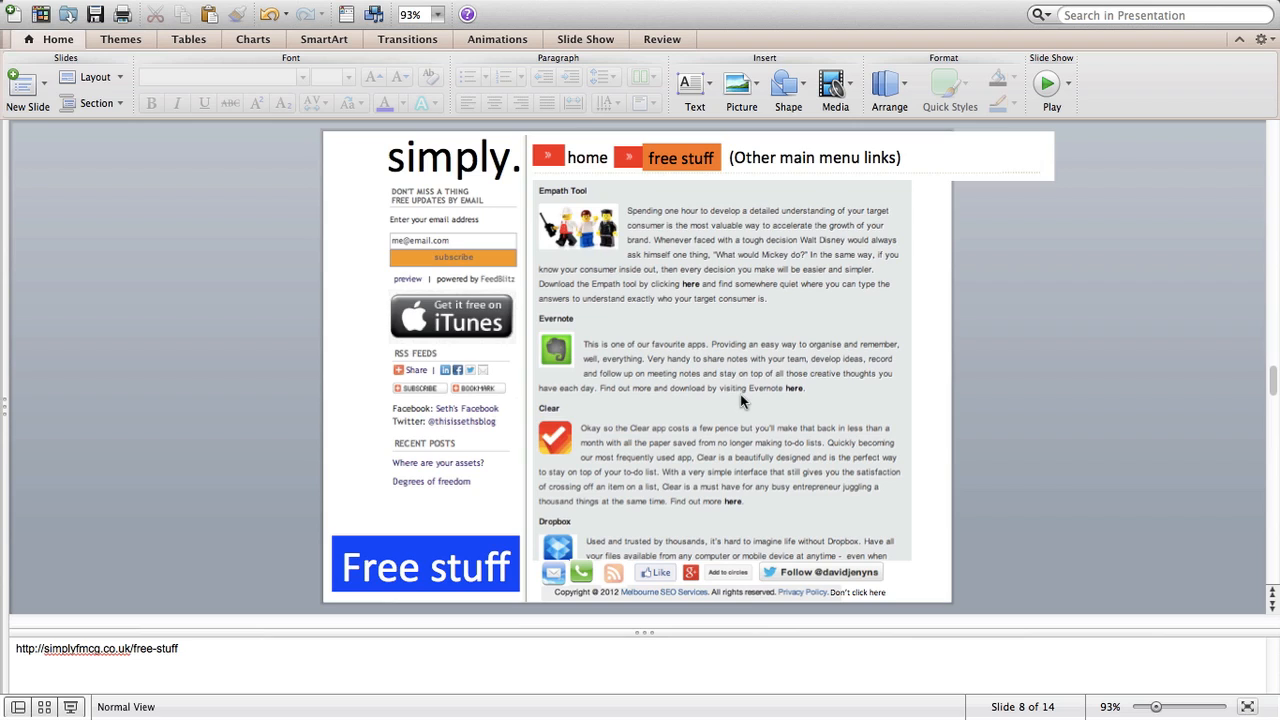
{"action": "mouse_move", "coordinate": [176, 657]}
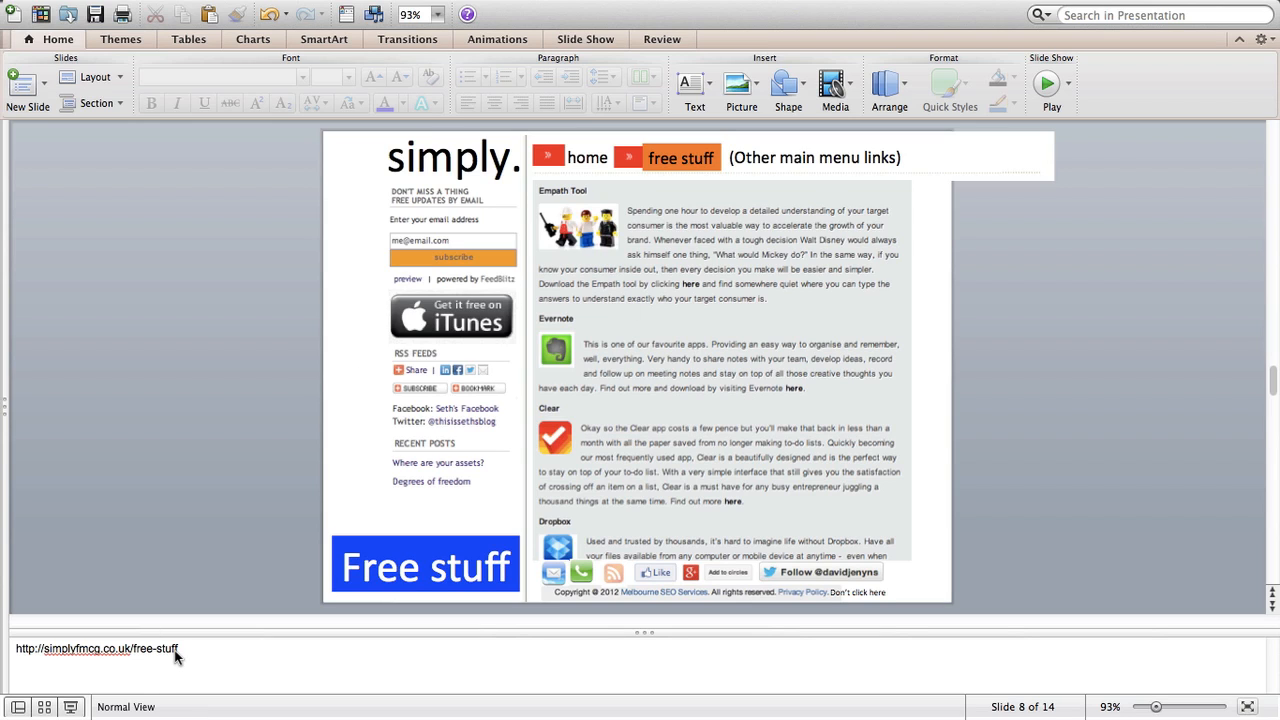
{"action": "mouse_move", "coordinate": [180, 653]}
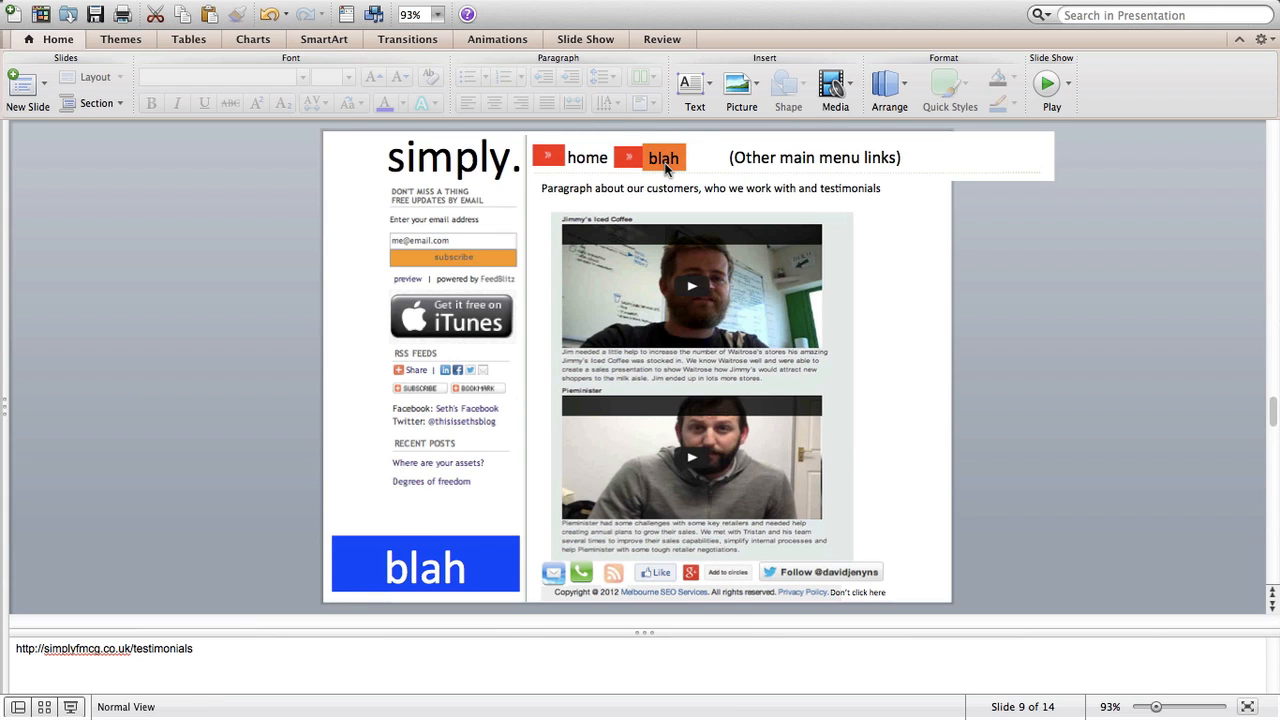
{"action": "mouse_move", "coordinate": [646, 205]}
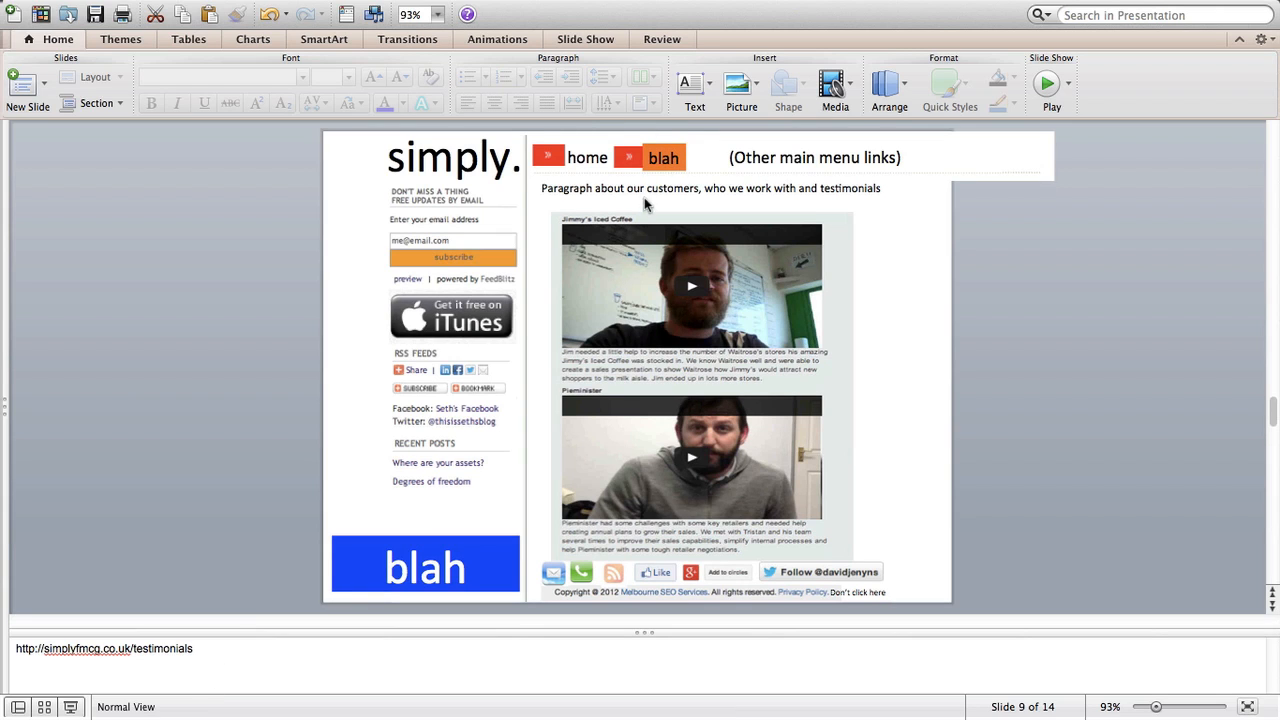
{"action": "mouse_move", "coordinate": [915, 195]}
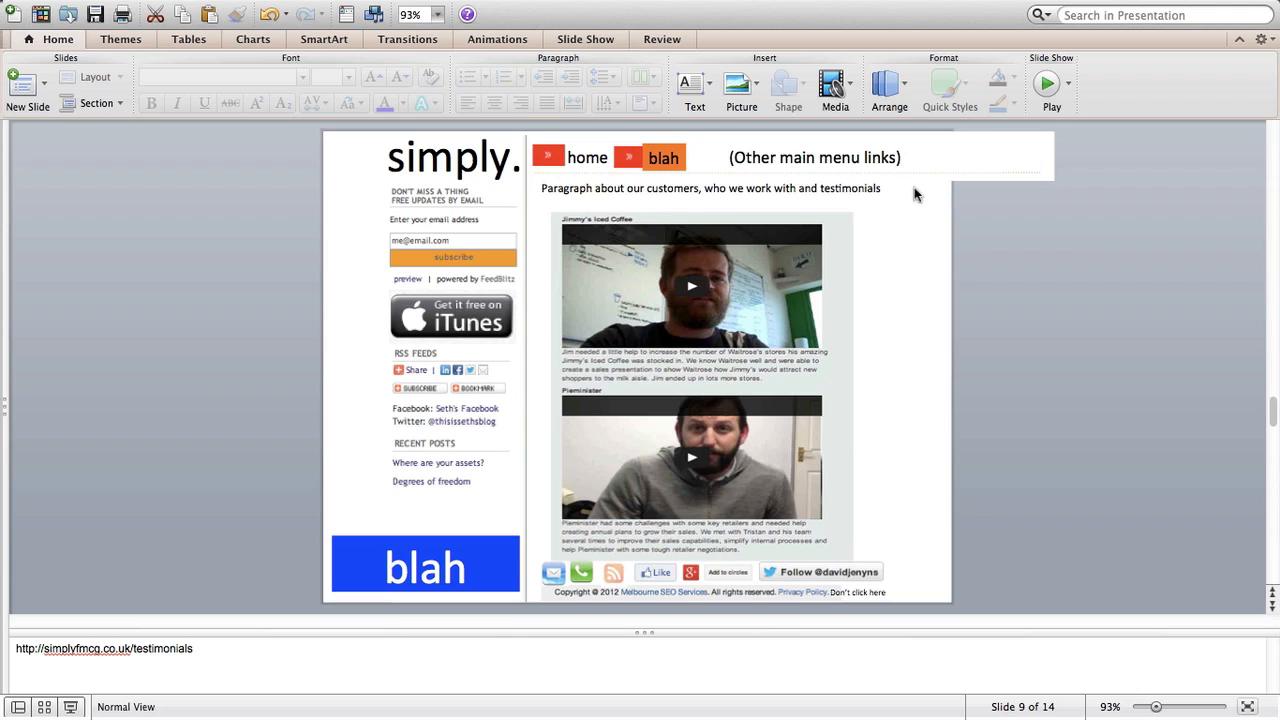
{"action": "mouse_move", "coordinate": [630, 360]}
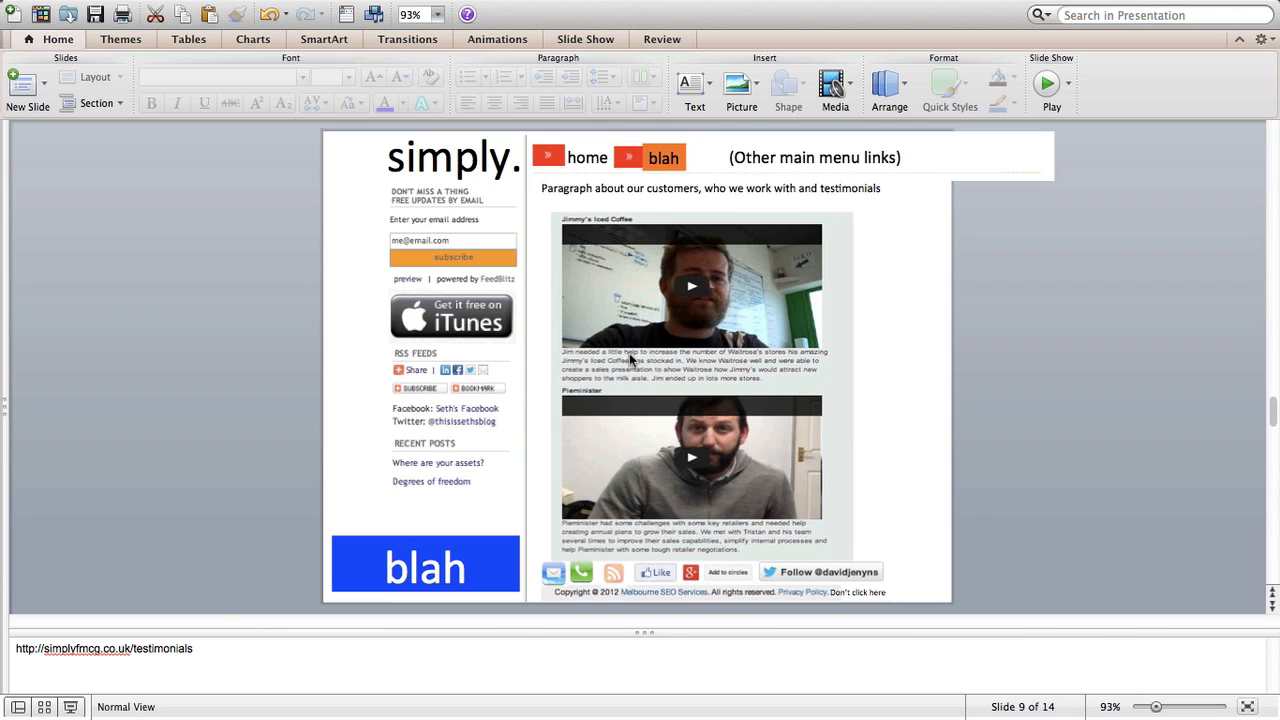
{"action": "mouse_move", "coordinate": [221, 636]}
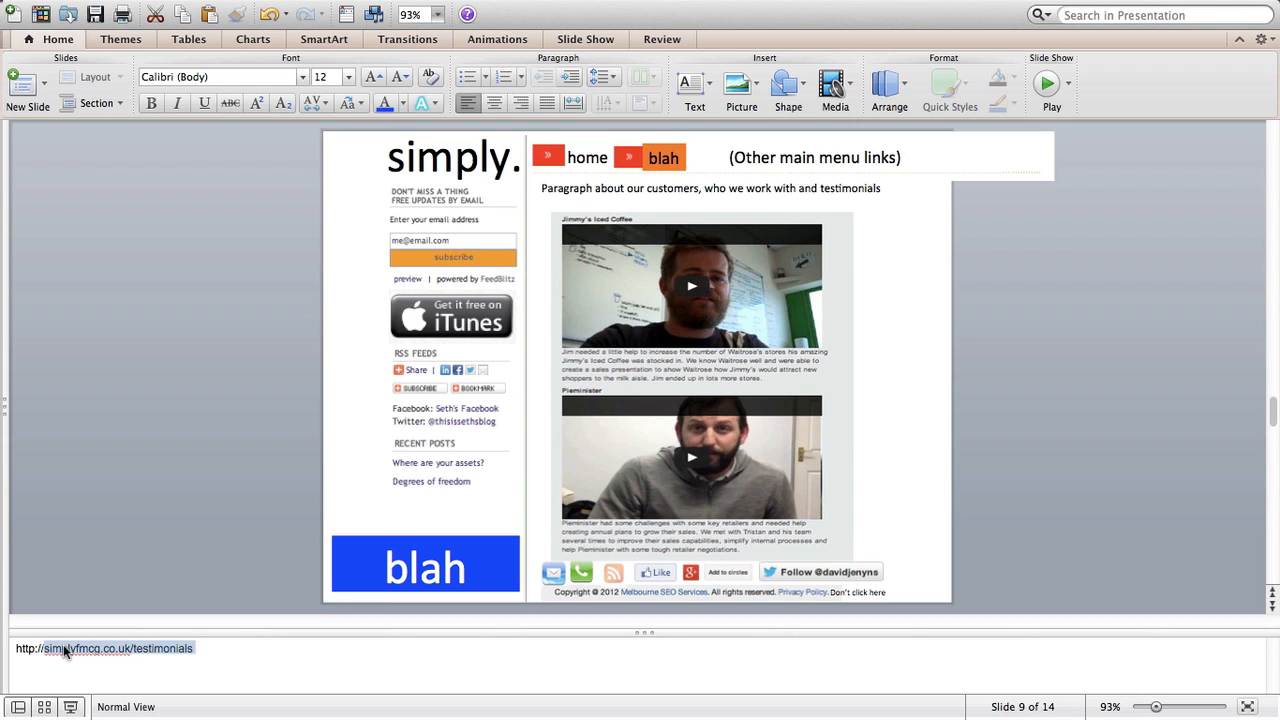
{"action": "mouse_move", "coordinate": [783, 335]}
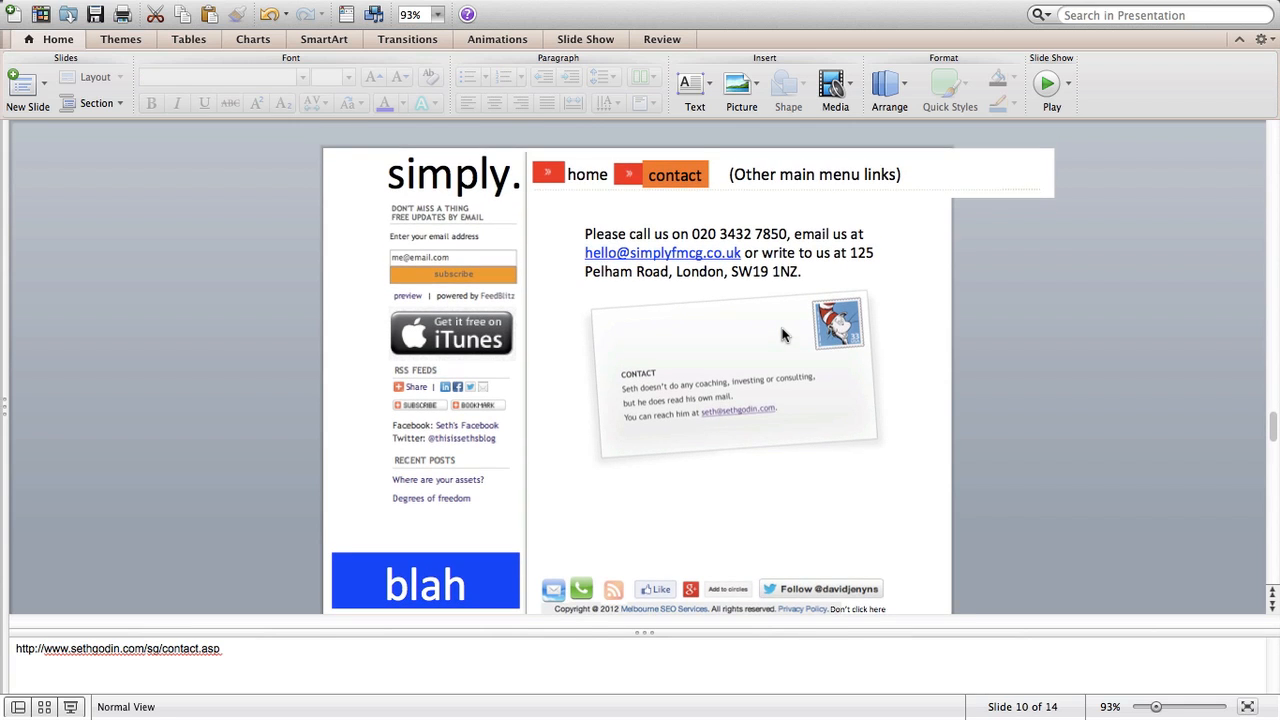
{"action": "mouse_move", "coordinate": [760, 285]}
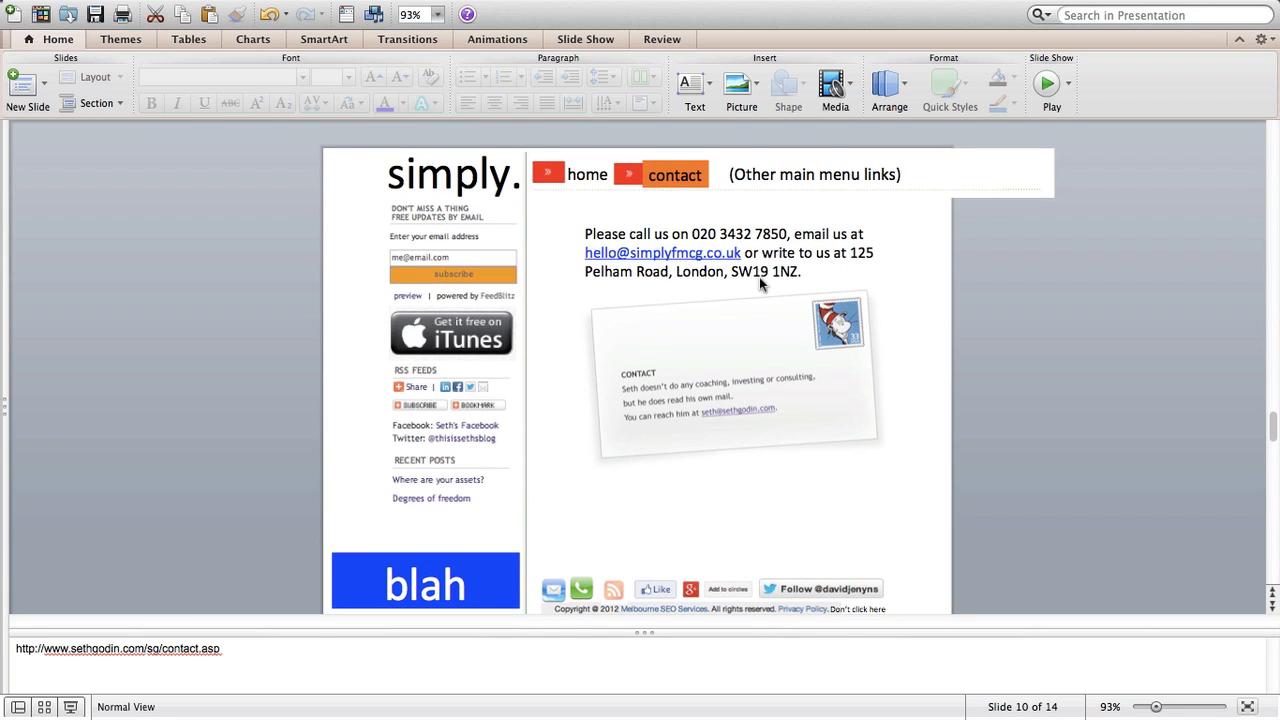
{"action": "mouse_move", "coordinate": [620, 508]}
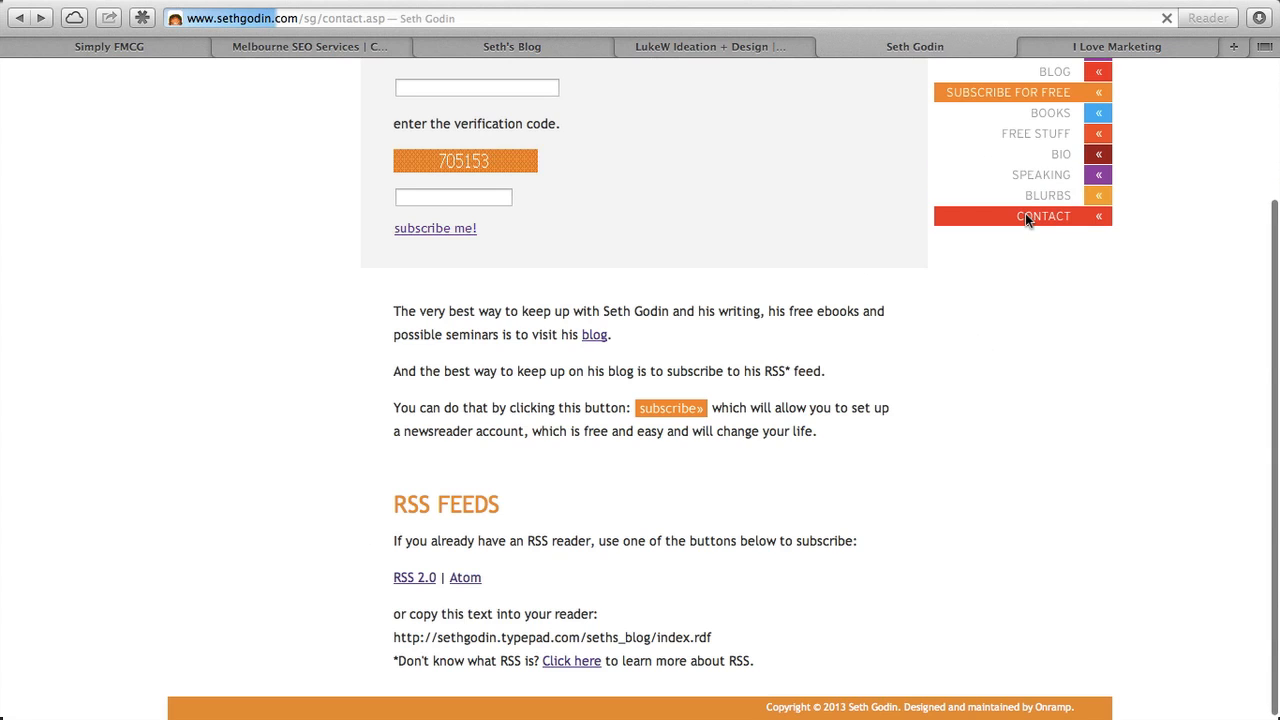
- Show Seth Godin's contact page with its contact card from the top
{"action": "left_click", "coordinate": [1043, 216]}
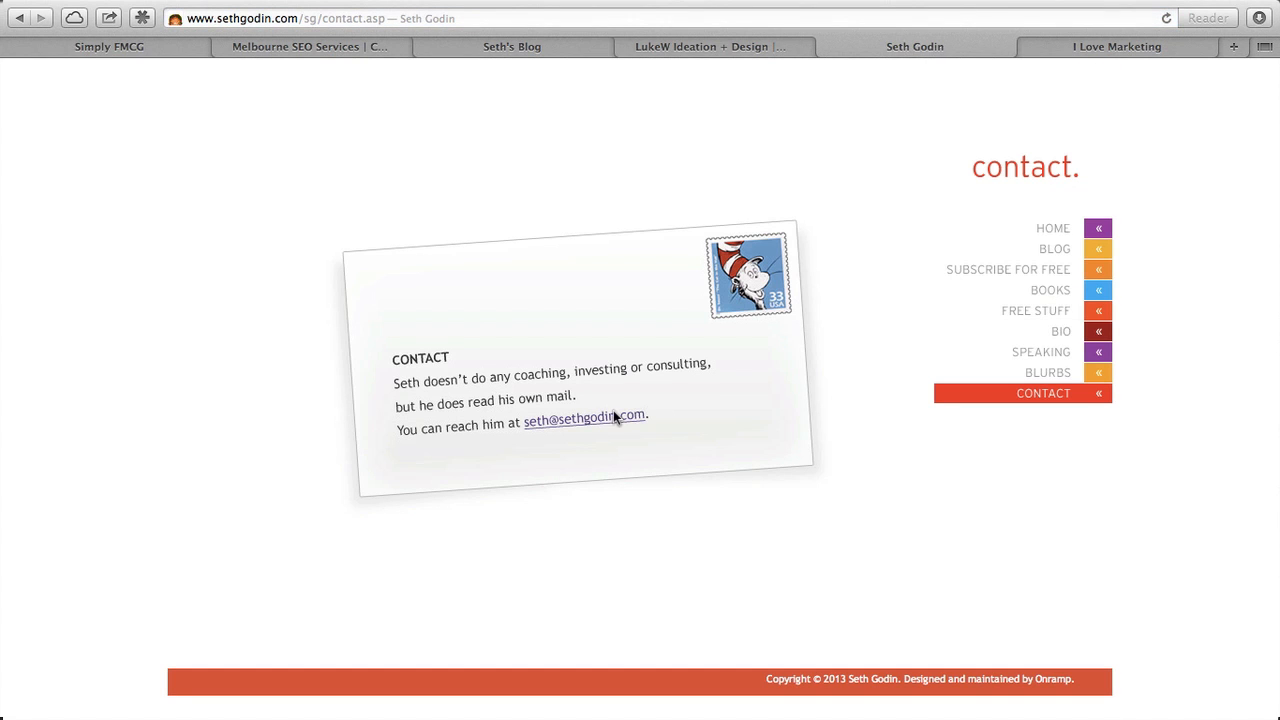
{"action": "mouse_move", "coordinate": [630, 377]}
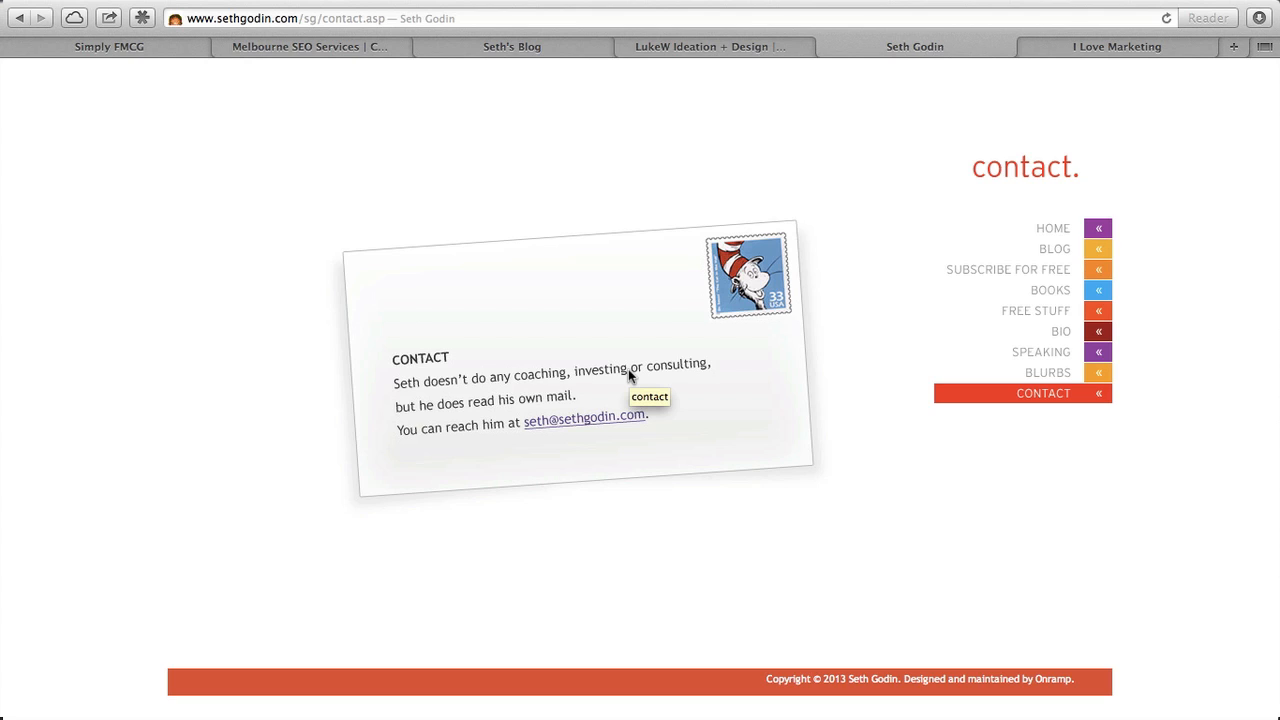
{"action": "mouse_move", "coordinate": [626, 327]}
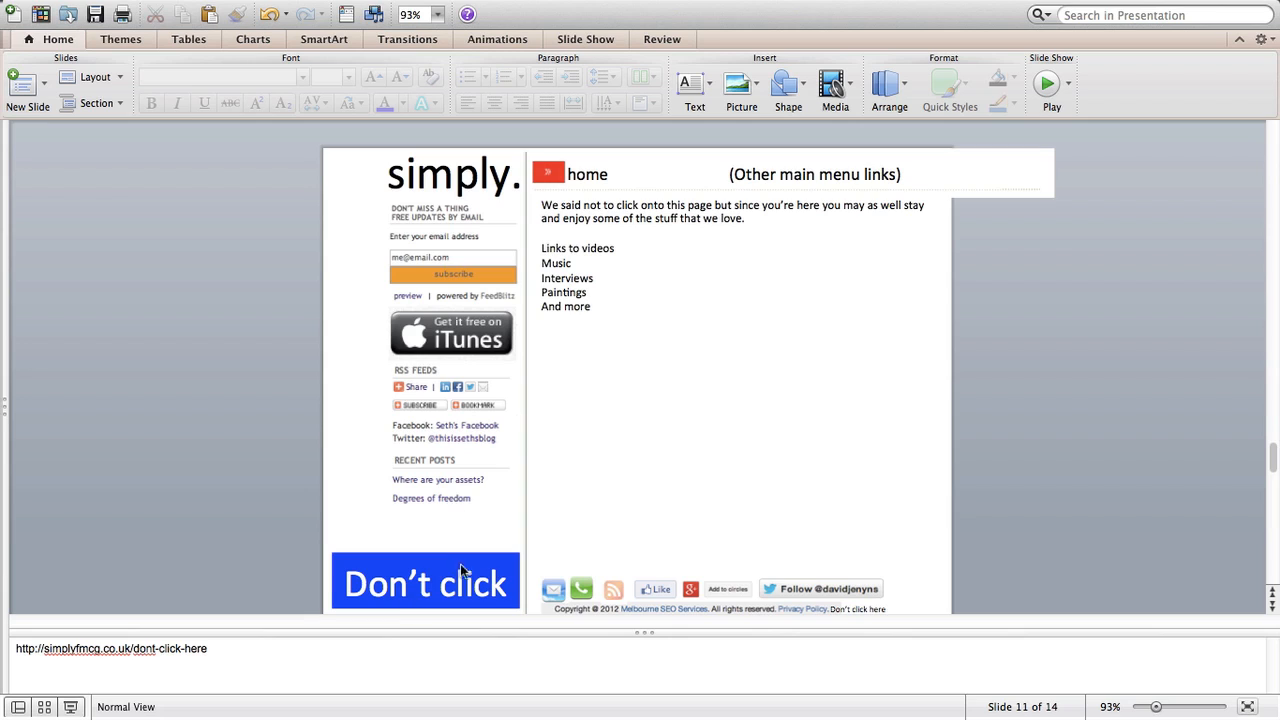
{"action": "mouse_move", "coordinate": [845, 622]}
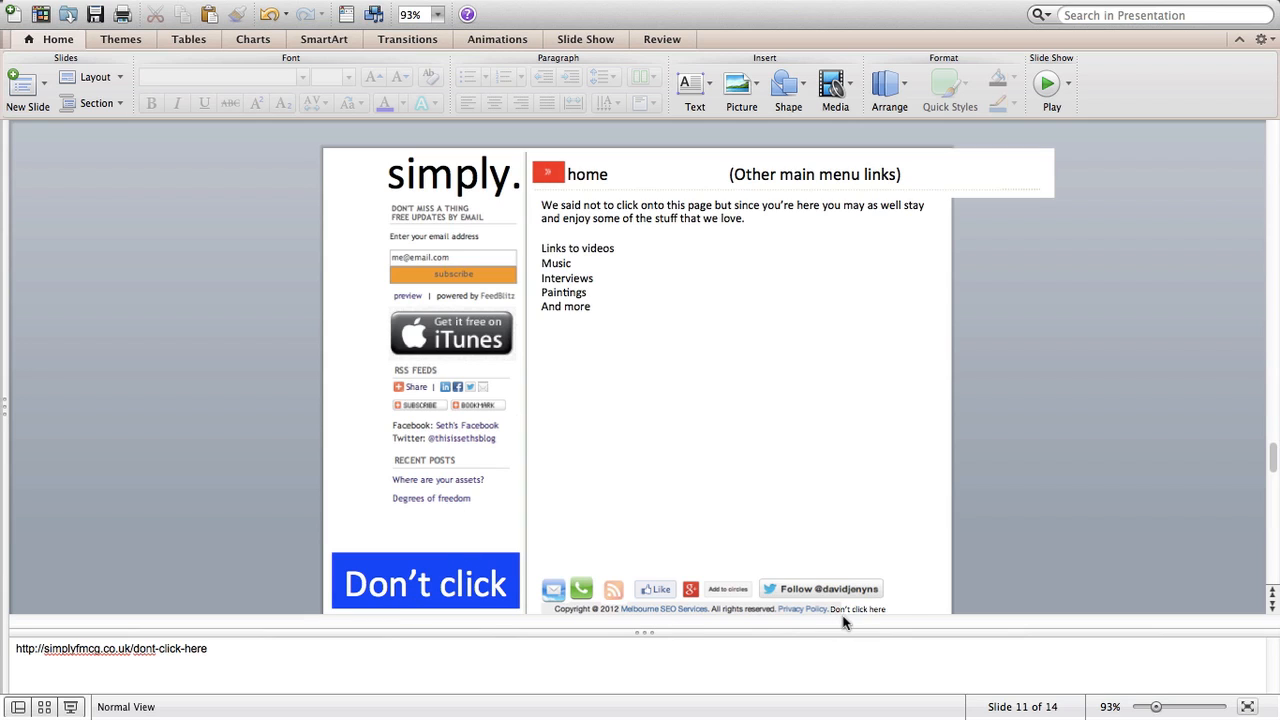
{"action": "mouse_move", "coordinate": [835, 610]}
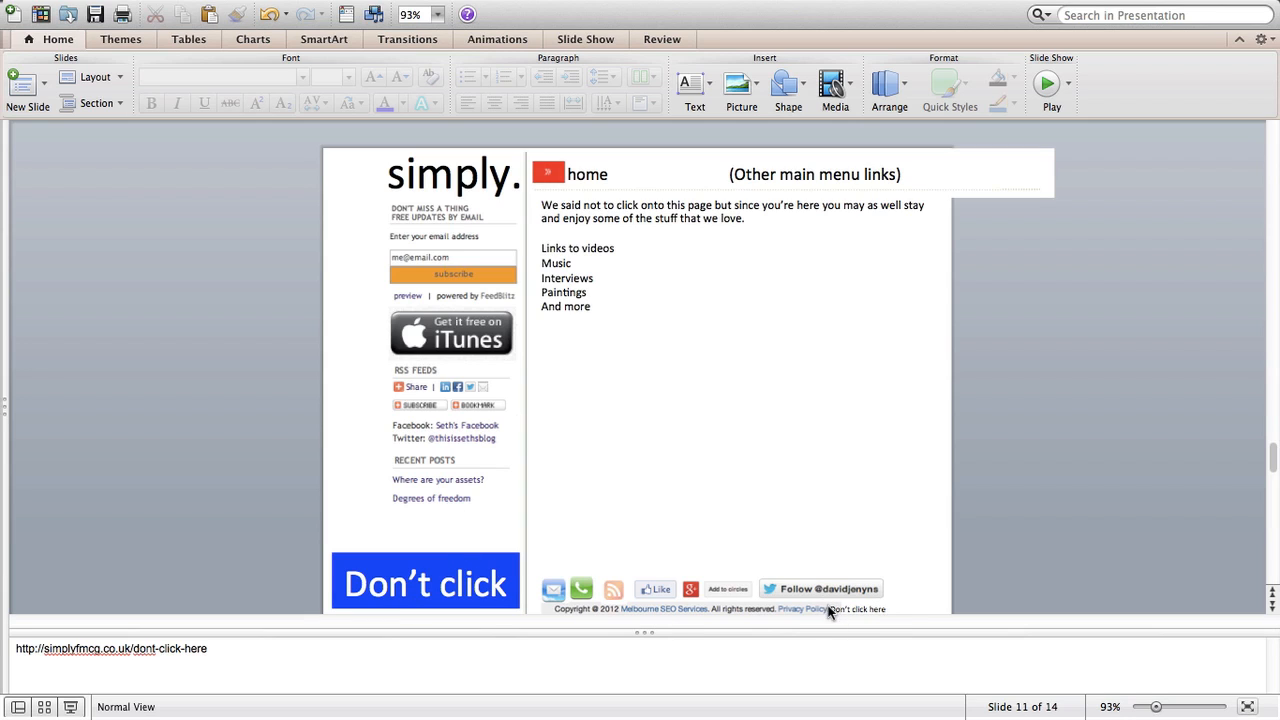
{"action": "mouse_move", "coordinate": [753, 535]}
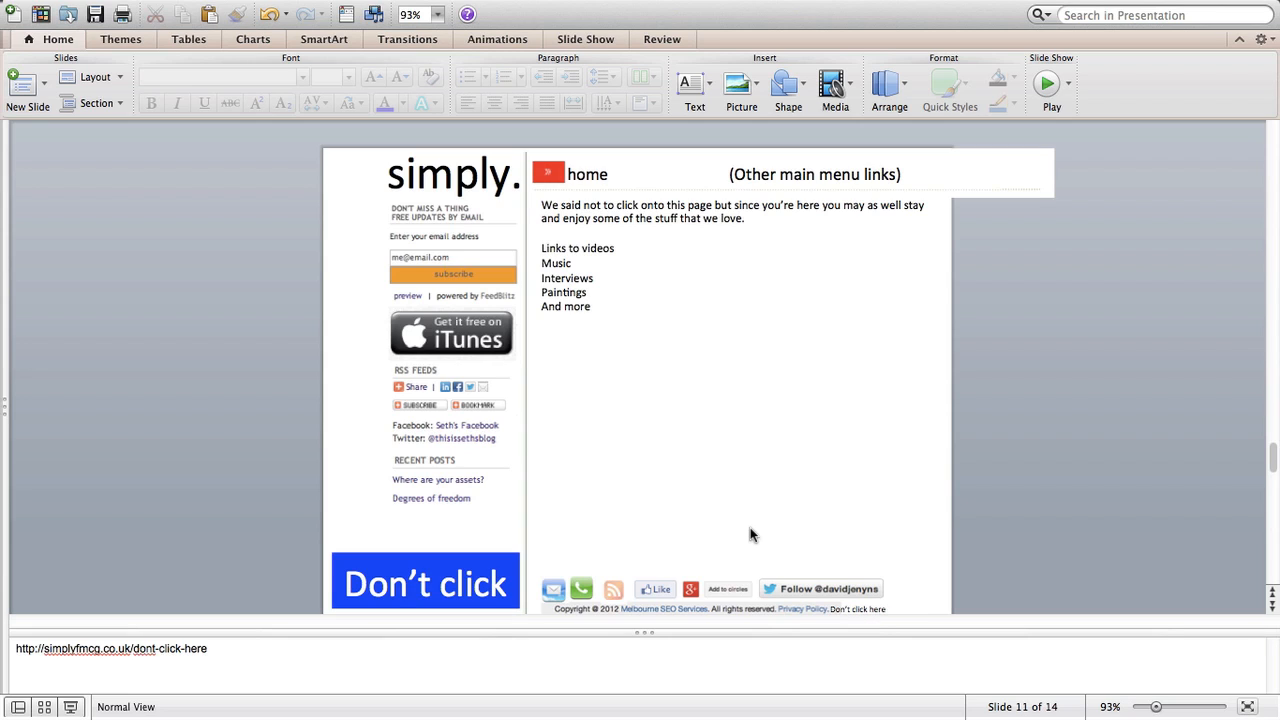
{"action": "mouse_move", "coordinate": [112, 700]}
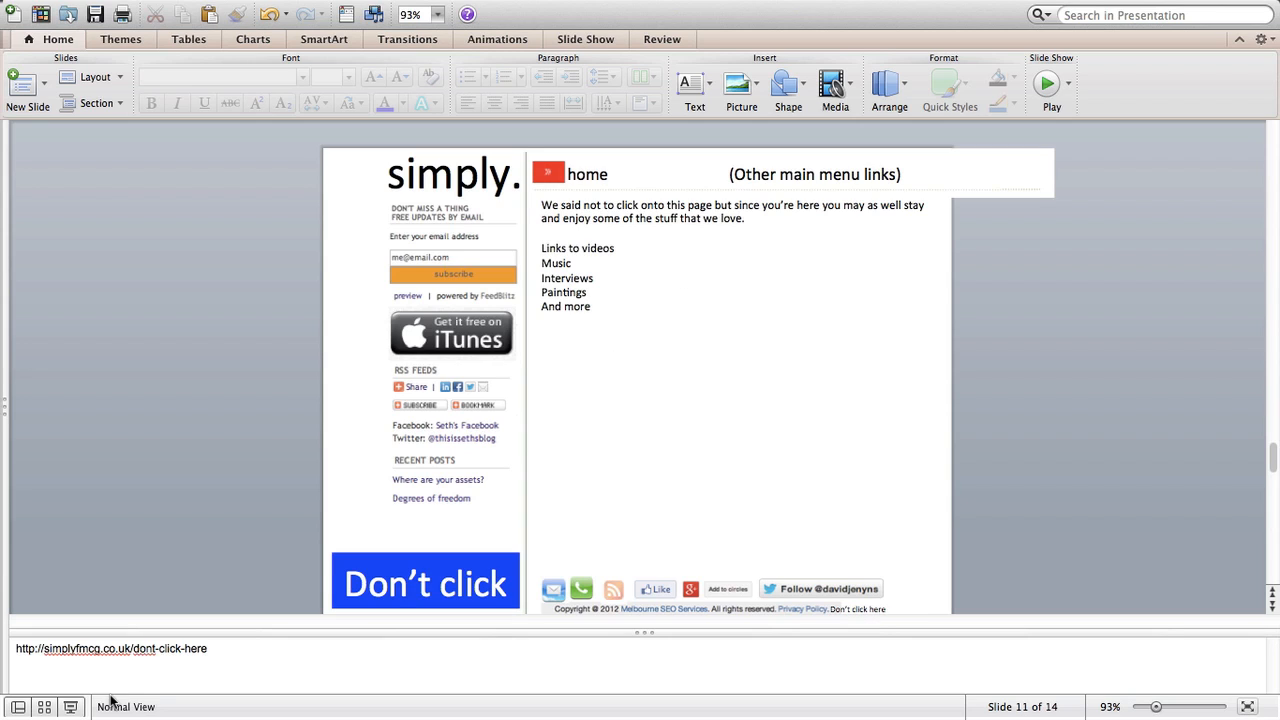
{"action": "mouse_move", "coordinate": [595, 322]}
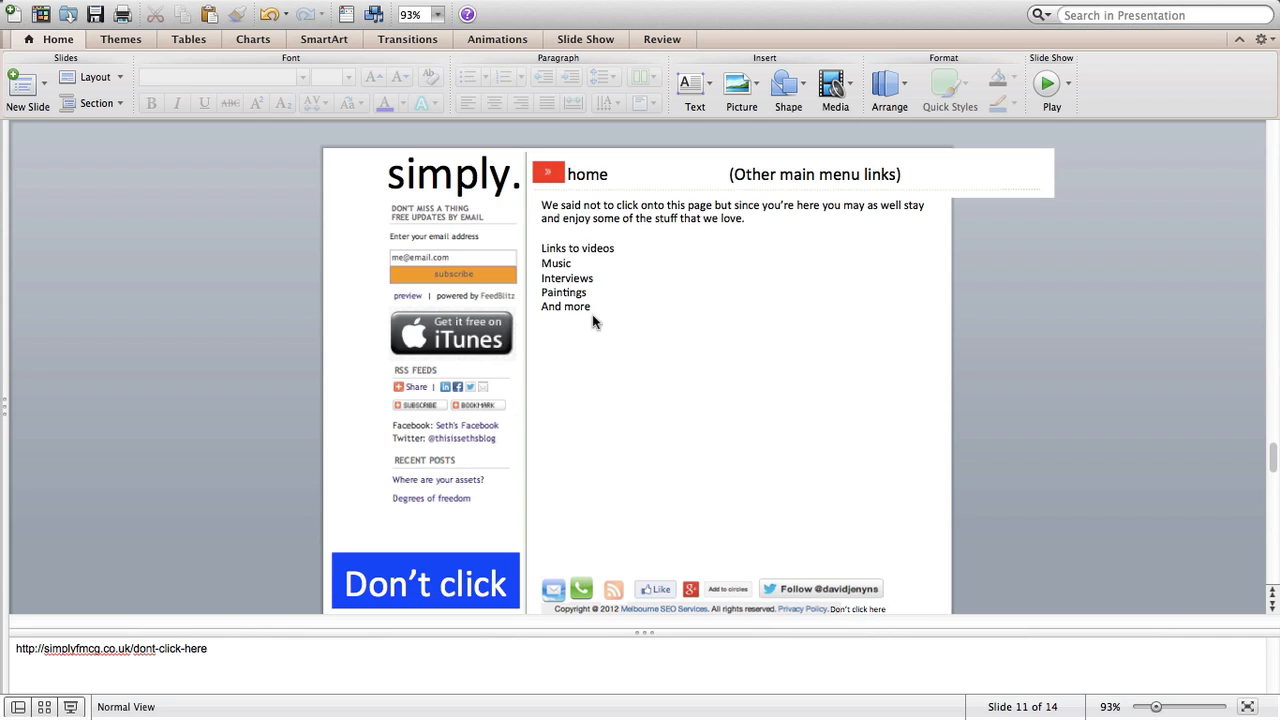
{"action": "mouse_move", "coordinate": [583, 265]}
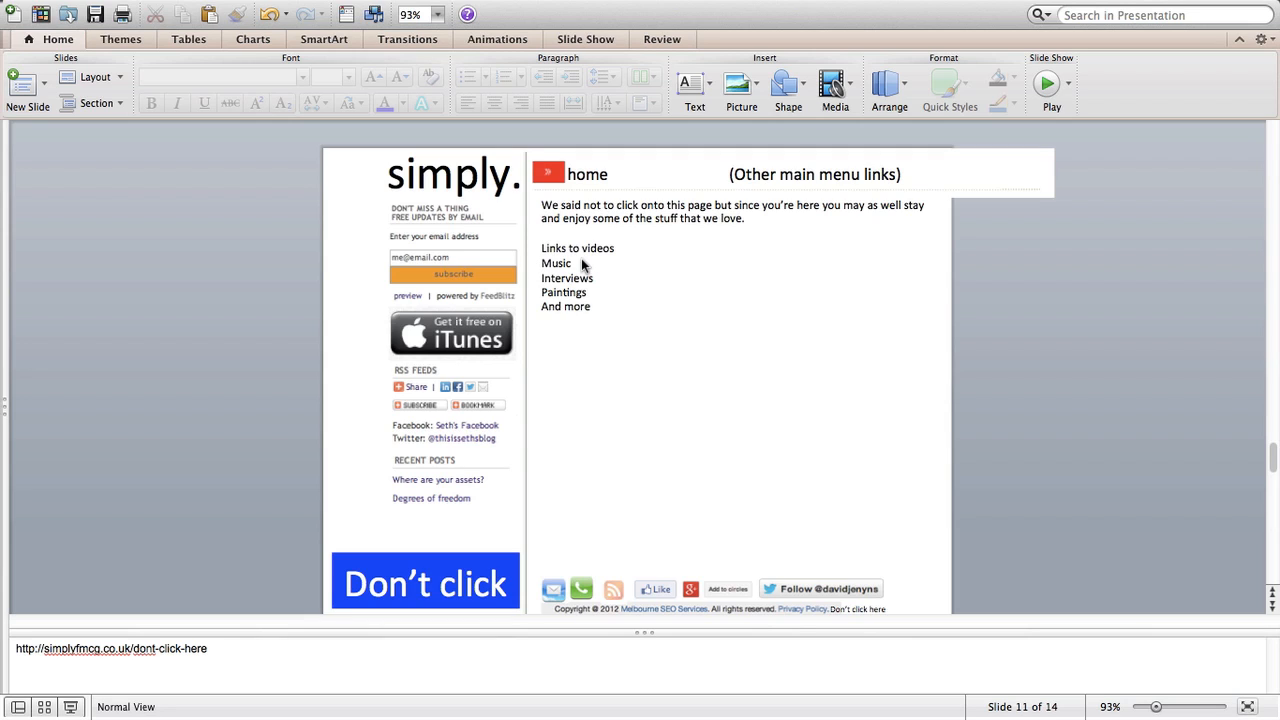
{"action": "mouse_move", "coordinate": [193, 668]}
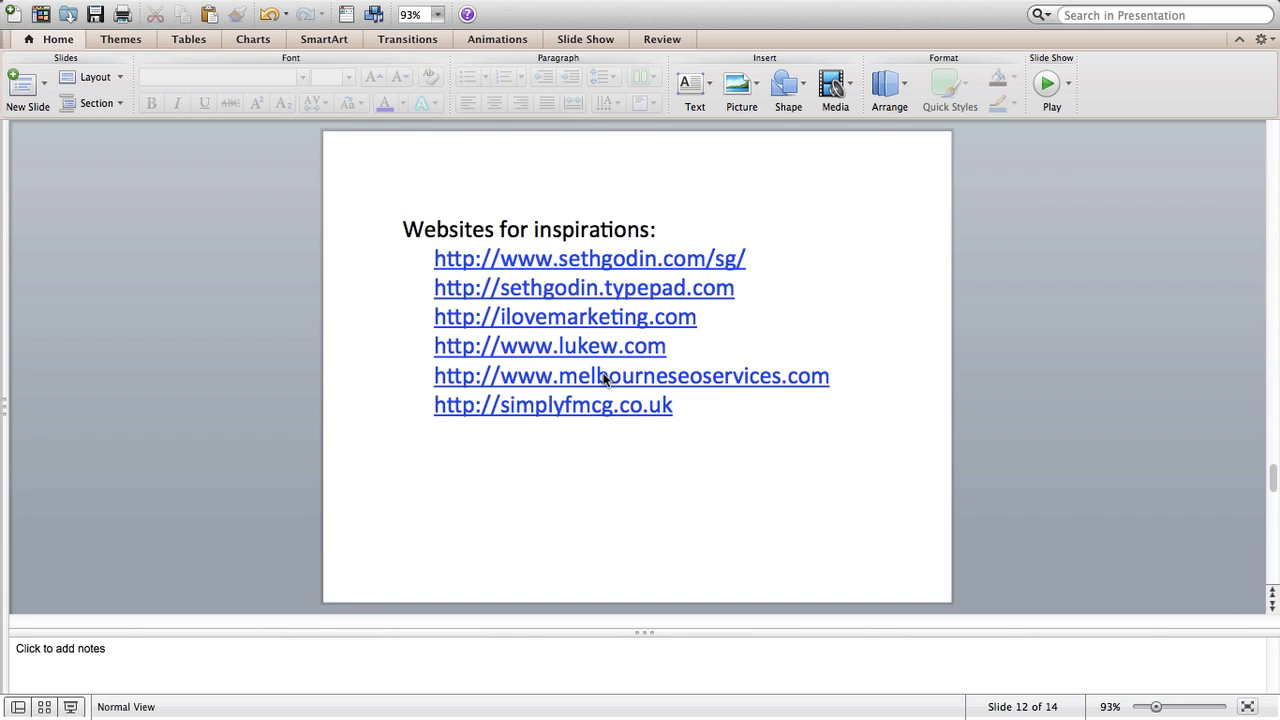
{"action": "mouse_move", "coordinate": [1262, 598]}
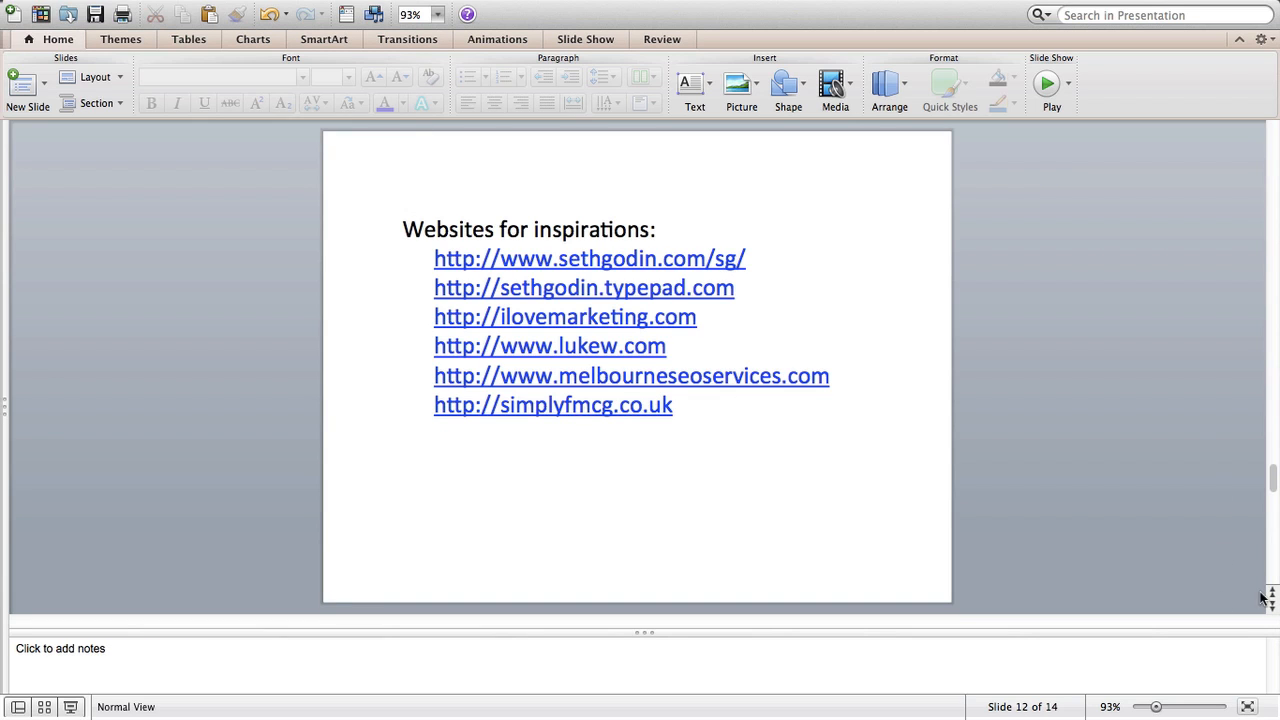
{"action": "mouse_move", "coordinate": [767, 358]}
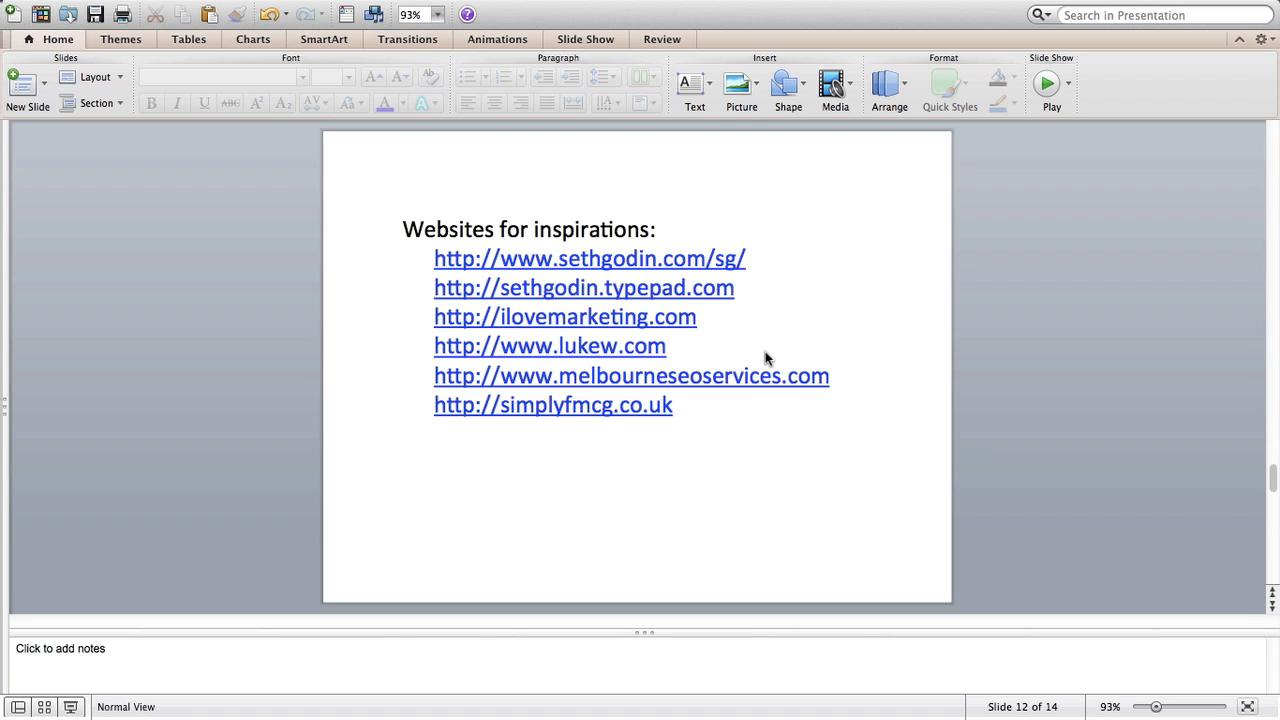
{"action": "mouse_move", "coordinate": [629, 417]}
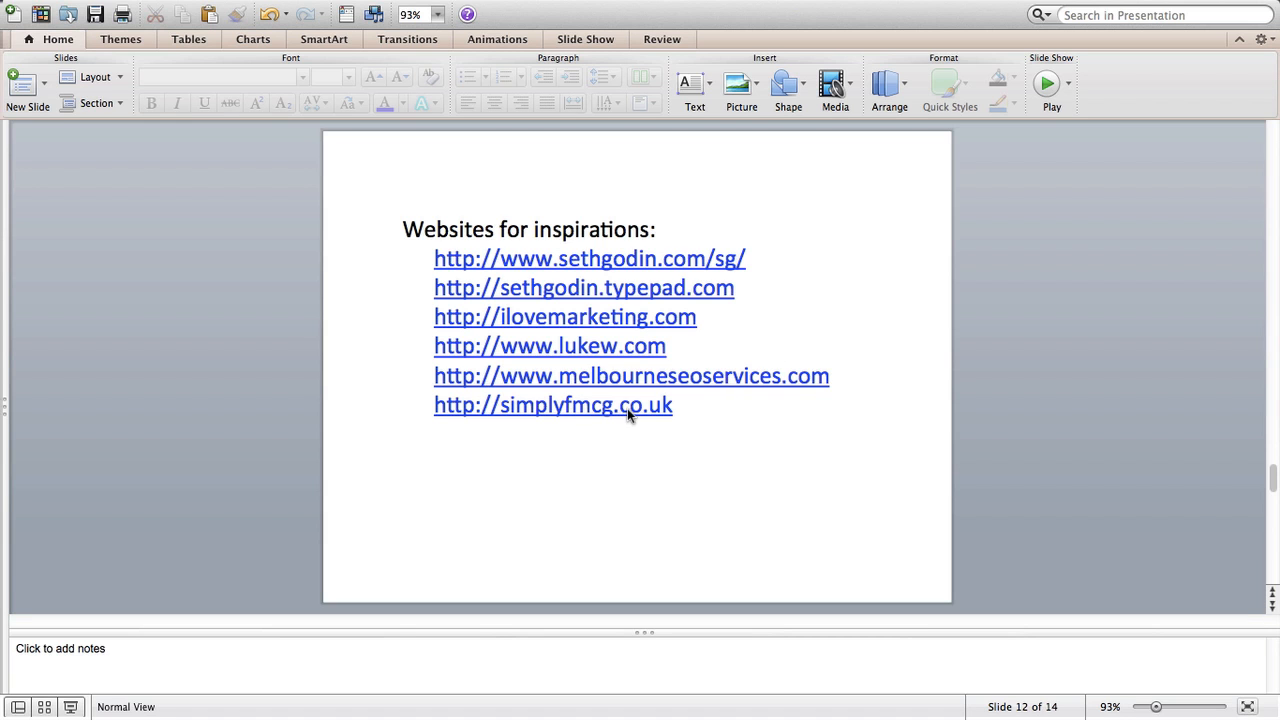
- Open a site from slide 12's 'Websites for inspirations' list in Safari
{"action": "left_click", "coordinate": [589, 258]}
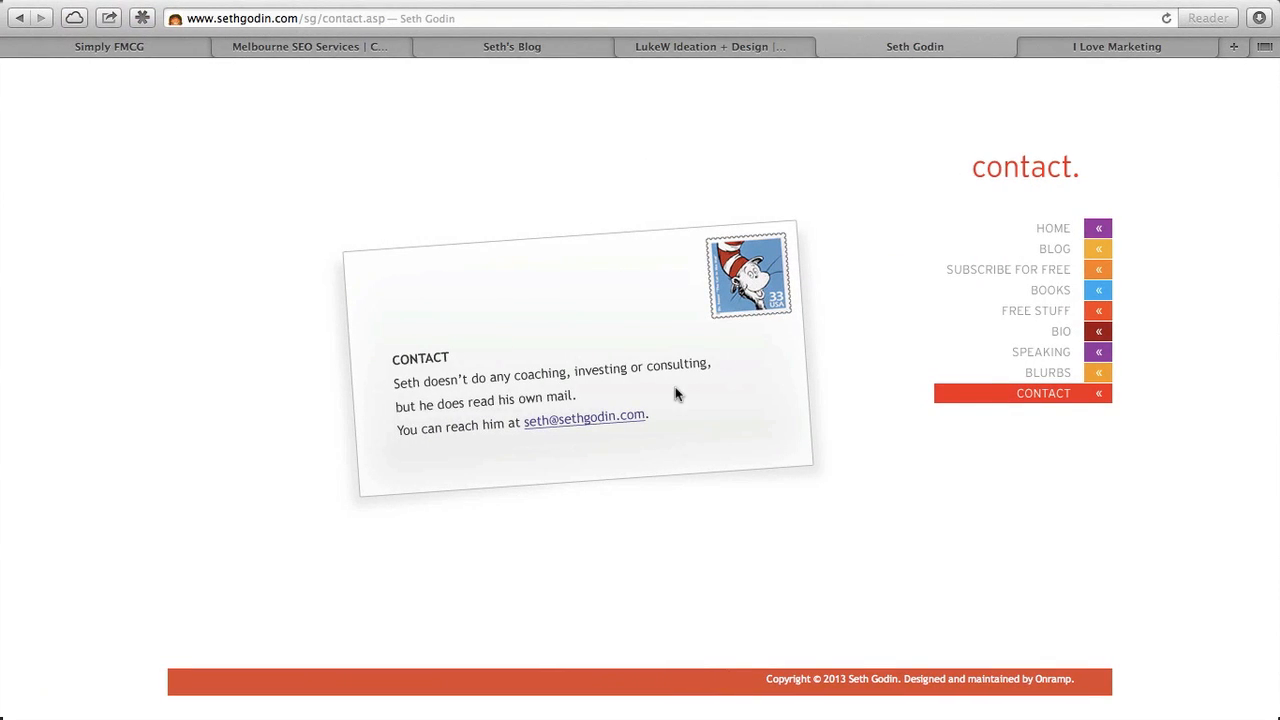
- Browse the Melbourne SEO Services homepage, scrolling down to its footer
{"action": "left_click", "coordinate": [310, 46]}
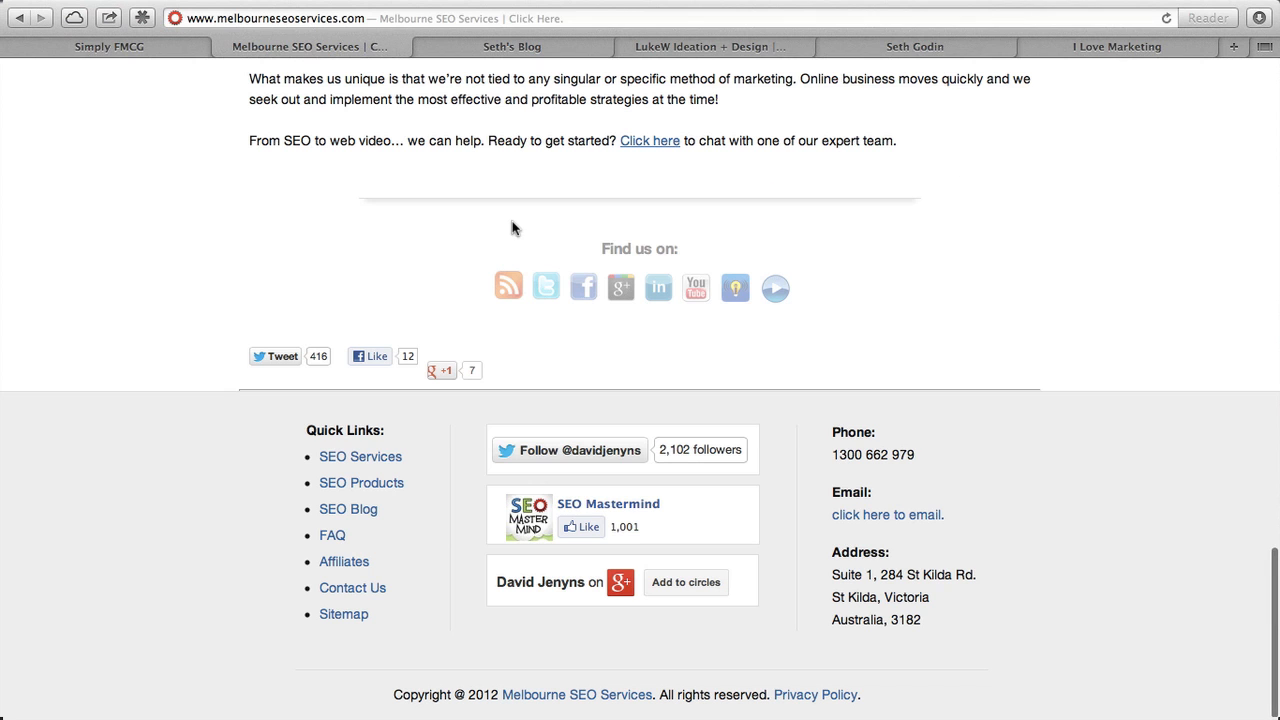
{"action": "mouse_move", "coordinate": [533, 715]}
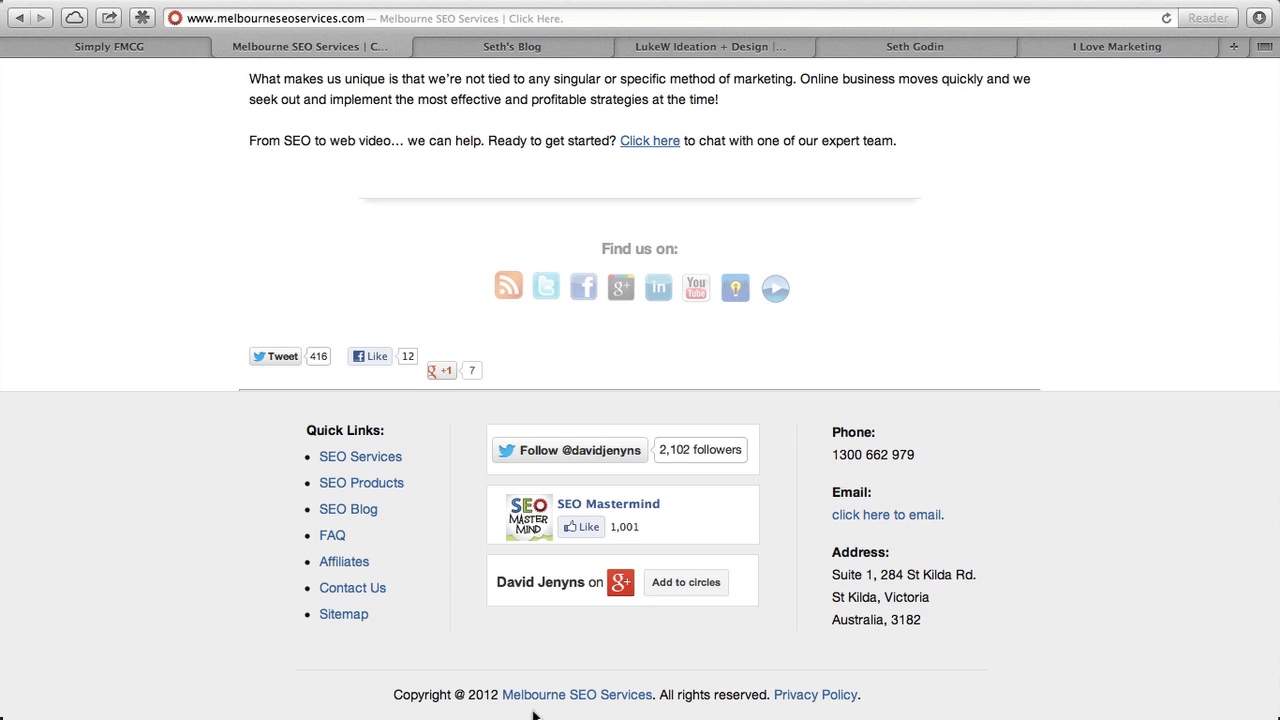
{"action": "mouse_move", "coordinate": [810, 703]}
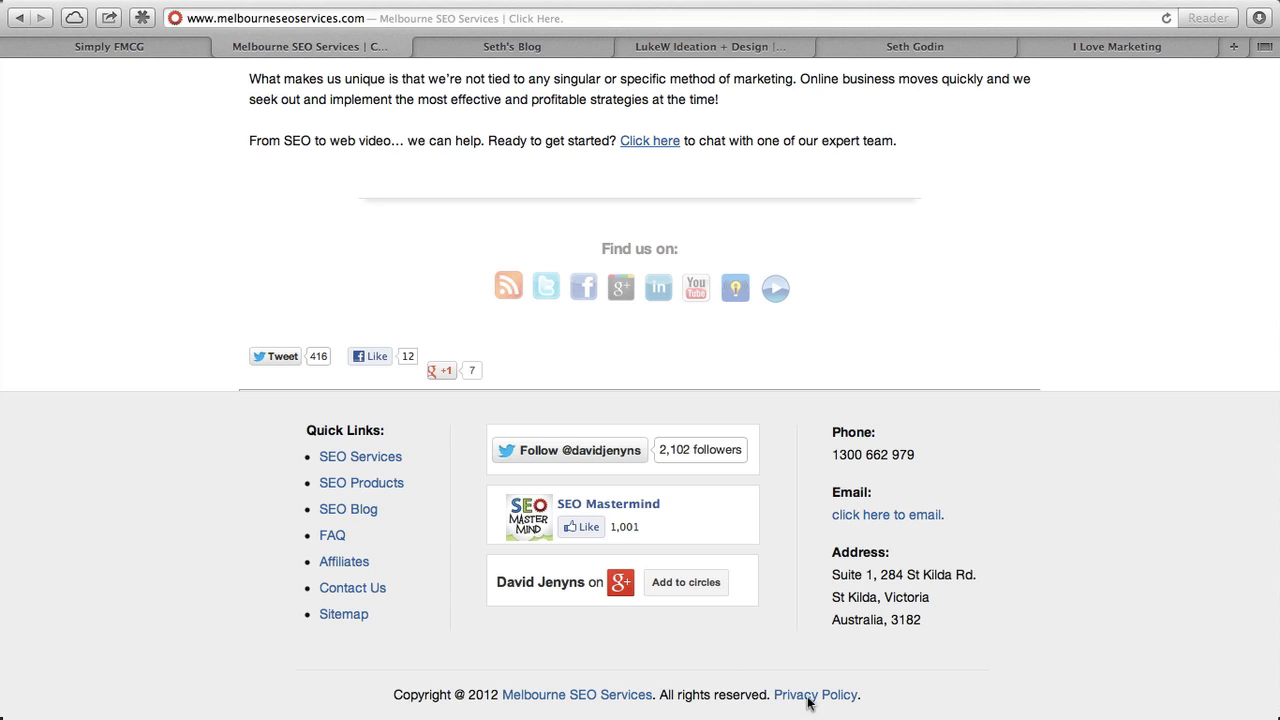
{"action": "mouse_move", "coordinate": [762, 565]}
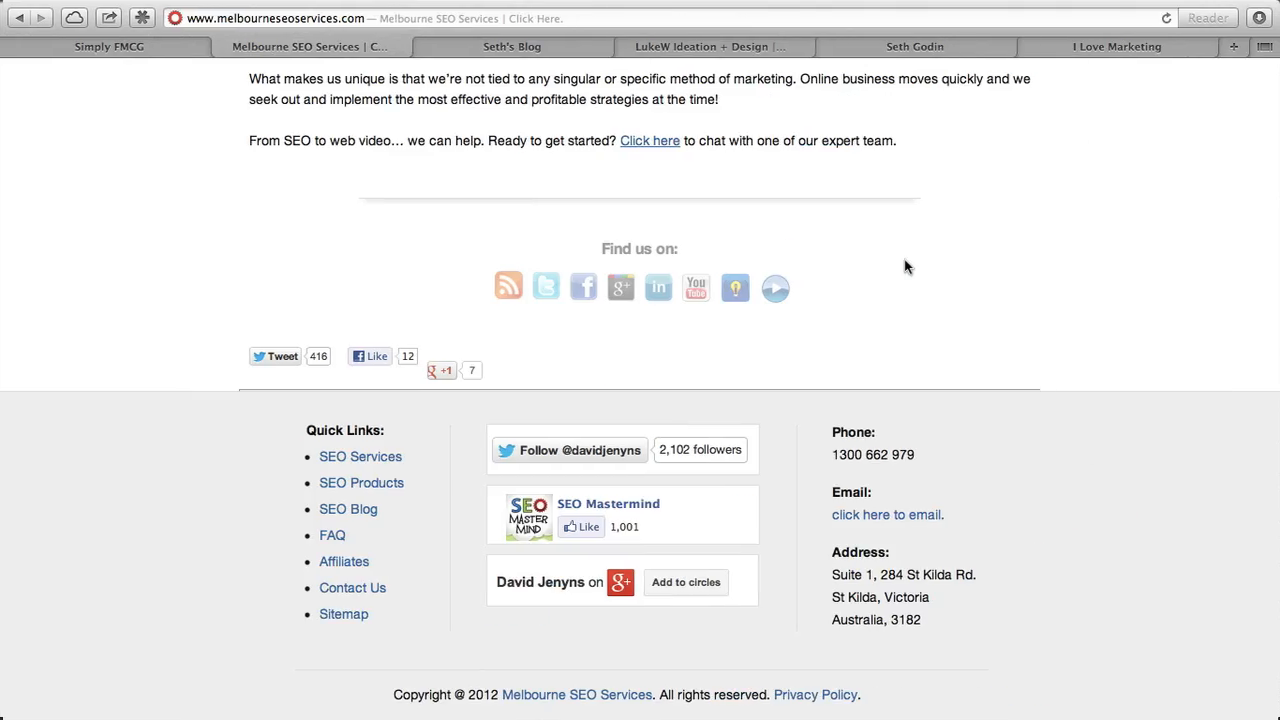
{"action": "scroll", "scroll_direction": "up", "scroll_amount": 3}
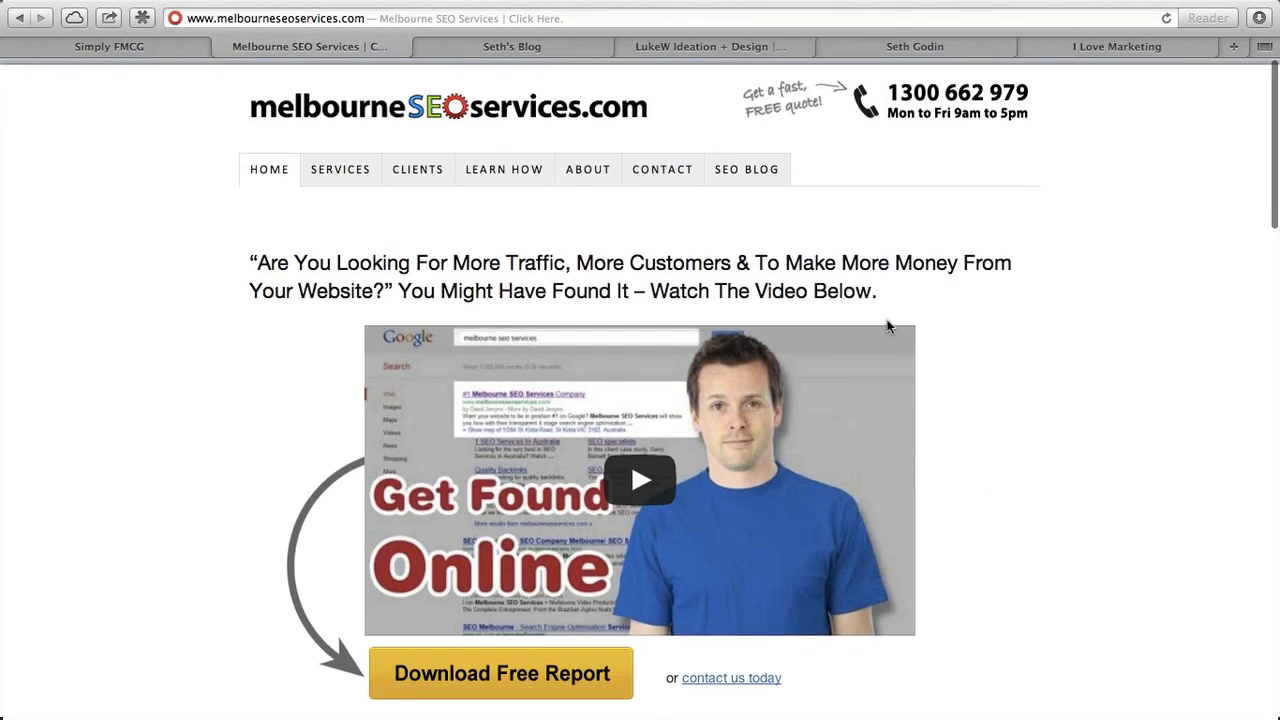
{"action": "scroll", "scroll_direction": "down", "scroll_amount": 3}
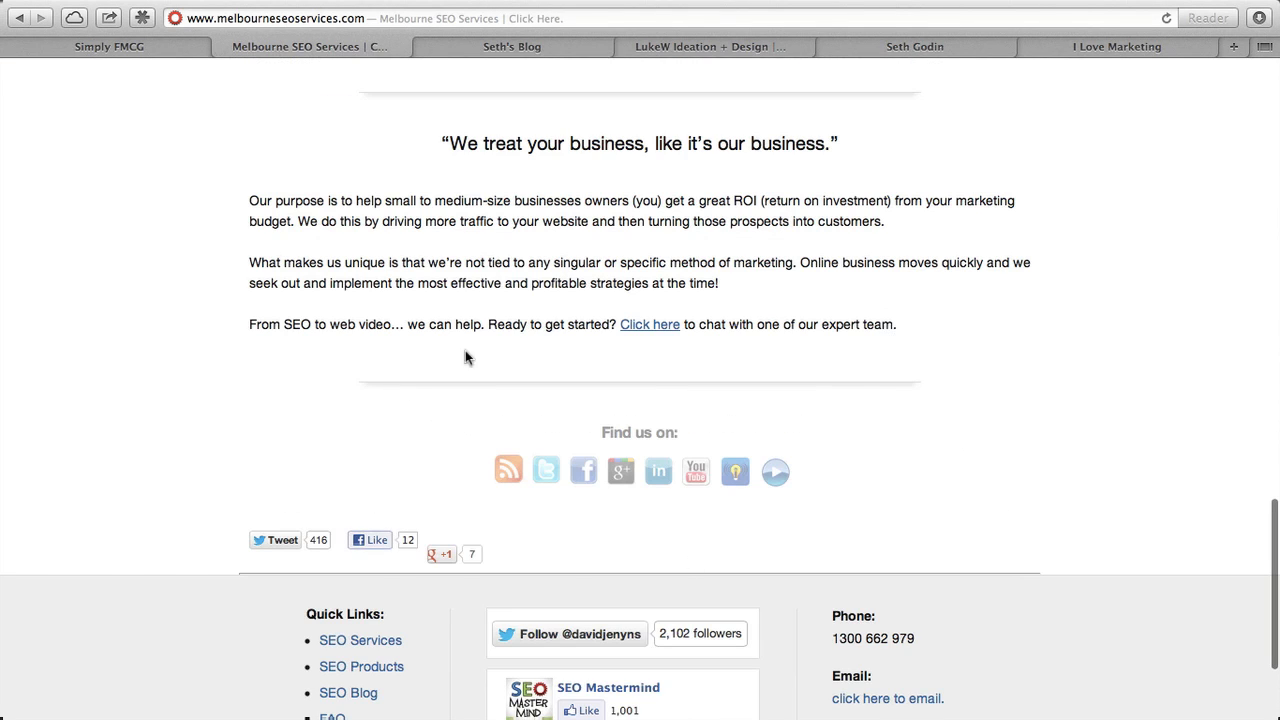
{"action": "scroll", "scroll_direction": "down", "scroll_amount": 3}
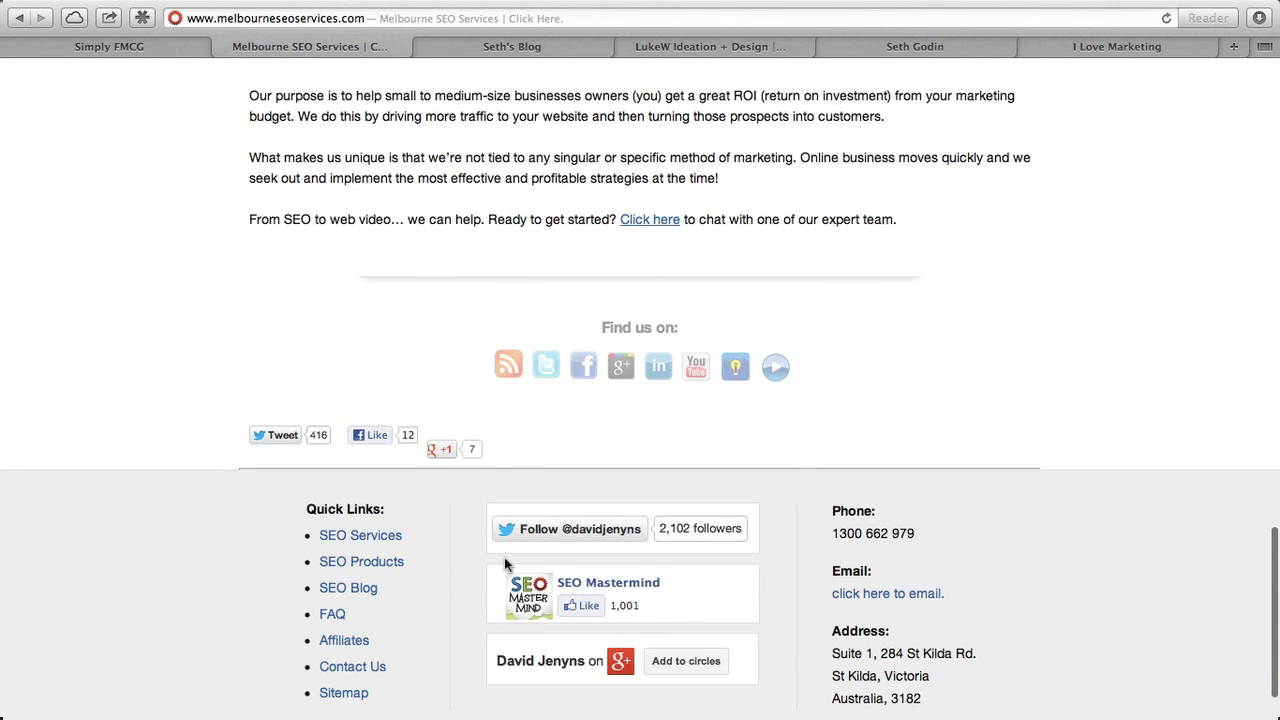
{"action": "scroll", "scroll_direction": "down", "scroll_amount": 3}
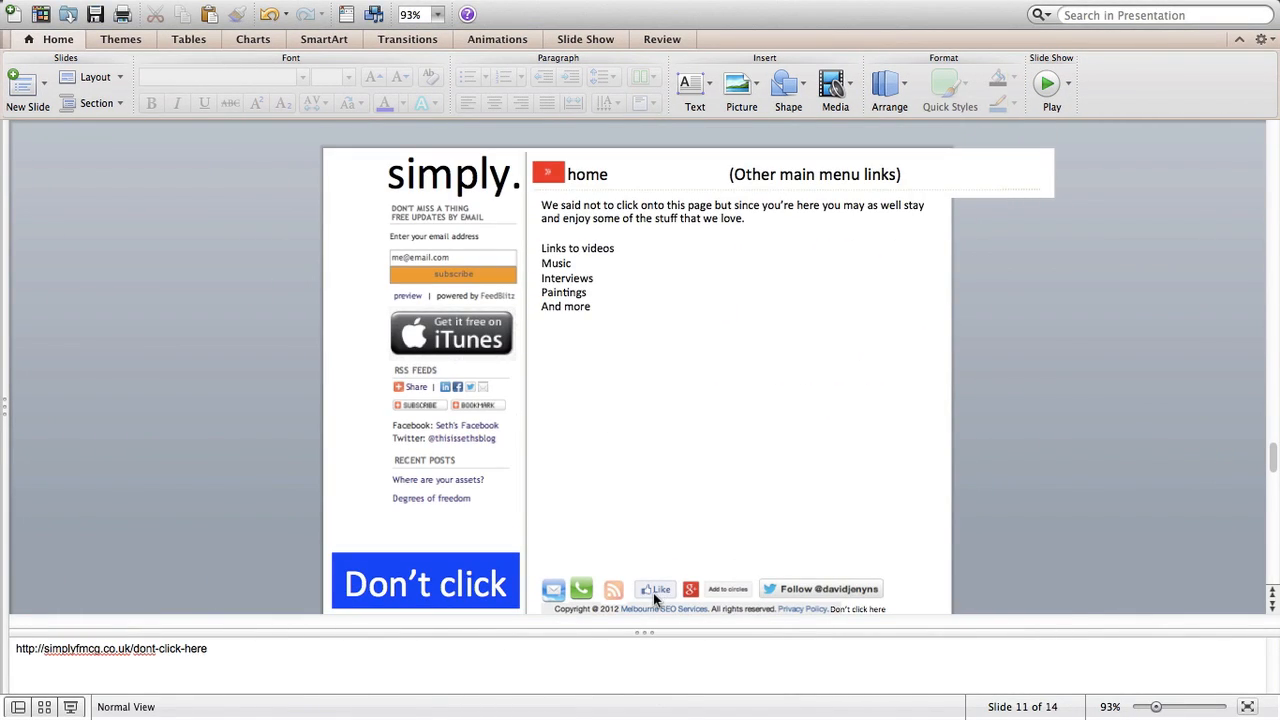
{"action": "mouse_move", "coordinate": [768, 597]}
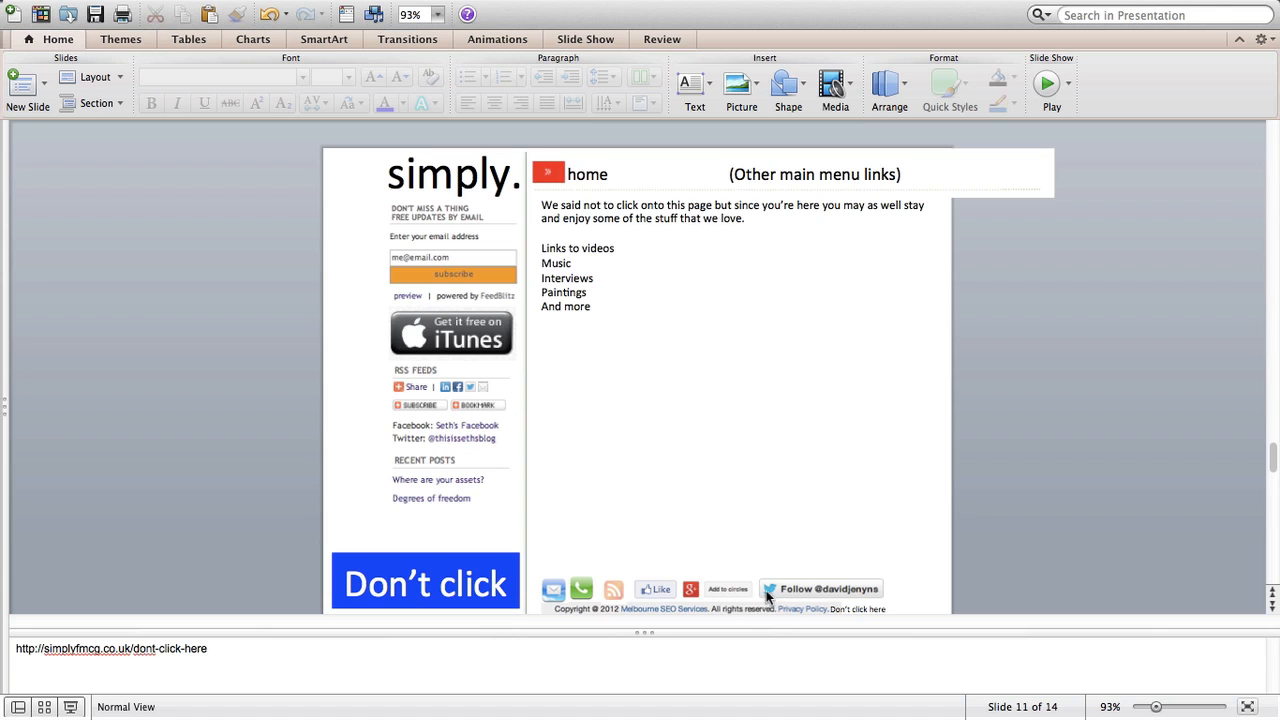
{"action": "mouse_move", "coordinate": [815, 588]}
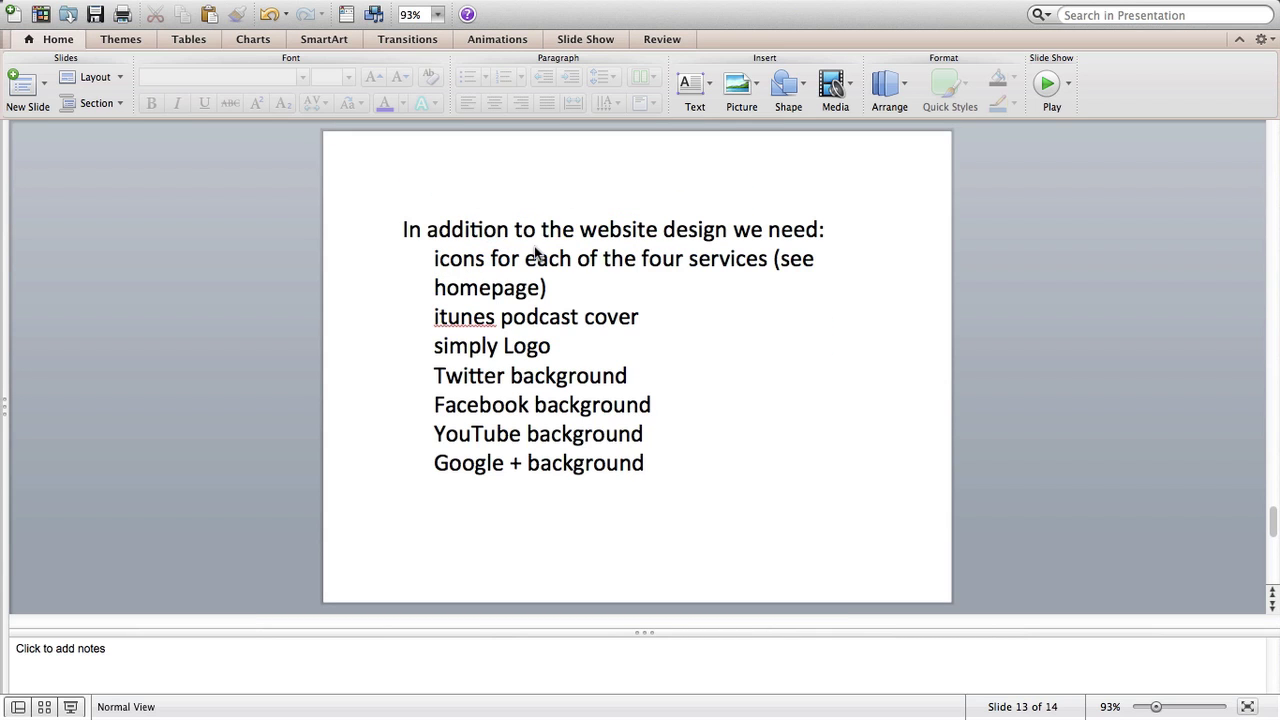
{"action": "mouse_move", "coordinate": [575, 282]}
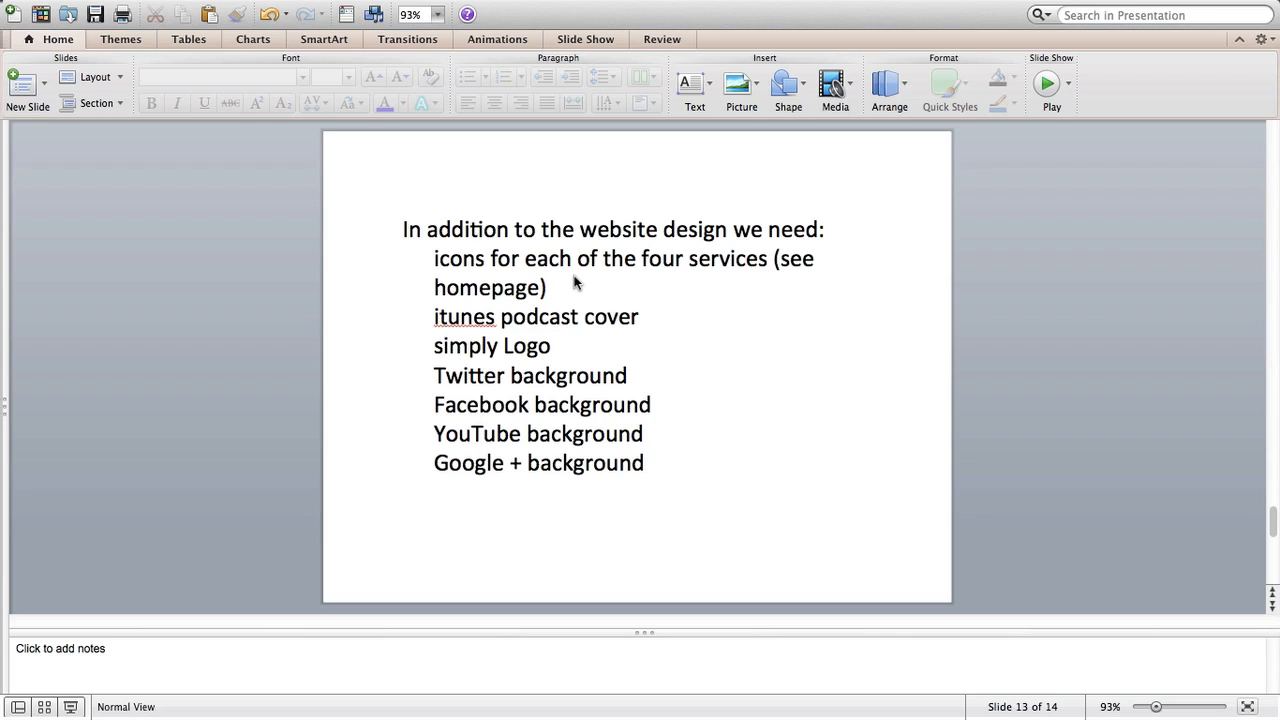
{"action": "mouse_move", "coordinate": [540, 320]}
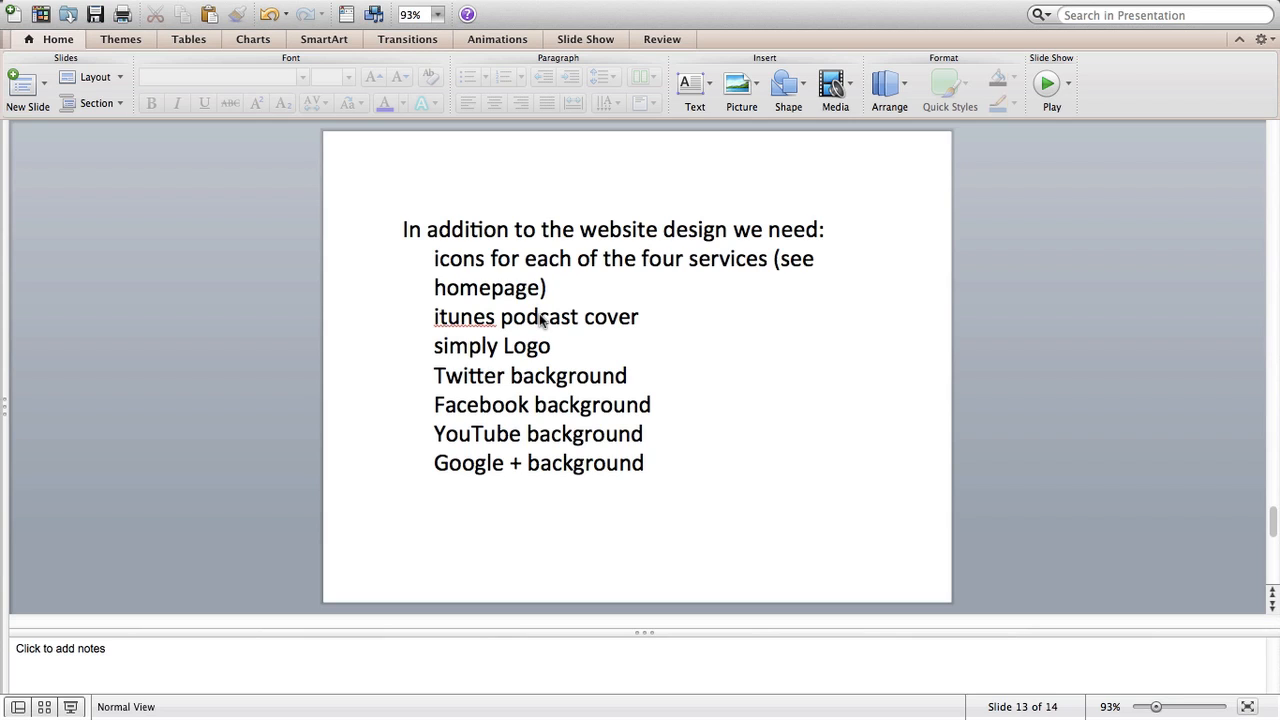
{"action": "mouse_move", "coordinate": [651, 322]}
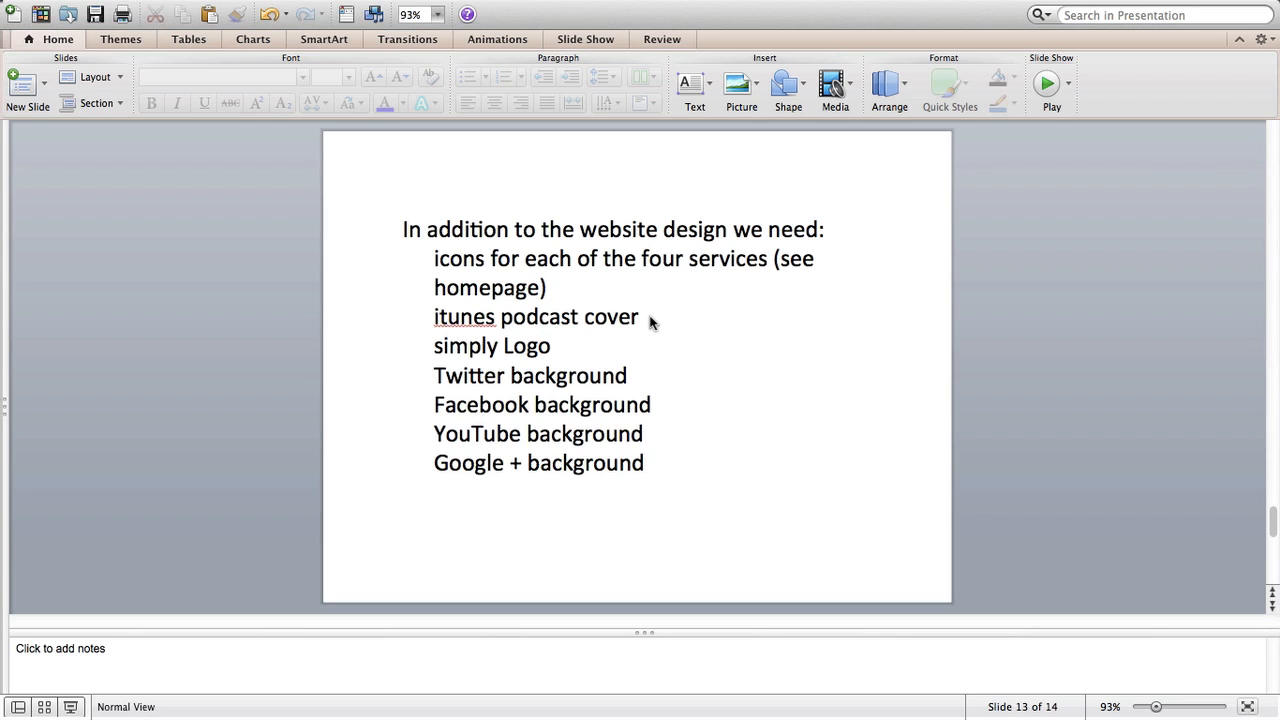
{"action": "mouse_move", "coordinate": [600, 320]}
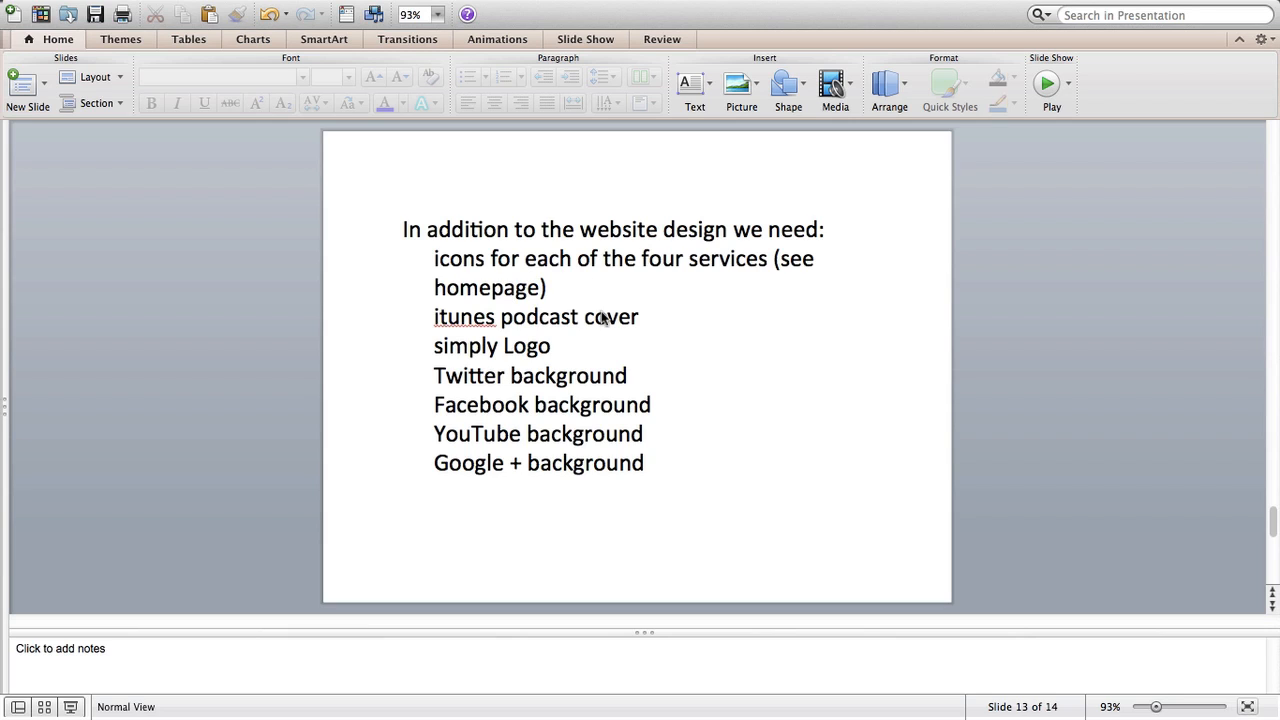
{"action": "mouse_move", "coordinate": [657, 324]}
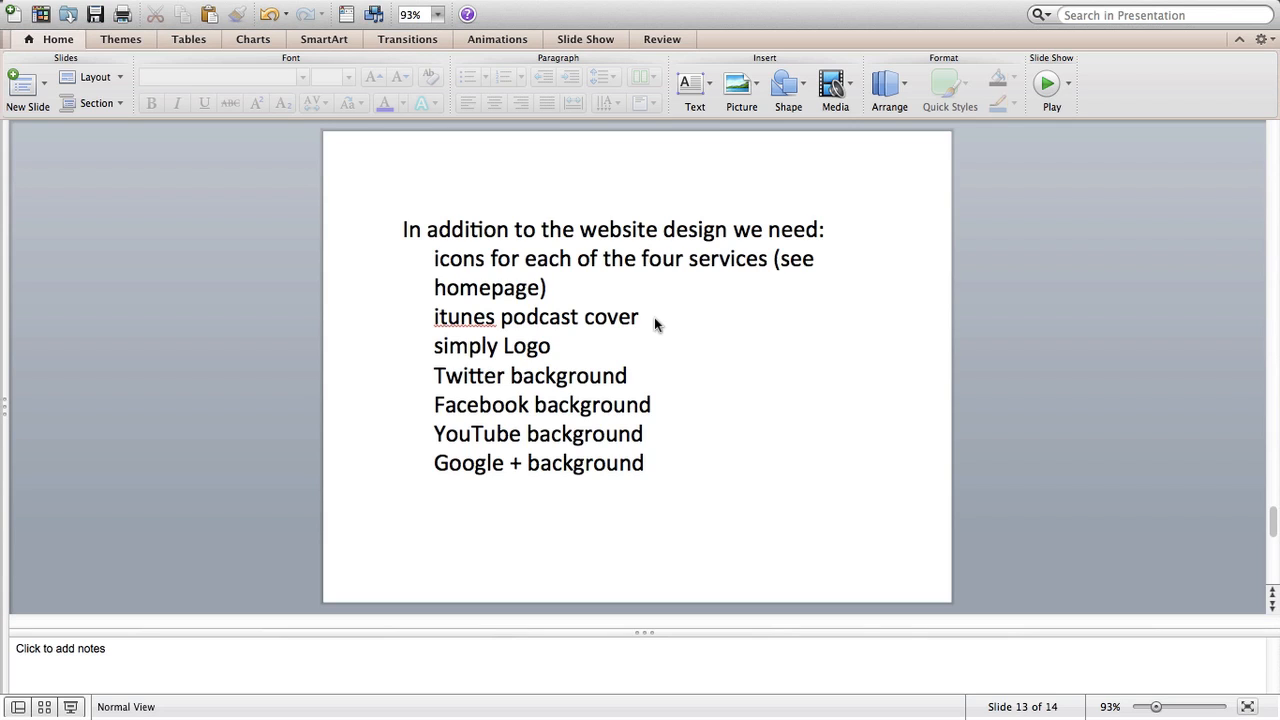
{"action": "mouse_move", "coordinate": [494, 360]}
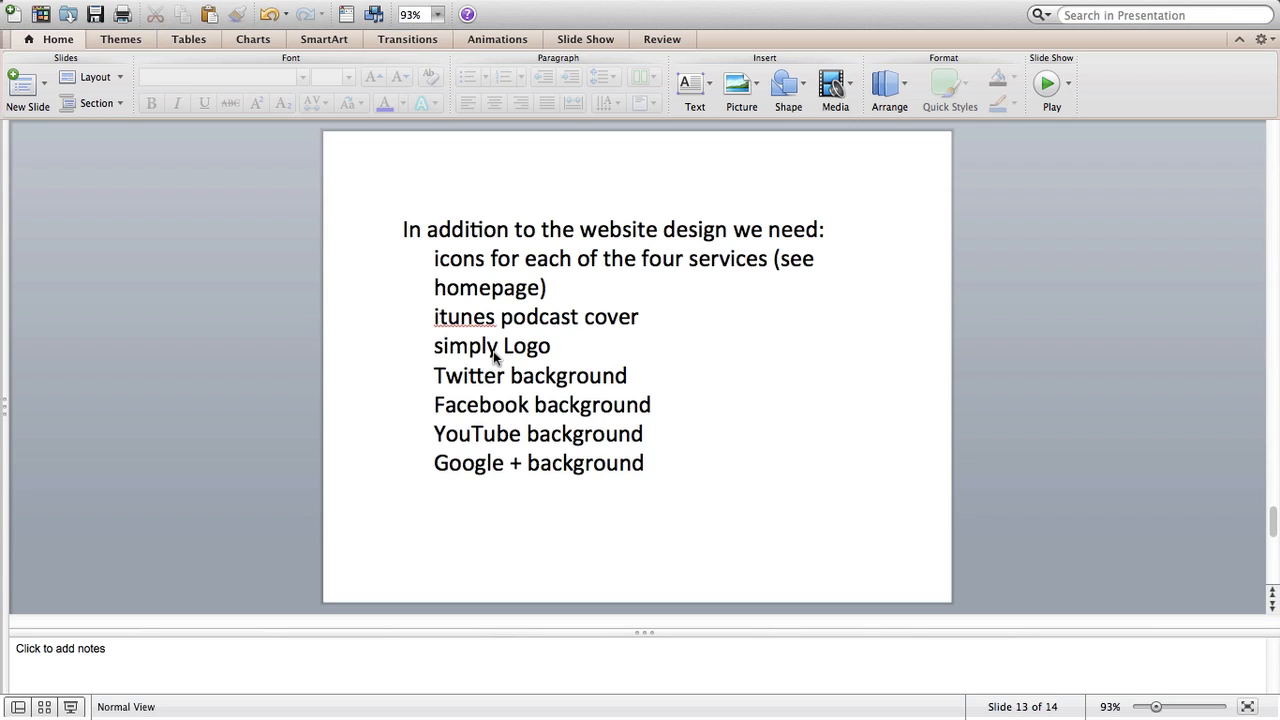
{"action": "mouse_move", "coordinate": [512, 358]}
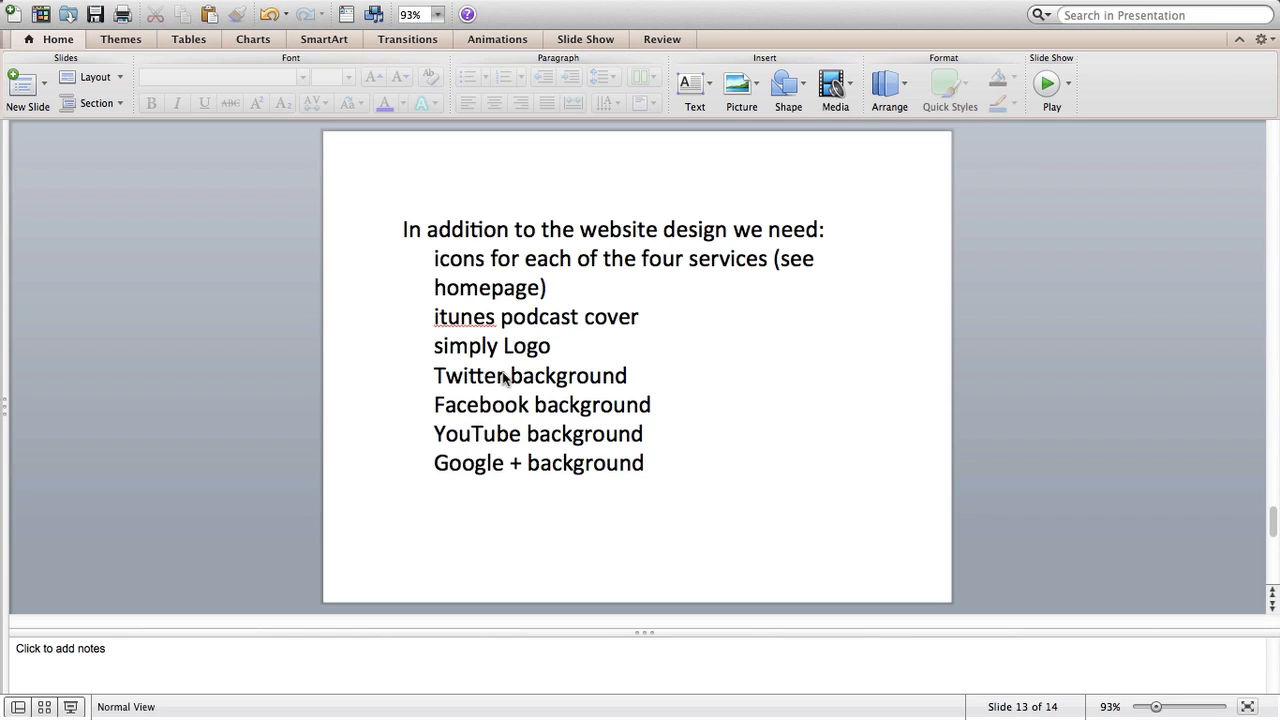
{"action": "mouse_move", "coordinate": [553, 415]}
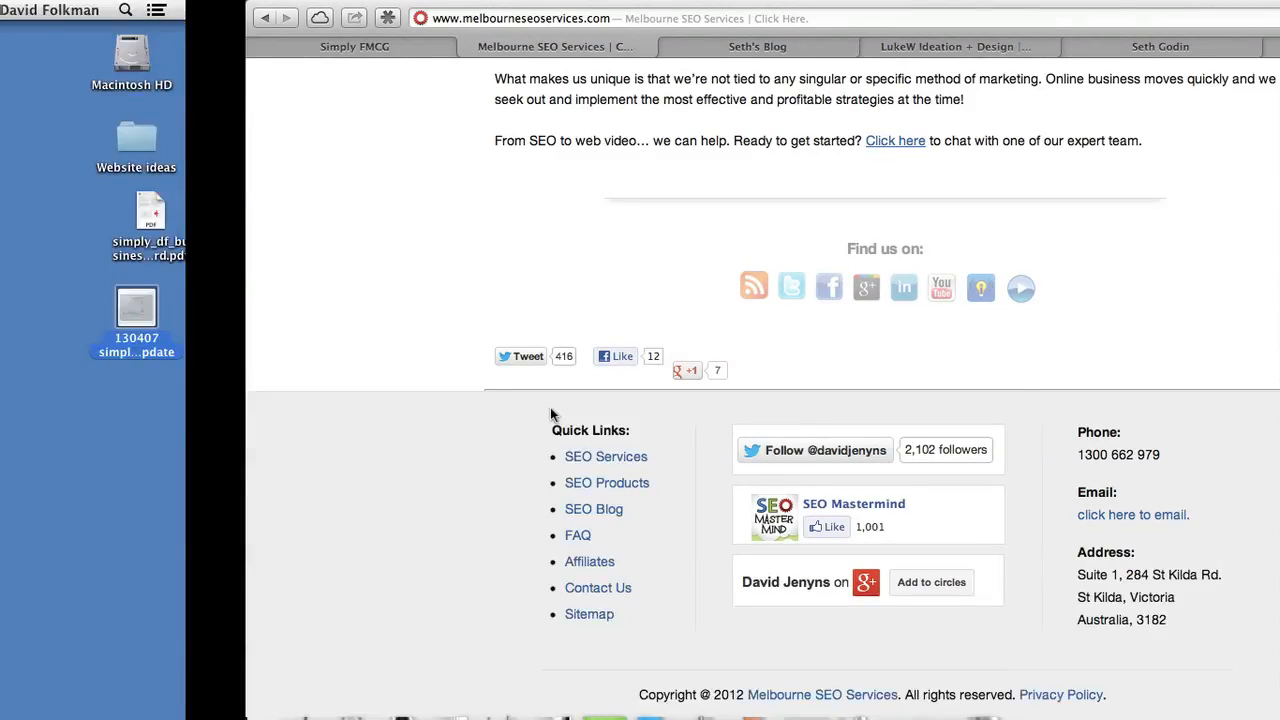
- Show simplyfmcg.co.uk and scroll to its Six Steps to FMCG Success guide
{"action": "left_click", "coordinate": [354, 46]}
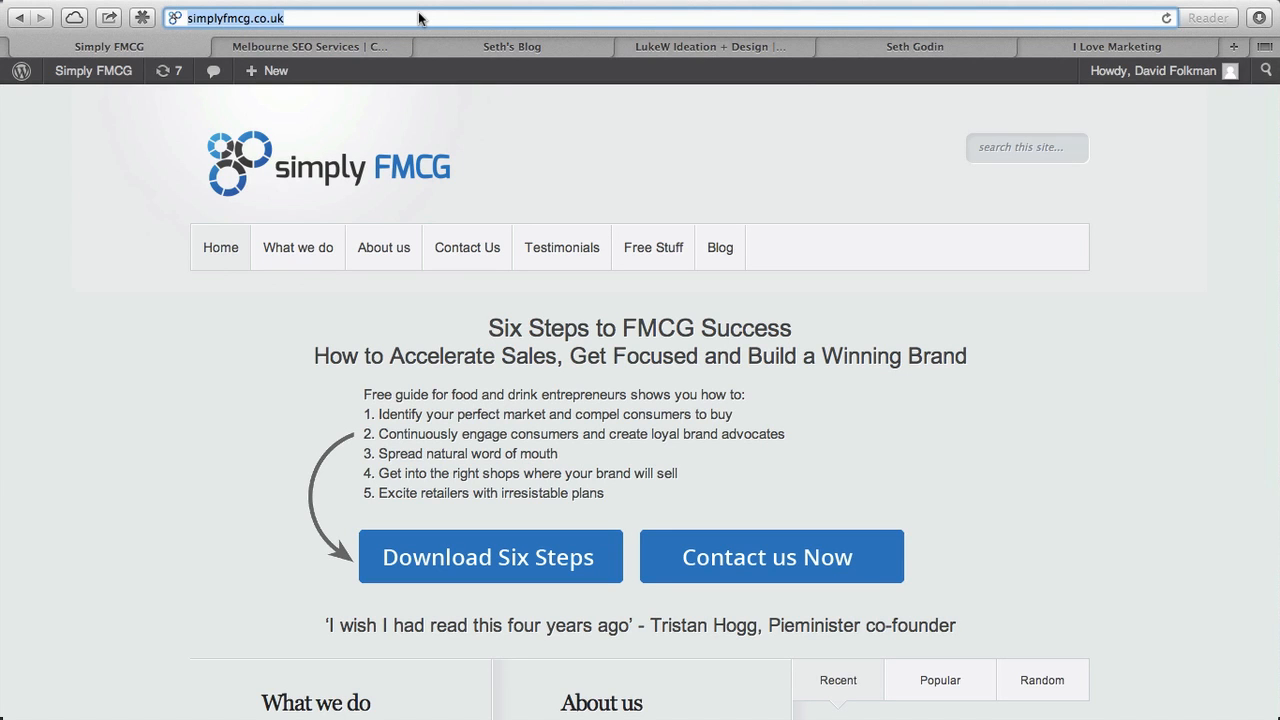
{"action": "scroll", "scroll_direction": "down", "scroll_amount": 3}
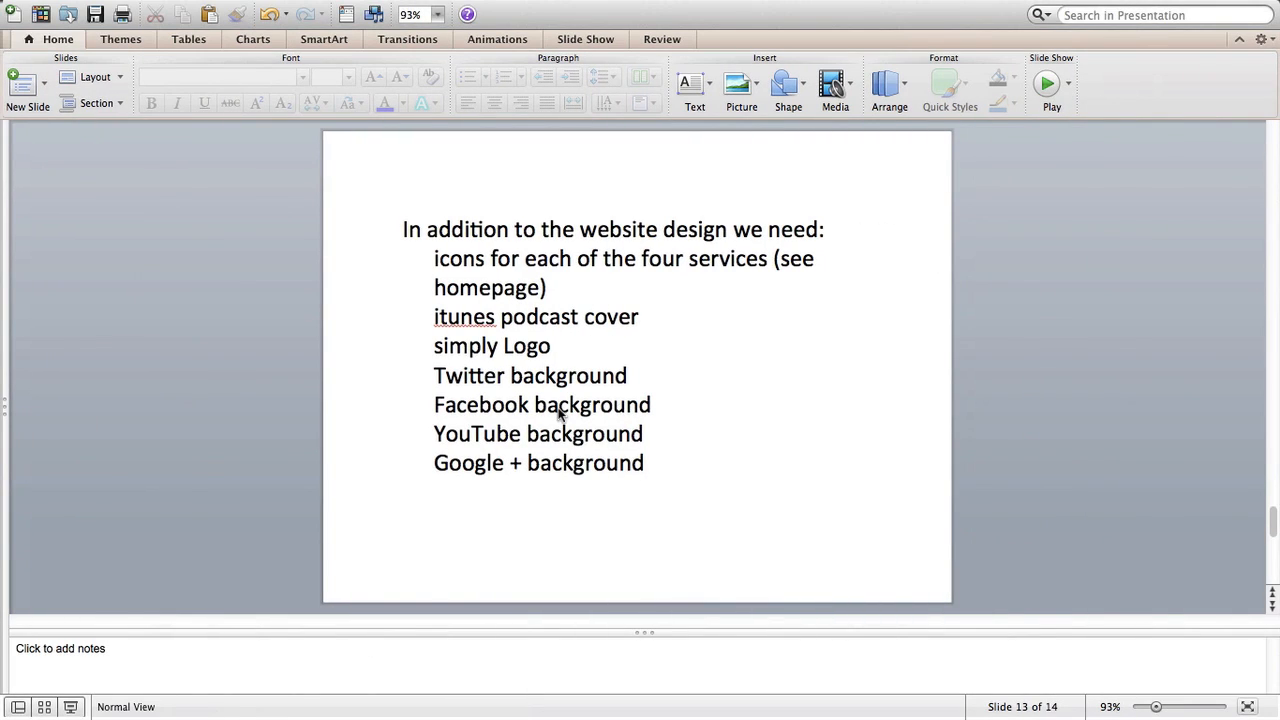
{"action": "mouse_move", "coordinate": [538, 377]}
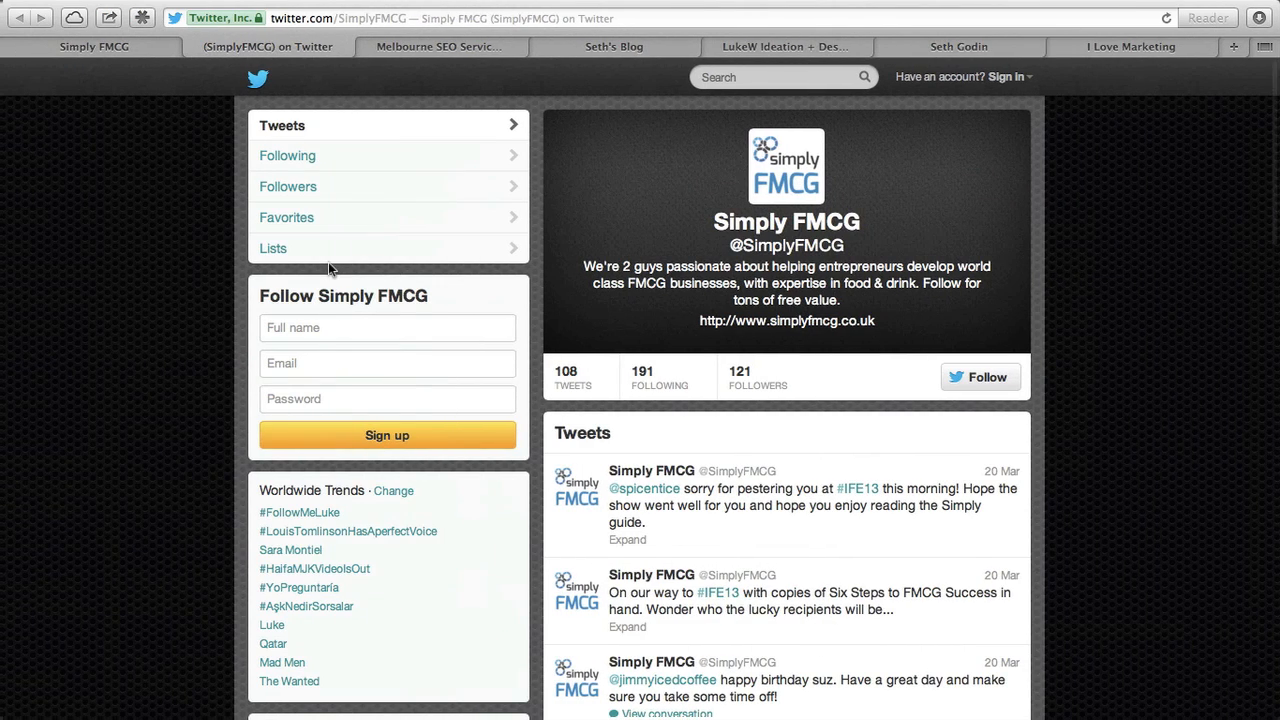
{"action": "mouse_move", "coordinate": [775, 124]}
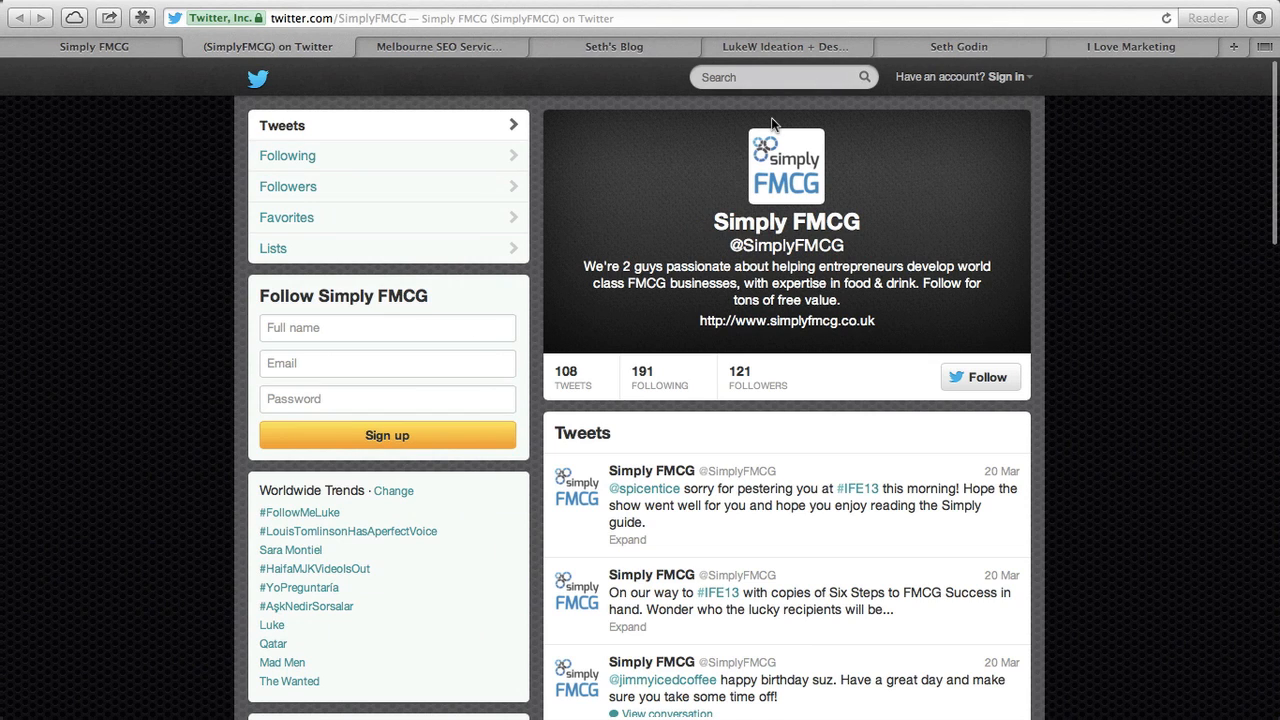
- Share a Seth's Blog post to Twitter and sign in as Simply FMCG
{"action": "left_click", "coordinate": [613, 46]}
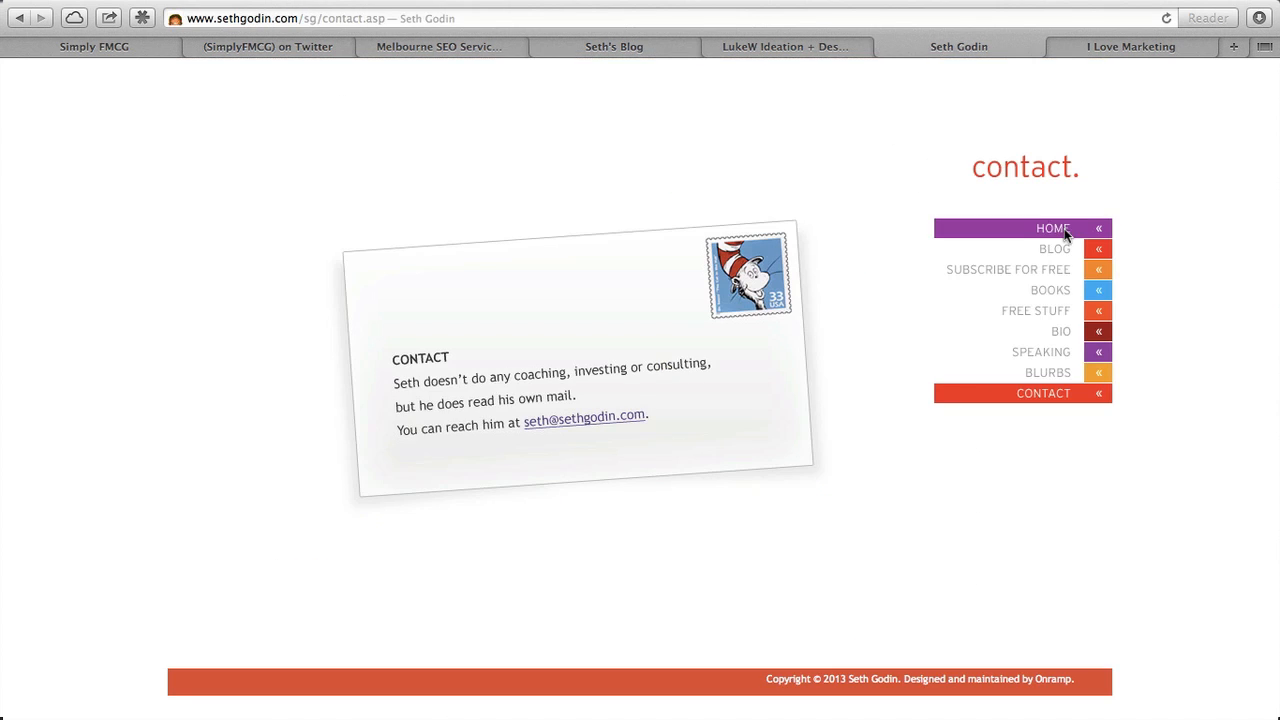
{"action": "mouse_move", "coordinate": [800, 205]}
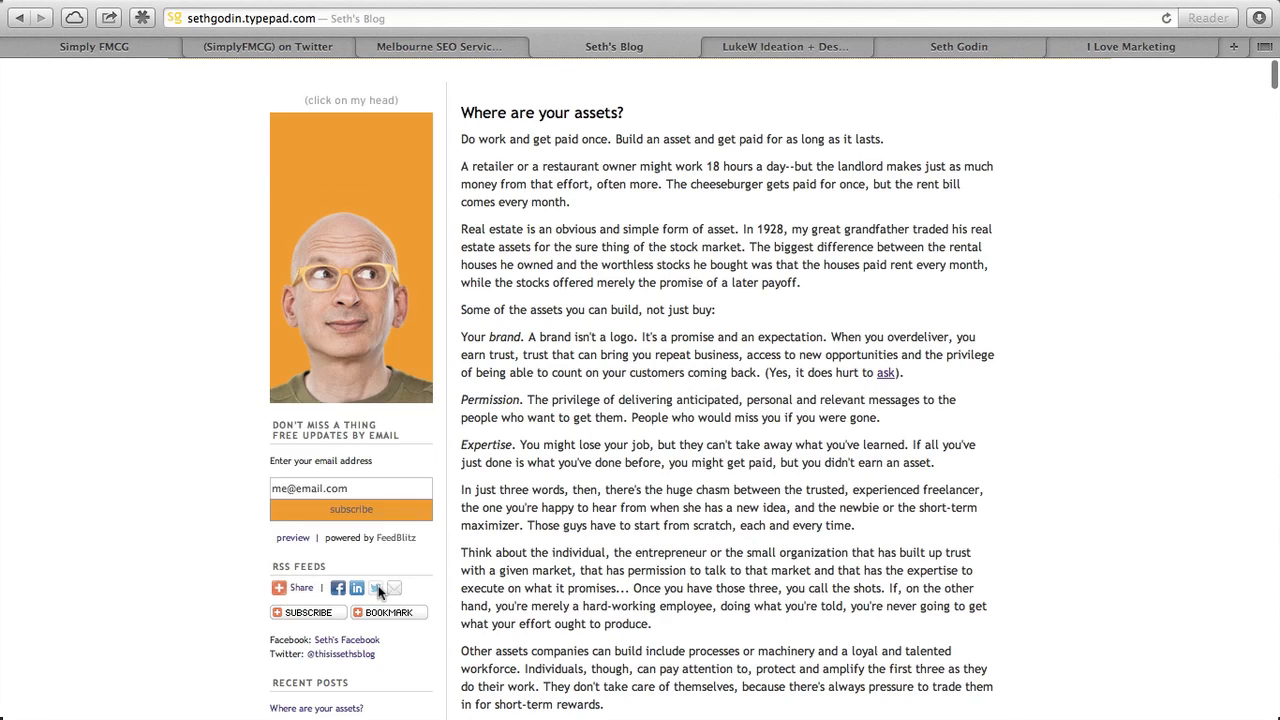
{"action": "left_click", "coordinate": [356, 587]}
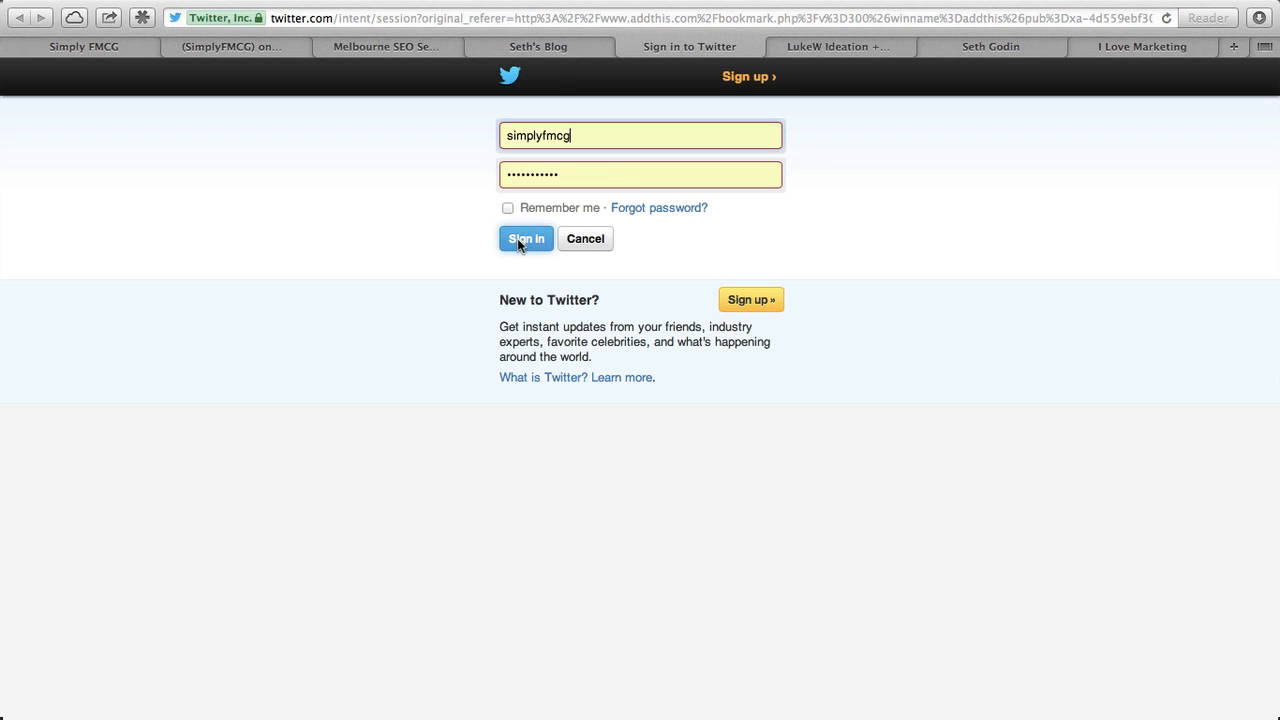
{"action": "left_click", "coordinate": [525, 238]}
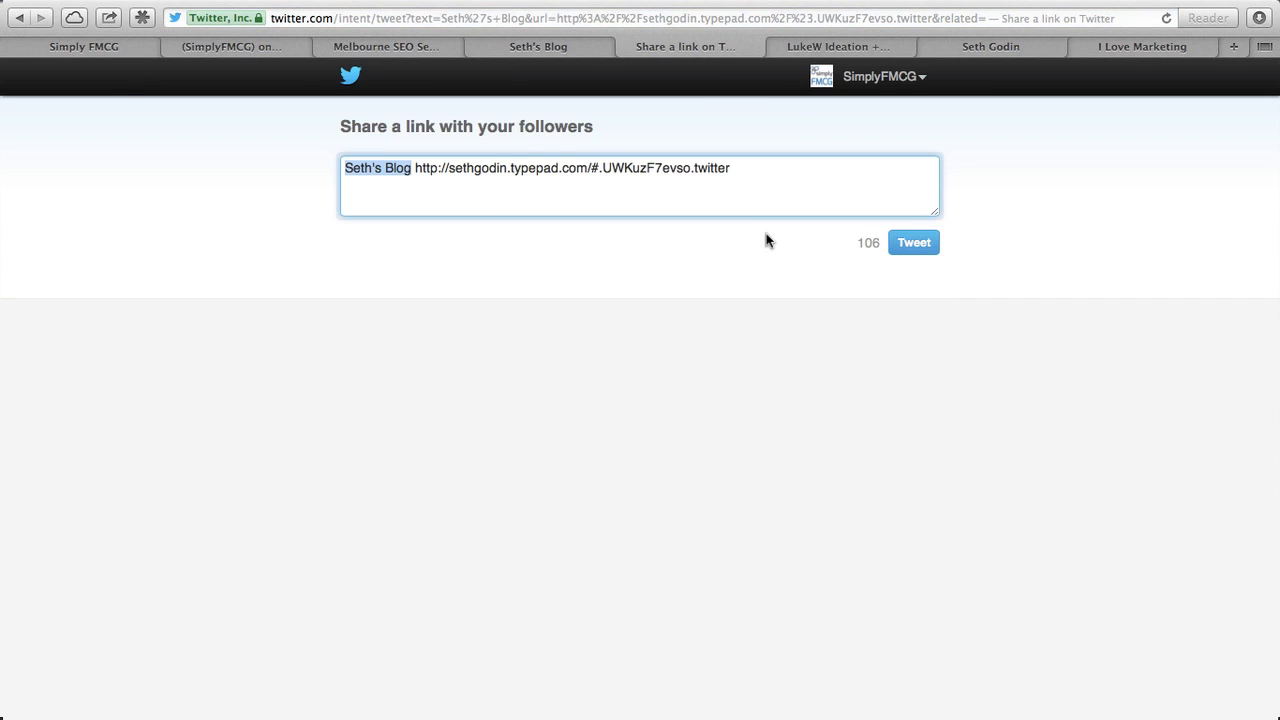
{"action": "left_click", "coordinate": [883, 76]}
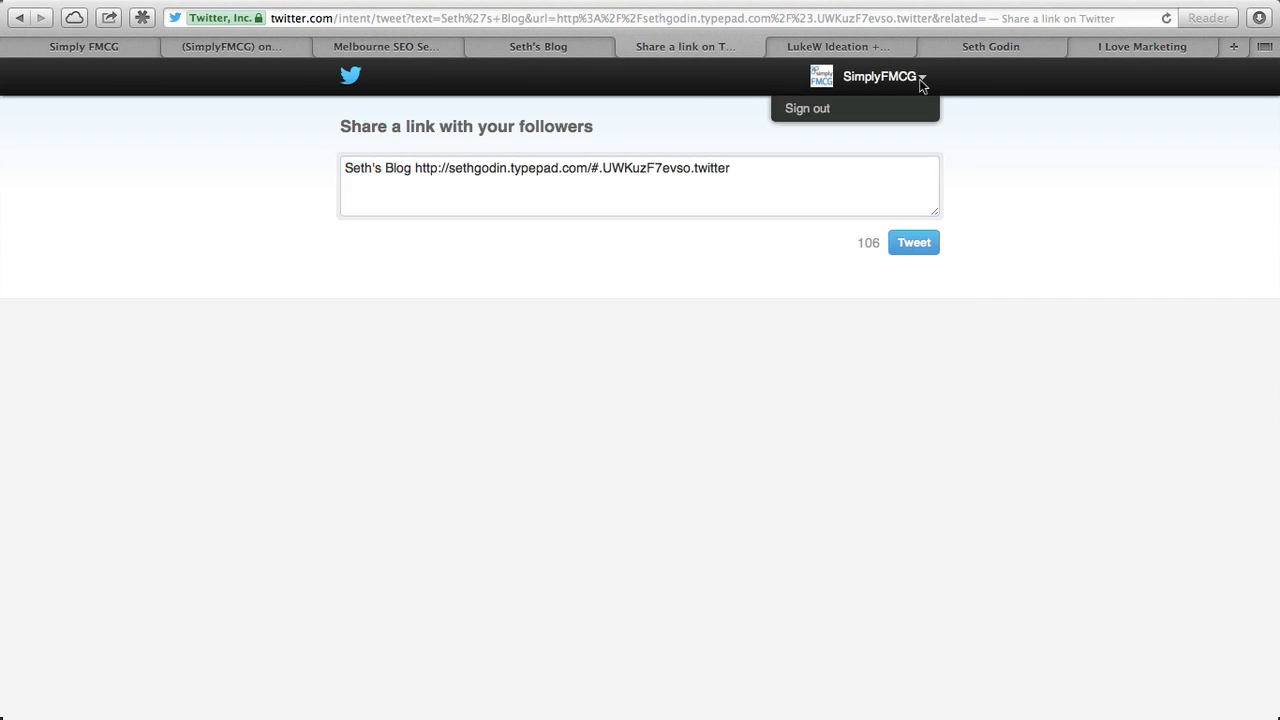
{"action": "mouse_move", "coordinate": [837, 83]}
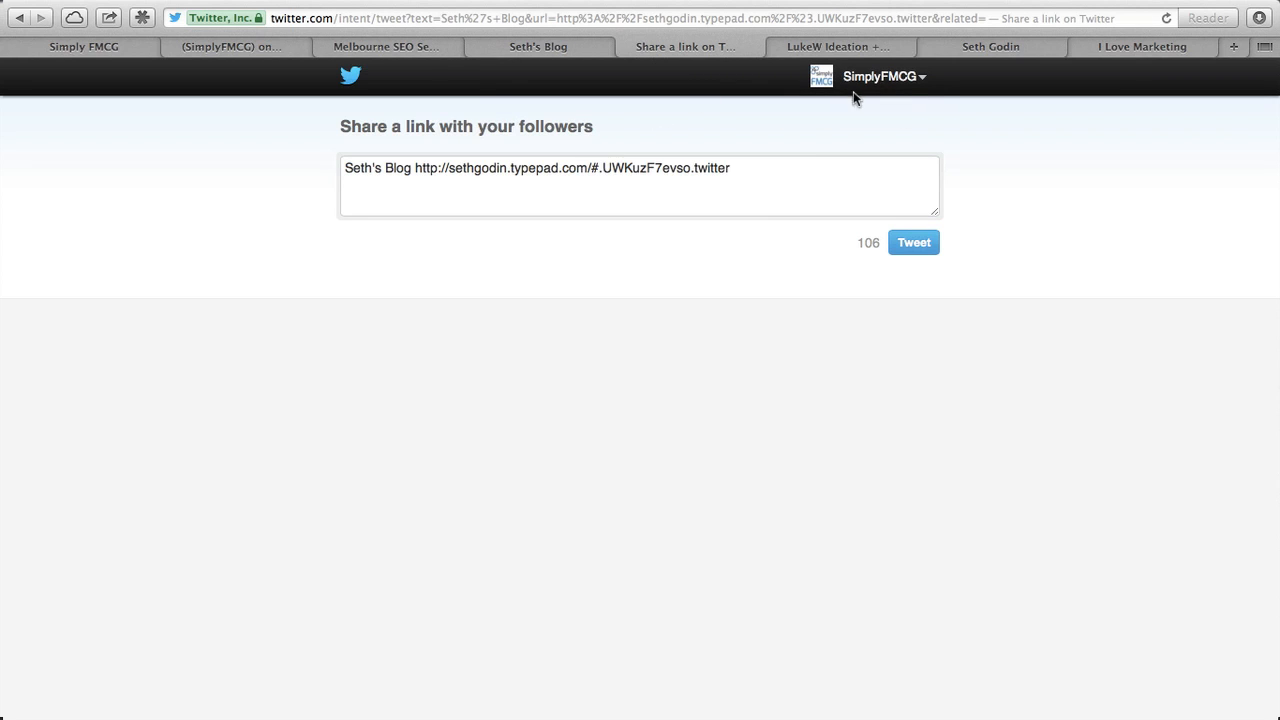
{"action": "mouse_move", "coordinate": [897, 77]}
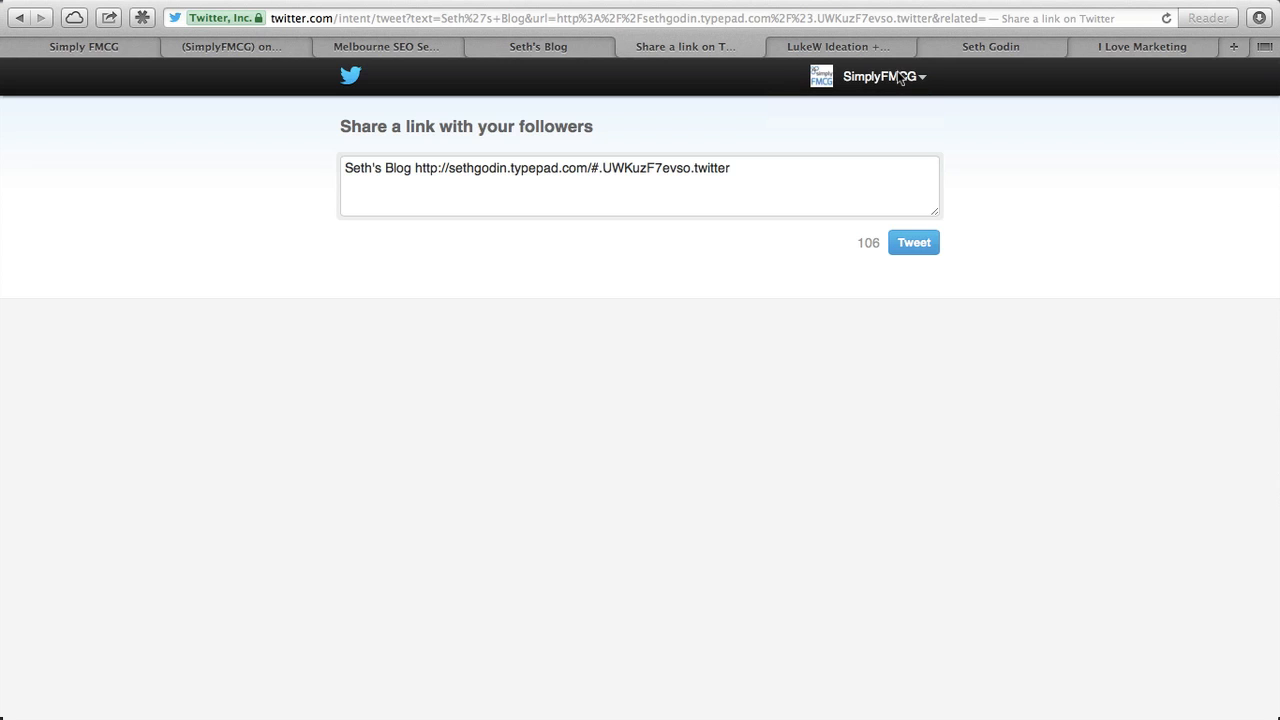
{"action": "left_click", "coordinate": [880, 76]}
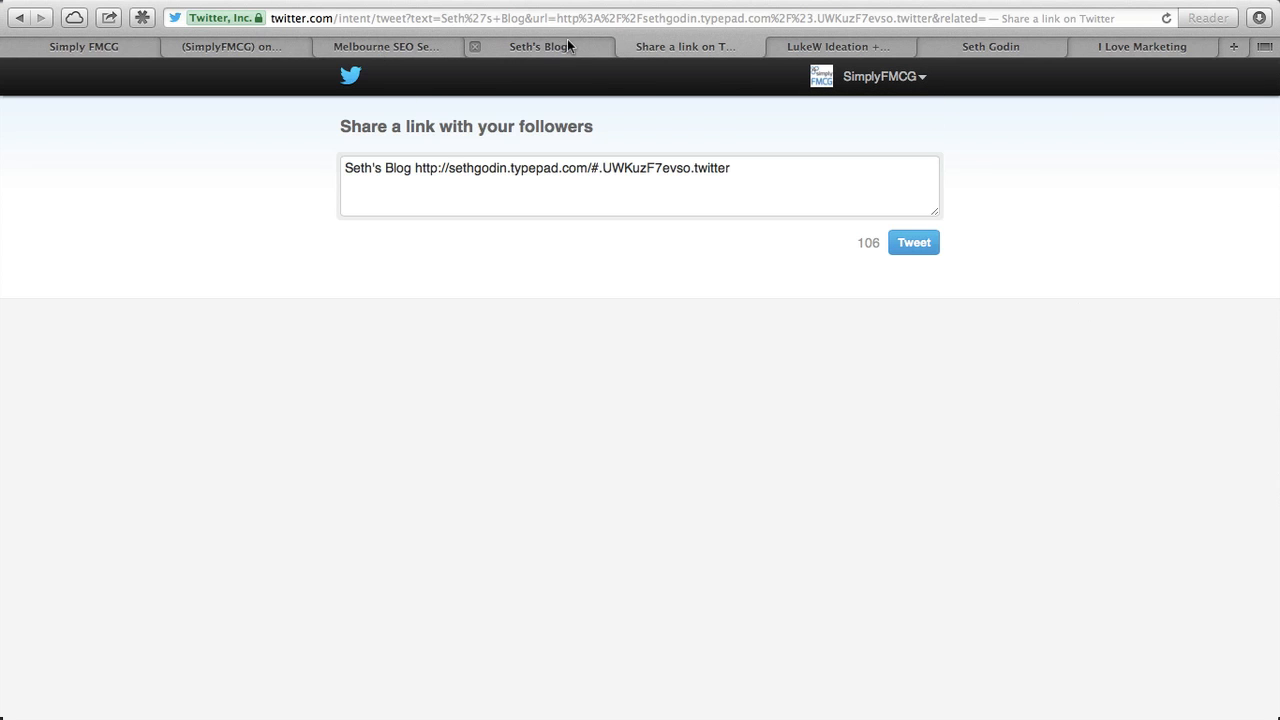
{"action": "left_click", "coordinate": [538, 46]}
{"action": "type", "text": "twit"}
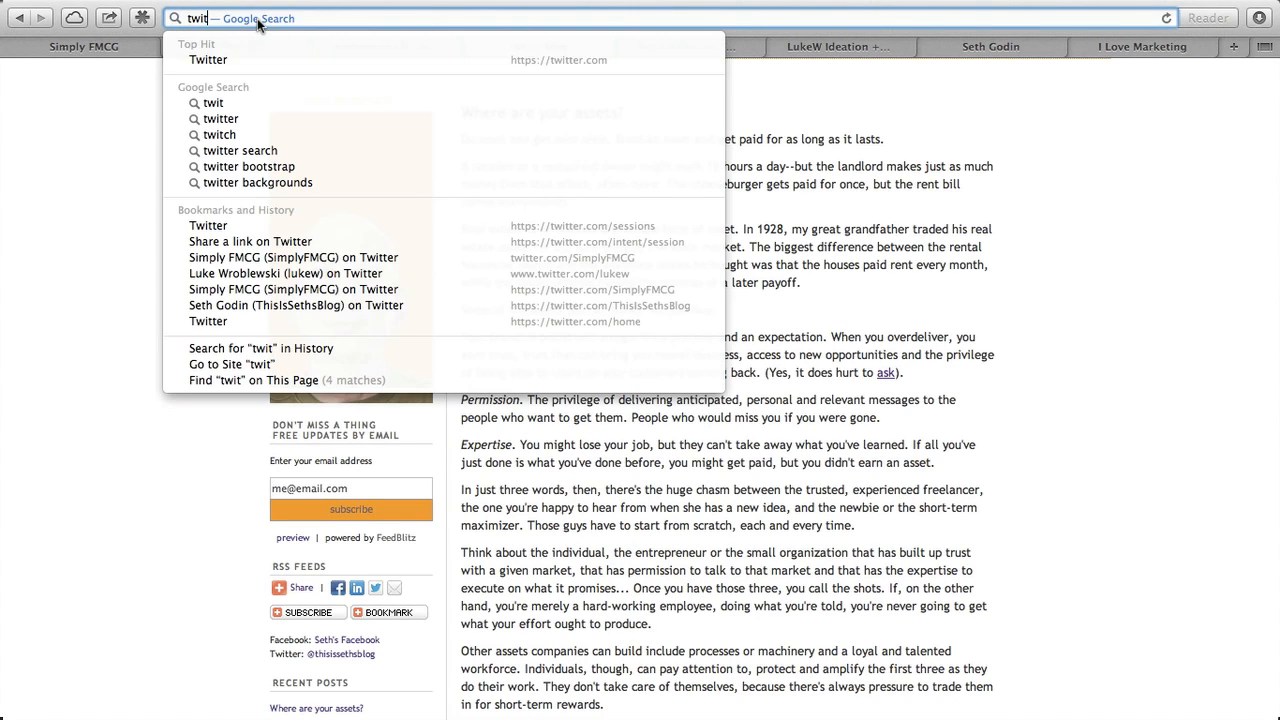
{"action": "left_click", "coordinate": [208, 59]}
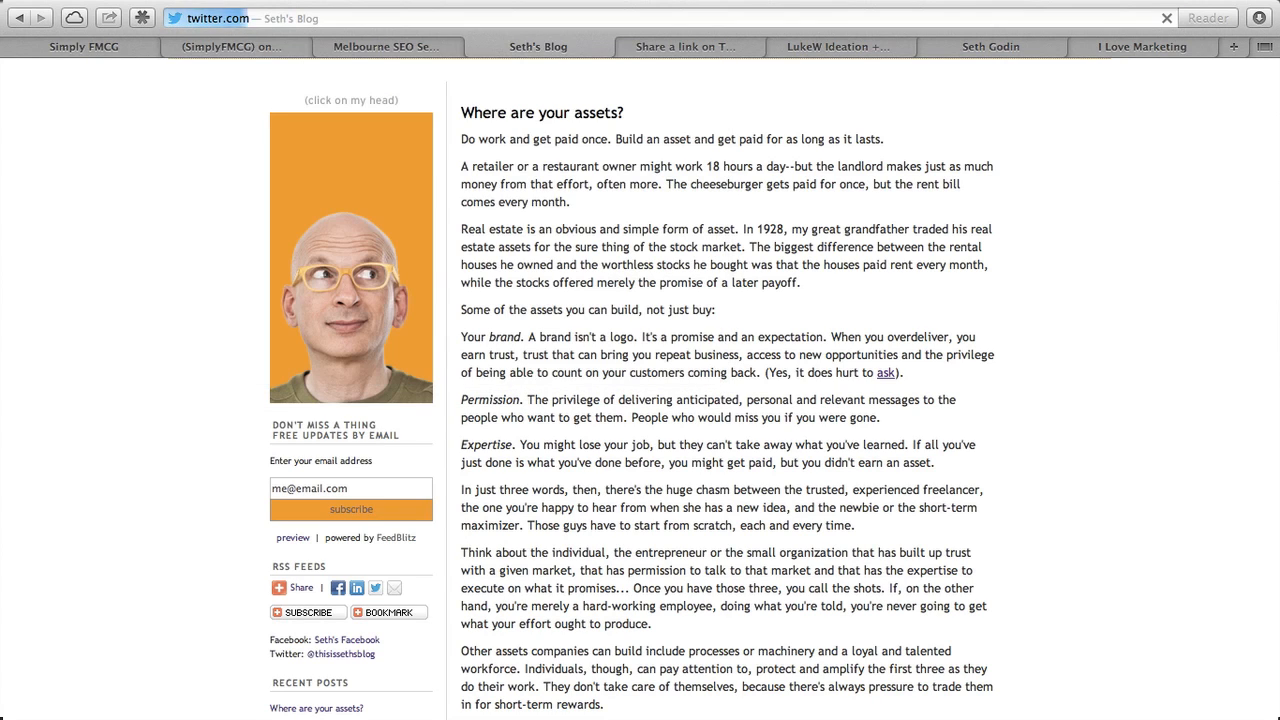
{"action": "left_click", "coordinate": [538, 46]}
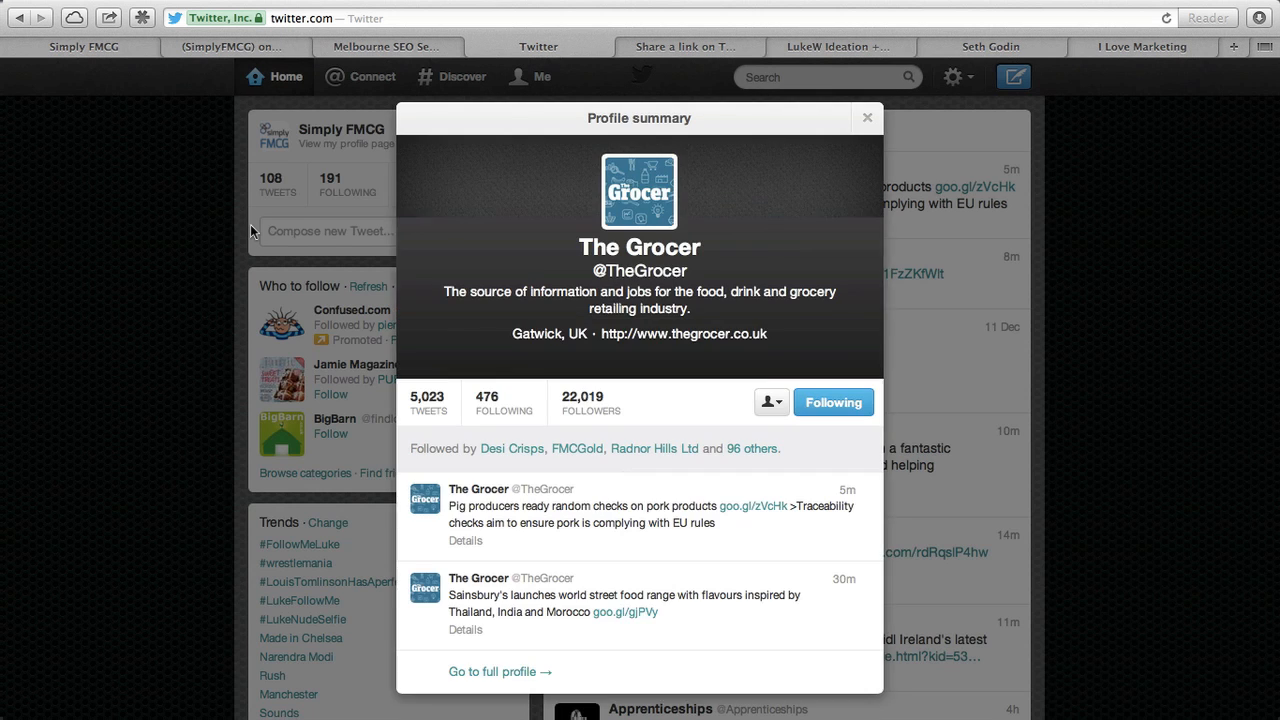
{"action": "mouse_move", "coordinate": [640, 212]}
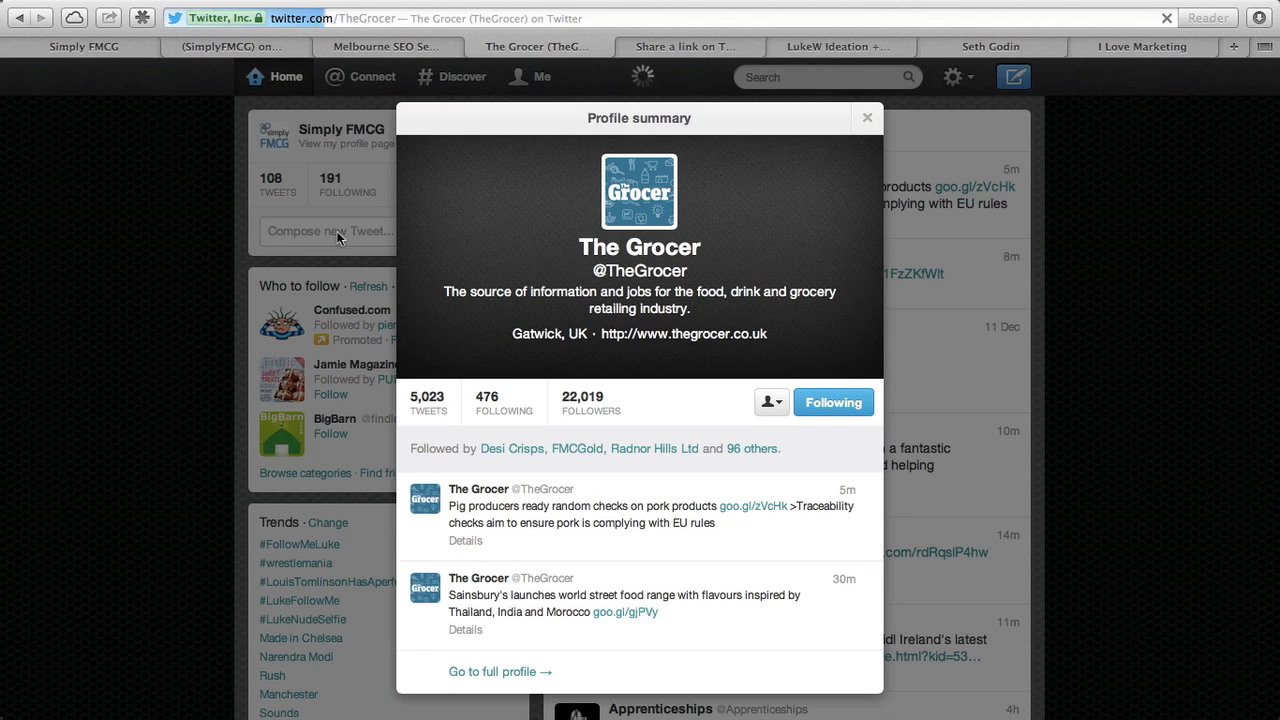
- View The Grocer's full Twitter profile, then return to the home feed
{"action": "left_click", "coordinate": [500, 671]}
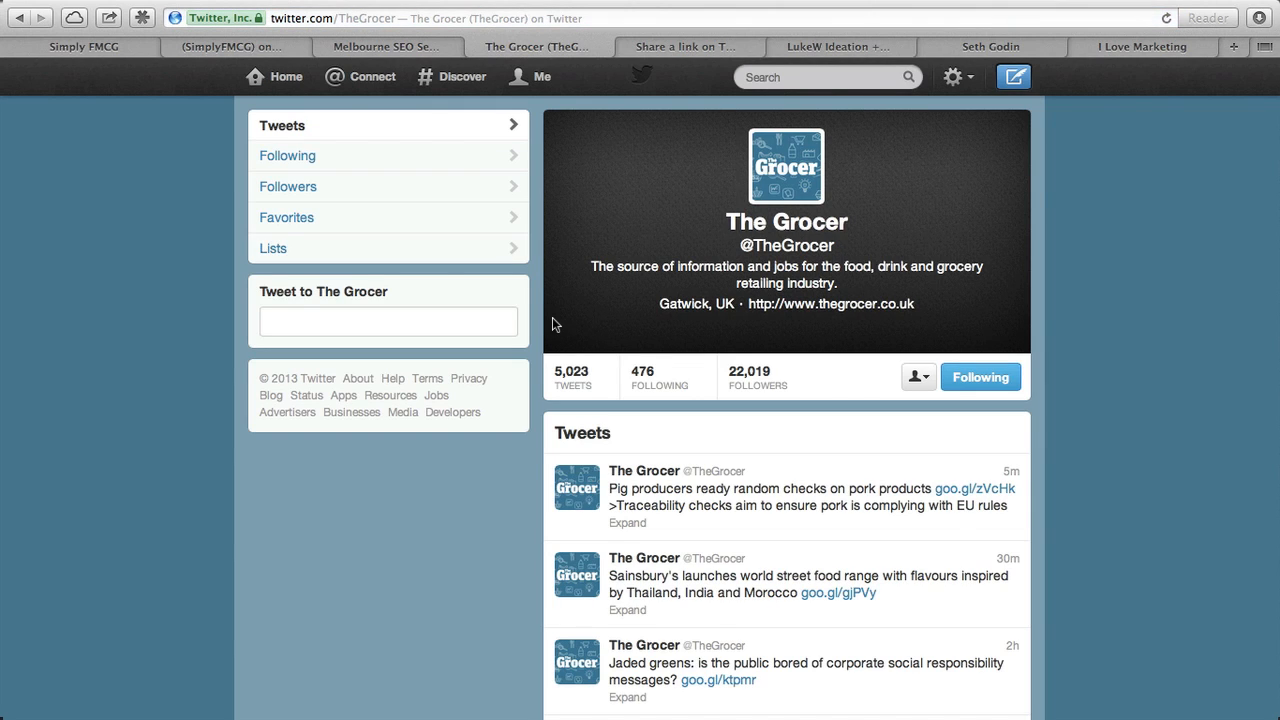
{"action": "left_click", "coordinate": [388, 321]}
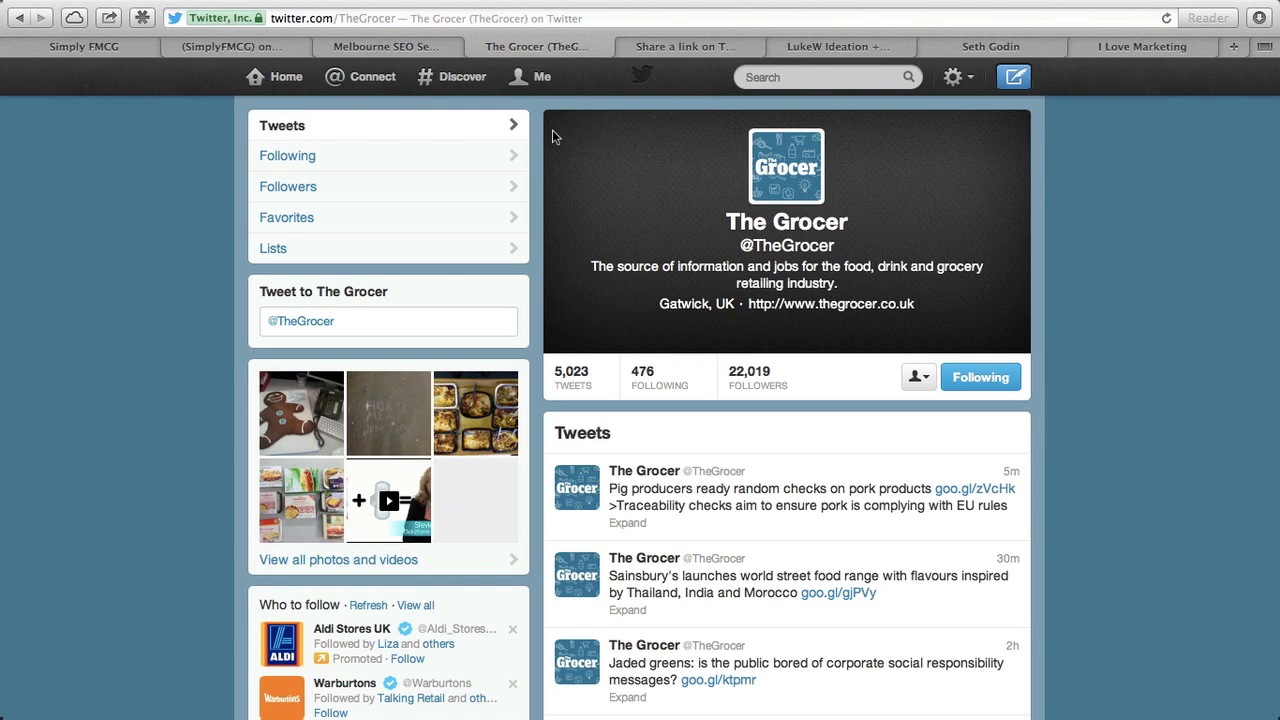
{"action": "mouse_move", "coordinate": [520, 107]}
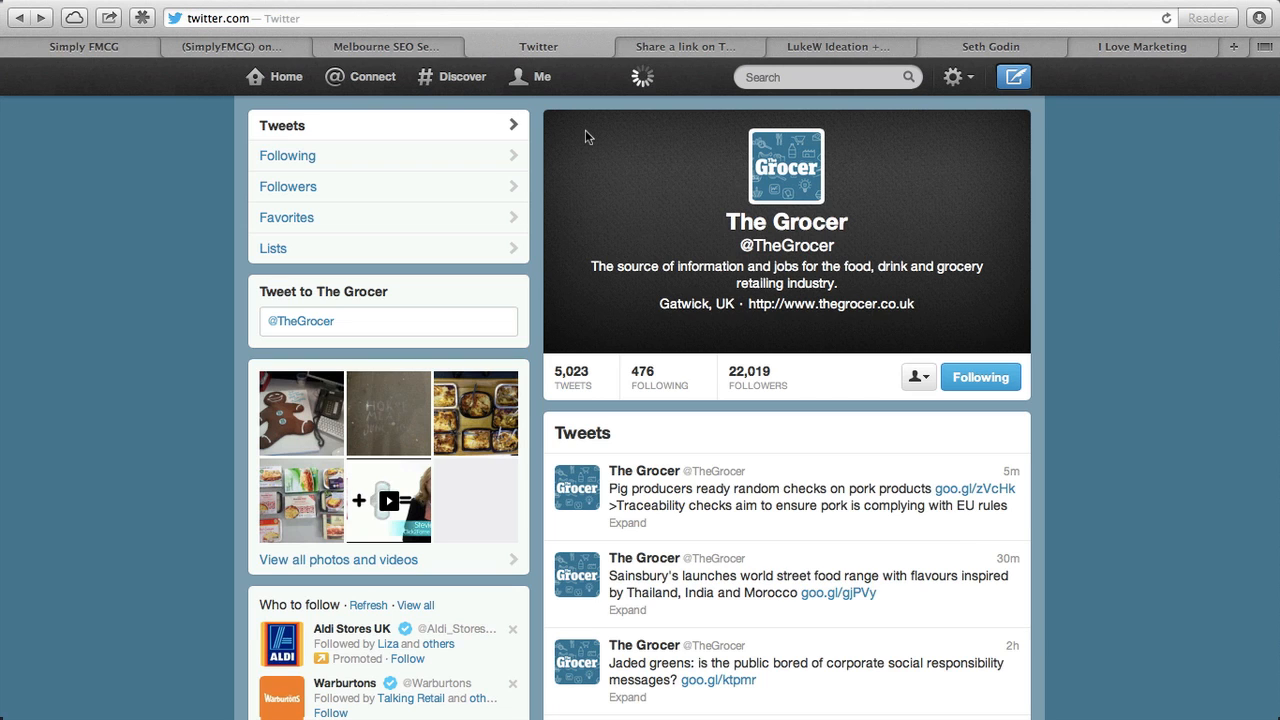
{"action": "left_click", "coordinate": [274, 76]}
{"action": "type", "text": "re"}
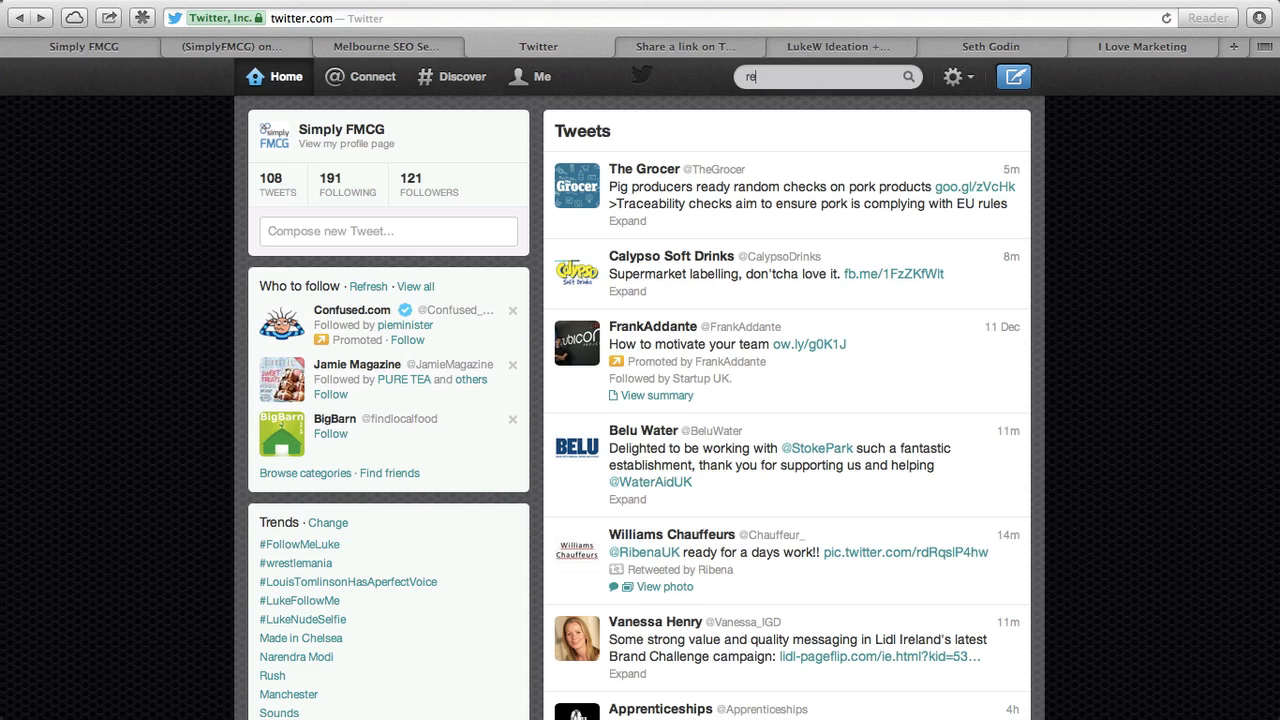
- Search Twitter for 'relish' and open the Relish Claire & Jo profile
{"action": "key", "text": "Backspace"}
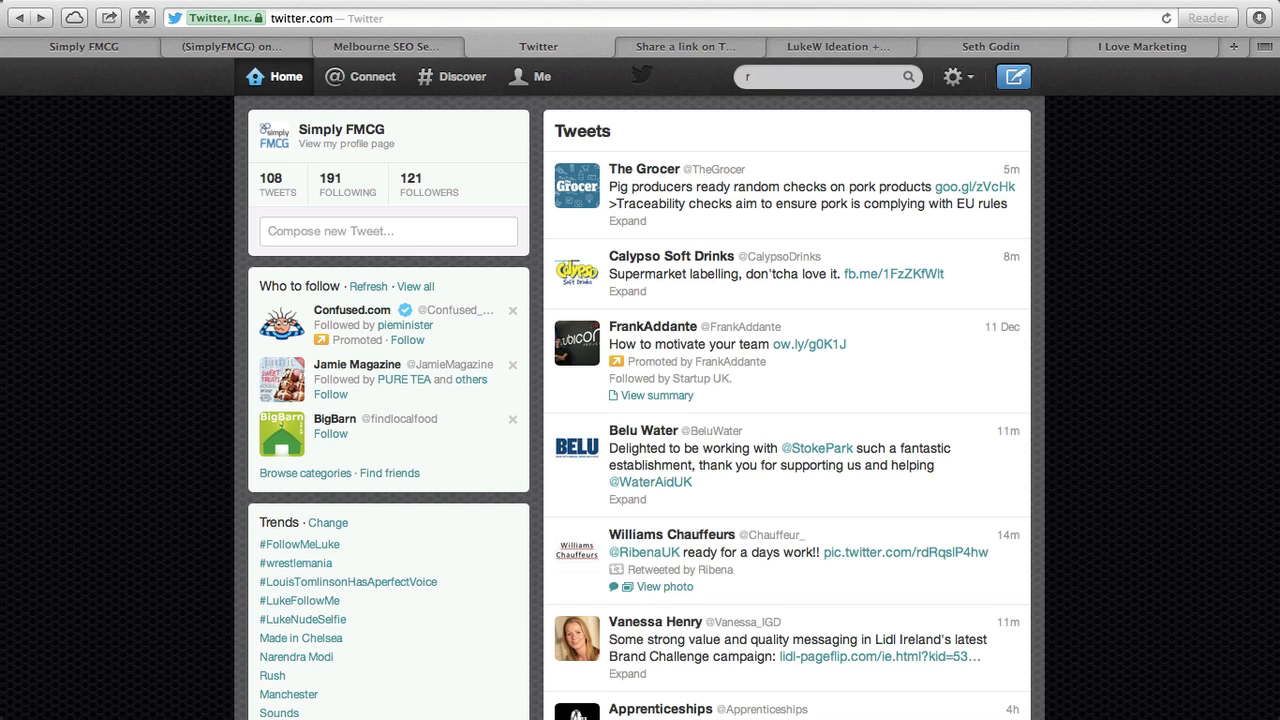
{"action": "type", "text": "relish"}
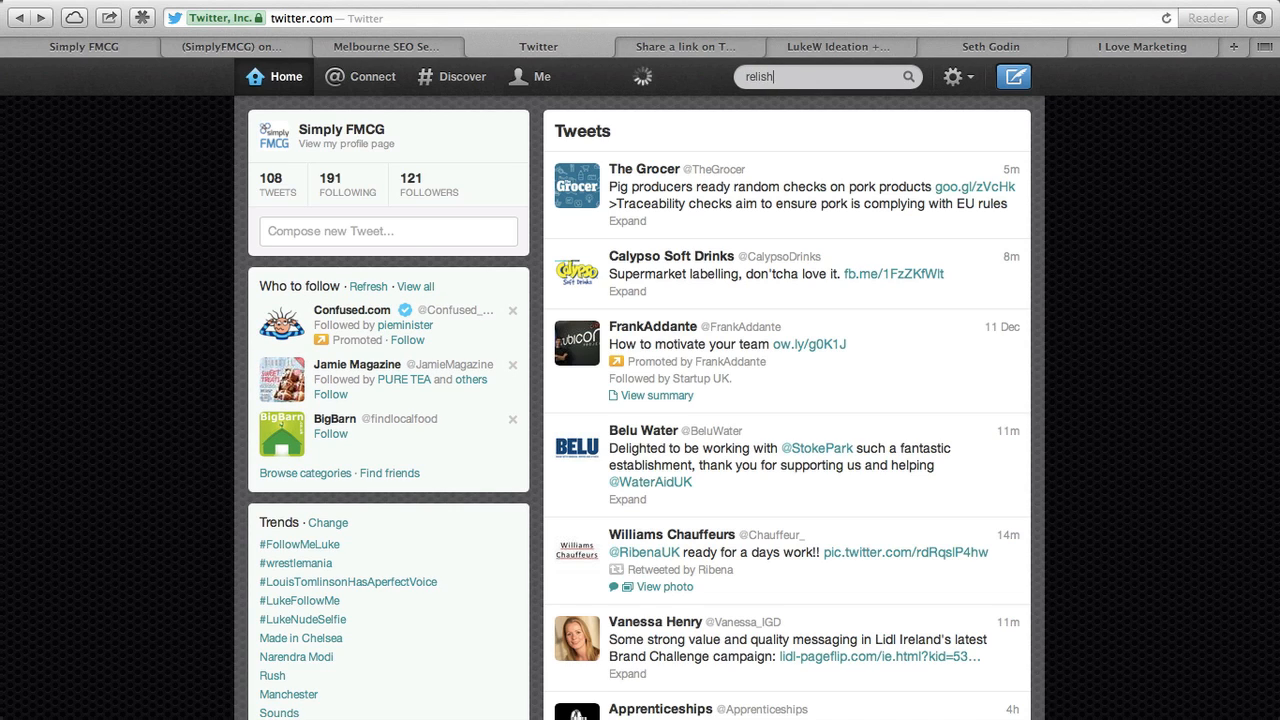
{"action": "key", "text": "Return"}
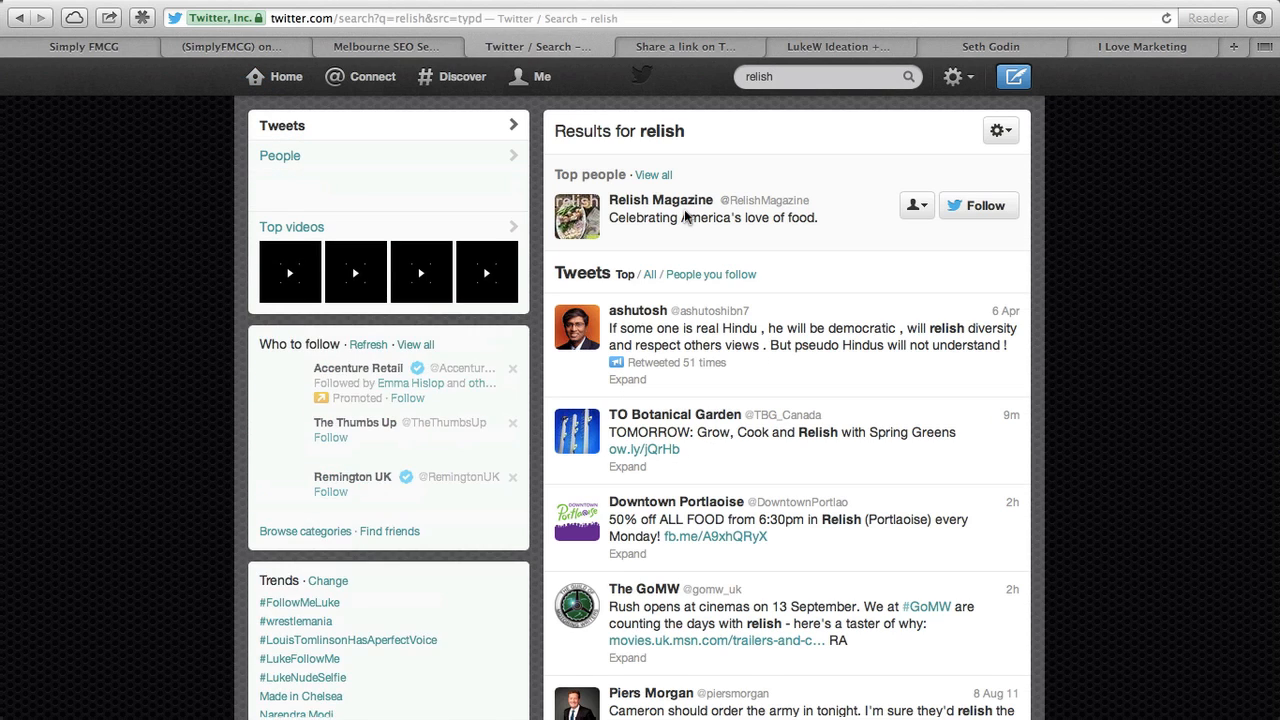
{"action": "scroll", "scroll_direction": "down", "scroll_amount": 3}
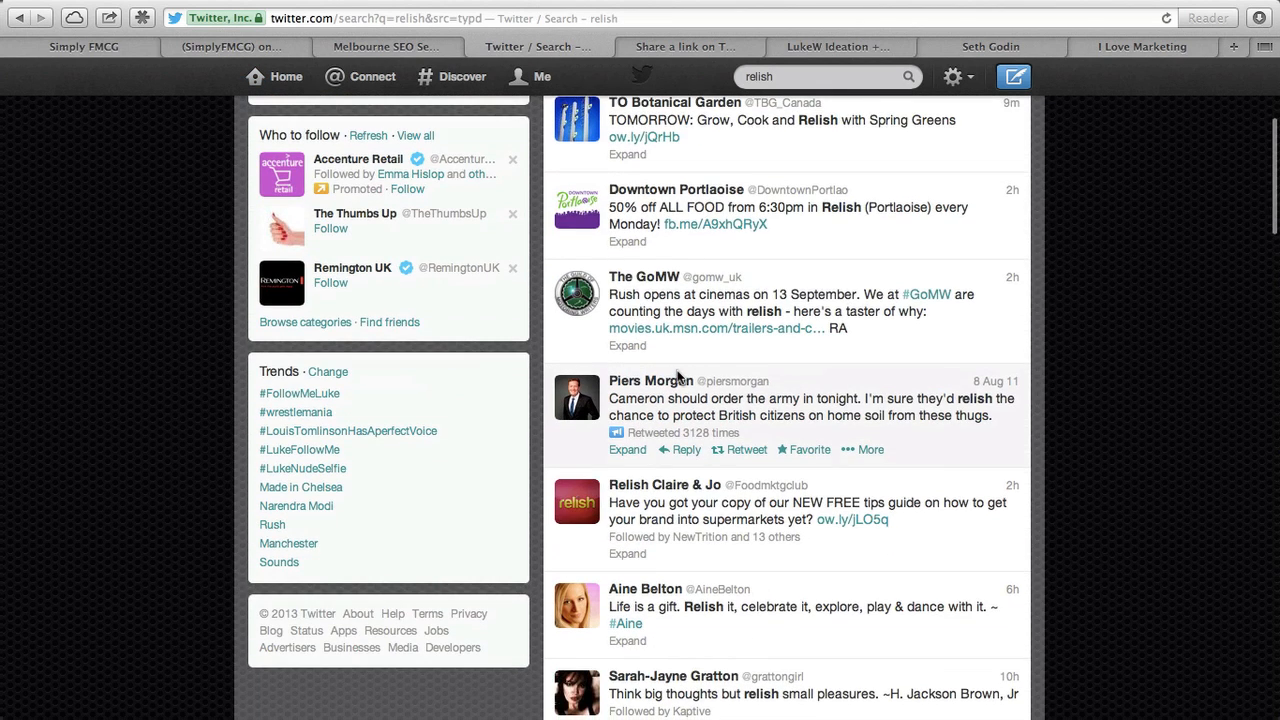
{"action": "left_click", "coordinate": [577, 500]}
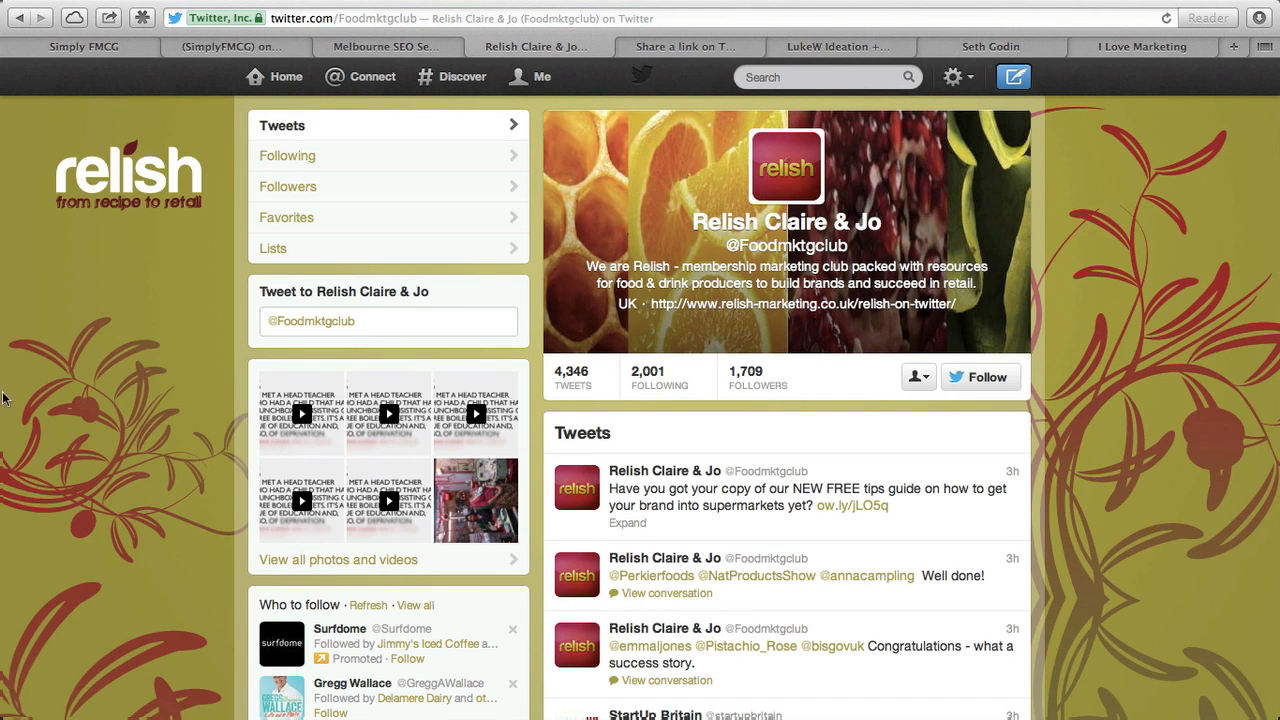
{"action": "mouse_move", "coordinate": [108, 294]}
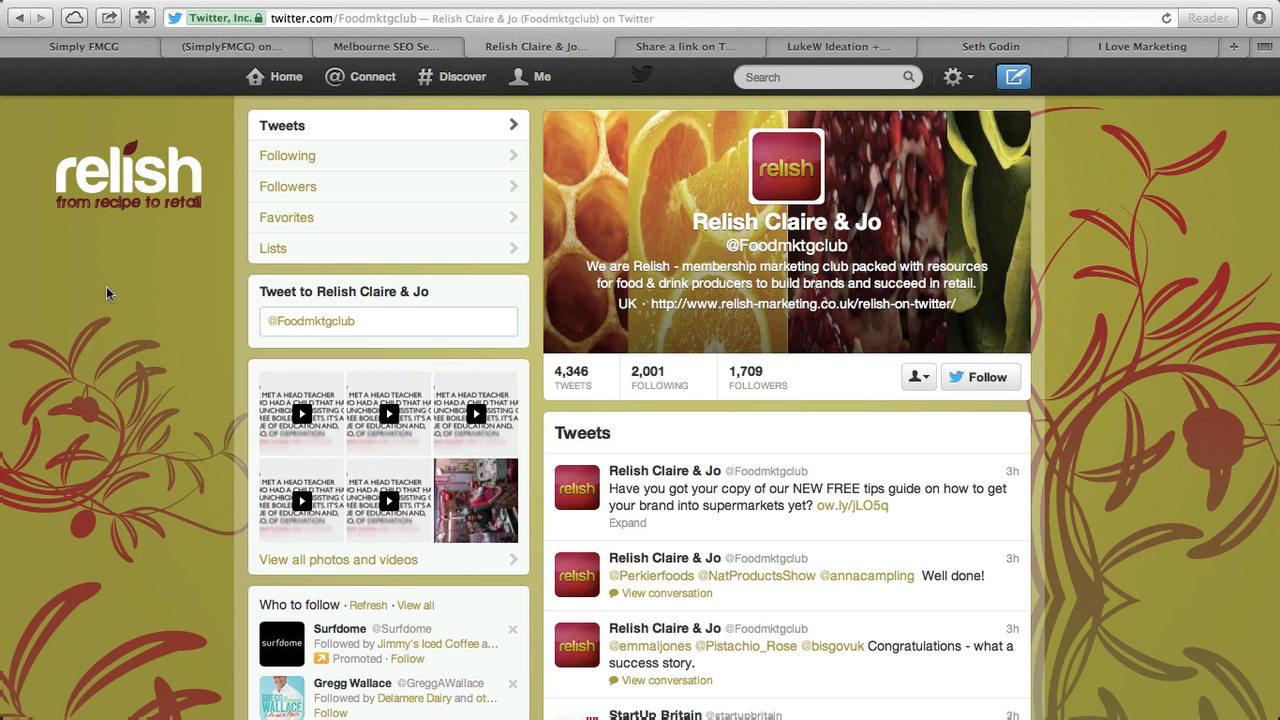
{"action": "mouse_move", "coordinate": [1030, 152]}
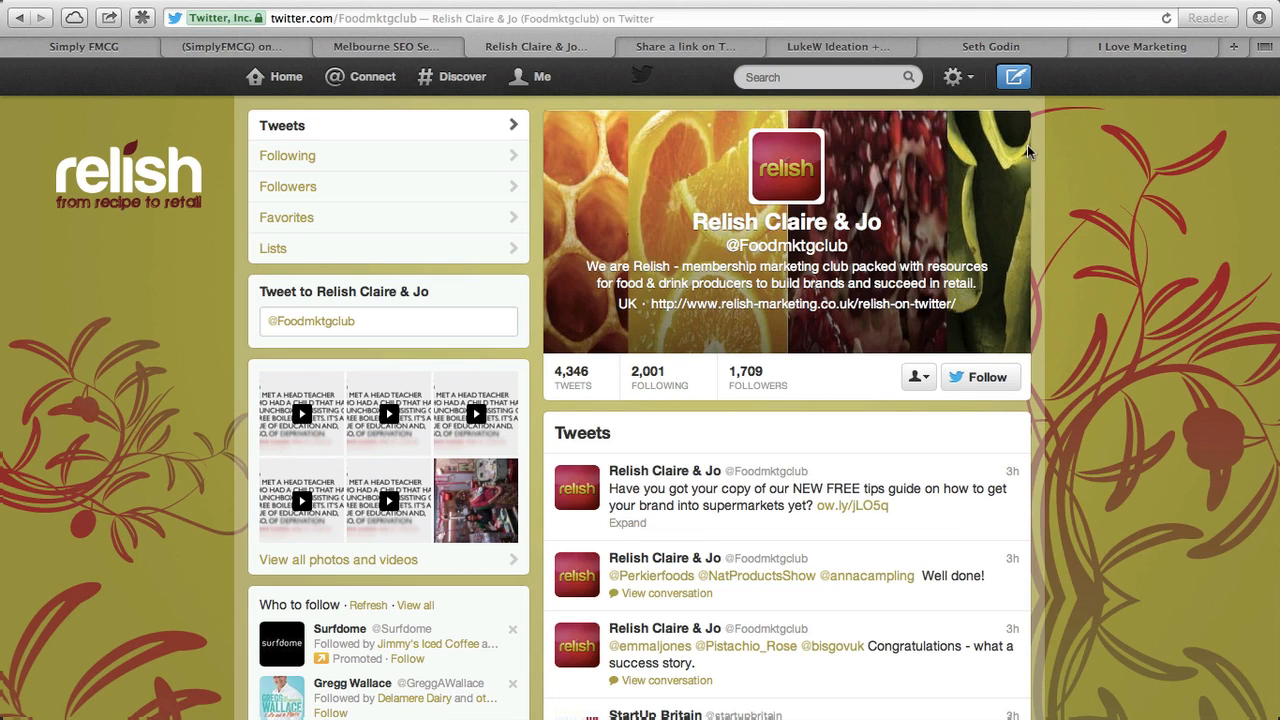
{"action": "mouse_move", "coordinate": [960, 48]}
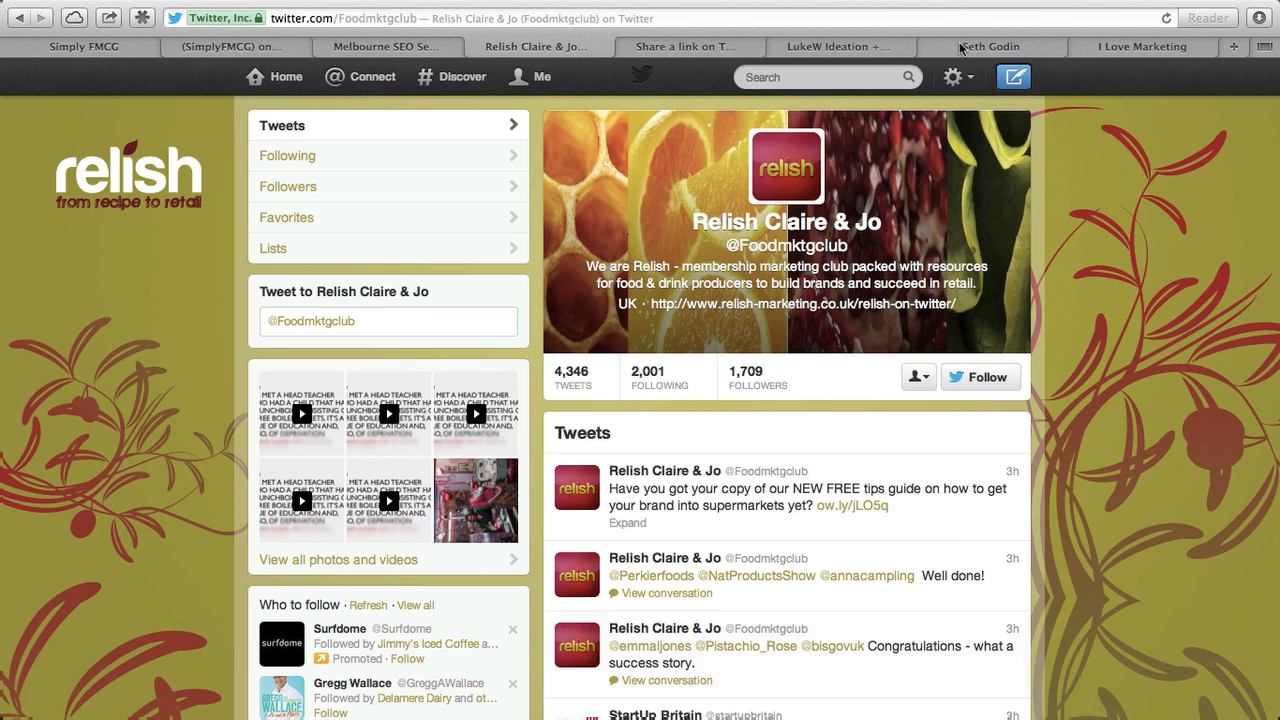
{"action": "mouse_move", "coordinate": [671, 352]}
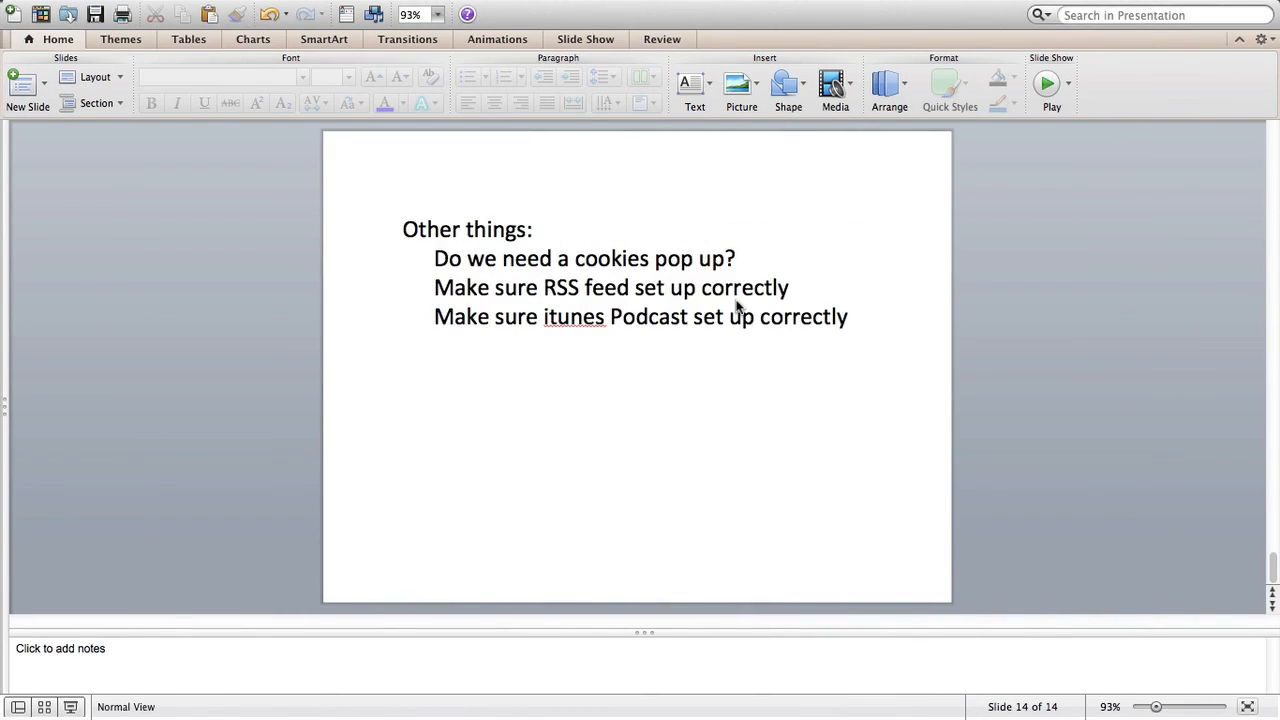
{"action": "mouse_move", "coordinate": [728, 268]}
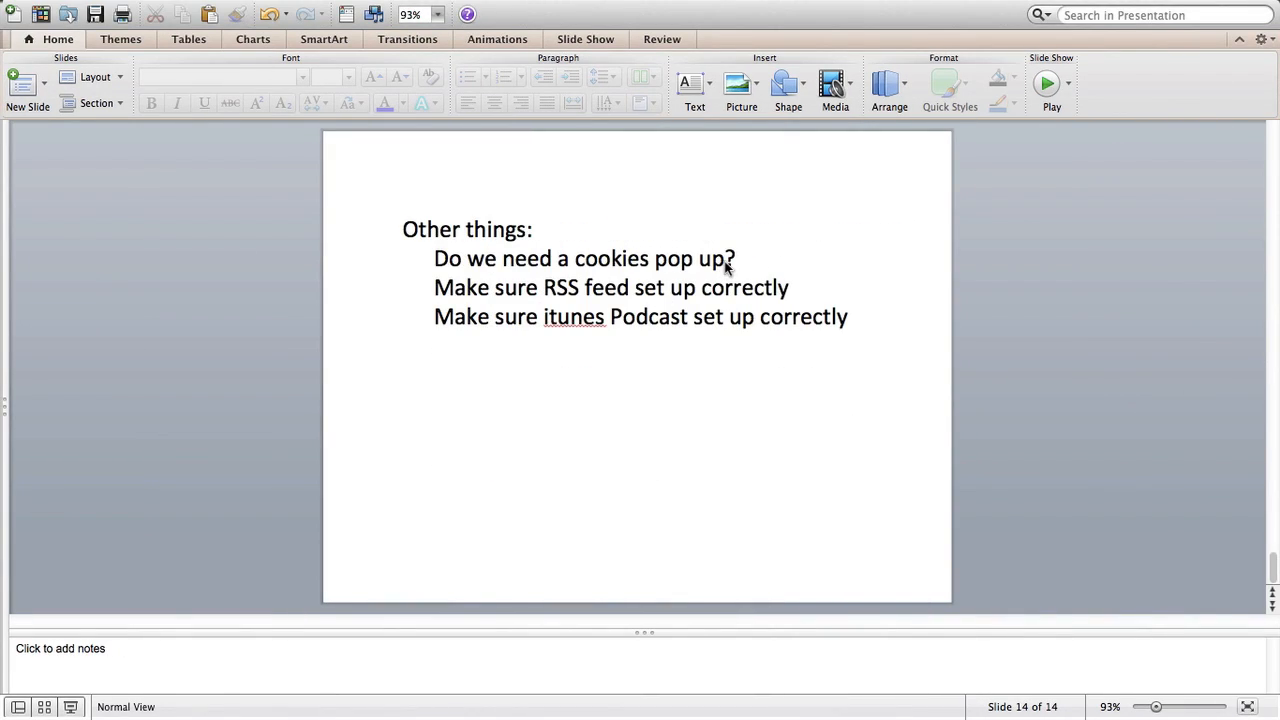